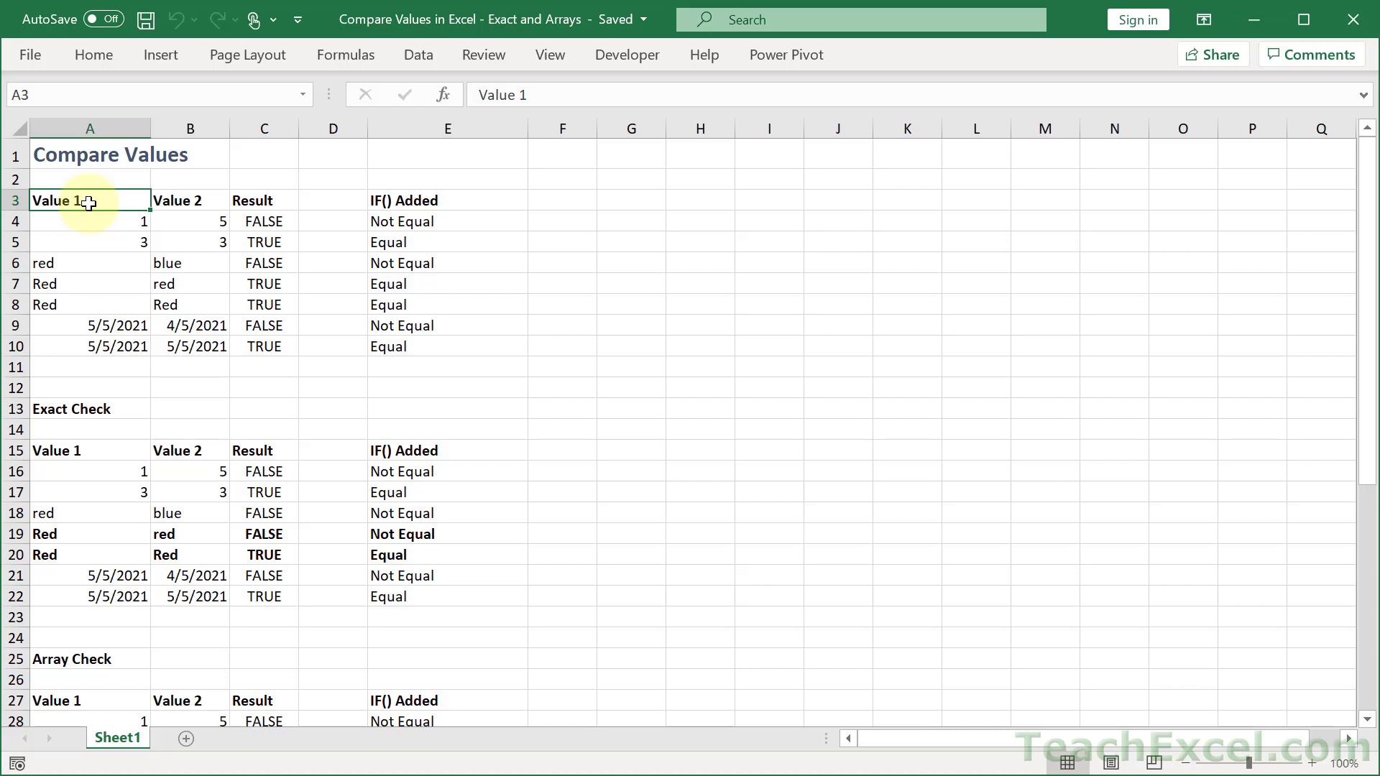
pyautogui.moveTo(209, 149)
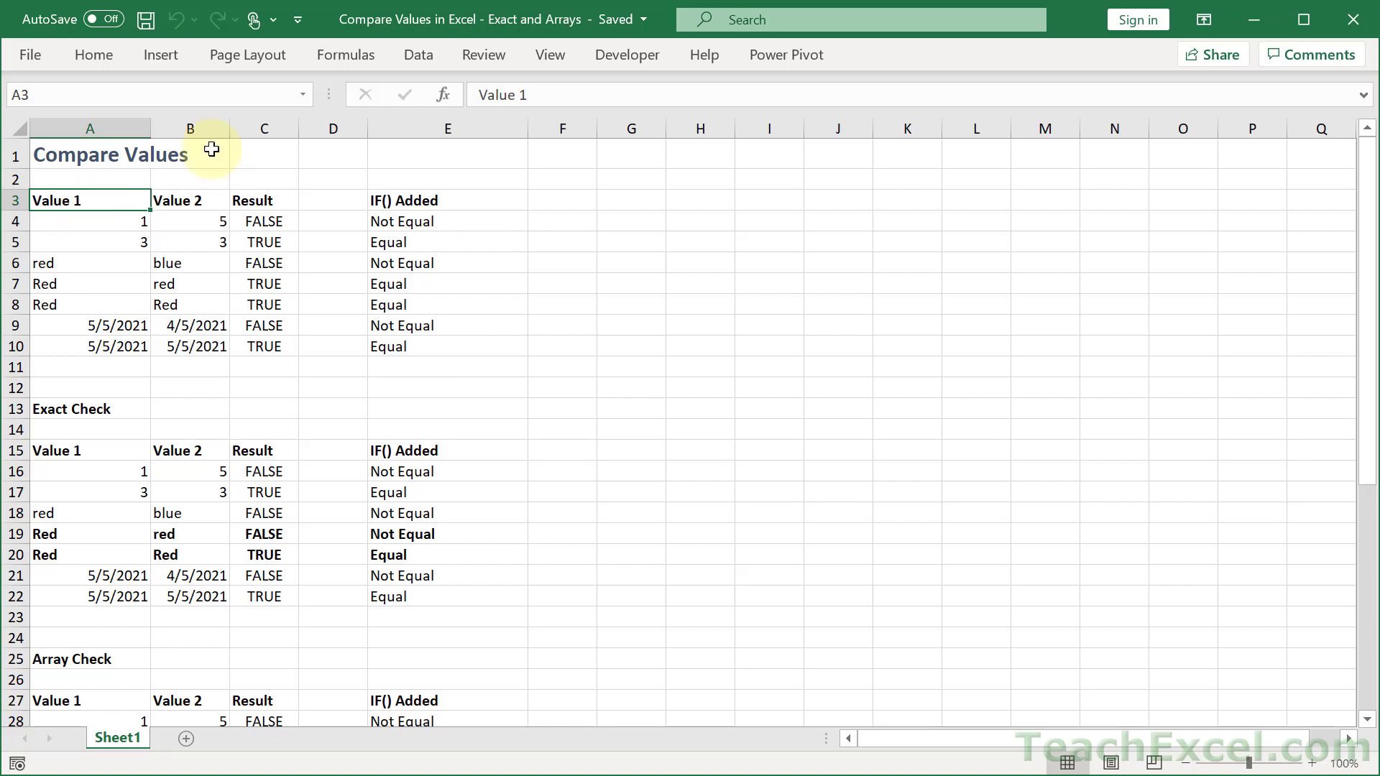
pyautogui.moveTo(365, 168)
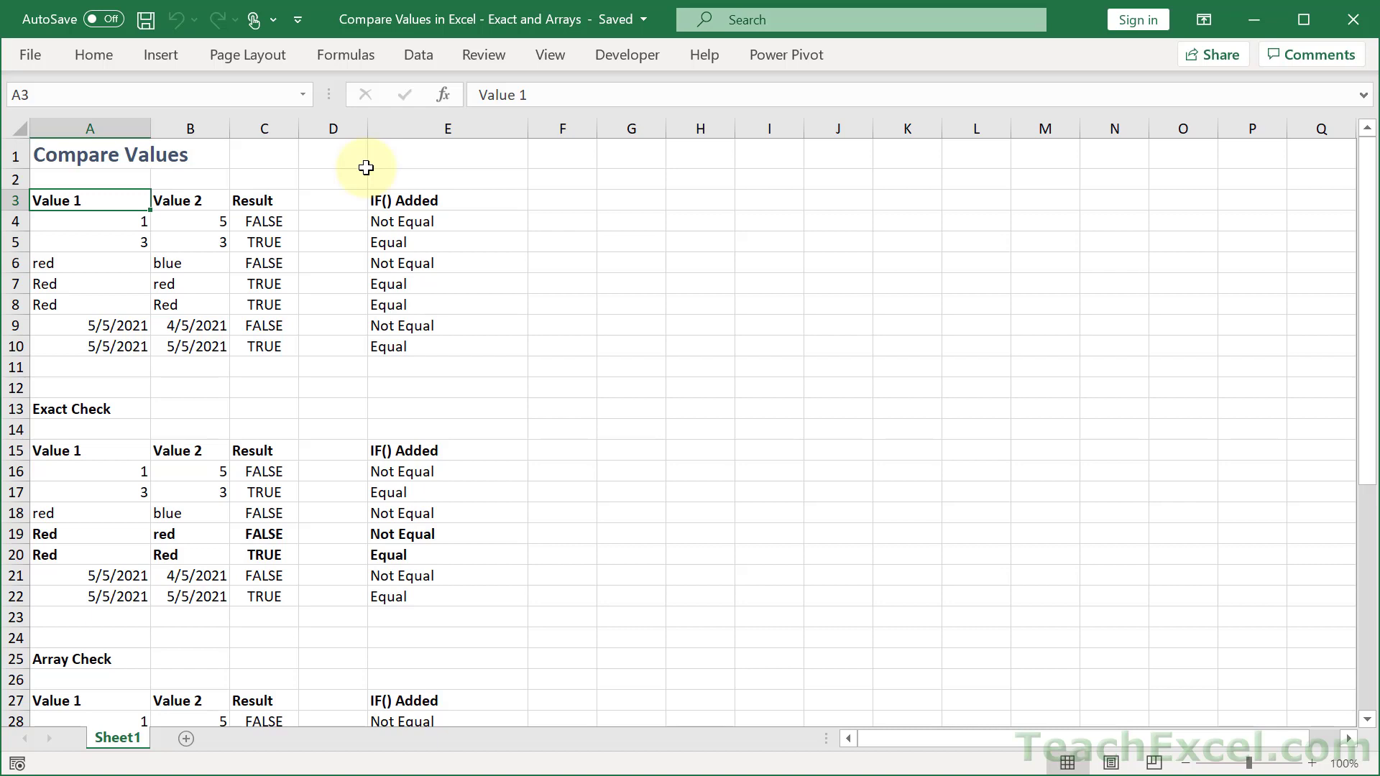
pyautogui.moveTo(342, 172)
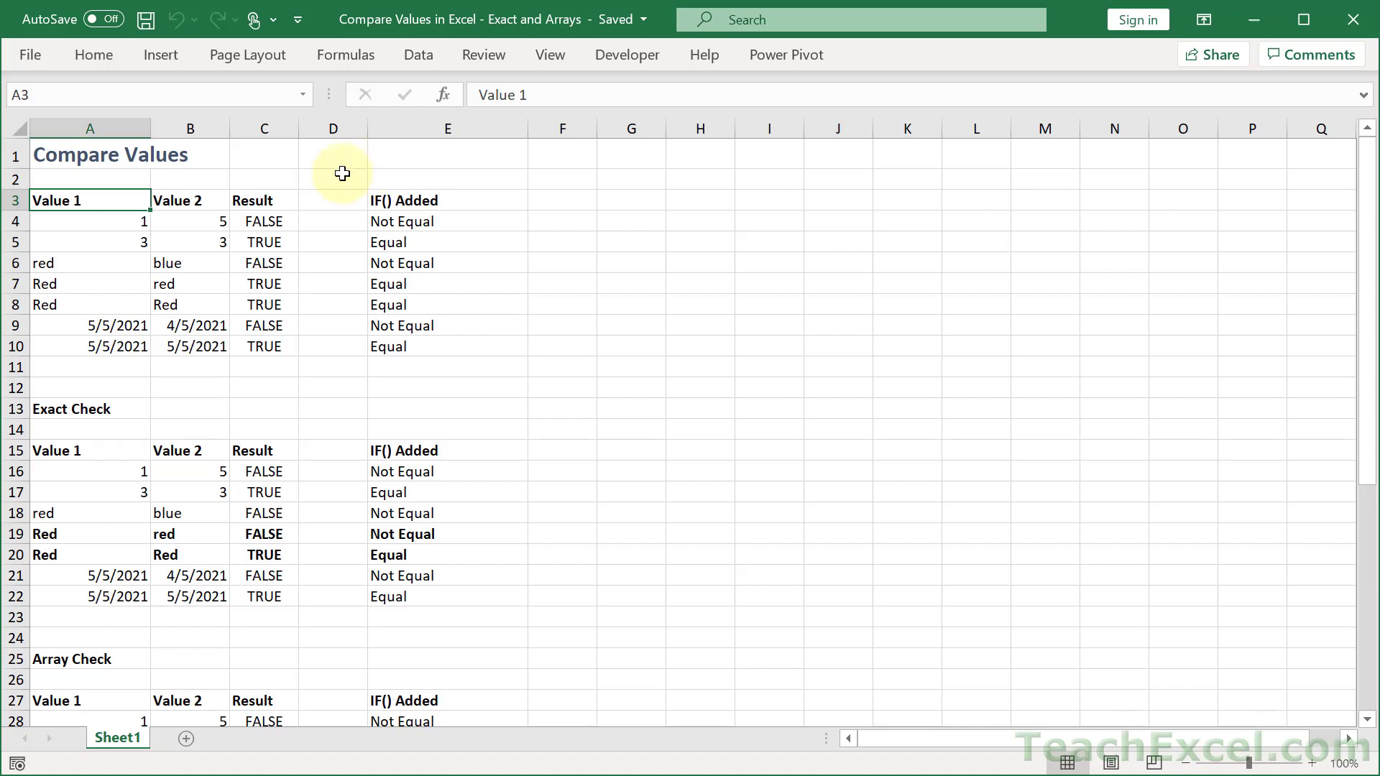
pyautogui.moveTo(470, 254)
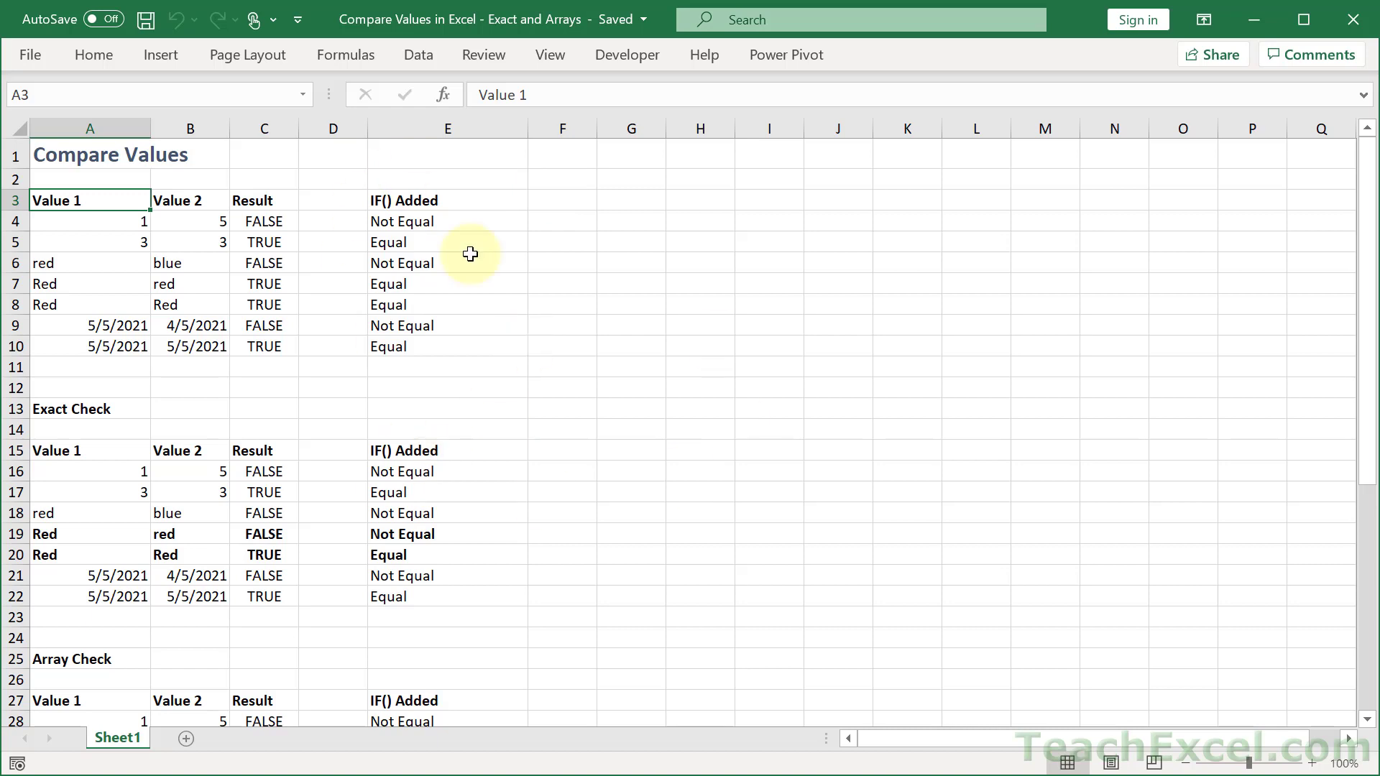
pyautogui.moveTo(385, 337)
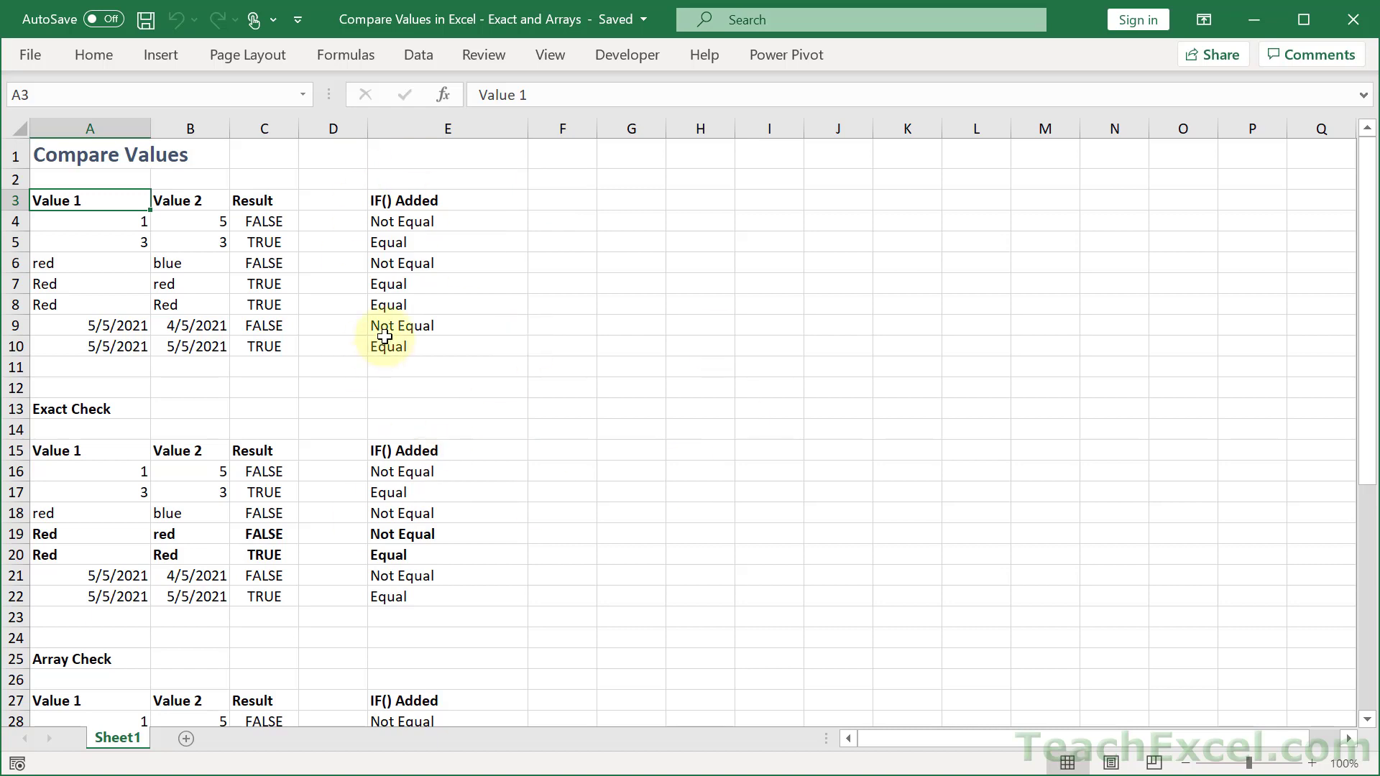
pyautogui.moveTo(321, 164)
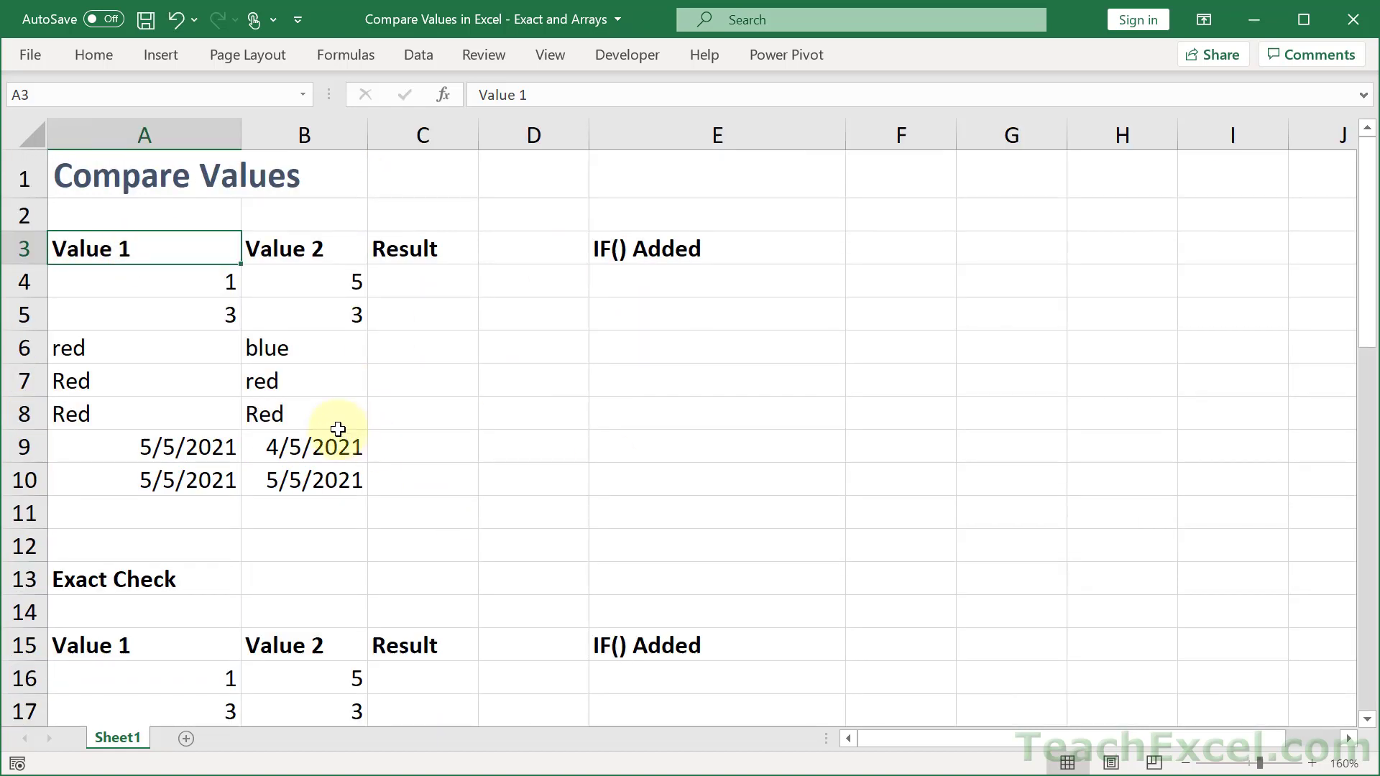
# - Point out the example pairs: 3 and 3, red and blue, Red and red, dates
pyautogui.click(144, 281)
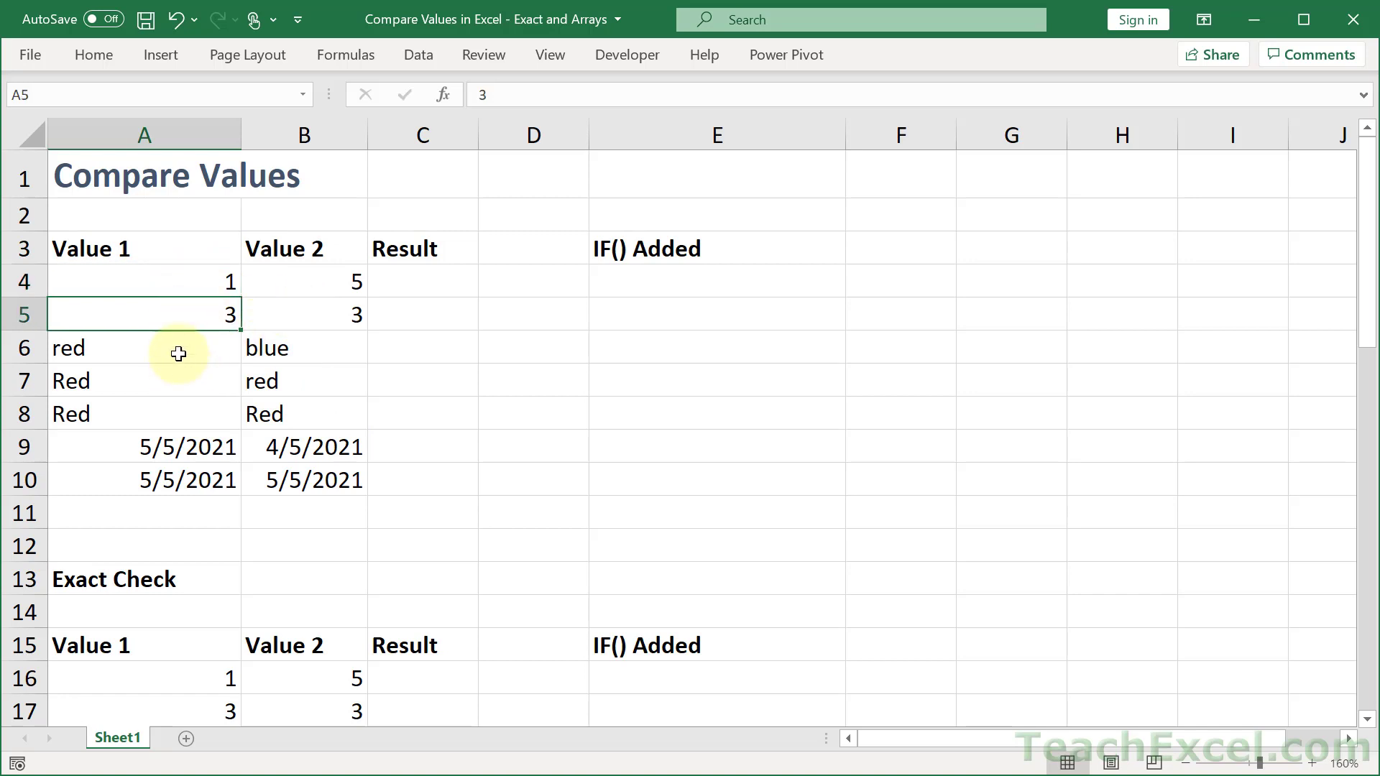
pyautogui.click(303, 348)
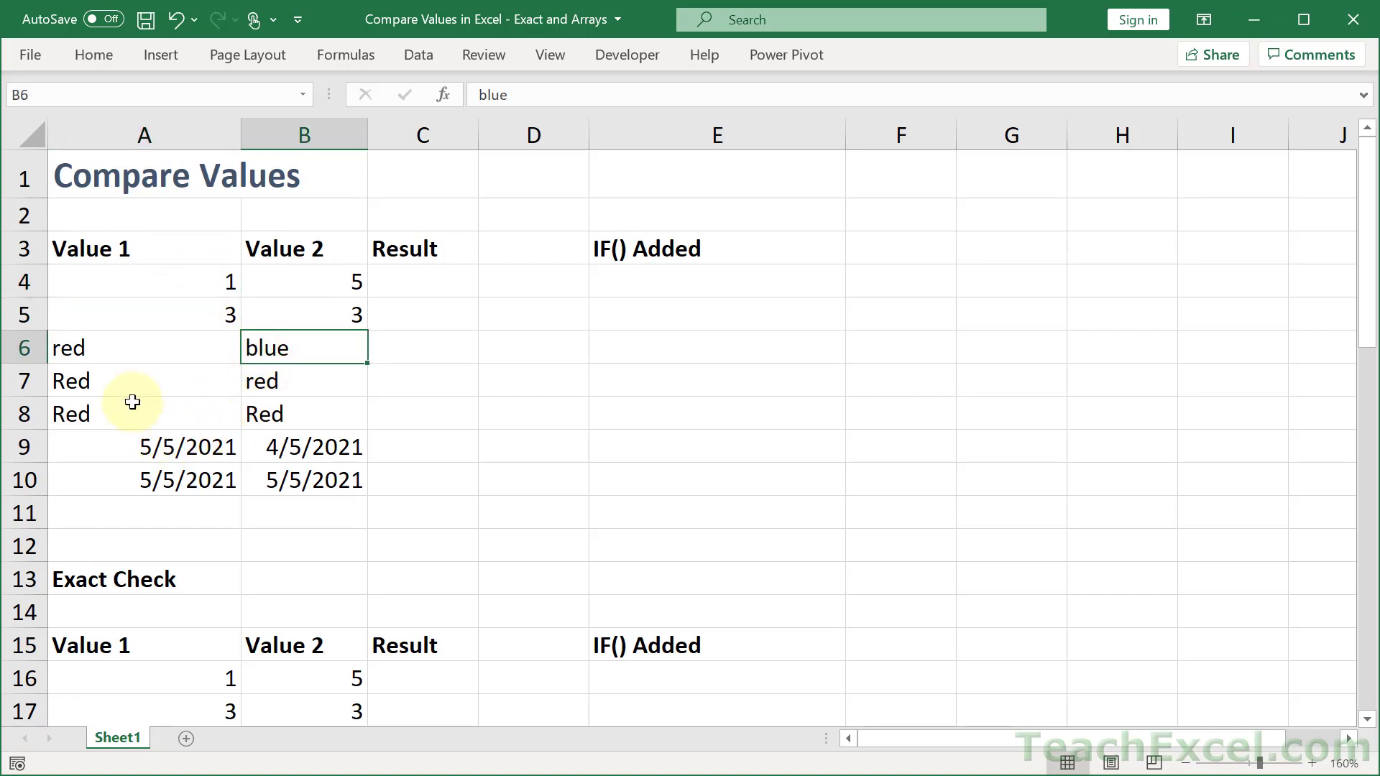
pyautogui.click(132, 380)
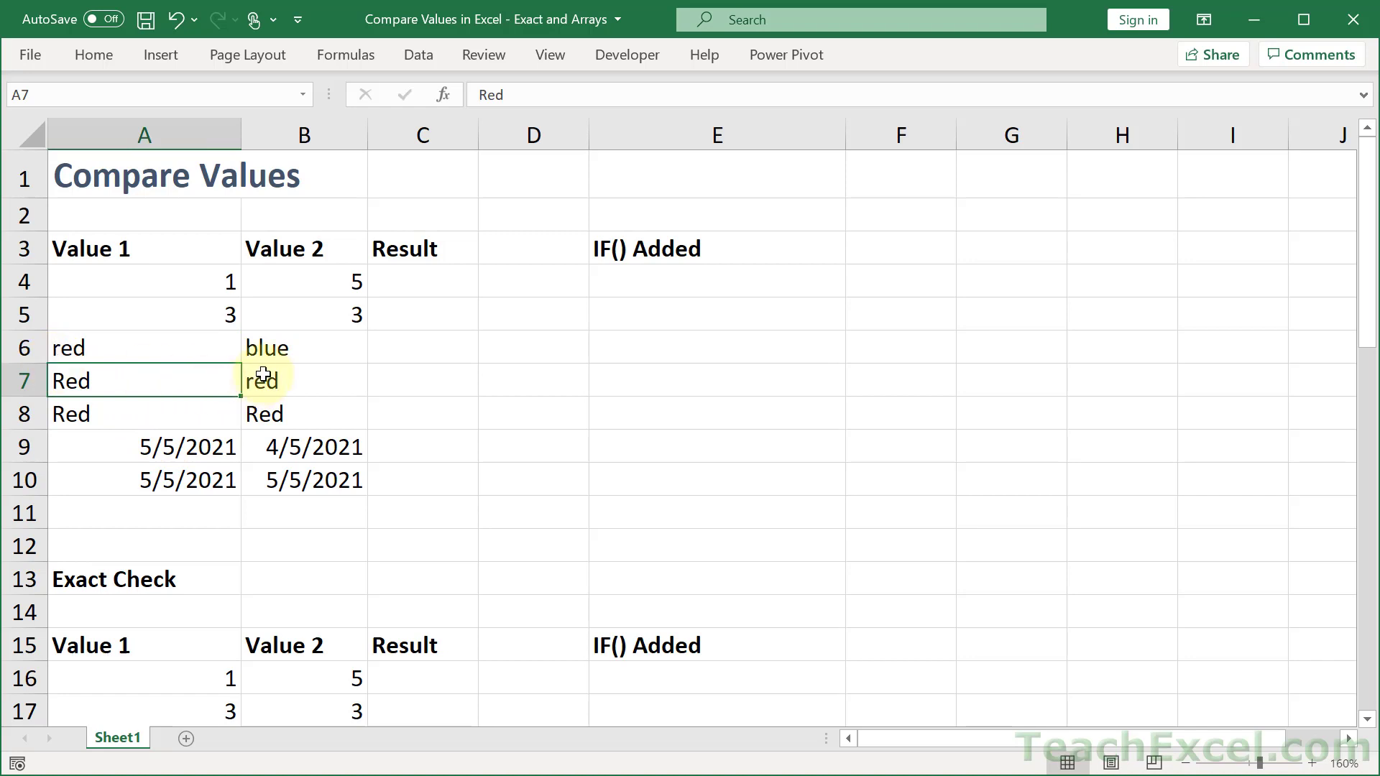
pyautogui.click(144, 414)
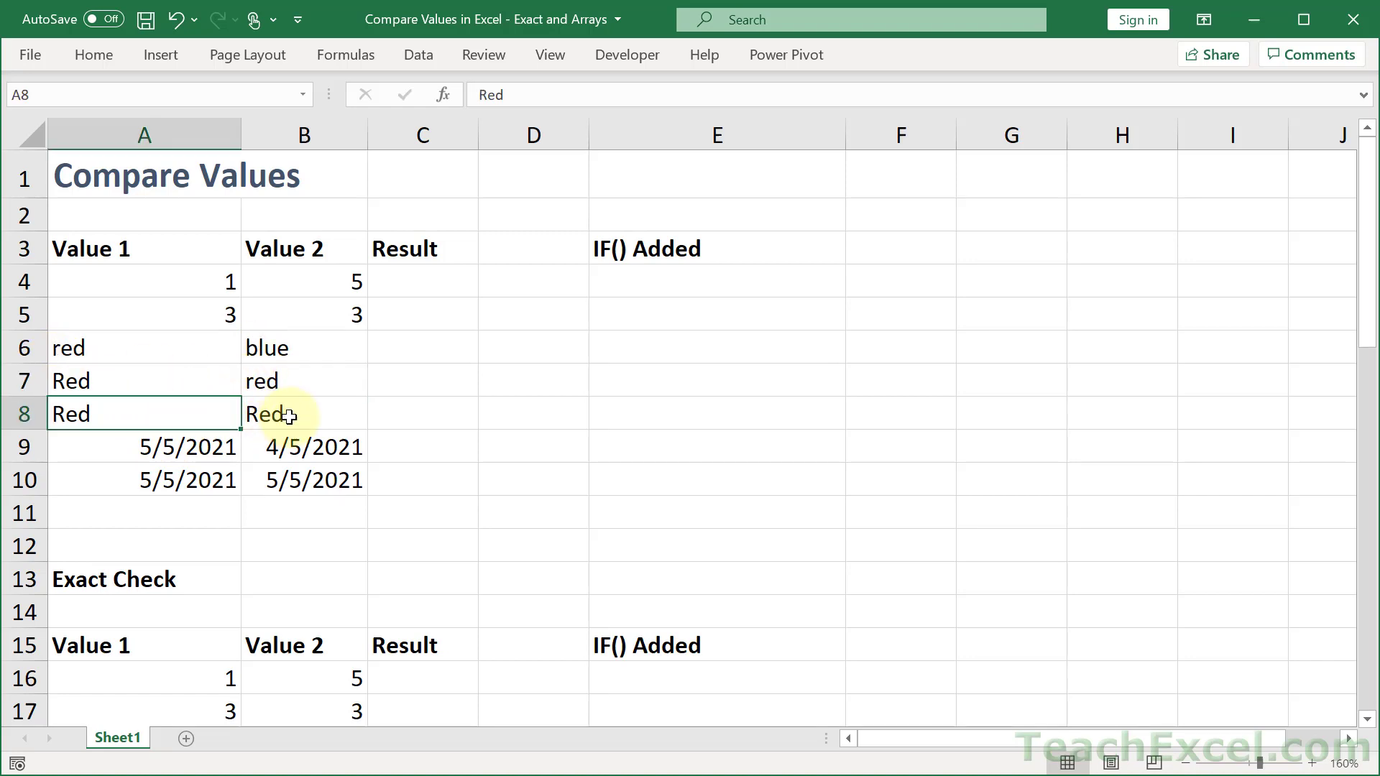
pyautogui.click(144, 446)
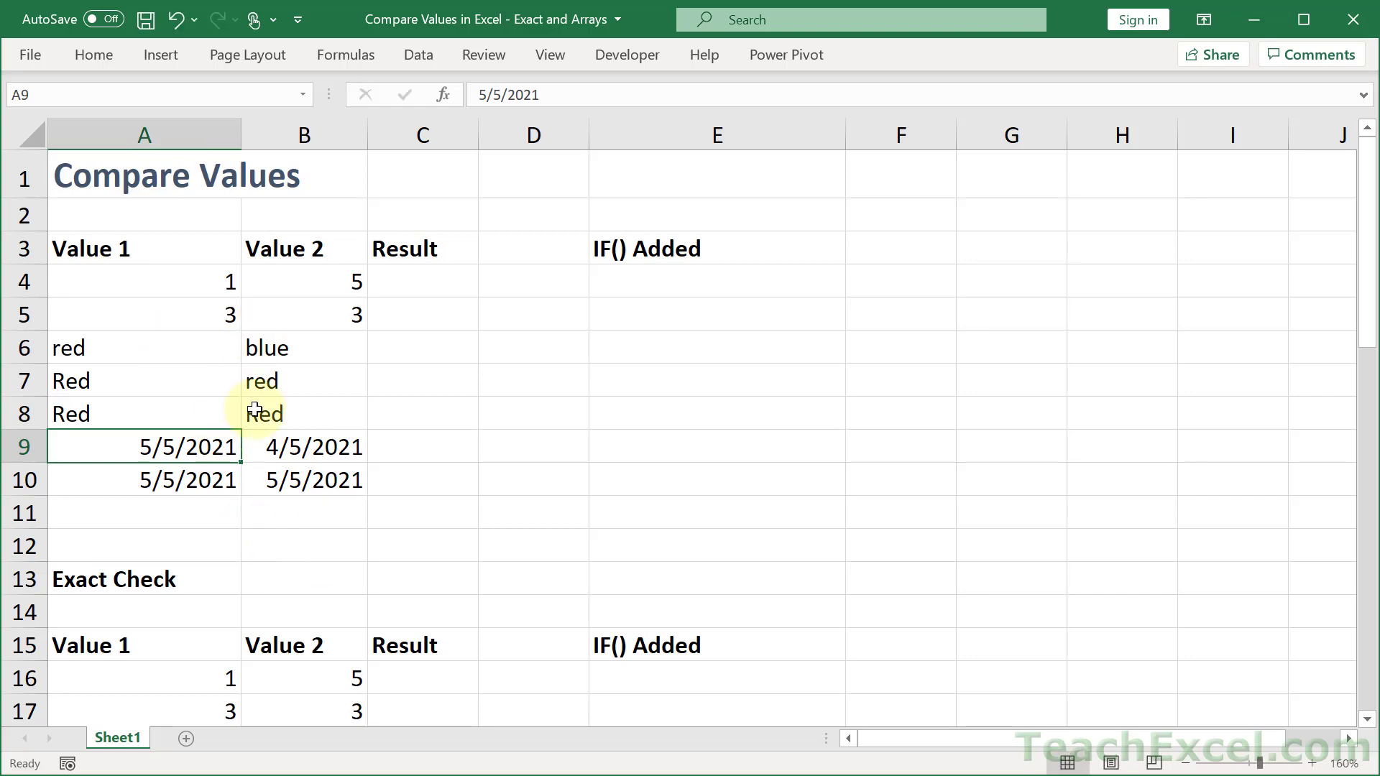
pyautogui.moveTo(431, 282)
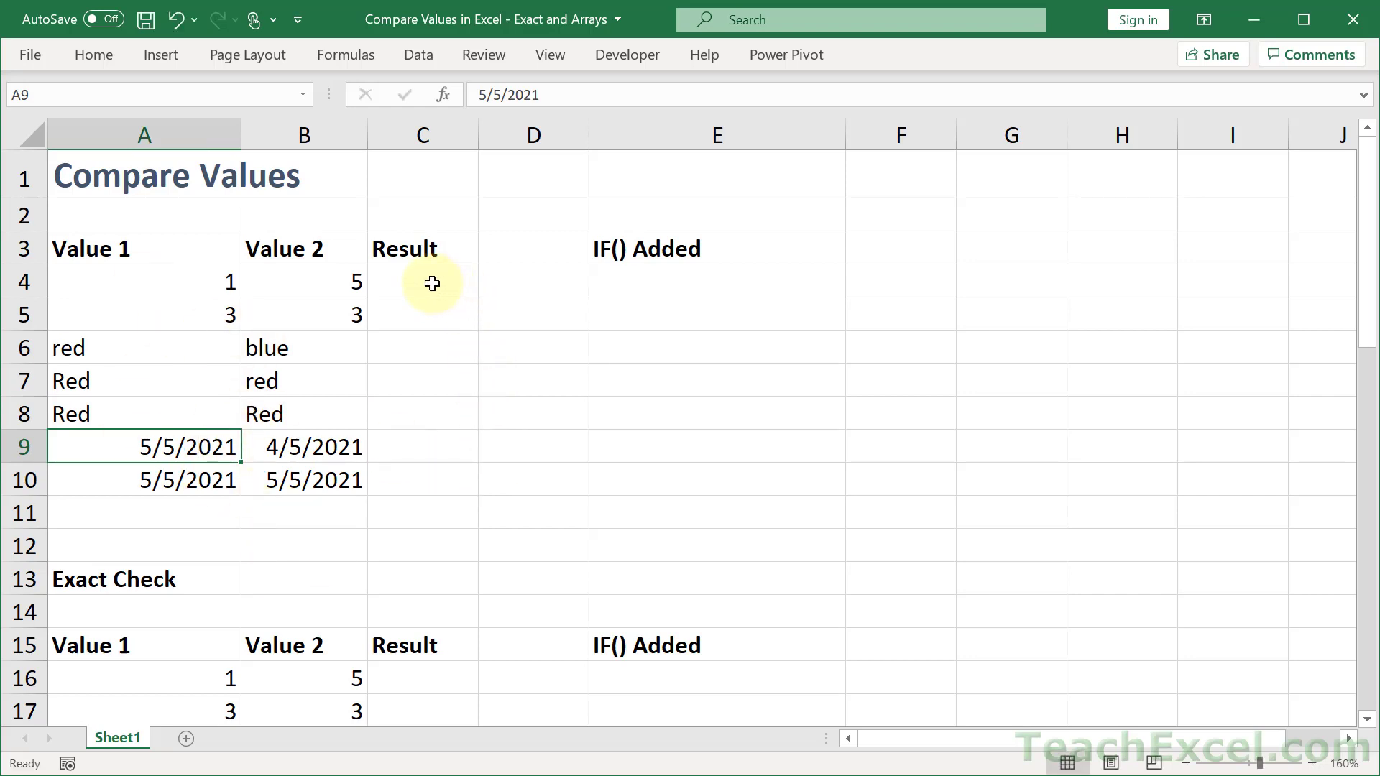
# - Discard an initial IF attempt and enter =A4=B4 in C4
pyautogui.click(422, 282)
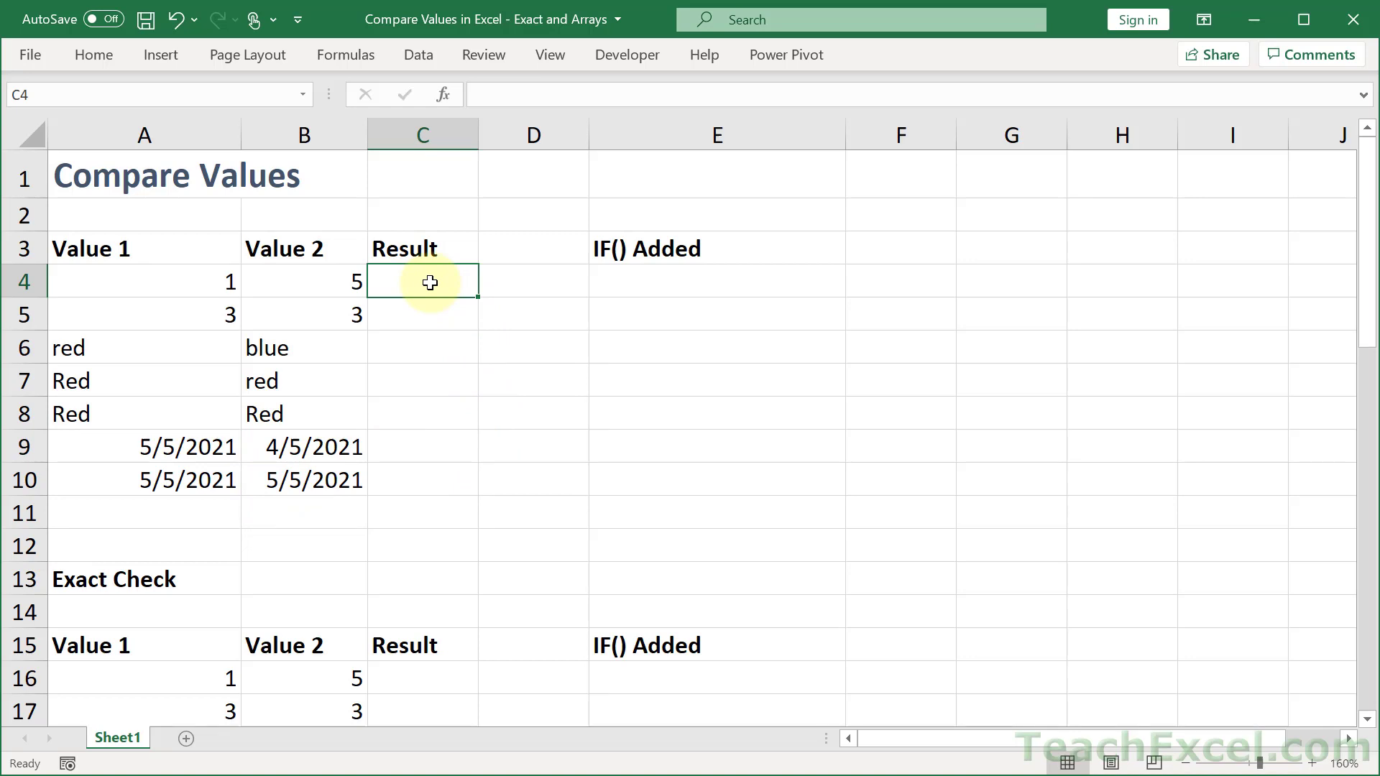
pyautogui.write('=if')
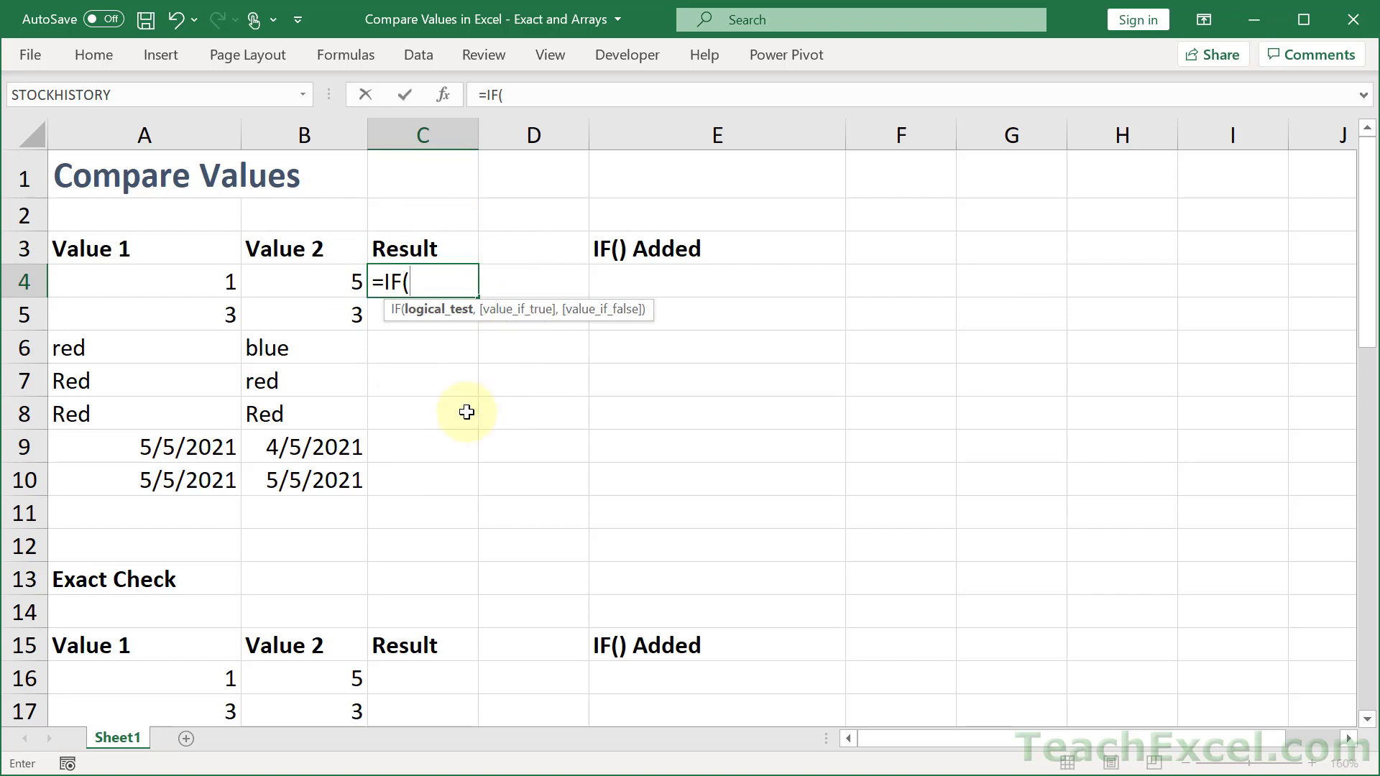
pyautogui.moveTo(501, 427)
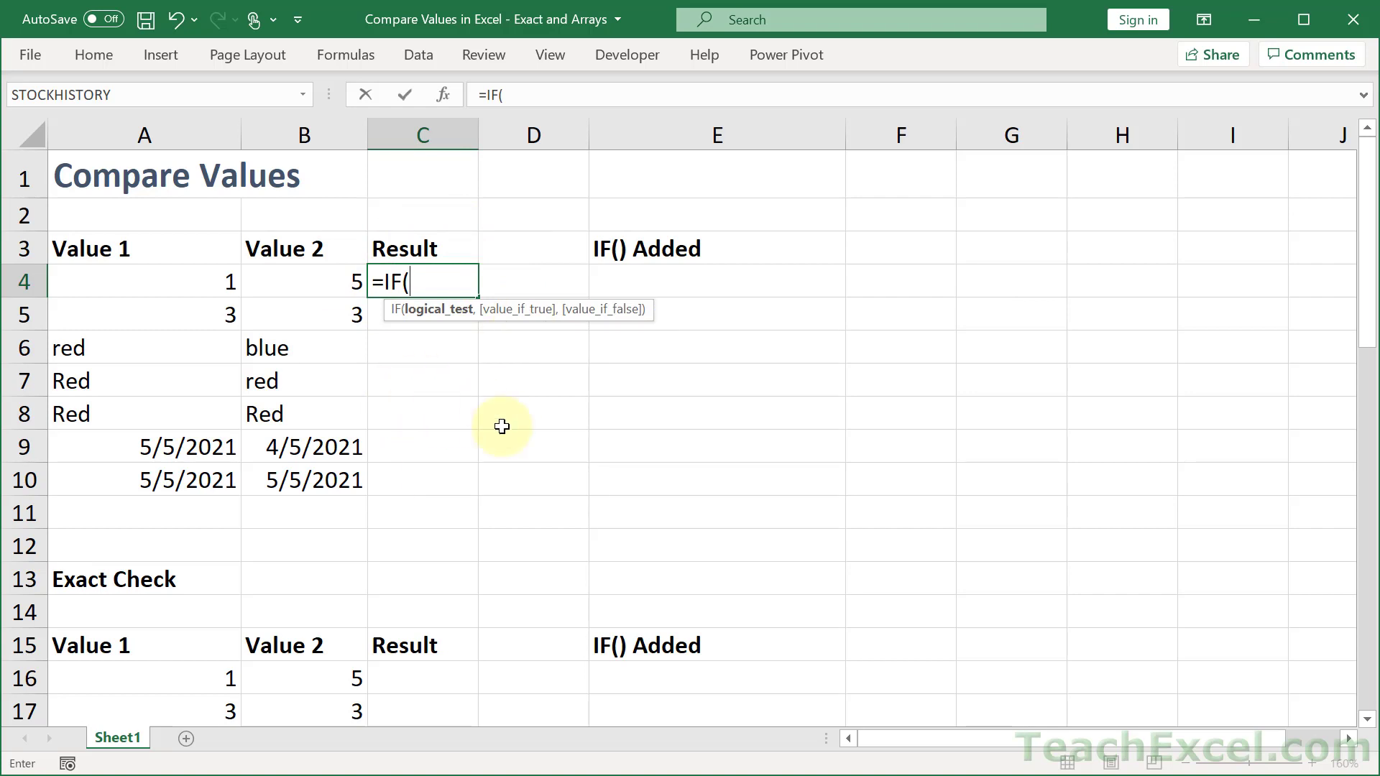
pyautogui.moveTo(465, 411)
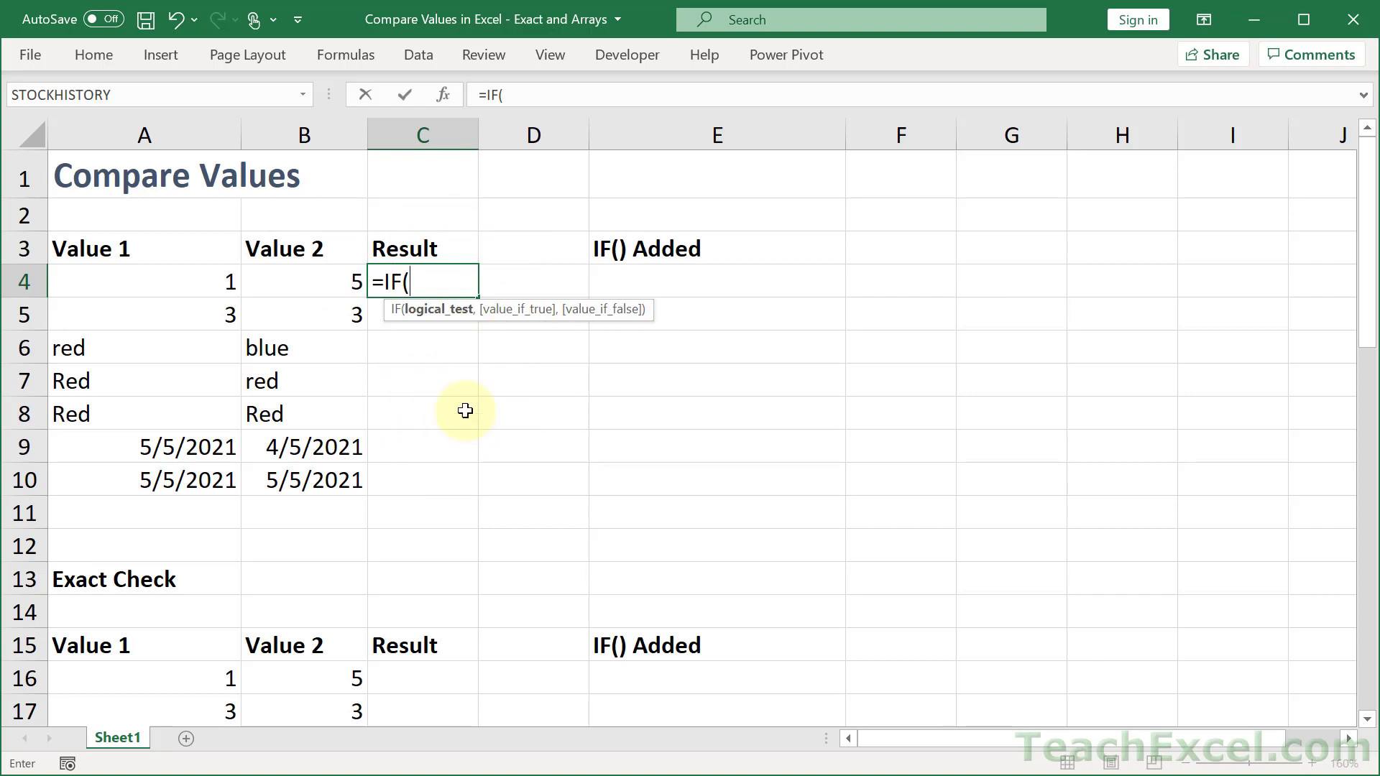
pyautogui.moveTo(442, 317)
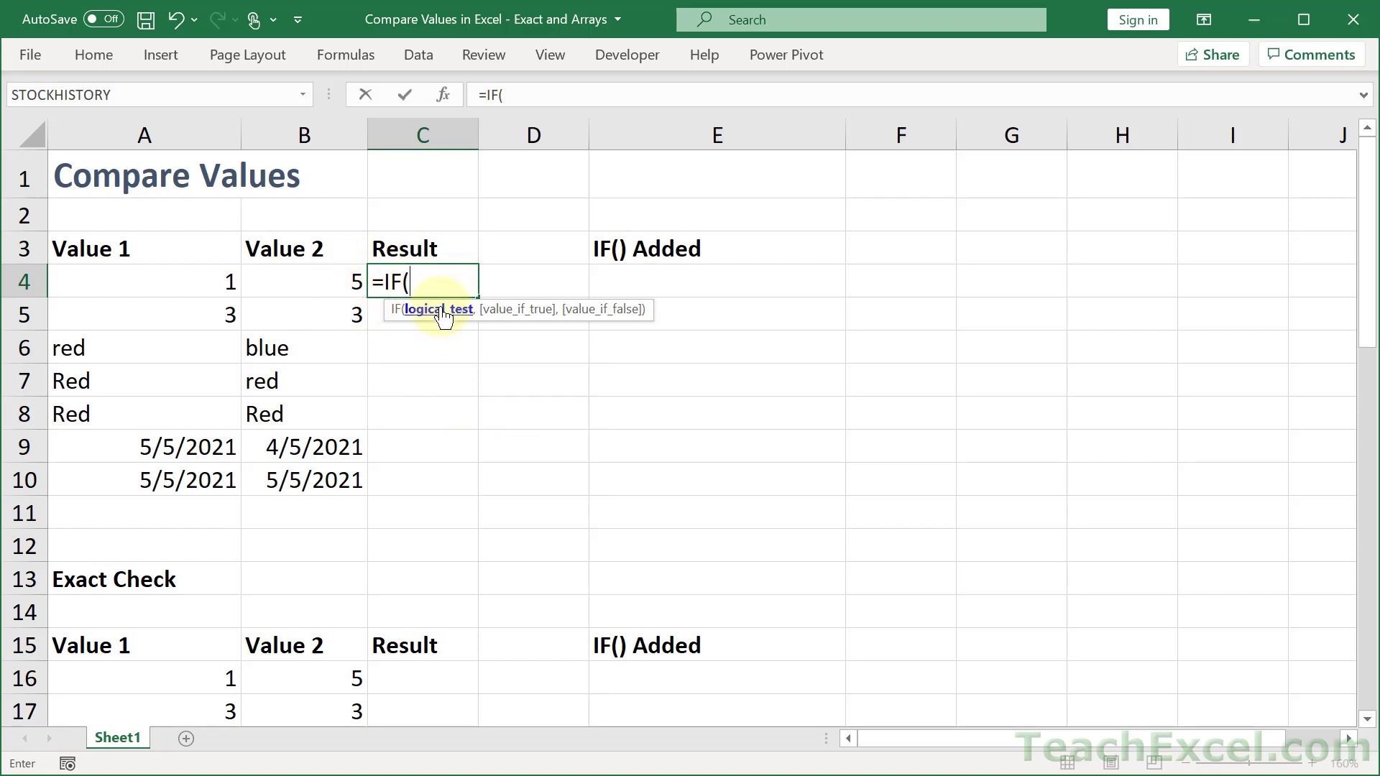
pyautogui.moveTo(478, 447)
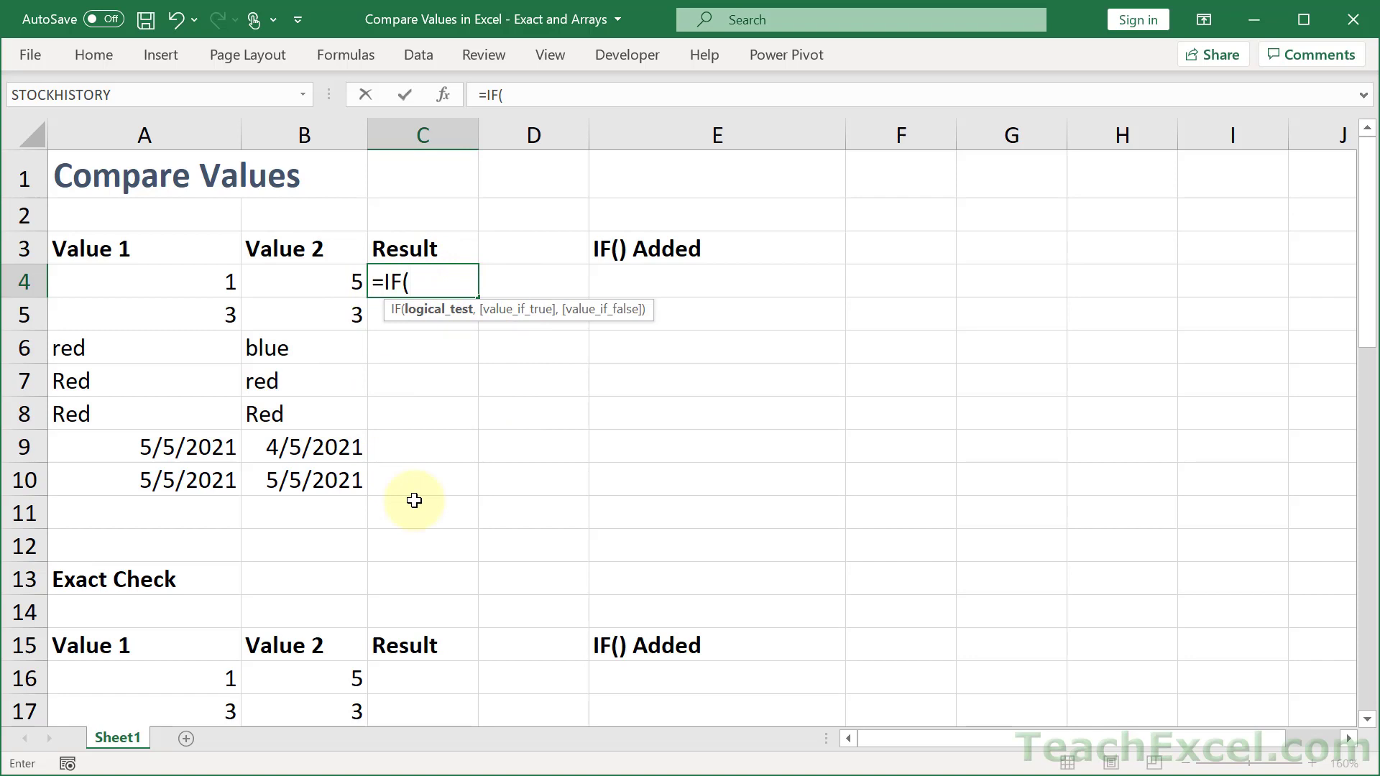
pyautogui.press('Backspace')
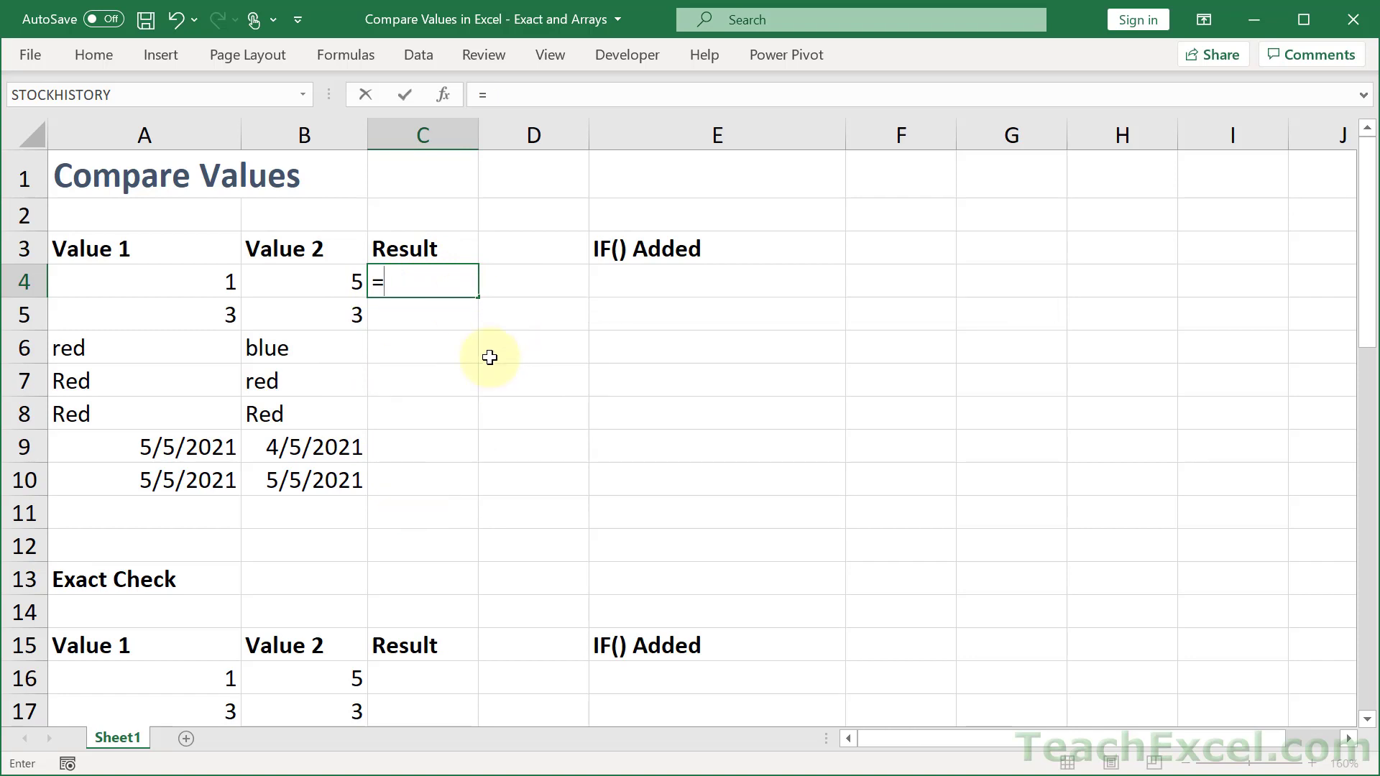
pyautogui.moveTo(546, 467)
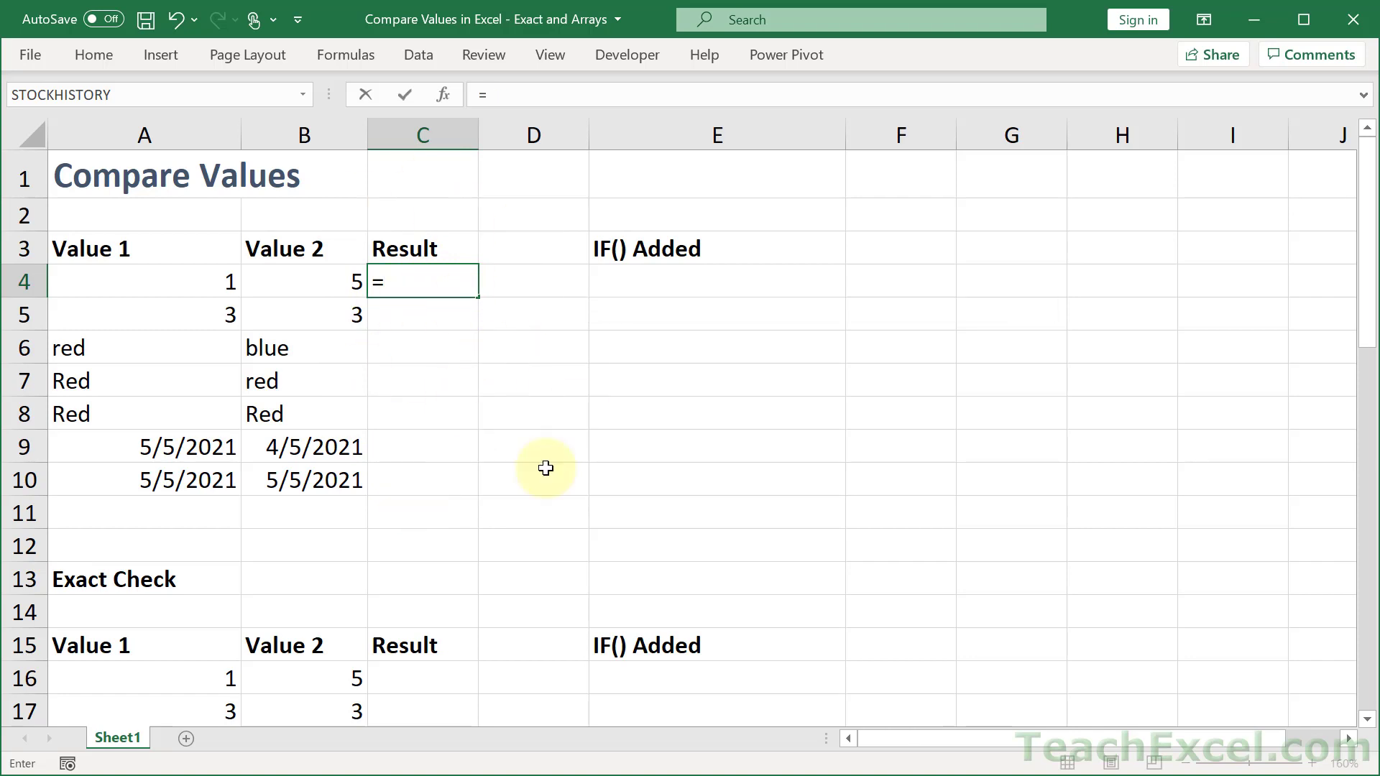
pyautogui.moveTo(471, 367)
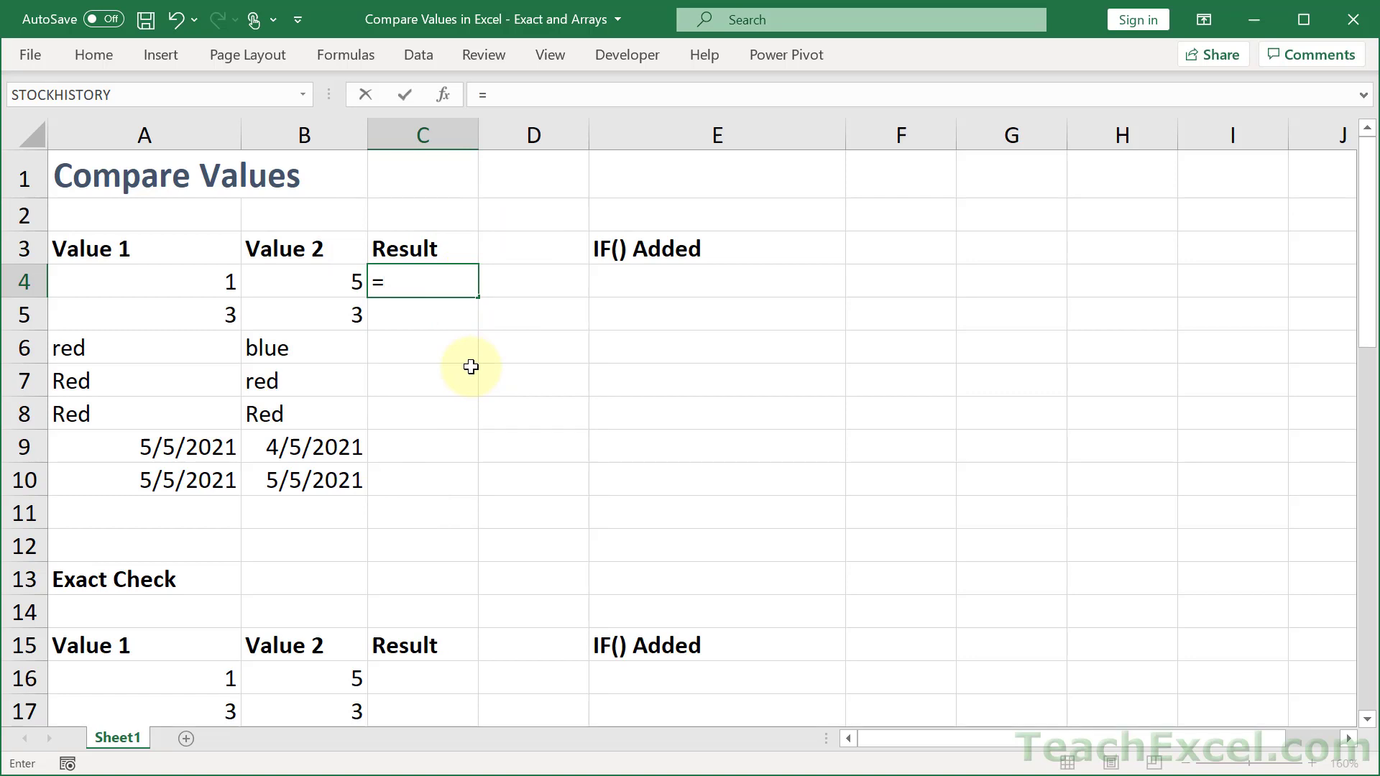
pyautogui.click(144, 281)
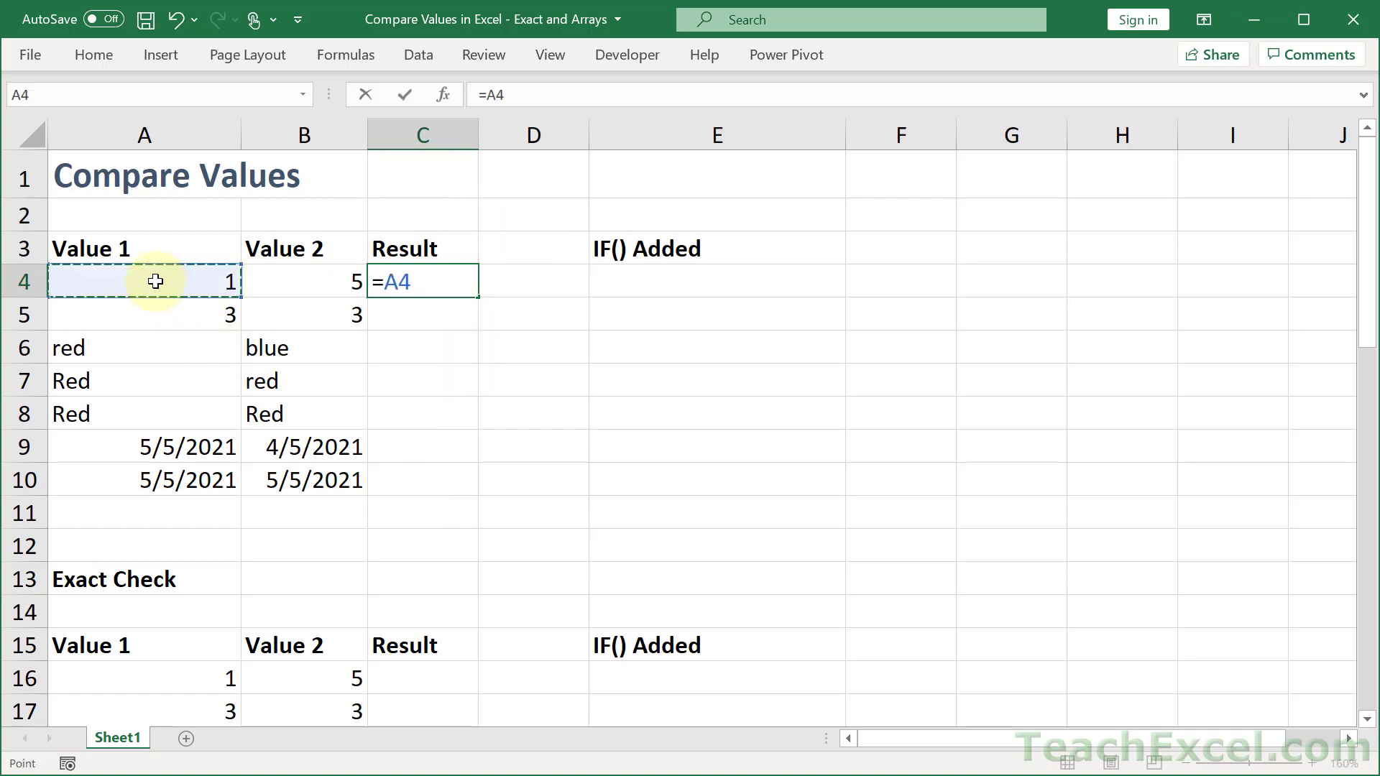
pyautogui.write('=')
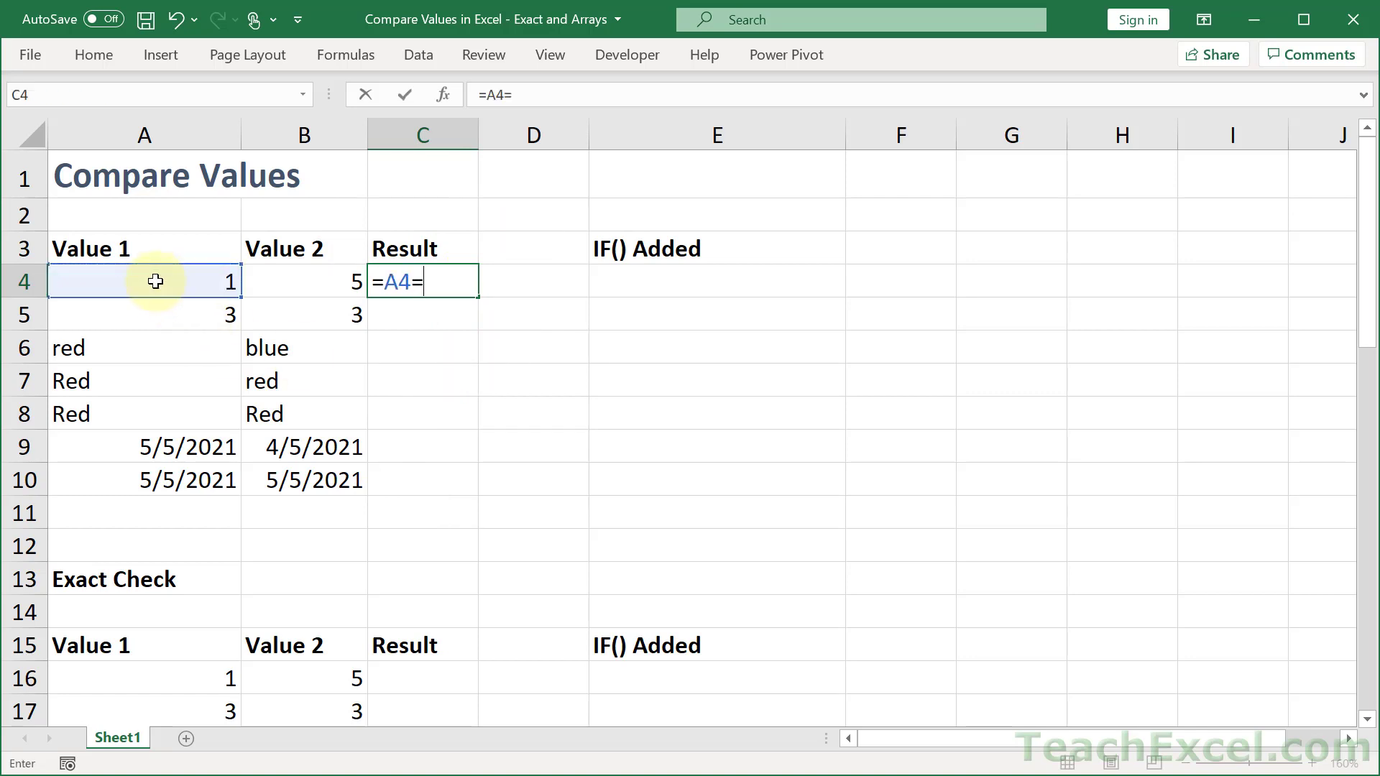
pyautogui.moveTo(321, 248)
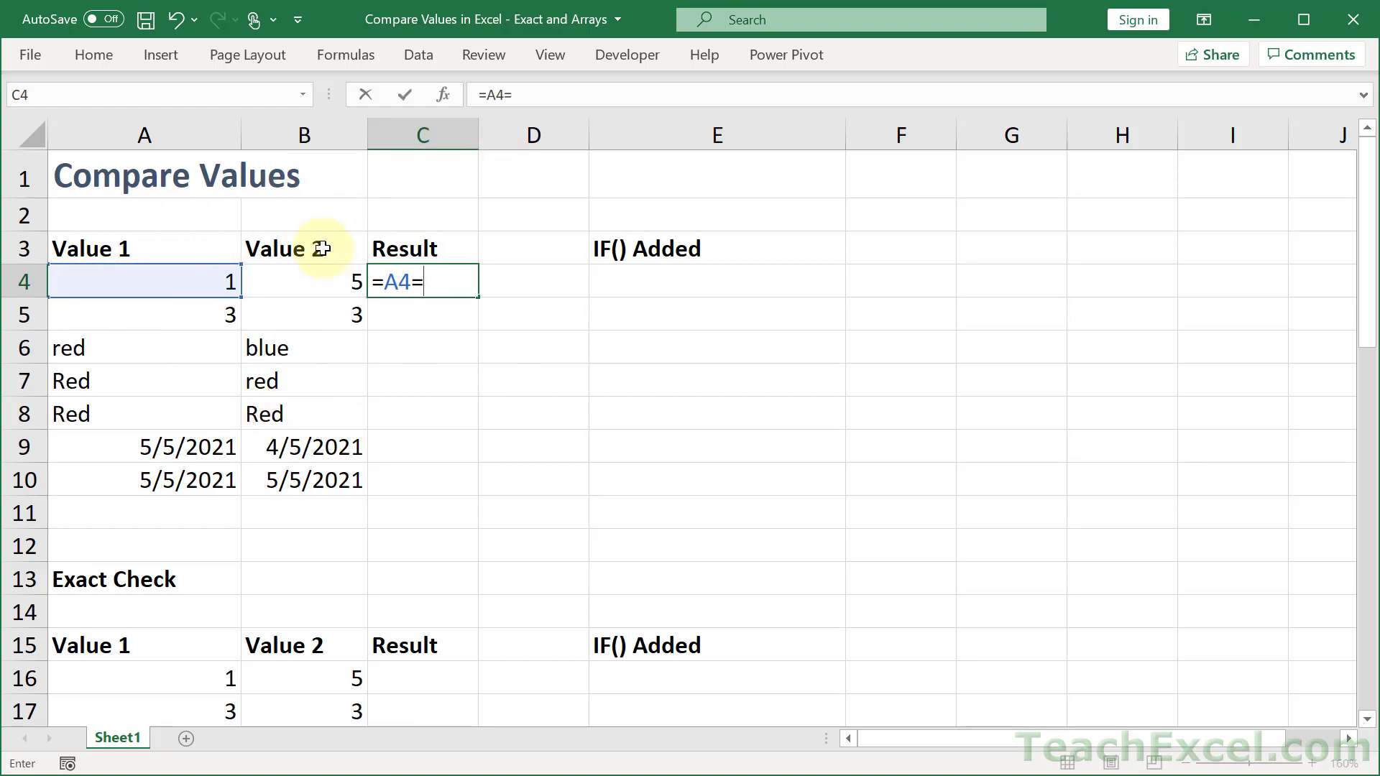
pyautogui.click(304, 282)
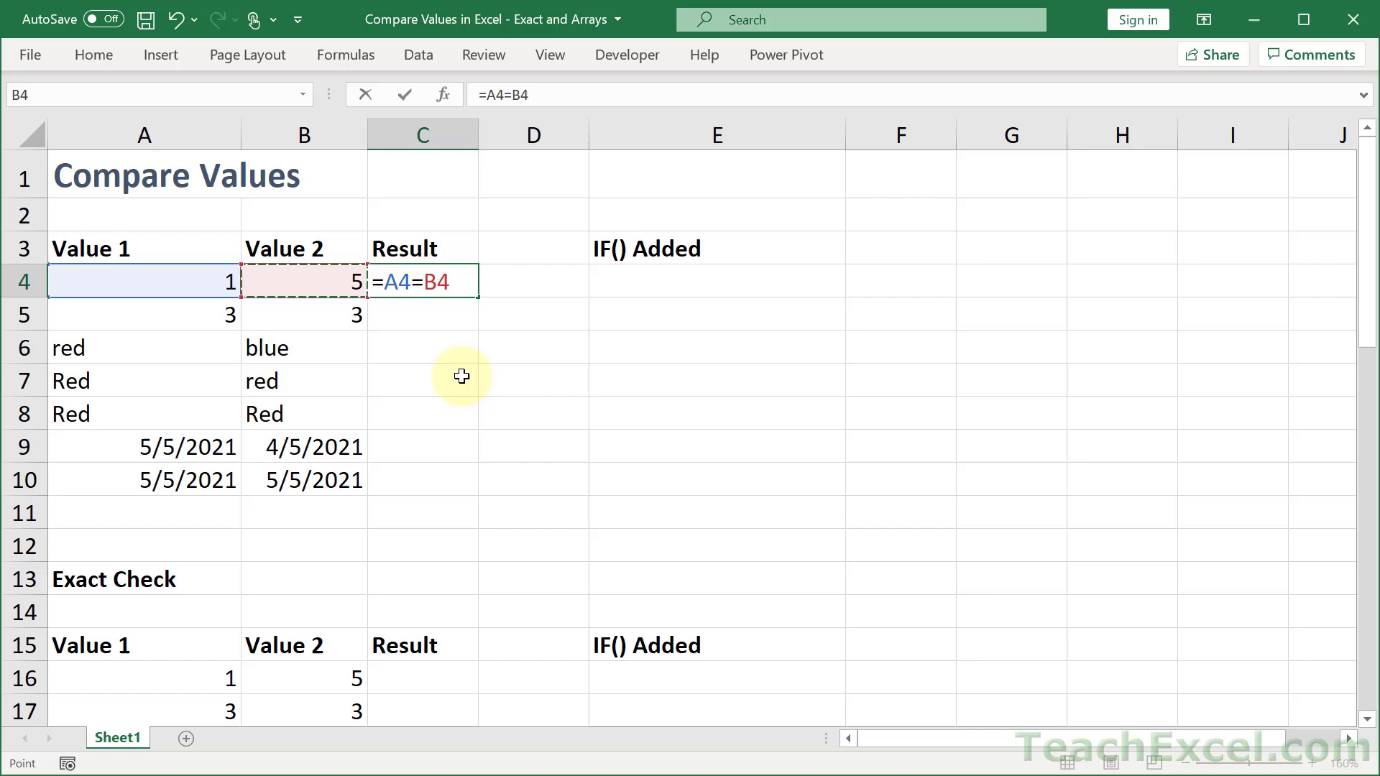
pyautogui.press('Return')
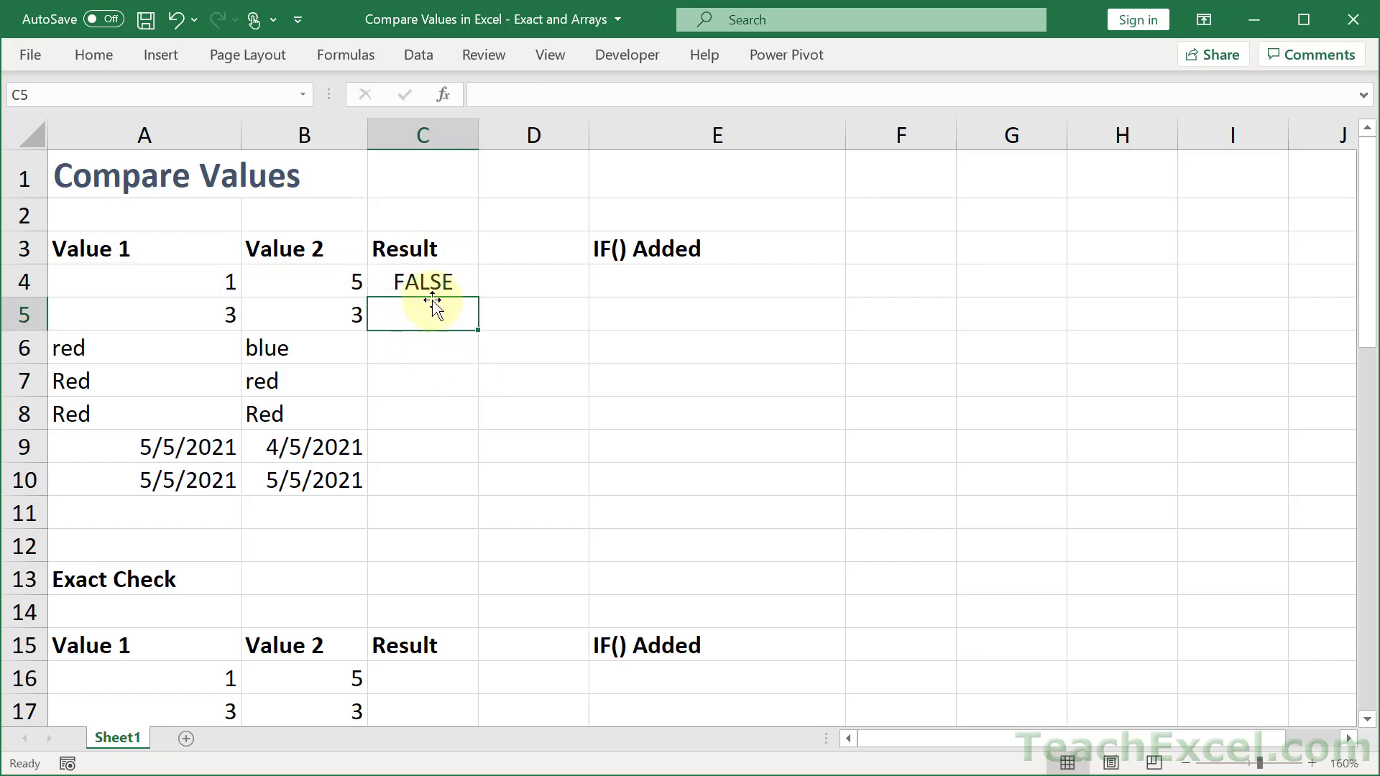
# - In C5 try >, >= and <, ending with =A5<>B5
pyautogui.click(422, 282)
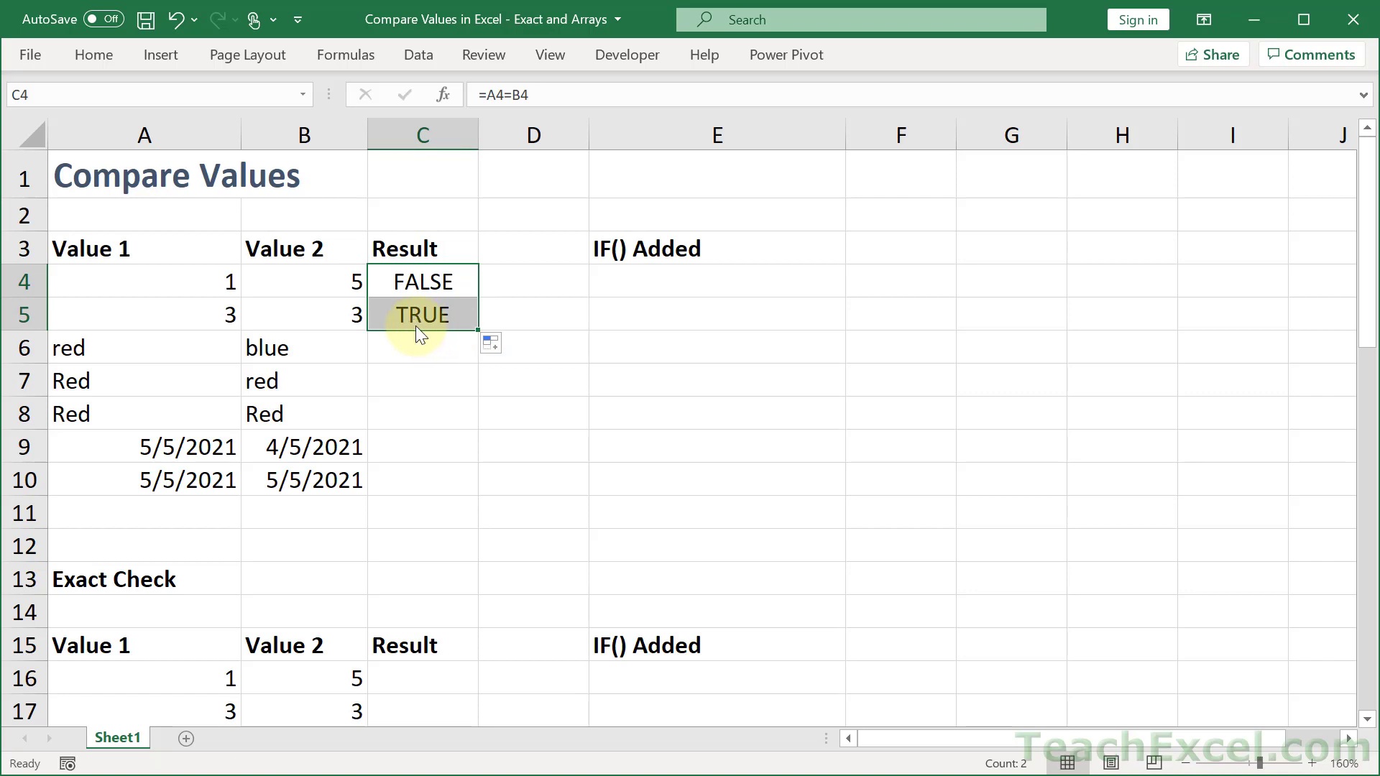
pyautogui.click(422, 314)
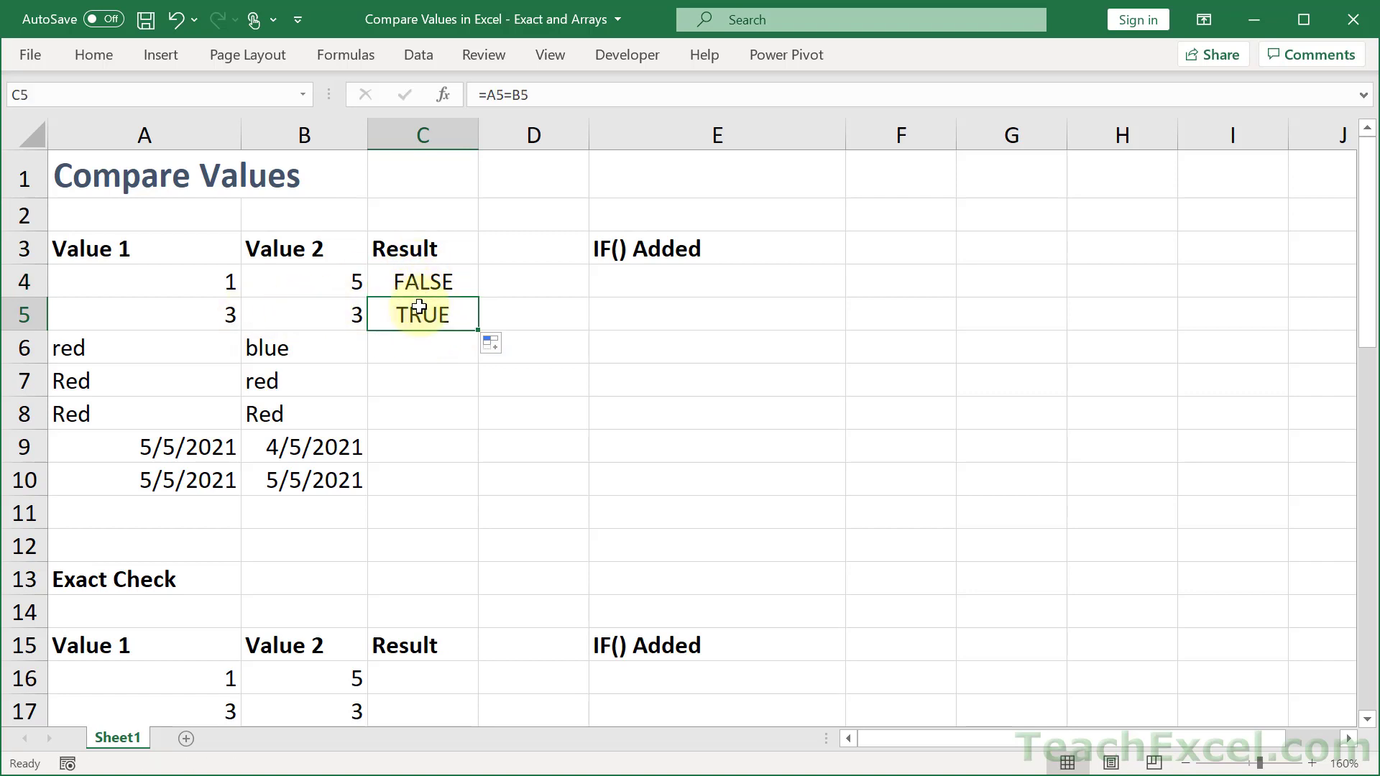
pyautogui.doubleClick(422, 314)
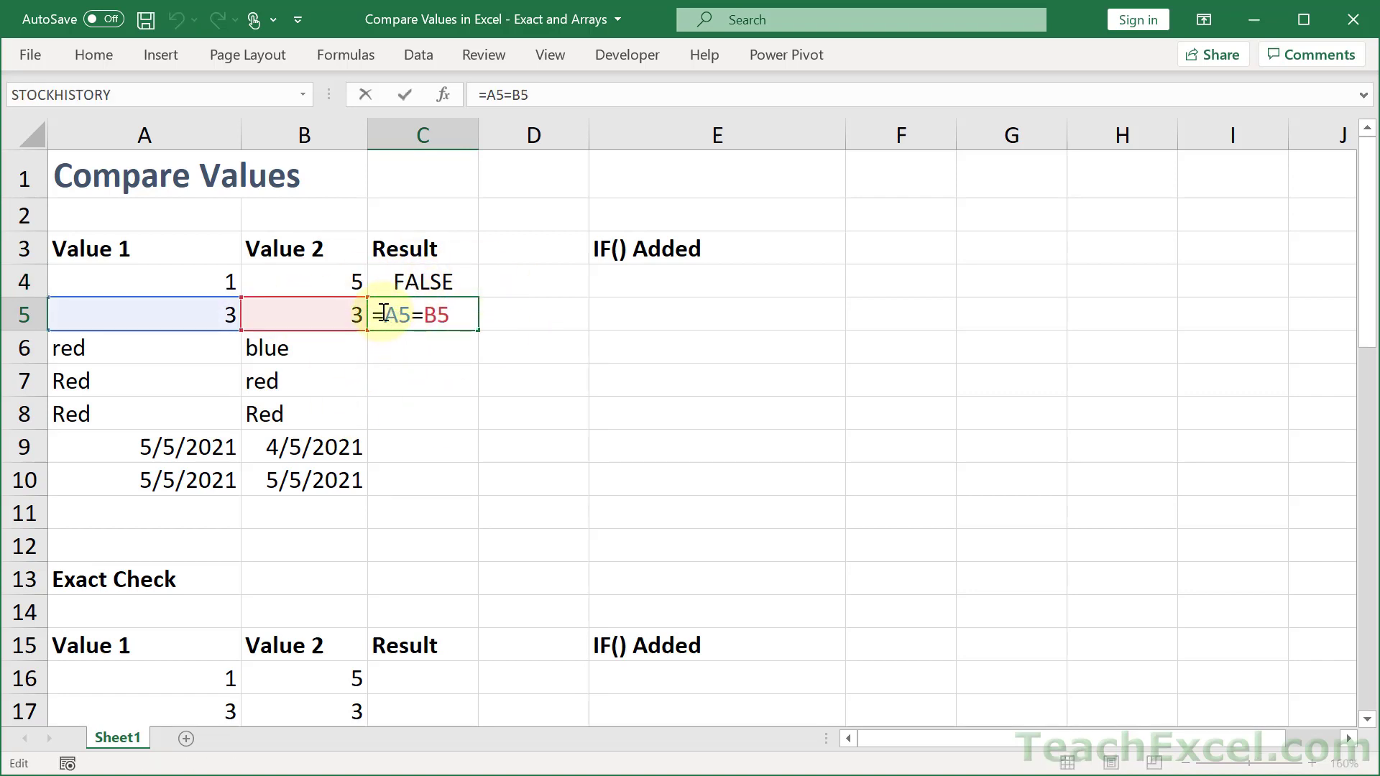
pyautogui.moveTo(416, 369)
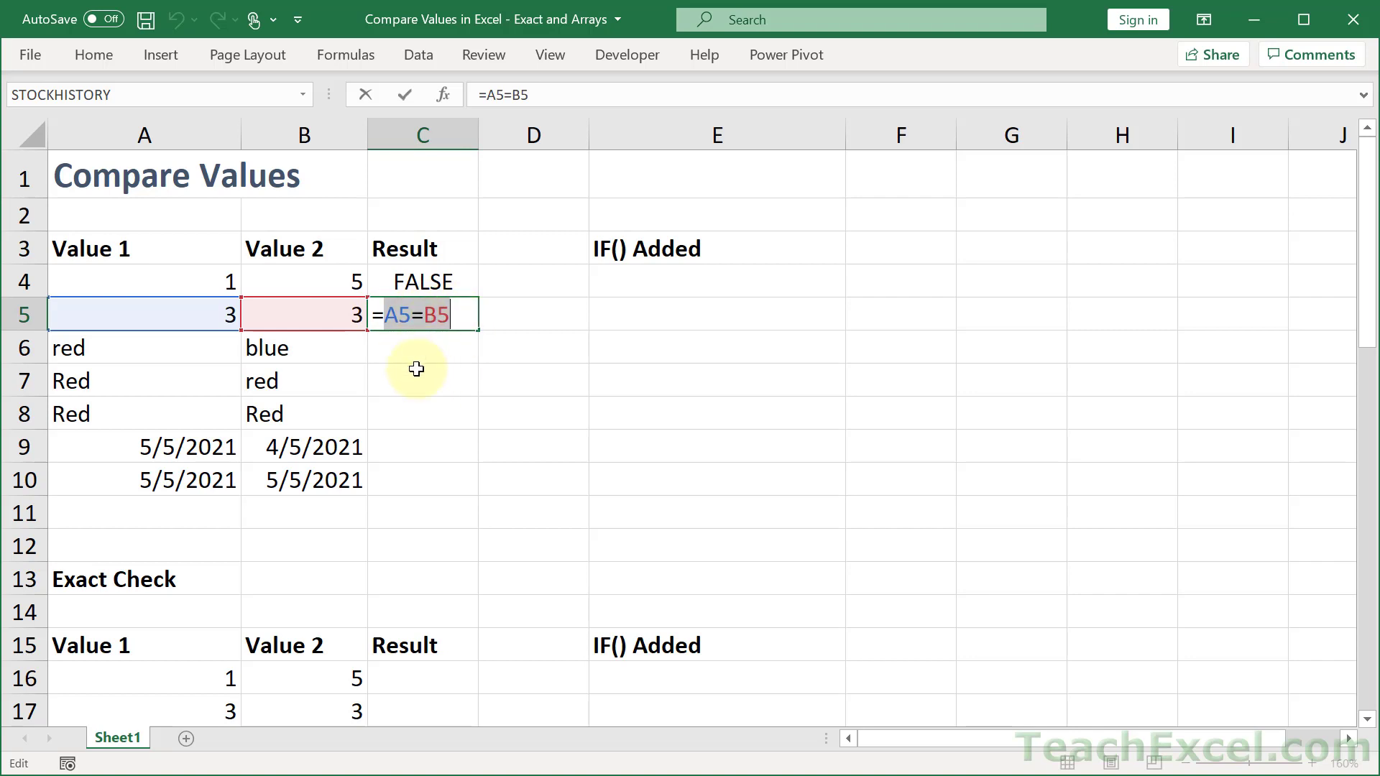
pyautogui.moveTo(455, 341)
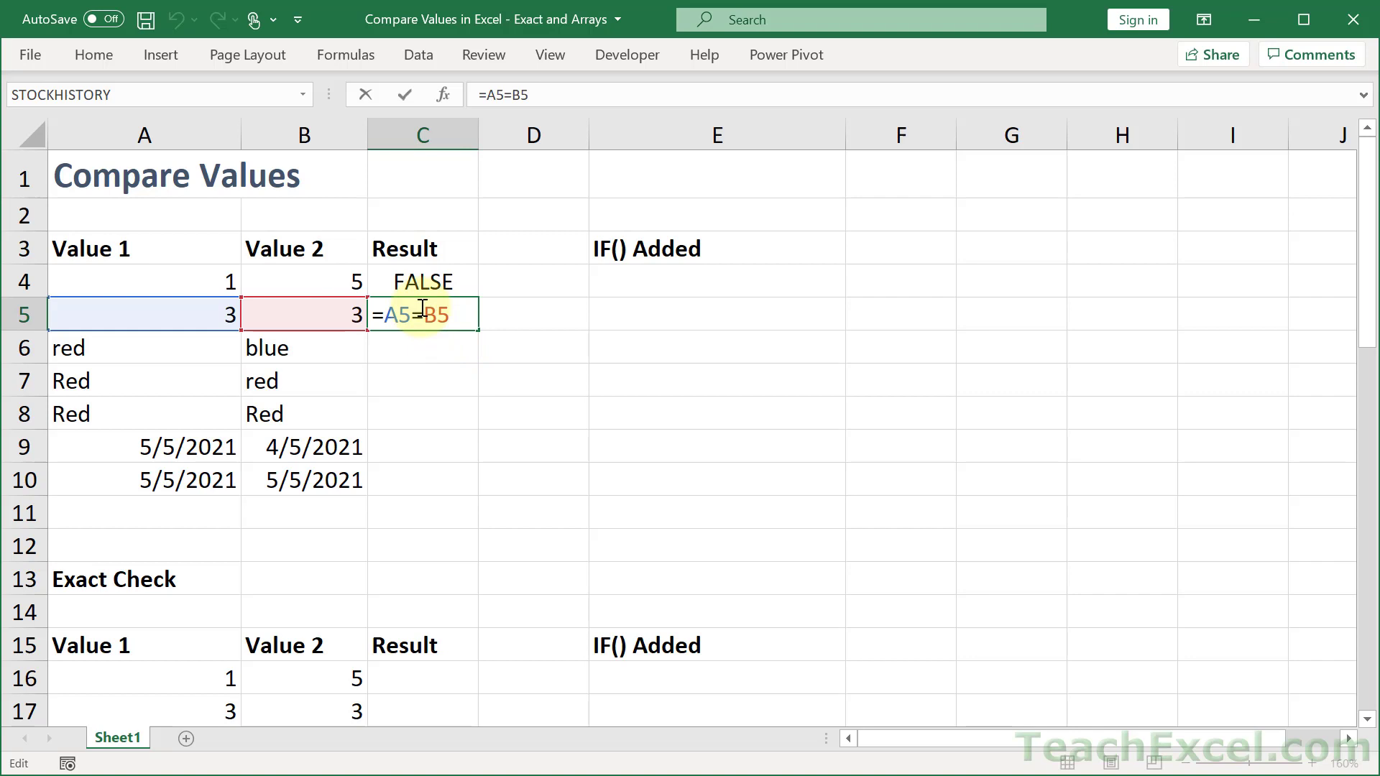
pyautogui.write('>')
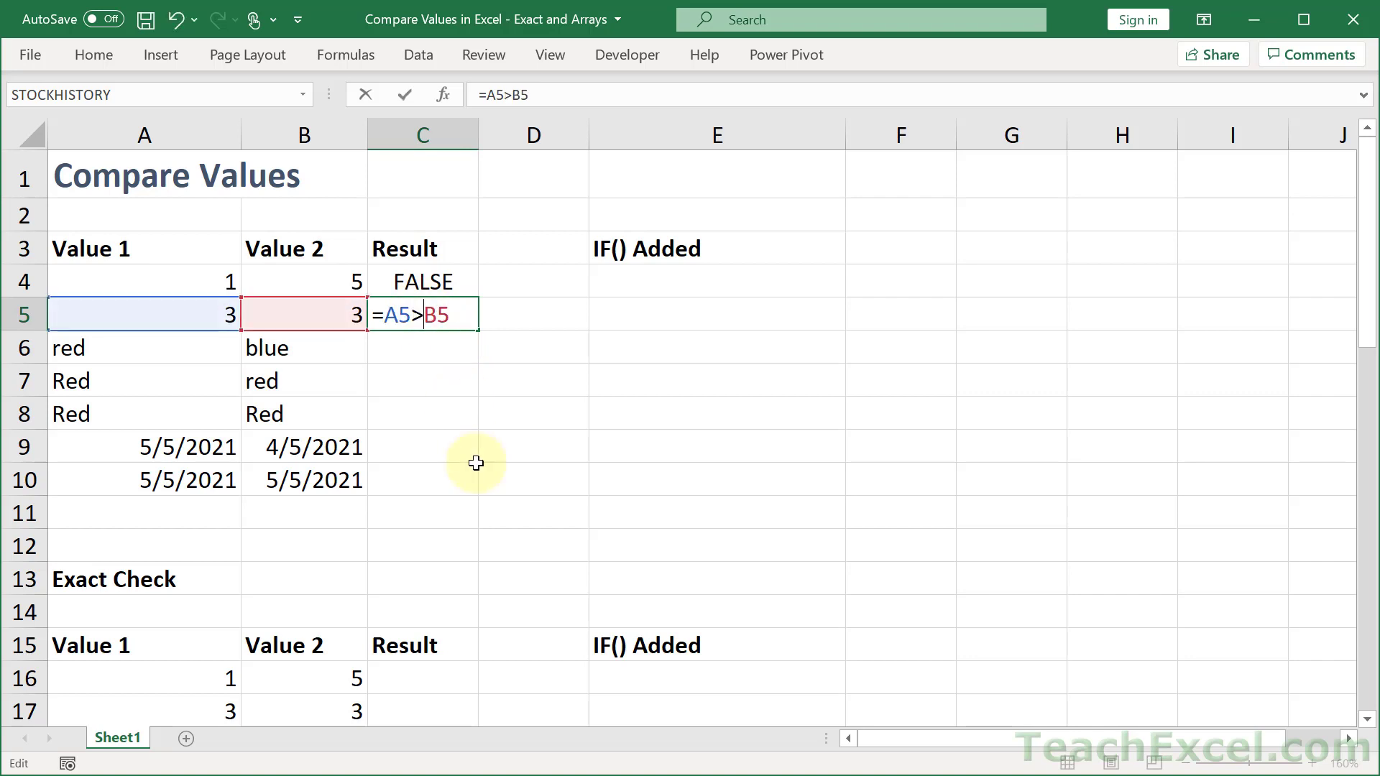
pyautogui.write('=')
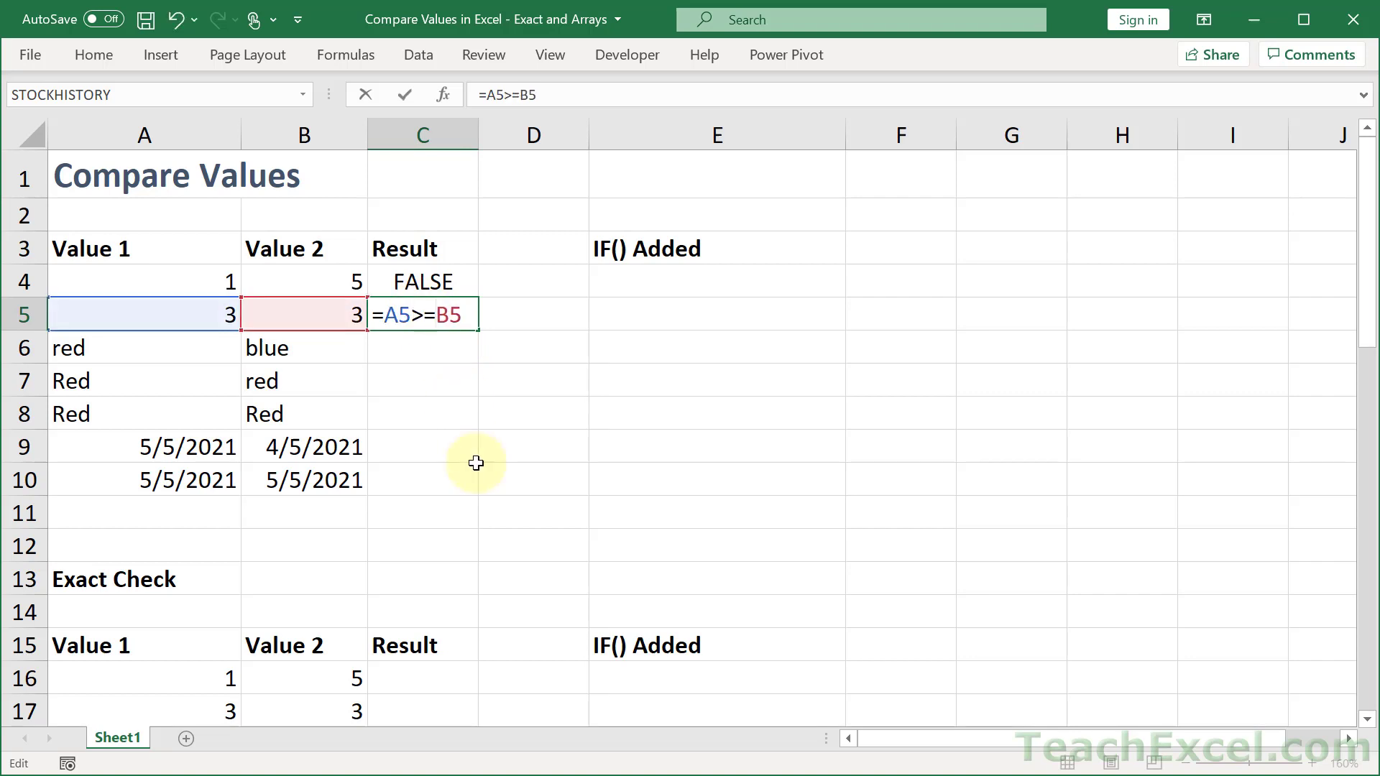
pyautogui.write('=A5<B5')
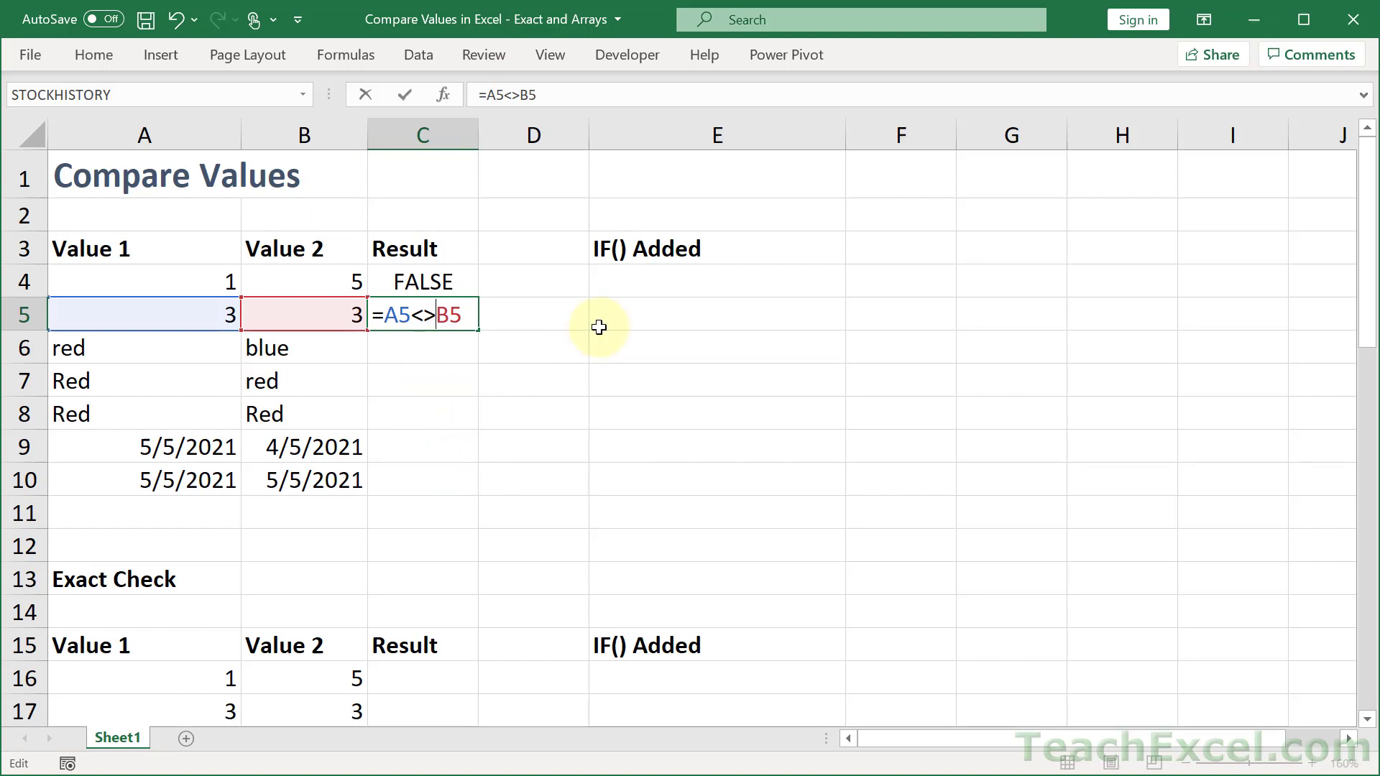
pyautogui.moveTo(316, 334)
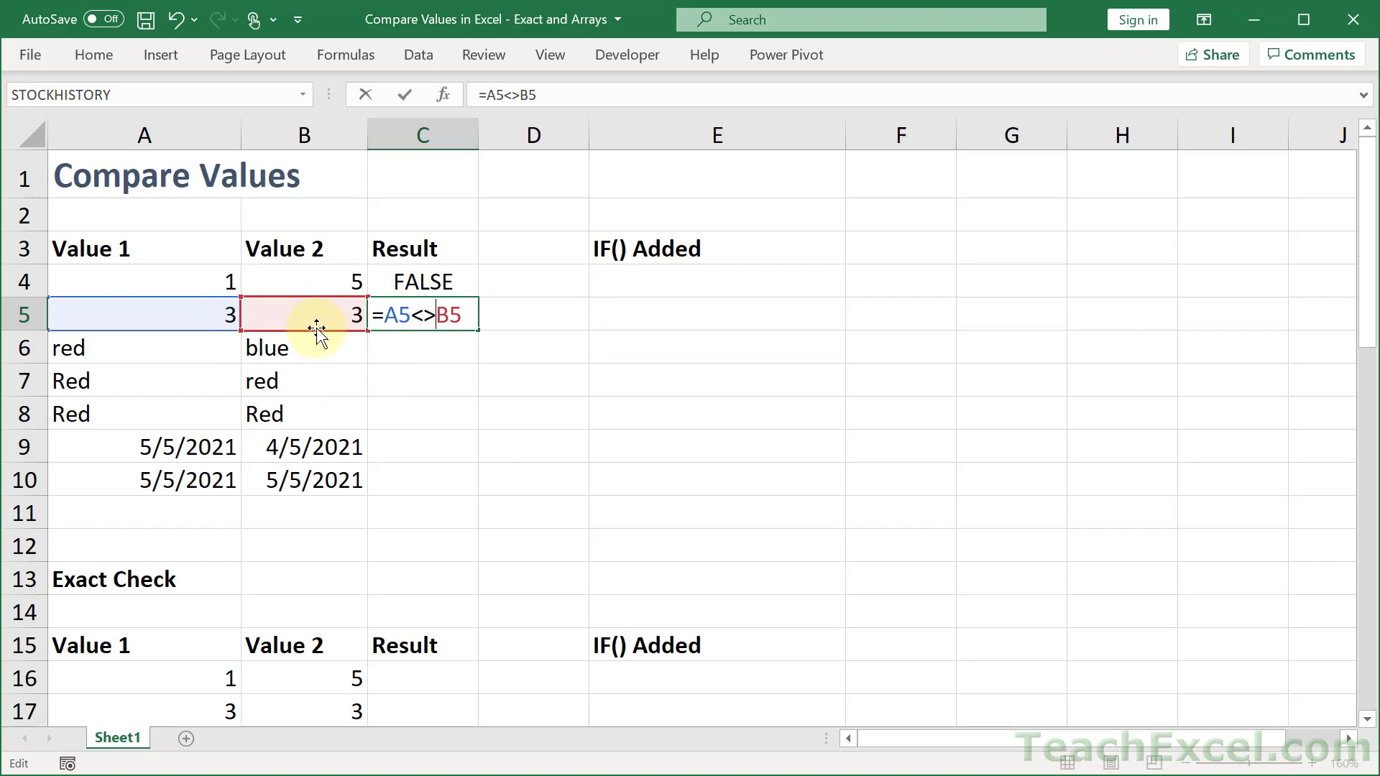
pyautogui.moveTo(519, 377)
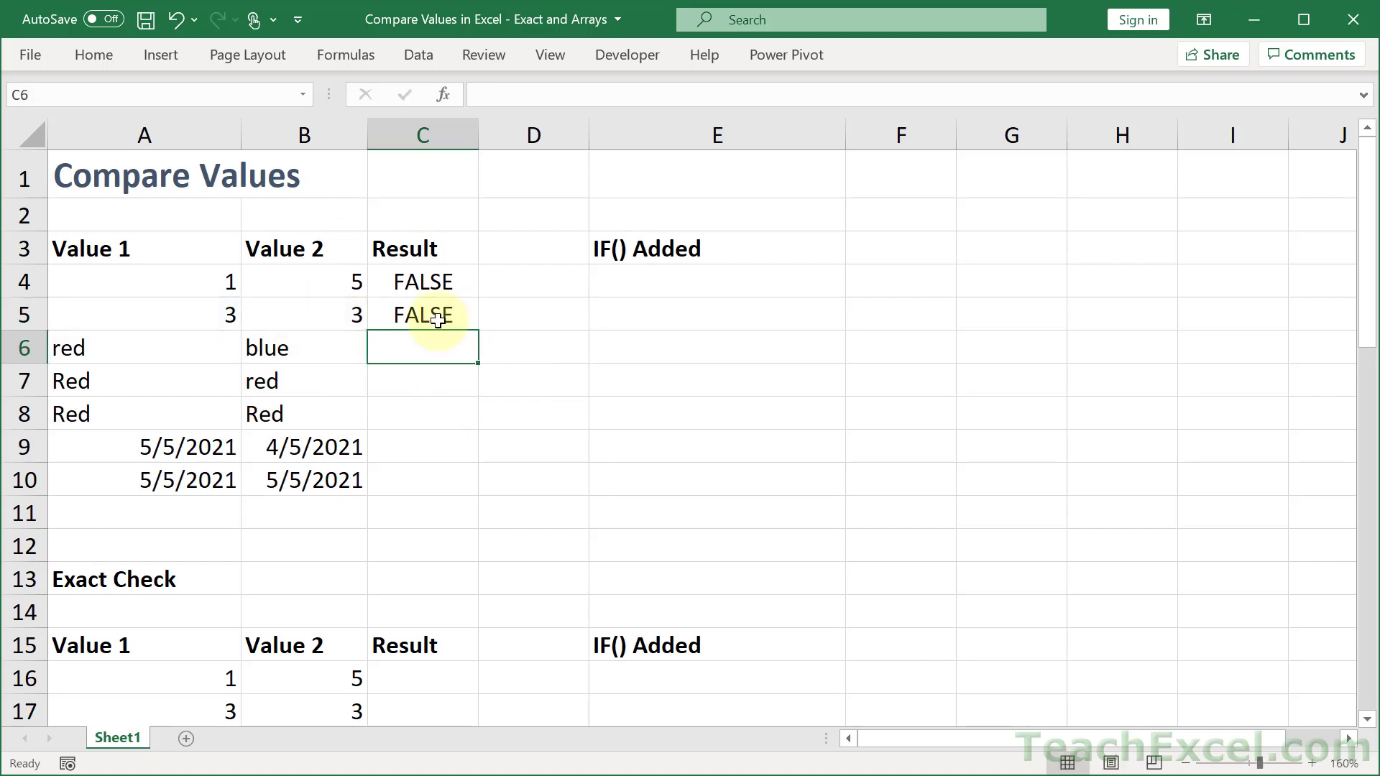
pyautogui.write('=A5<>B5')
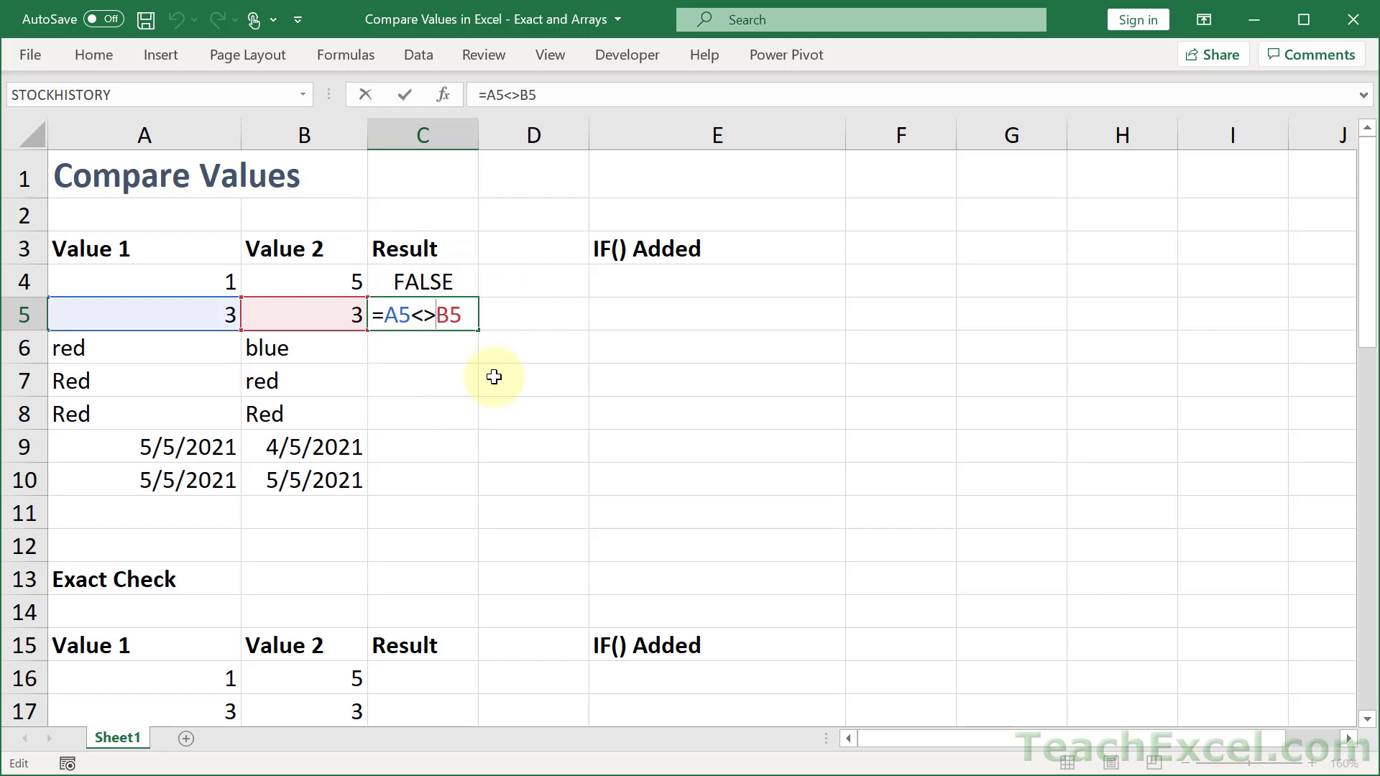
pyautogui.moveTo(404, 348)
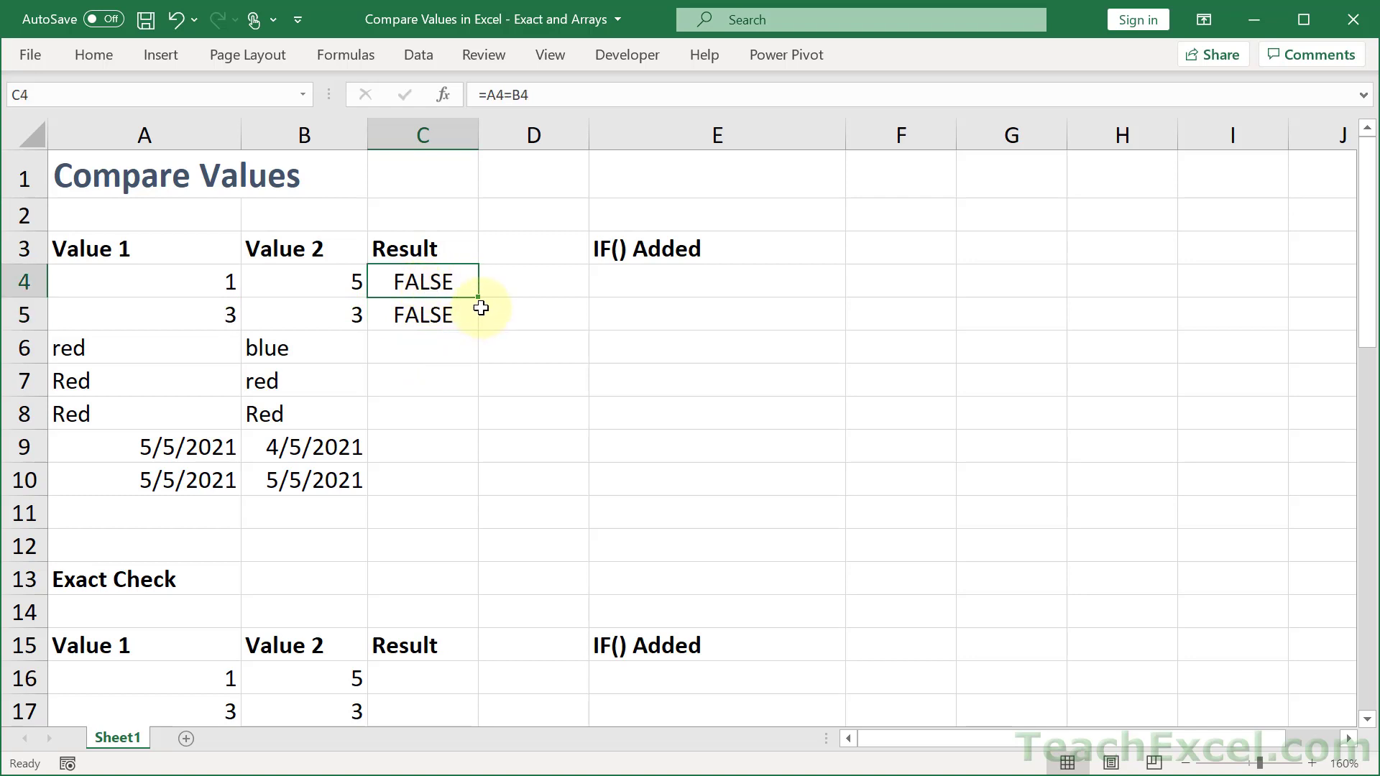
# - Fill the equality check down to C10 and inspect Red, red and the second date
pyautogui.moveTo(423, 281); pyautogui.dragTo(423, 314)
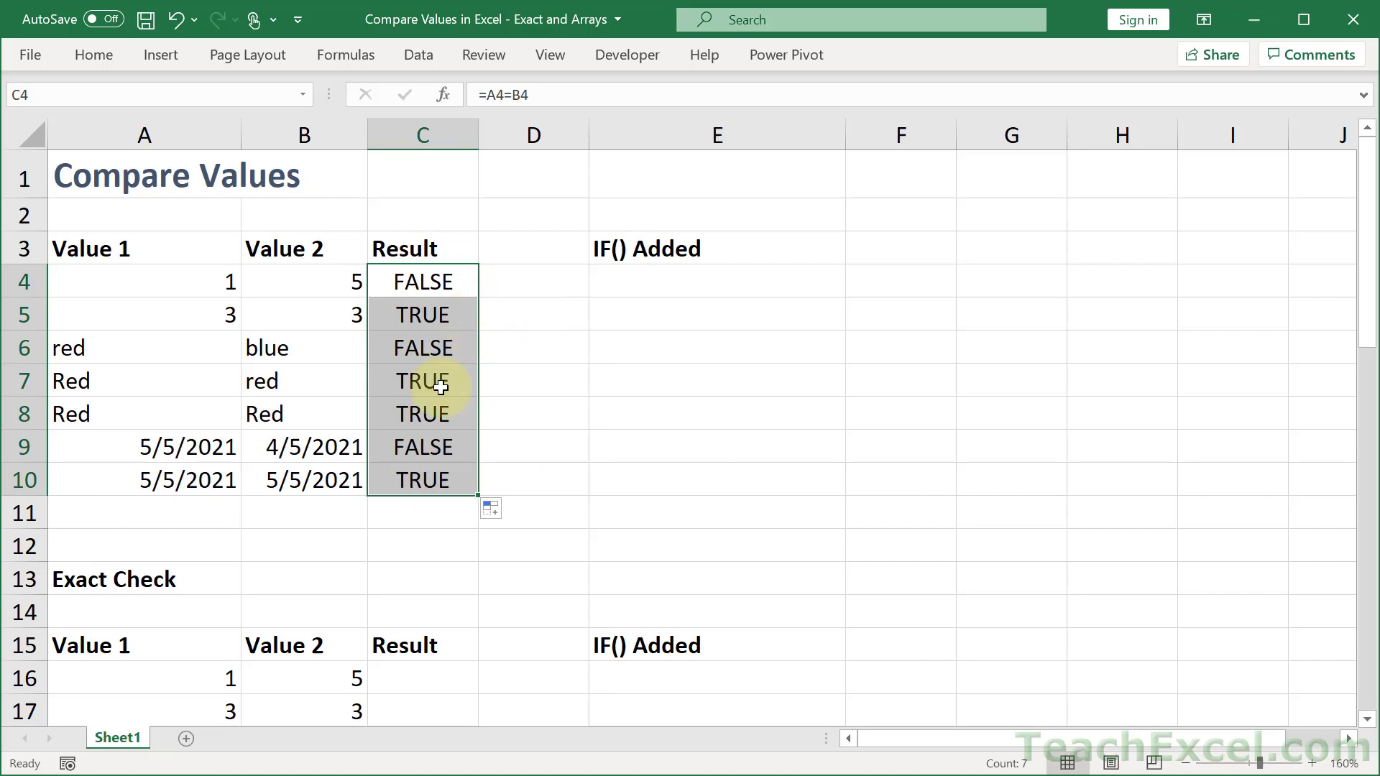
pyautogui.click(144, 380)
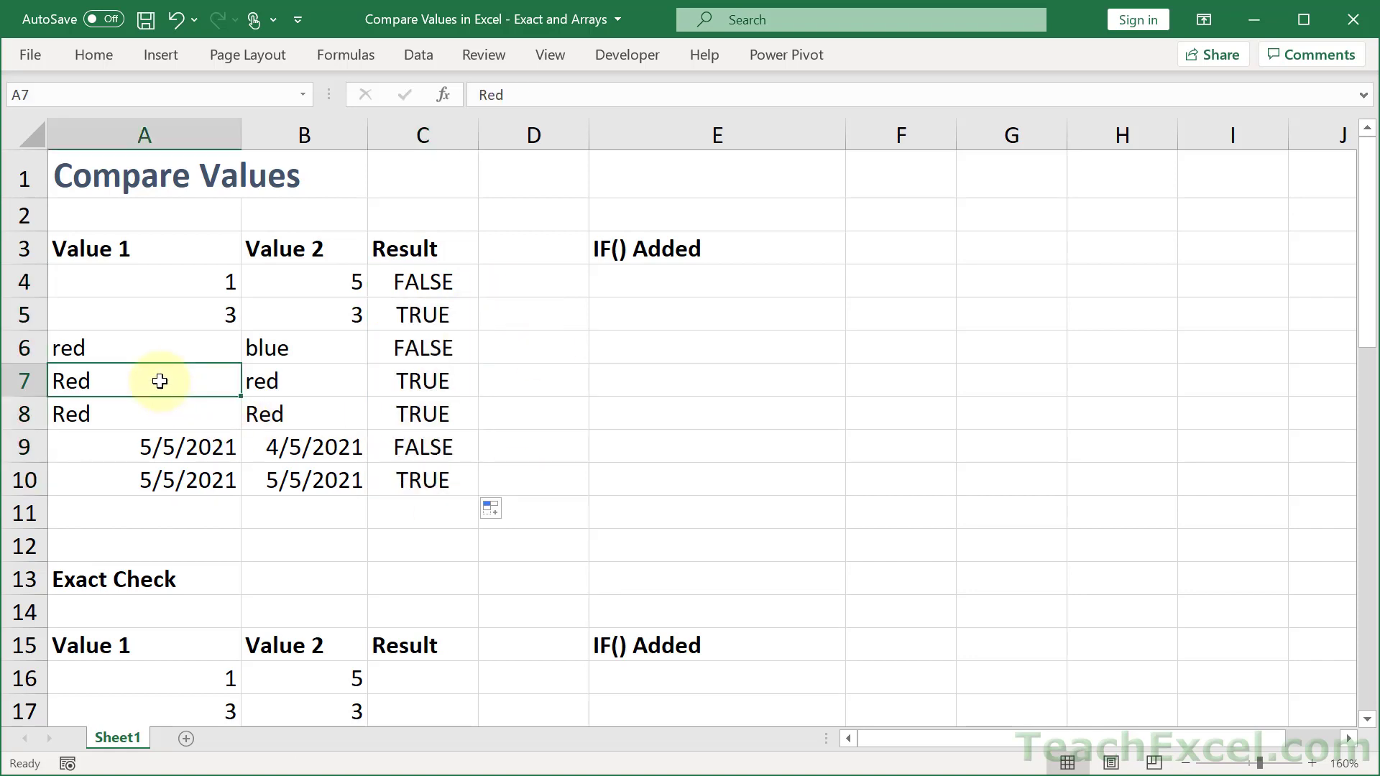
pyautogui.click(303, 380)
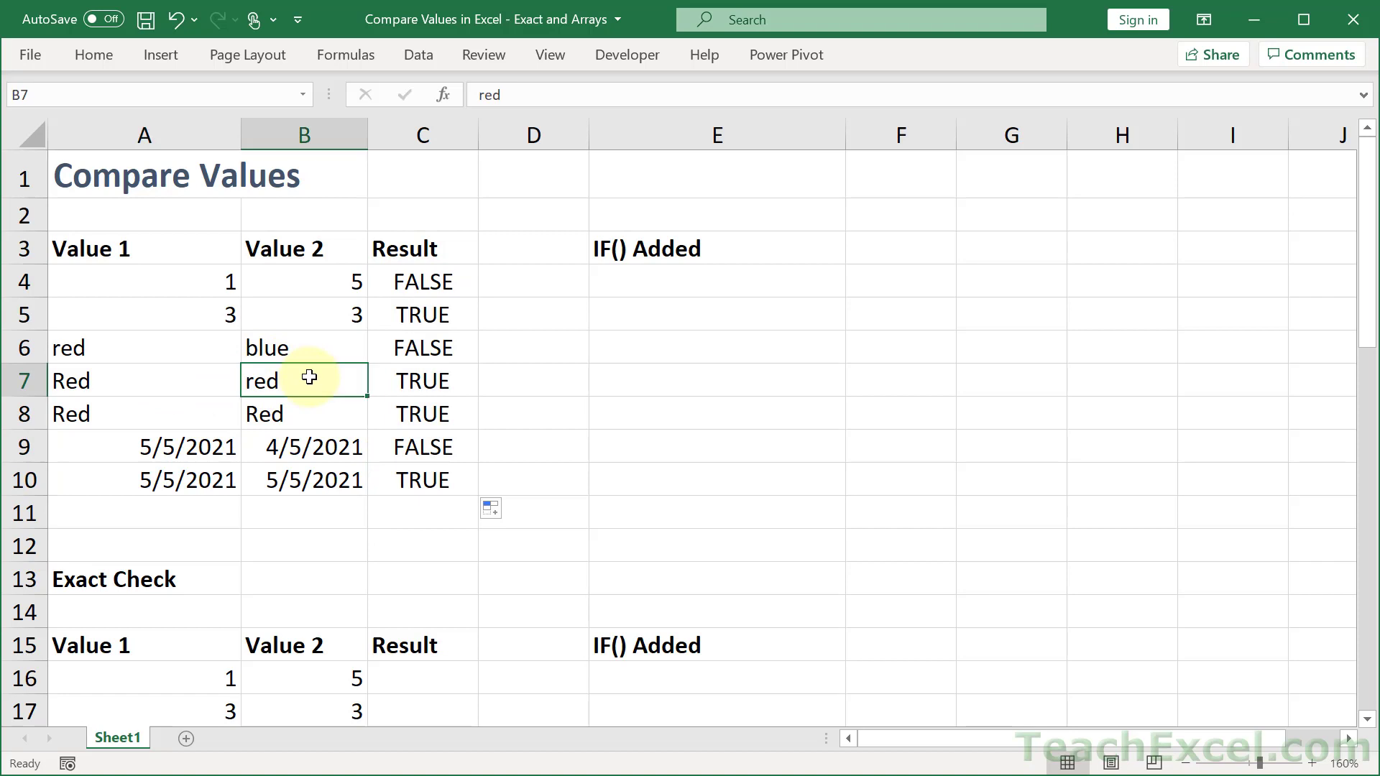
pyautogui.moveTo(420, 380)
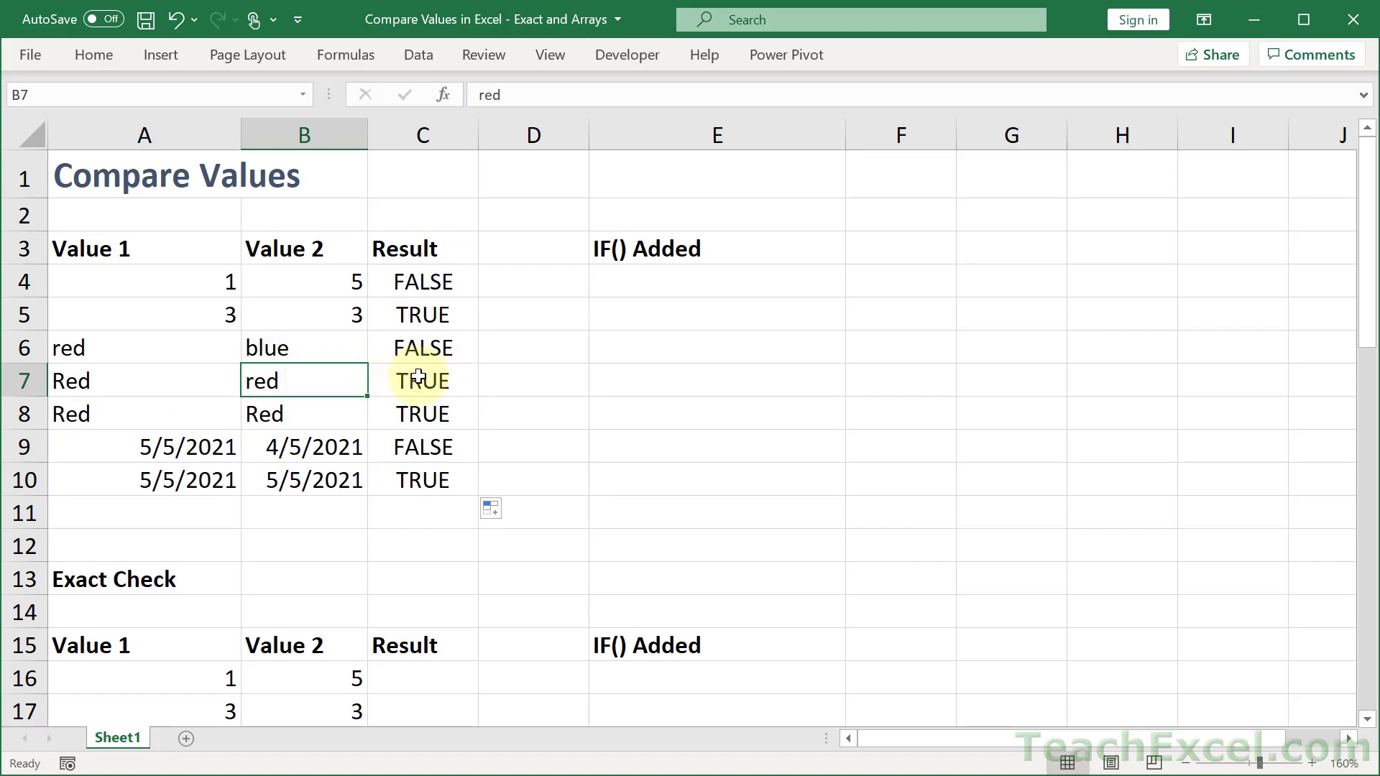
pyautogui.moveTo(167, 481)
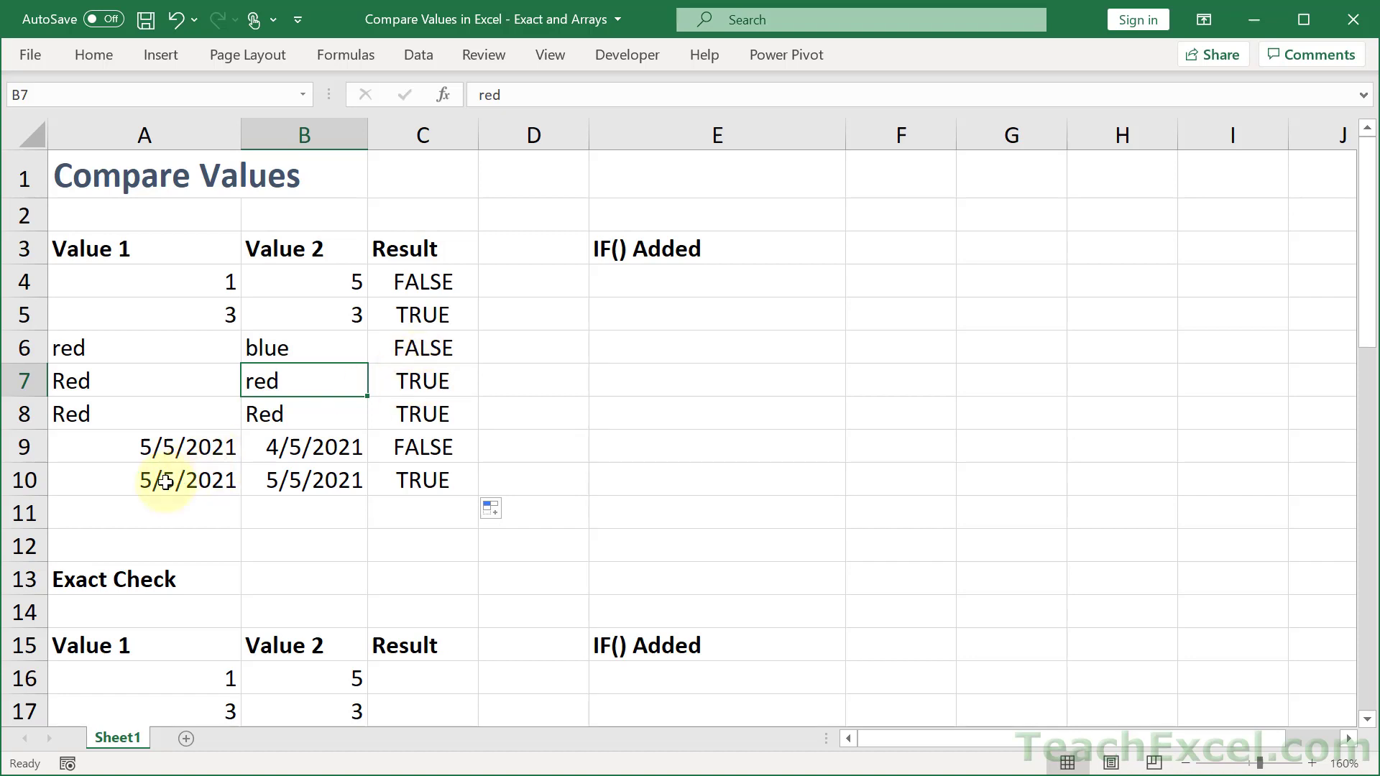
pyautogui.click(302, 479)
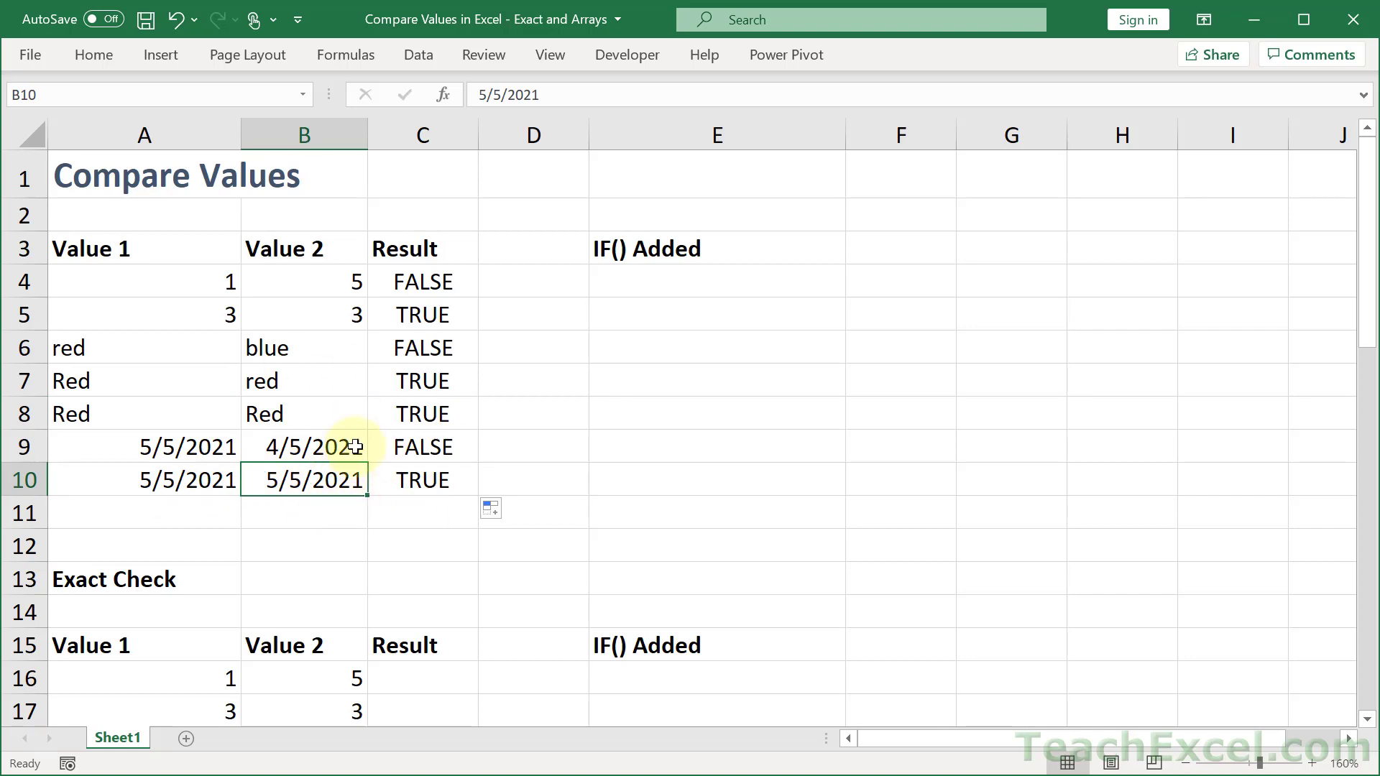
pyautogui.moveTo(375, 479)
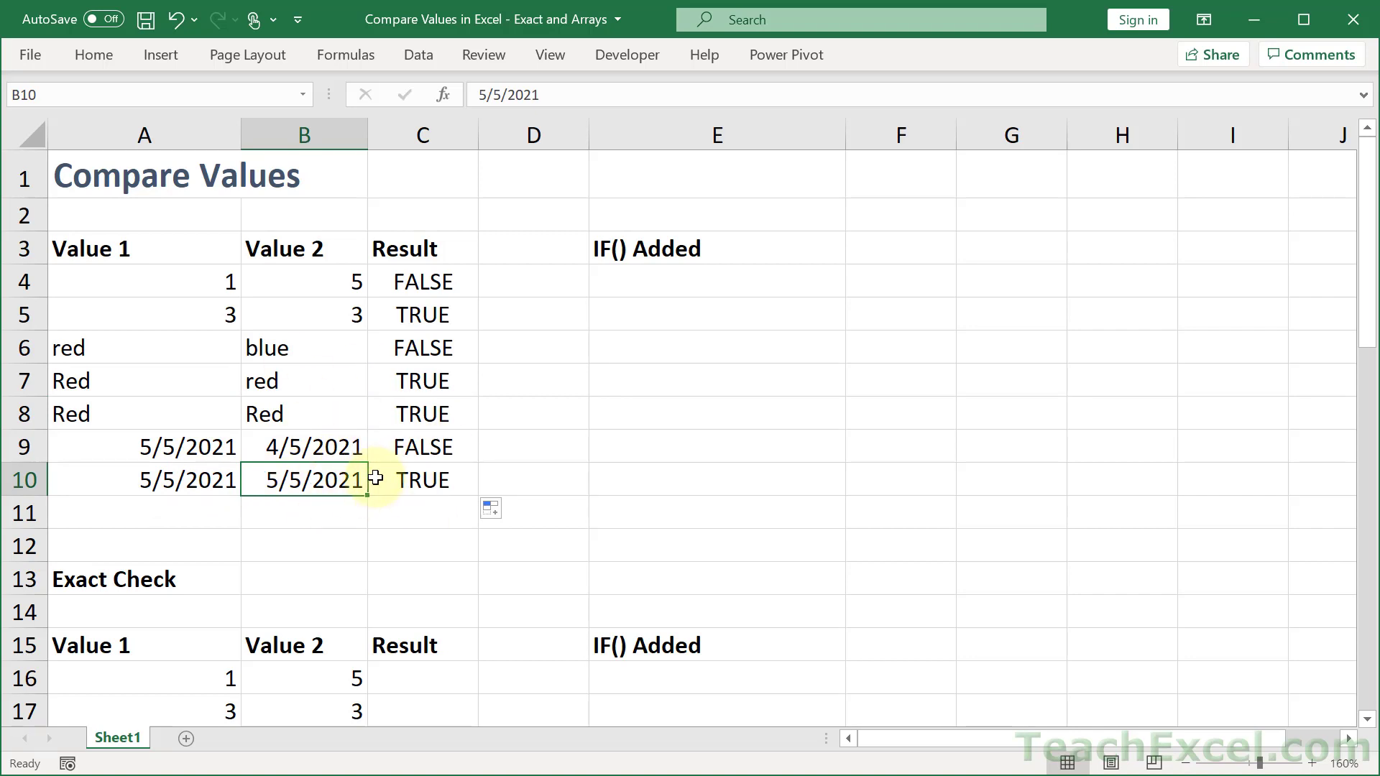
pyautogui.moveTo(348, 248)
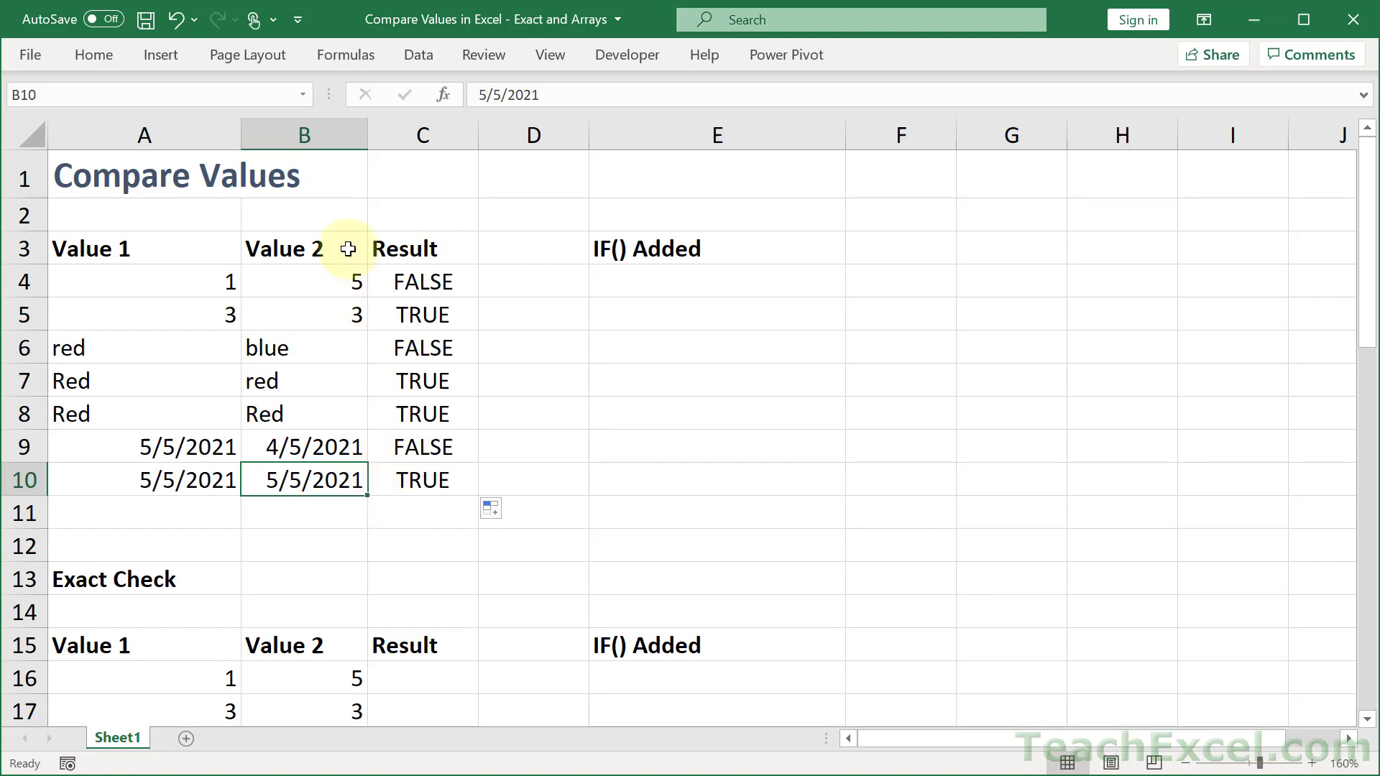
pyautogui.click(92, 55)
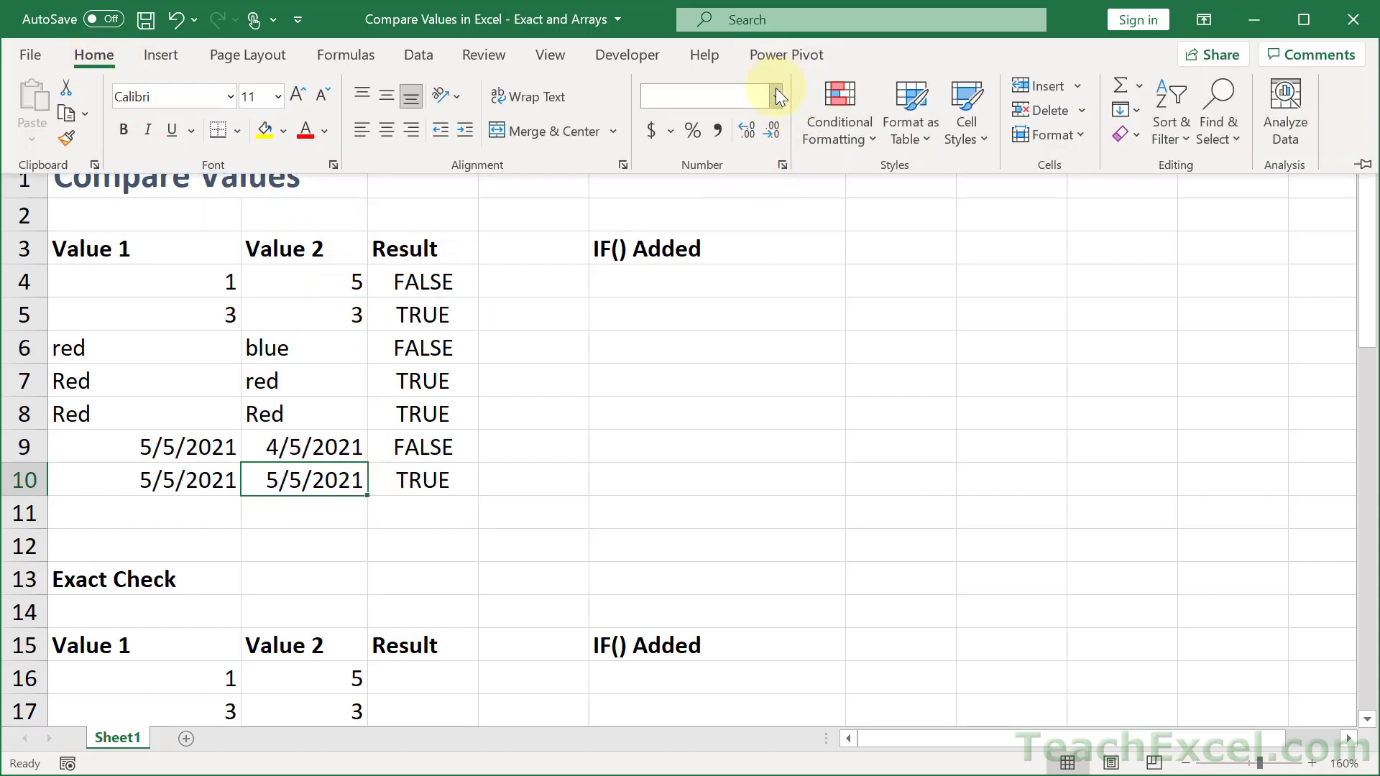
pyautogui.click(773, 95)
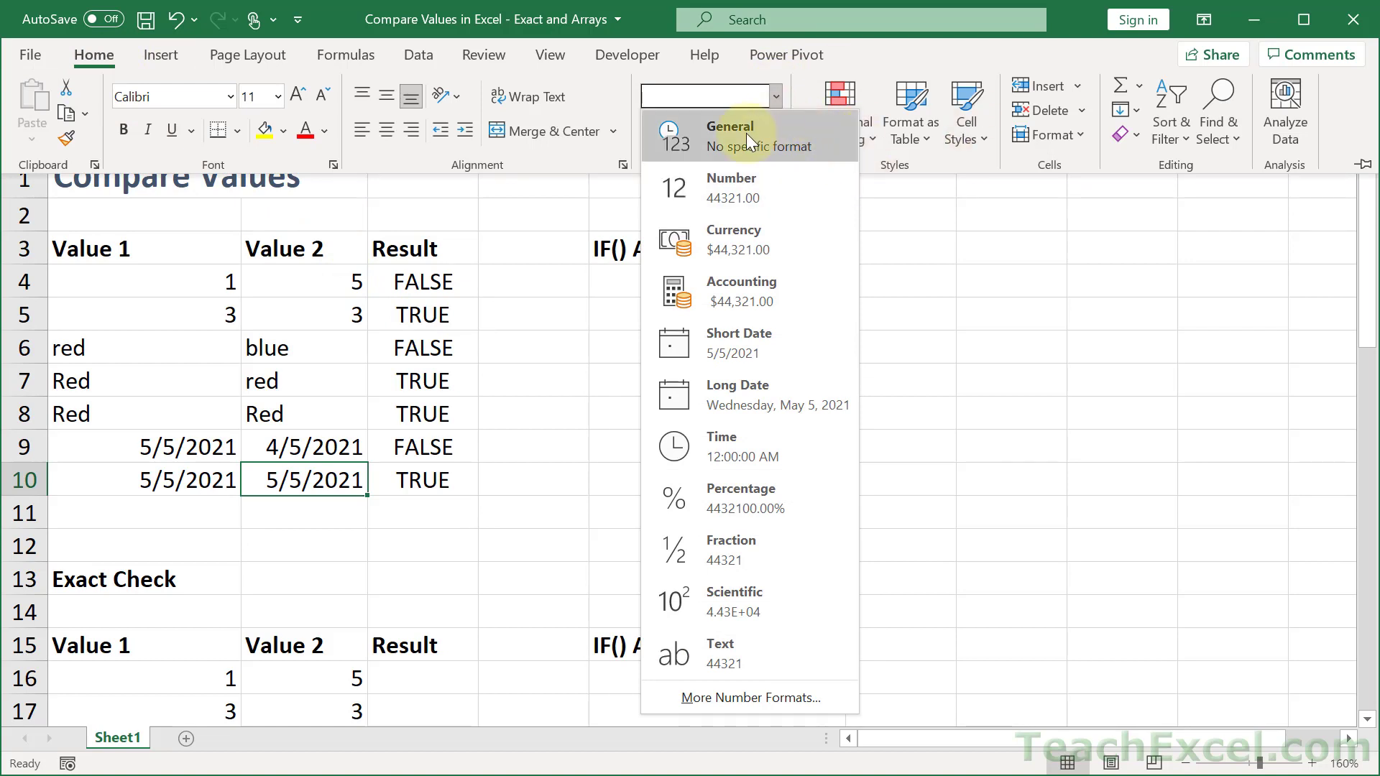
pyautogui.click(729, 126)
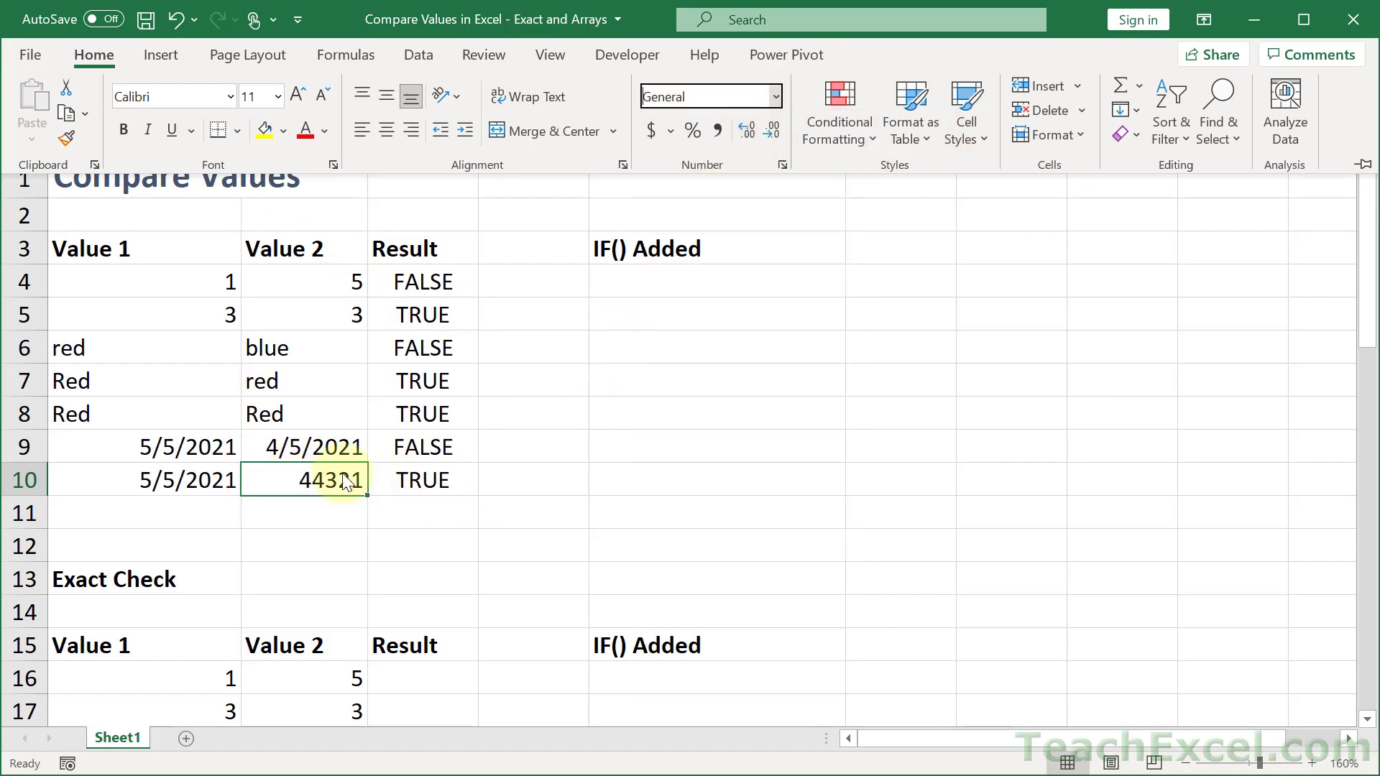
pyautogui.moveTo(390, 494)
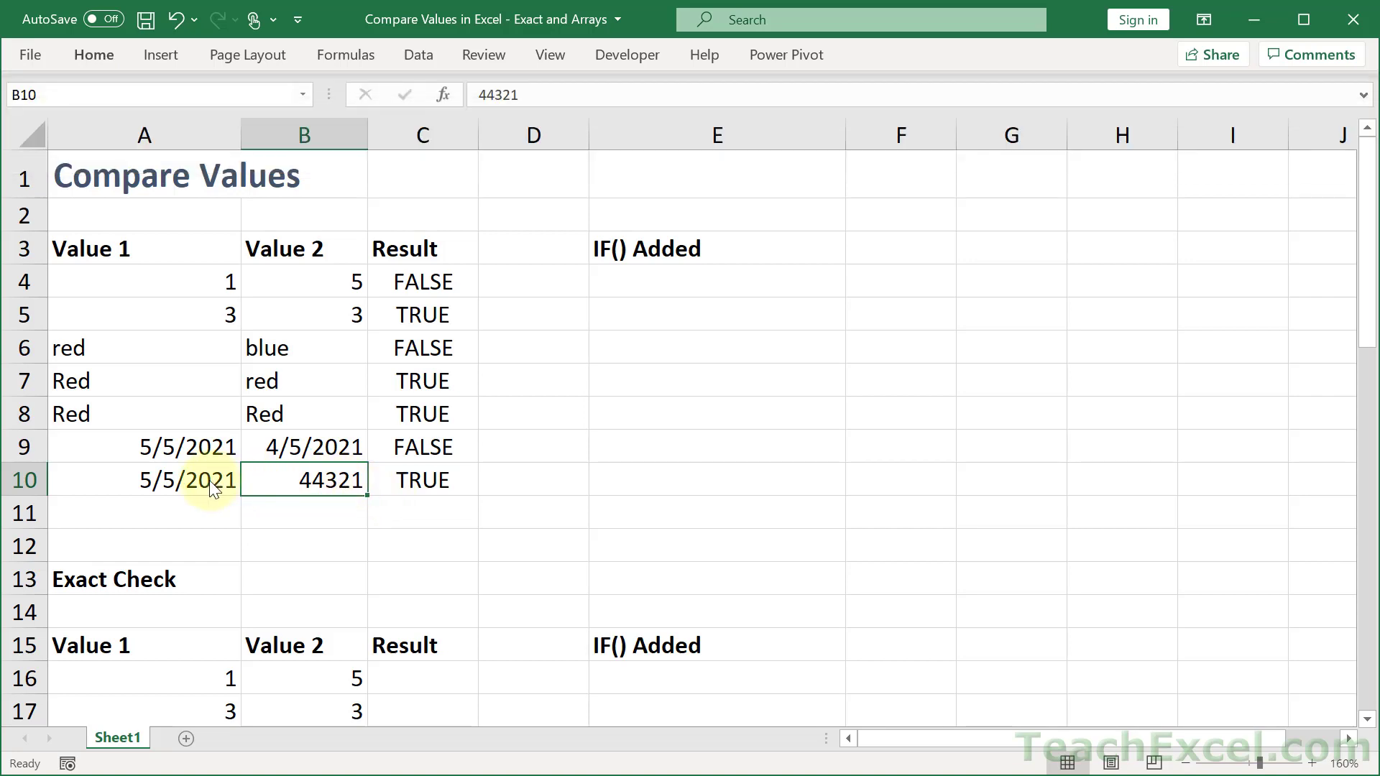
pyautogui.click(144, 479)
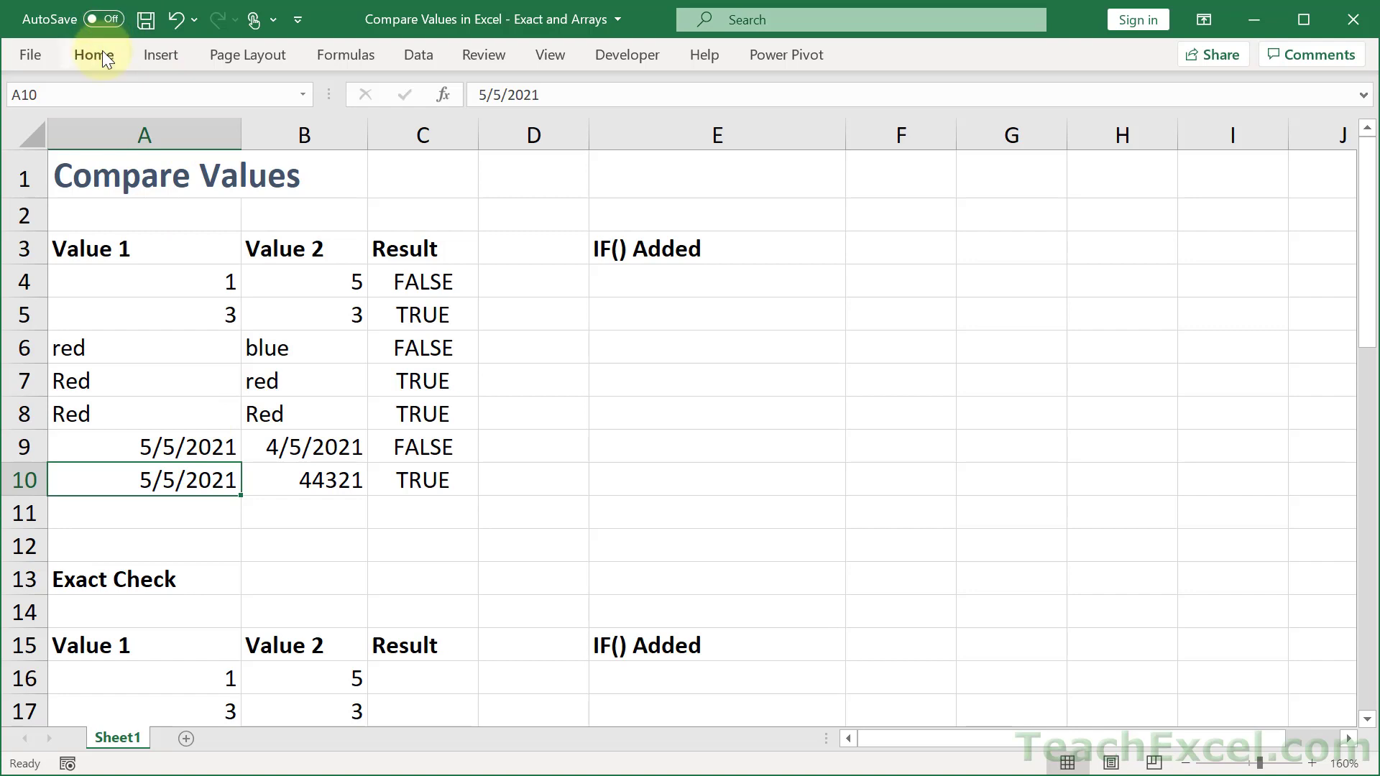
pyautogui.click(92, 54)
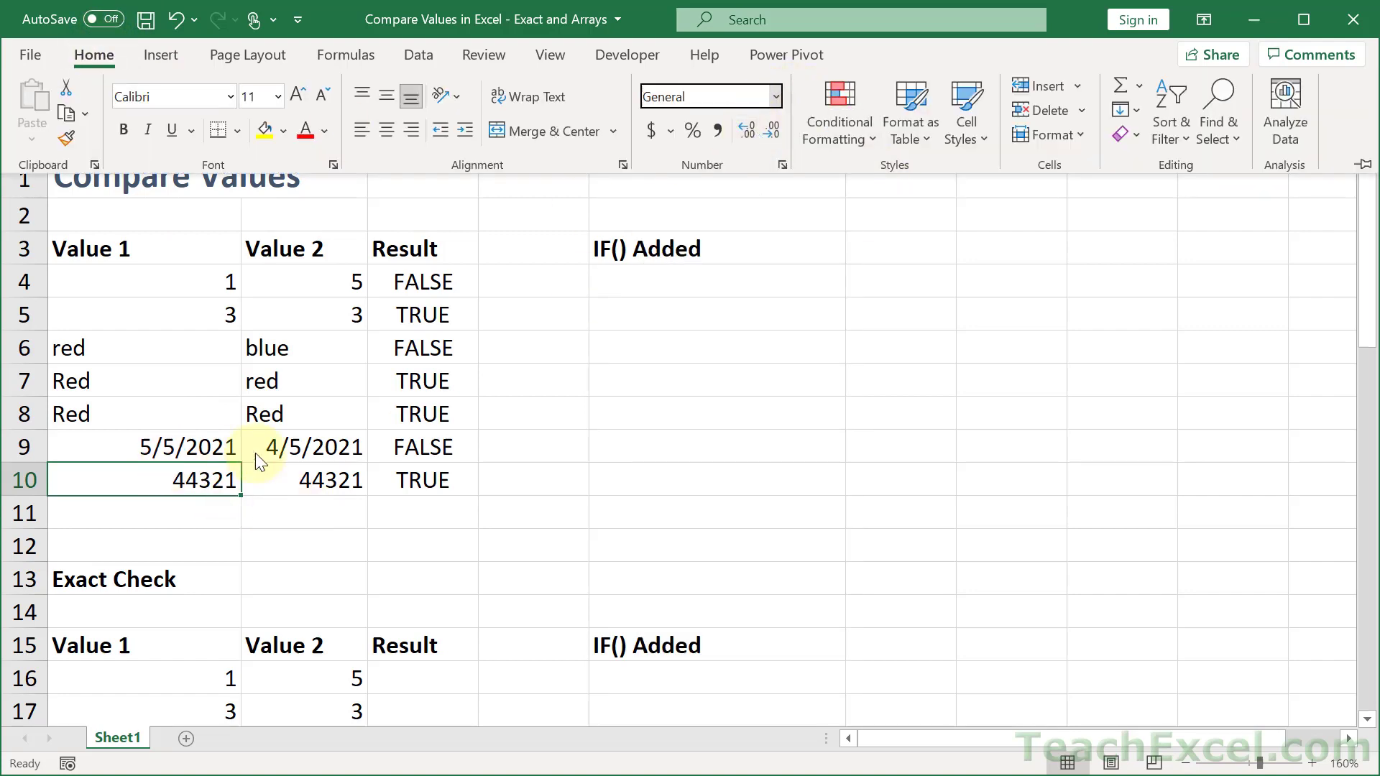
pyautogui.moveTo(342, 501)
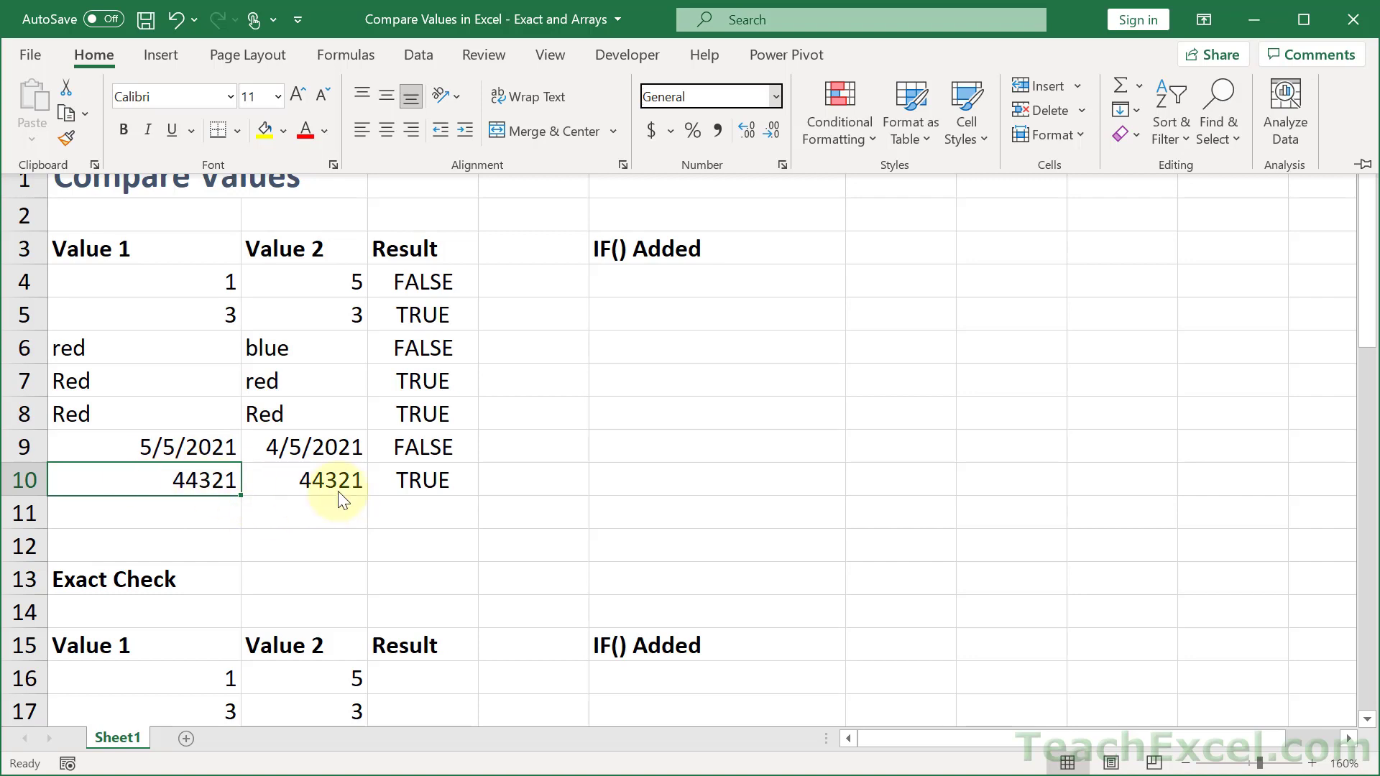
pyautogui.moveTo(218, 502)
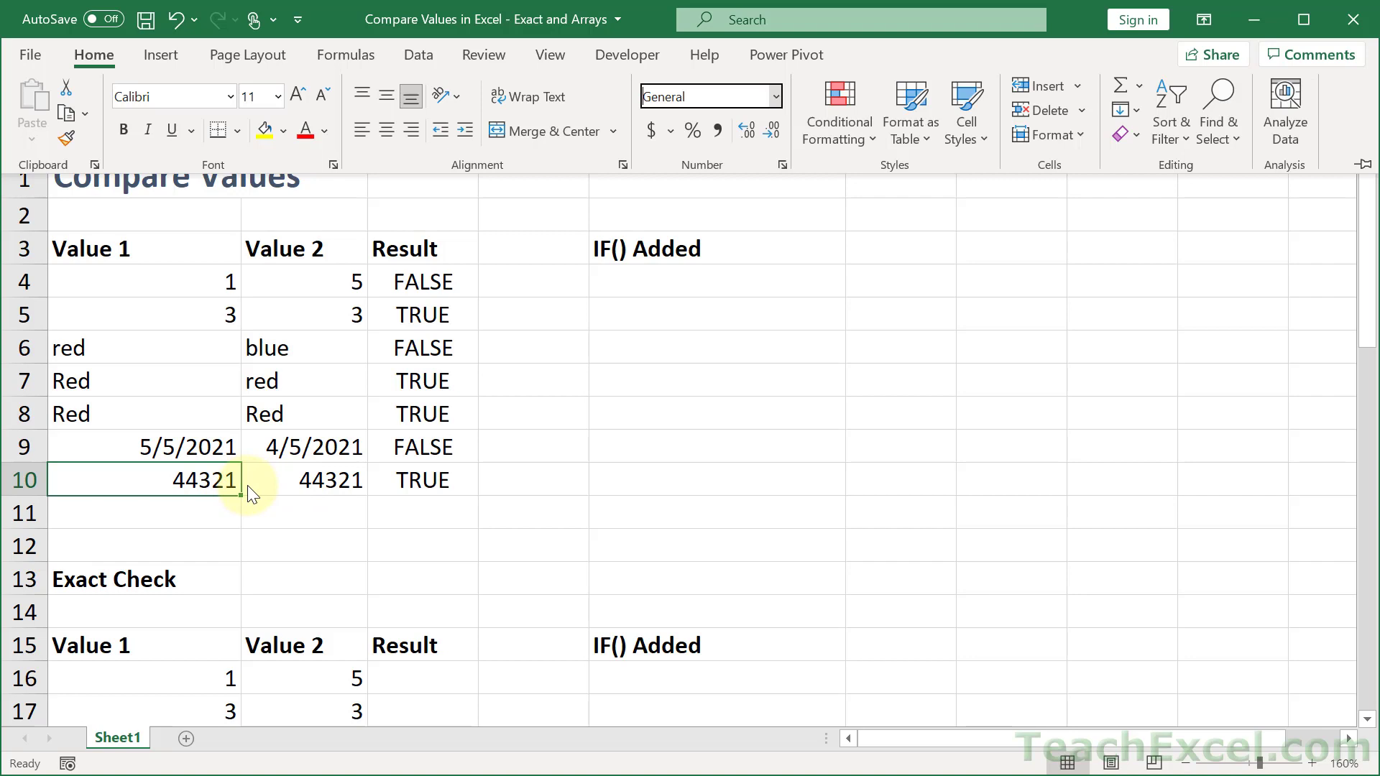
pyautogui.moveTo(180, 489)
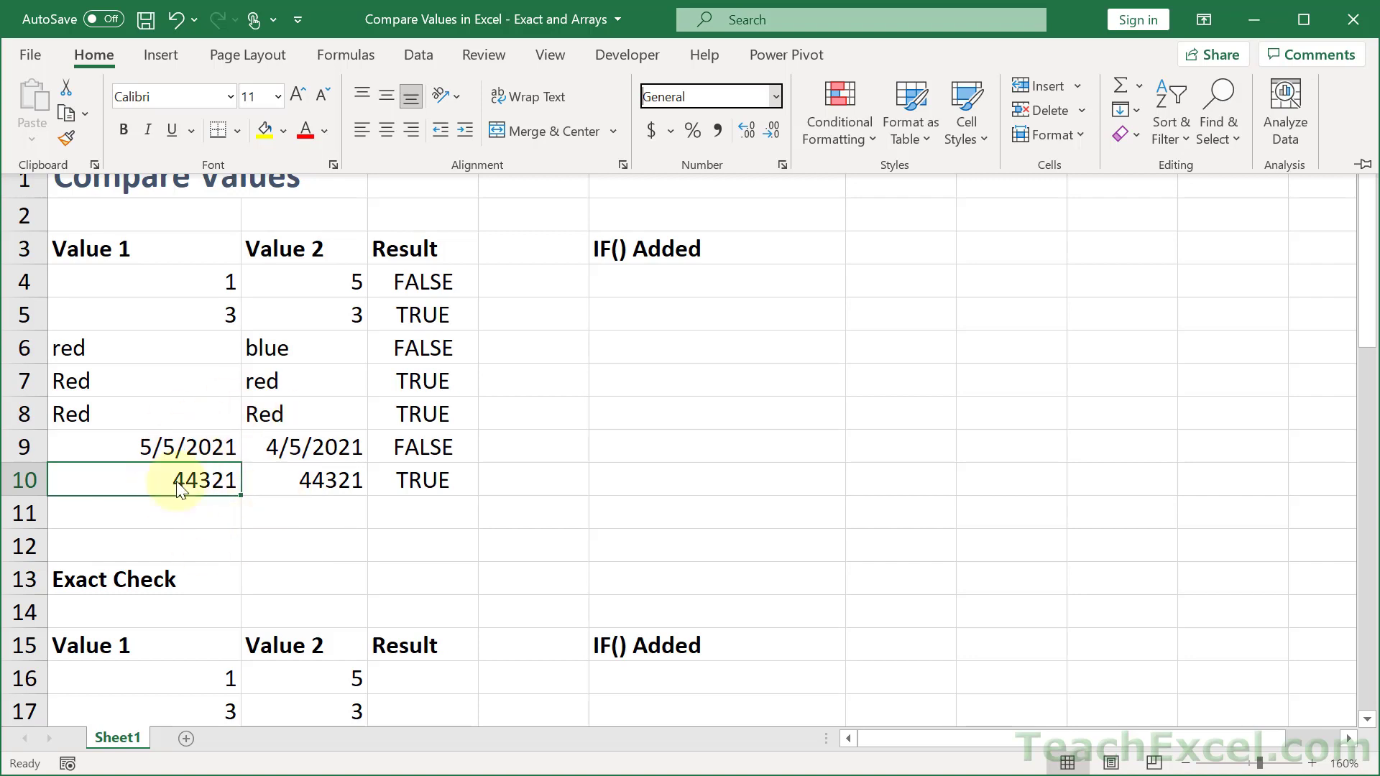
pyautogui.moveTo(309, 499)
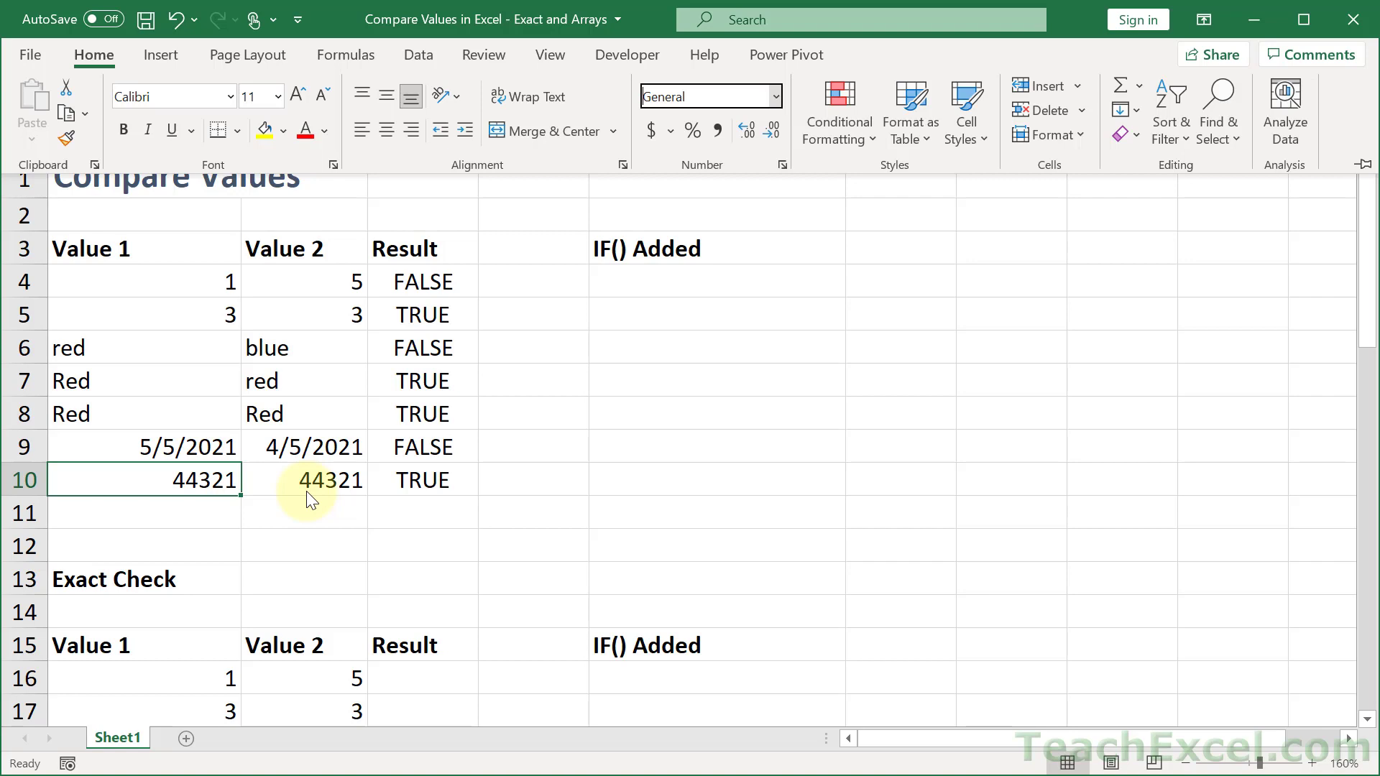
pyautogui.moveTo(284, 489)
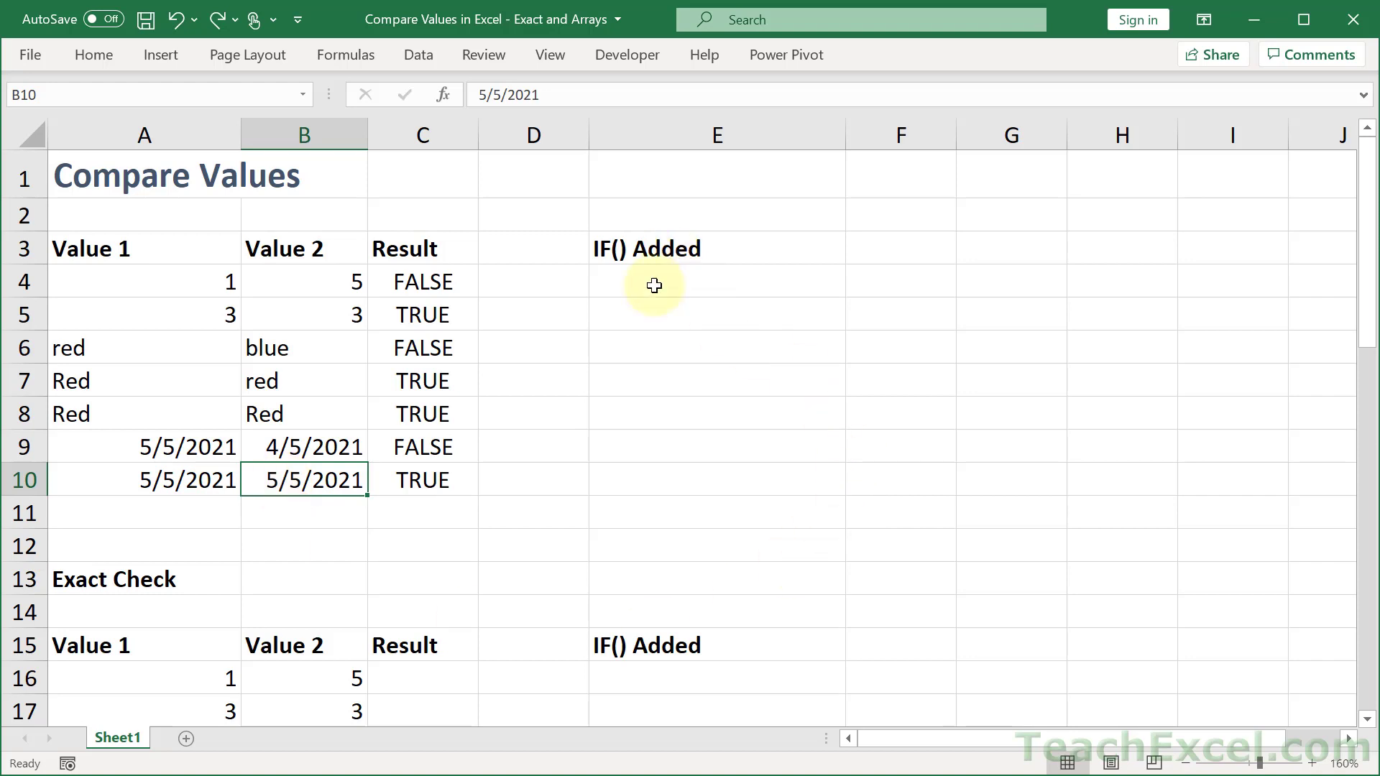
# - Enter =IF(A4=B4,"Equal","Not Equal") in E4 and copy it down to E10
pyautogui.click(716, 282)
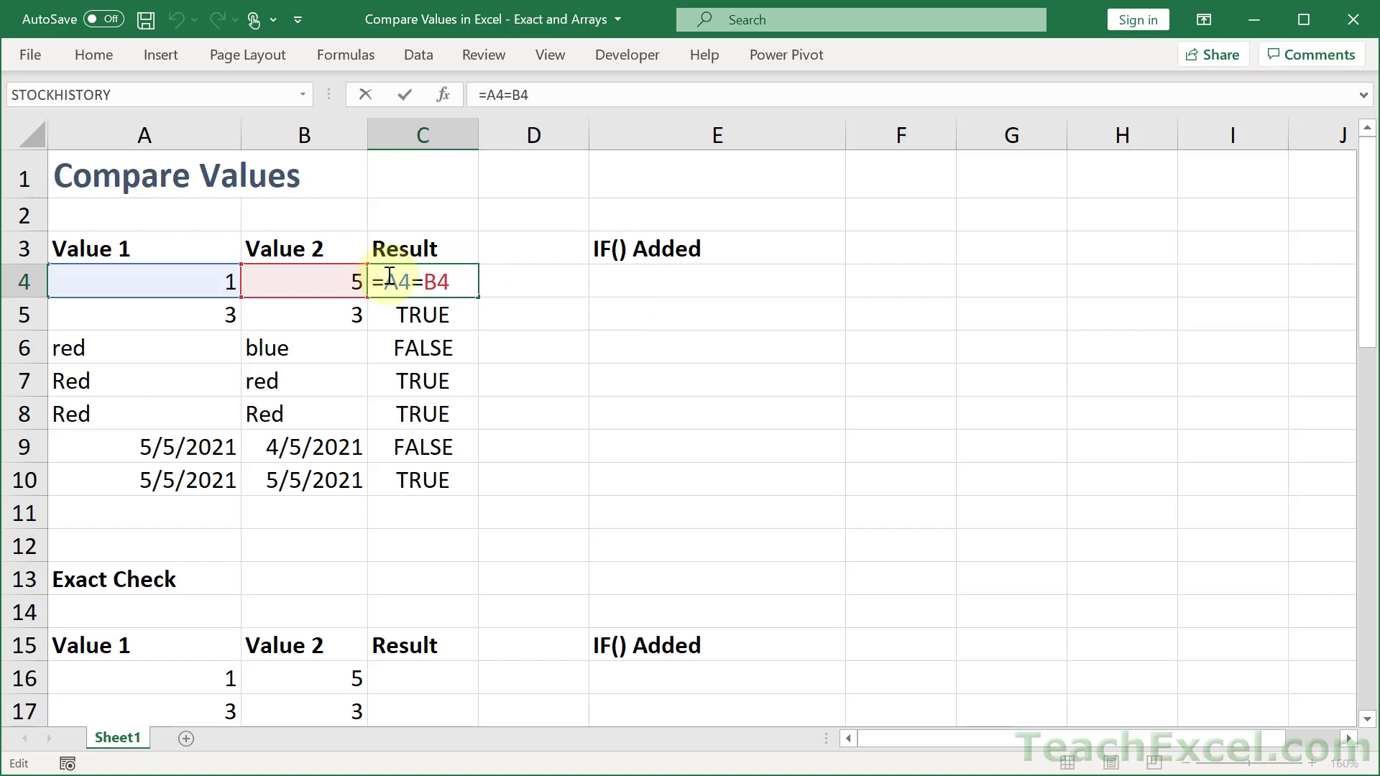
pyautogui.moveTo(497, 249)
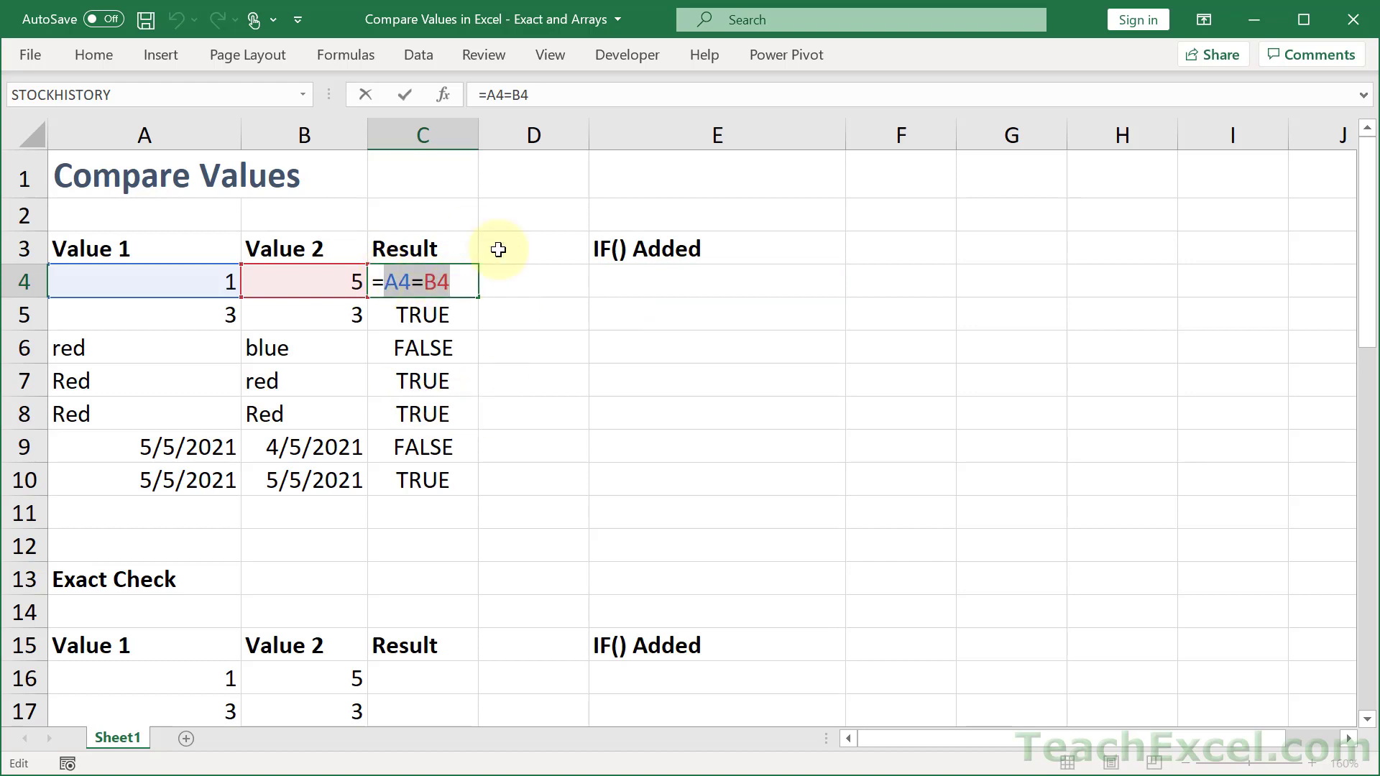
pyautogui.moveTo(443, 309)
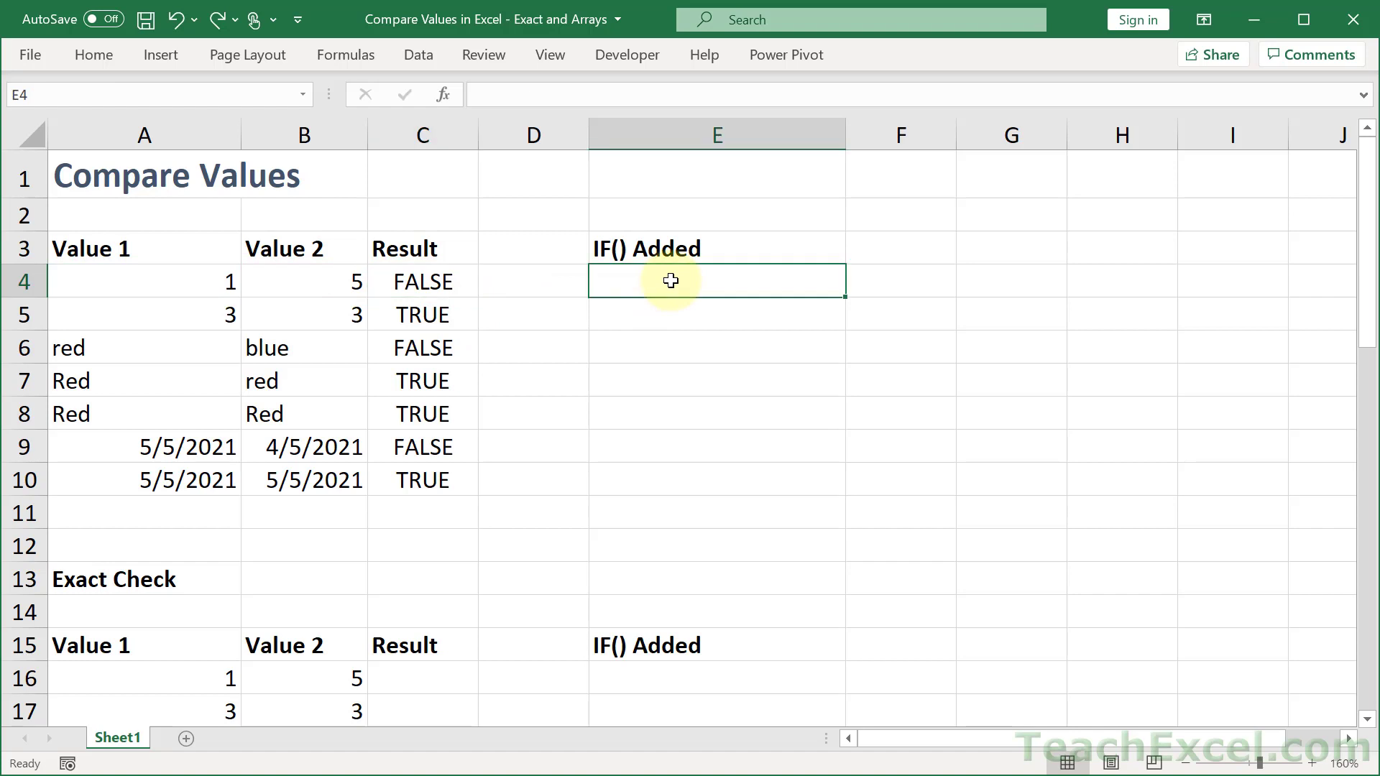
pyautogui.write('=')
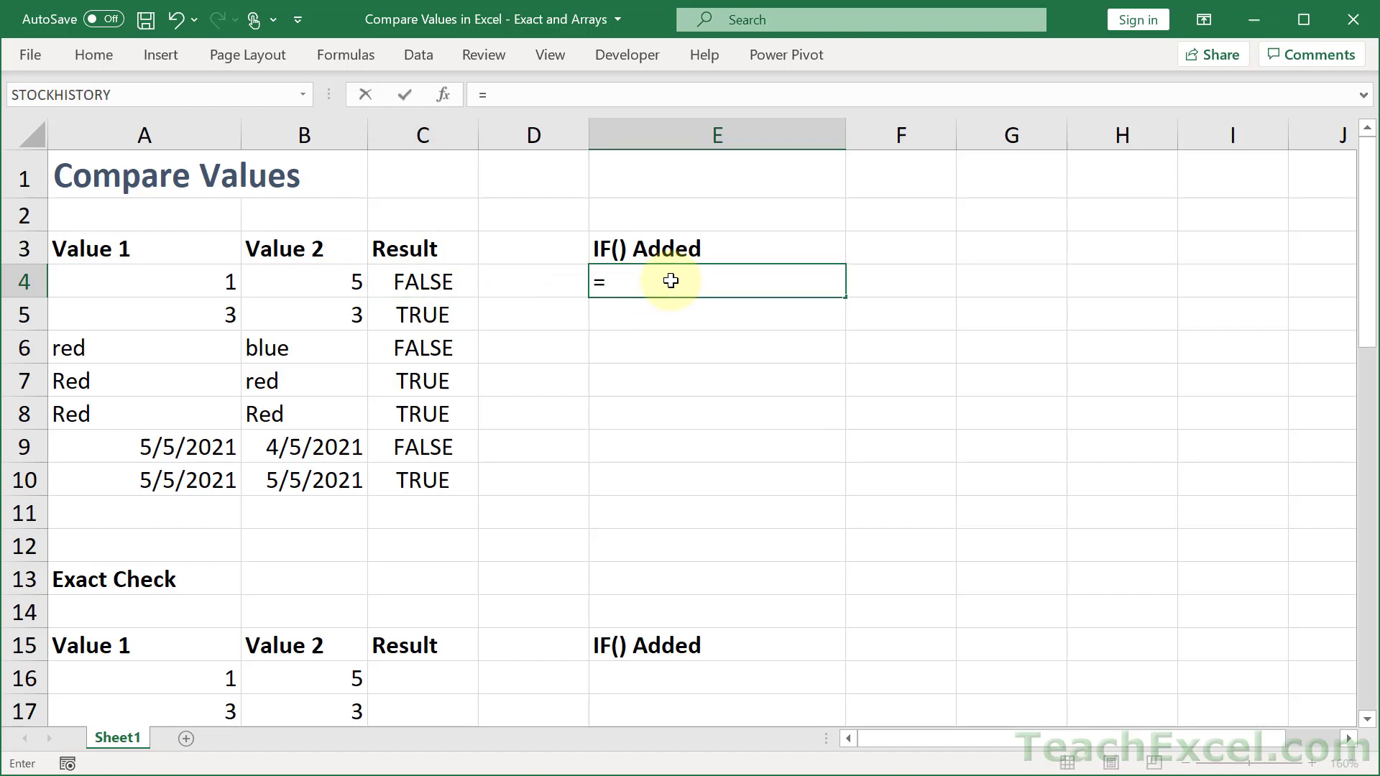
pyautogui.write('IF(')
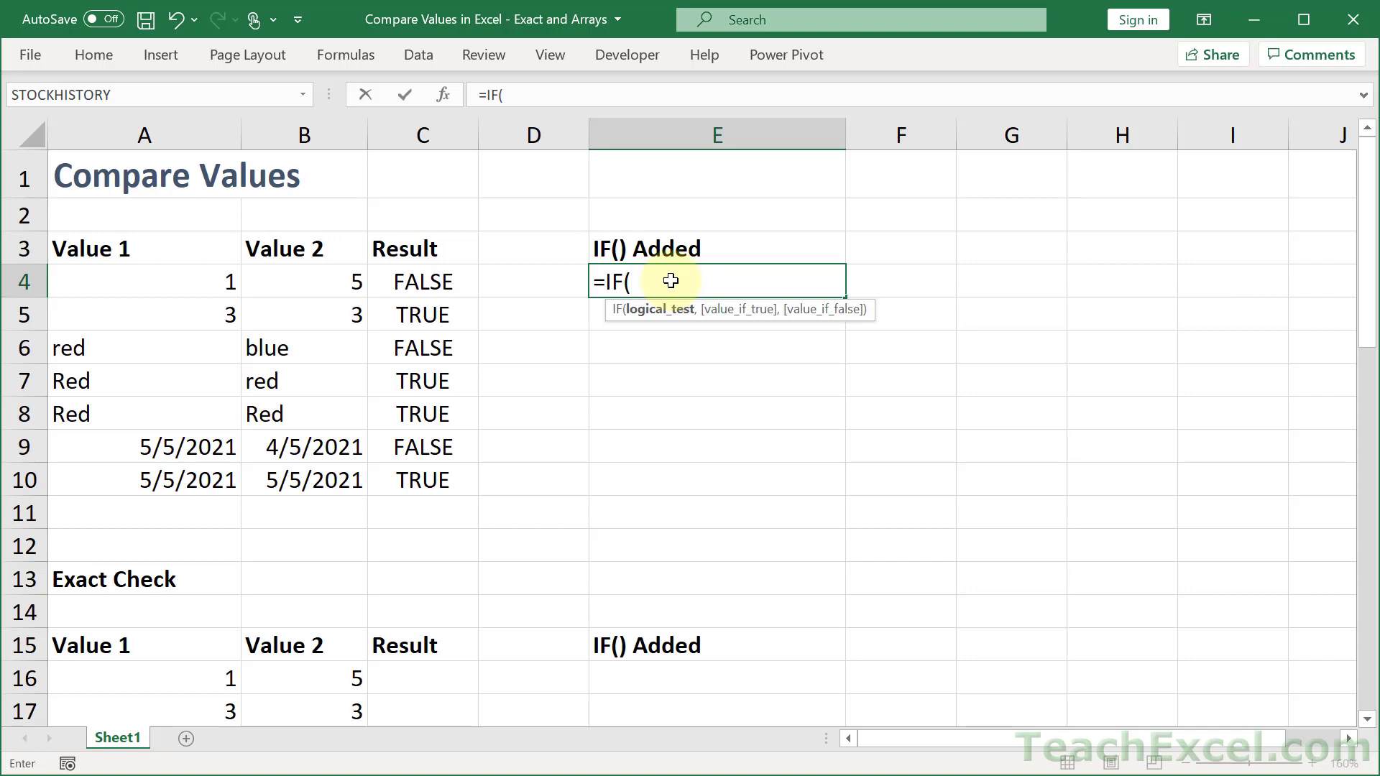
pyautogui.moveTo(623, 428)
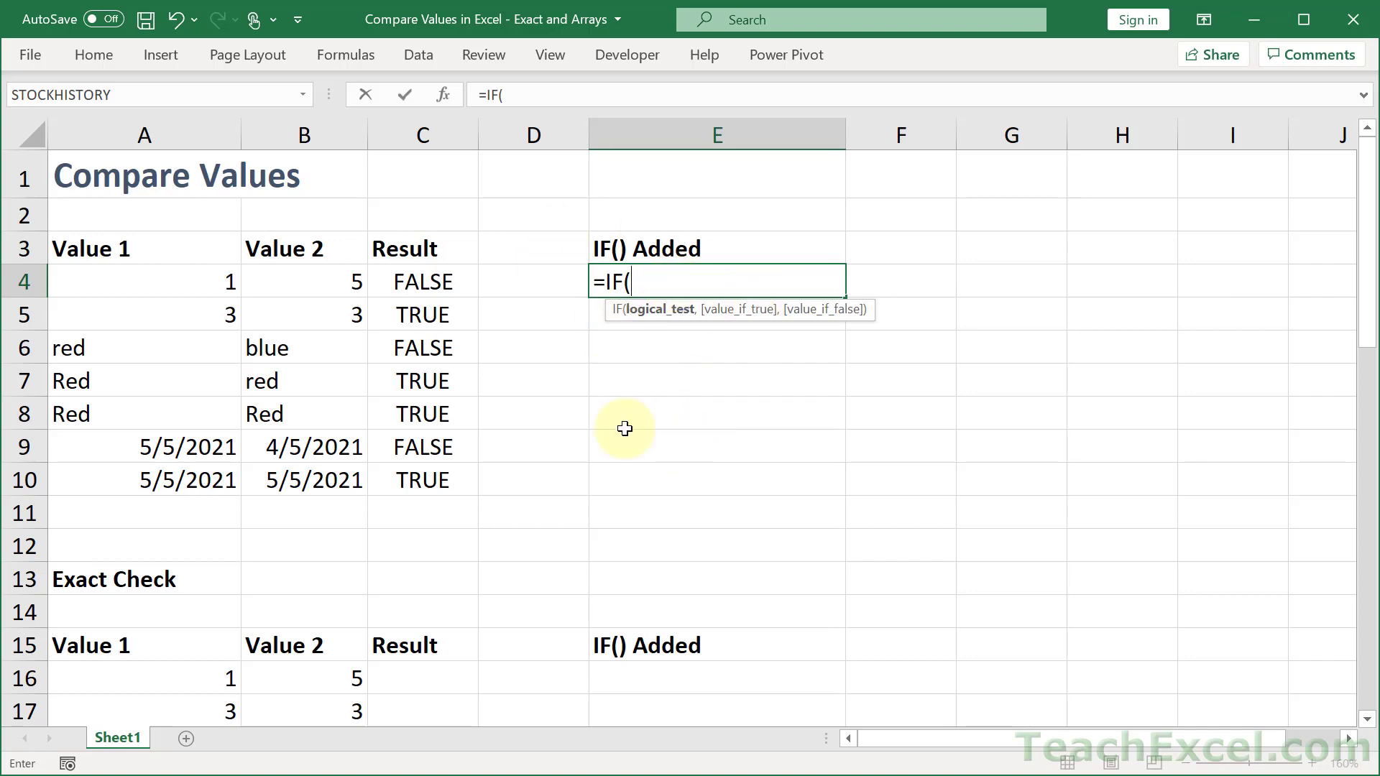
pyautogui.write('A4=B4')
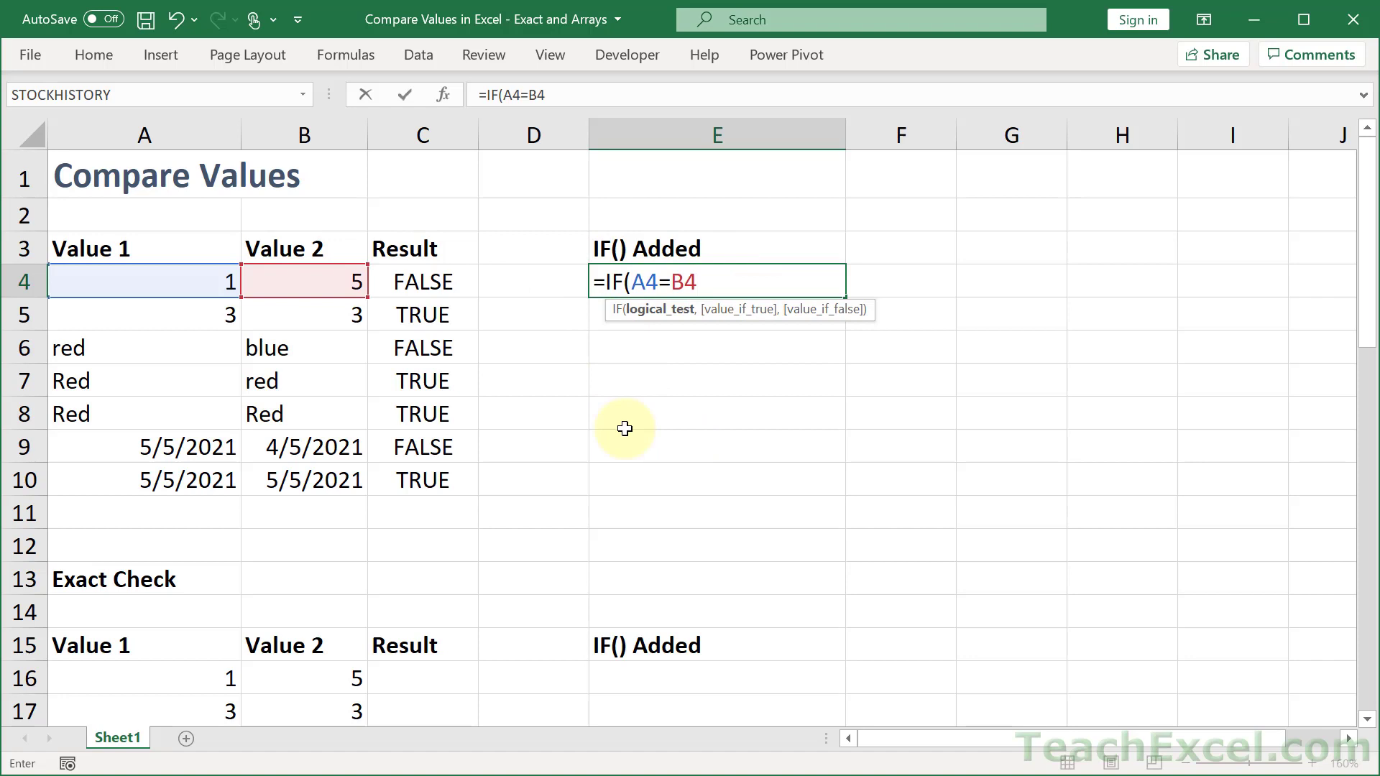
pyautogui.write(',')
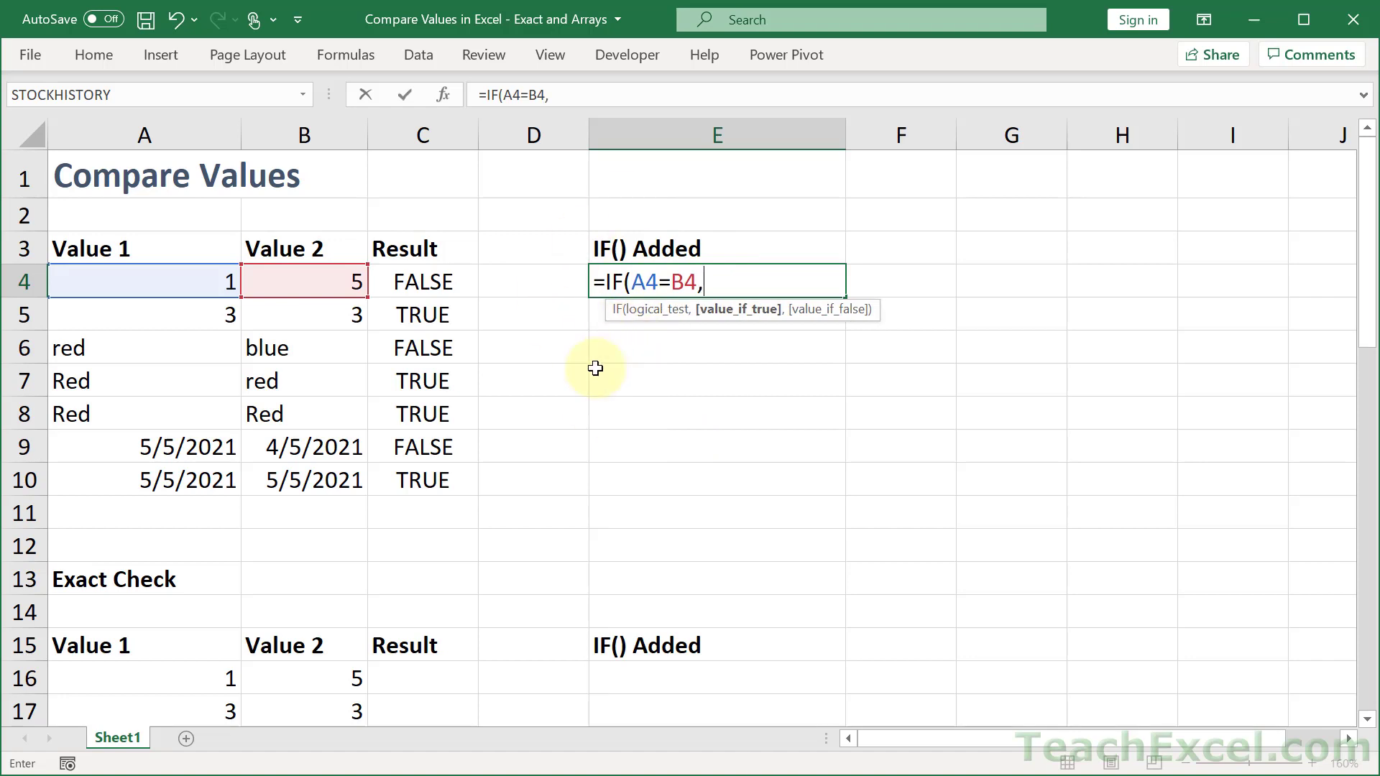
pyautogui.moveTo(466, 407)
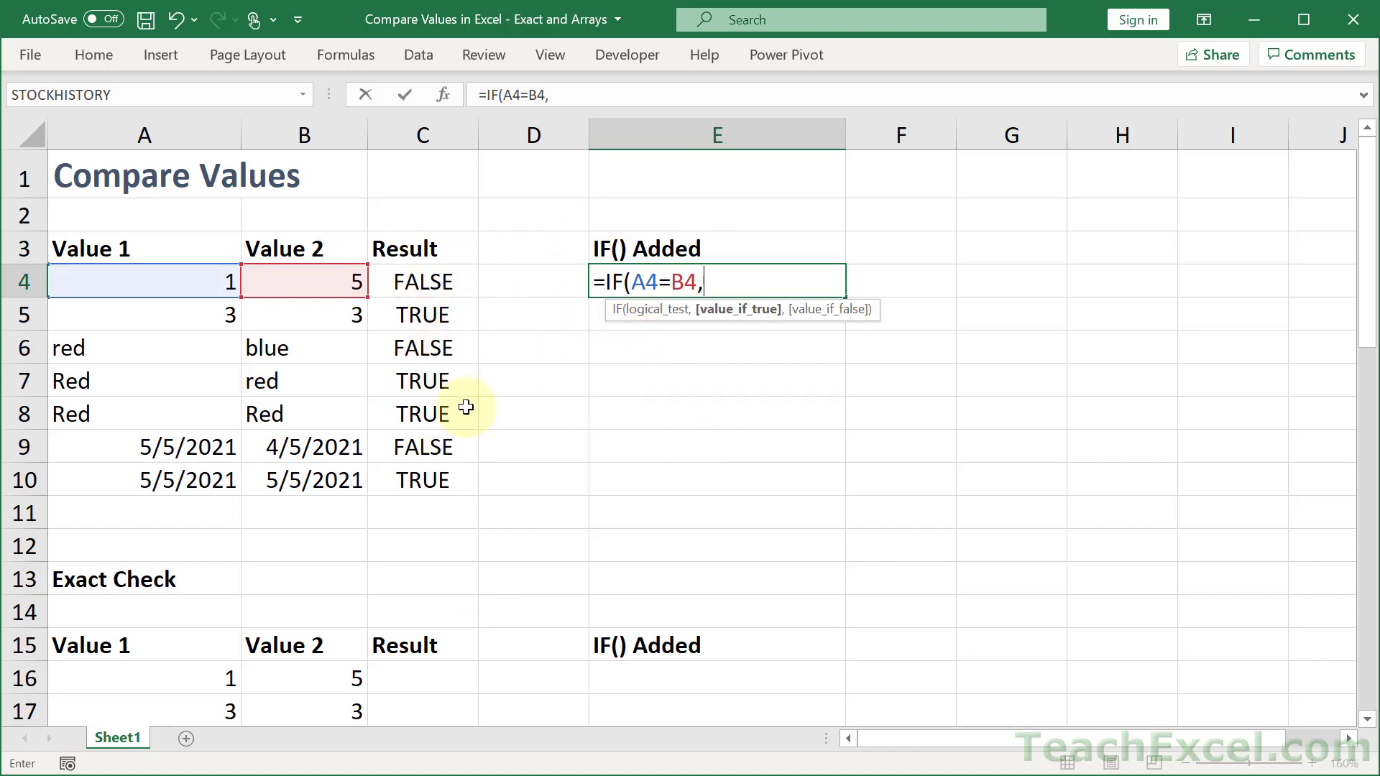
pyautogui.moveTo(675, 374)
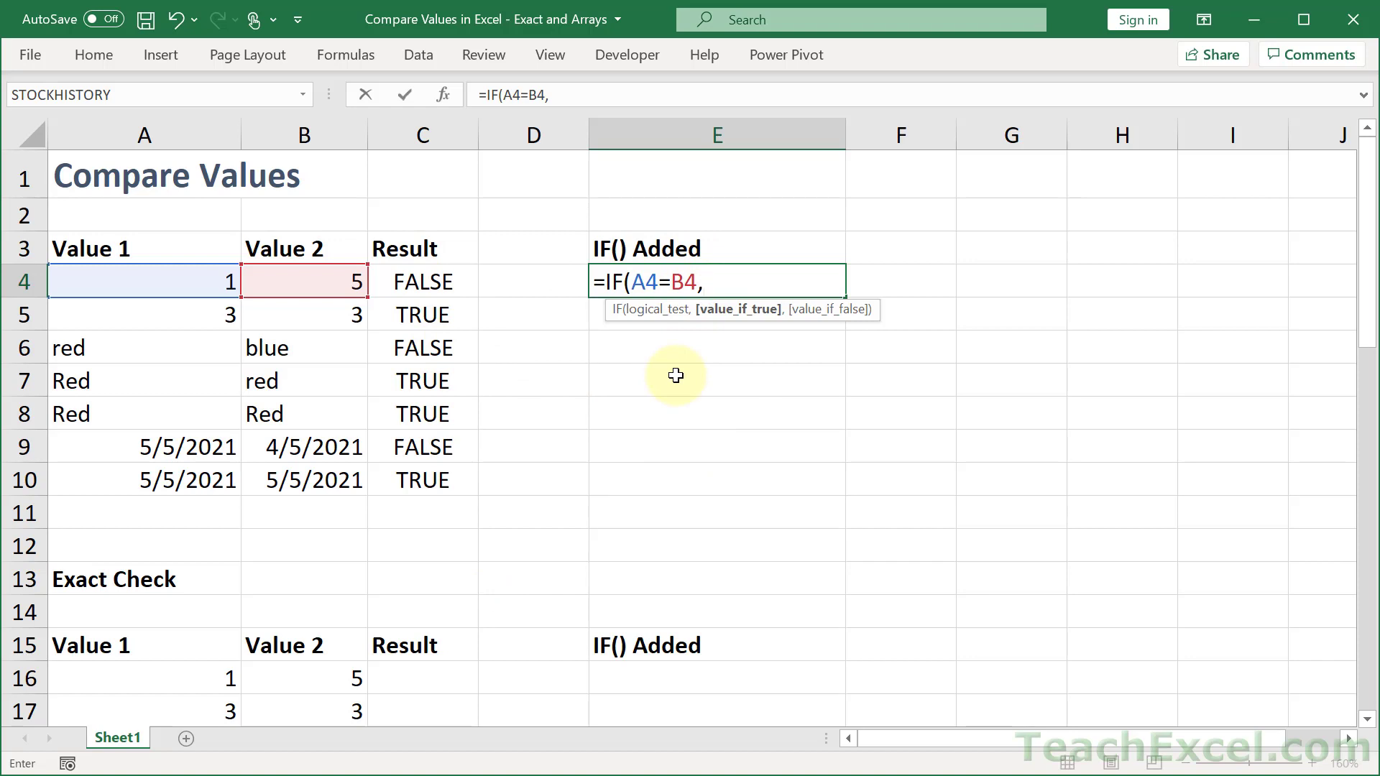
pyautogui.write('"Equa')
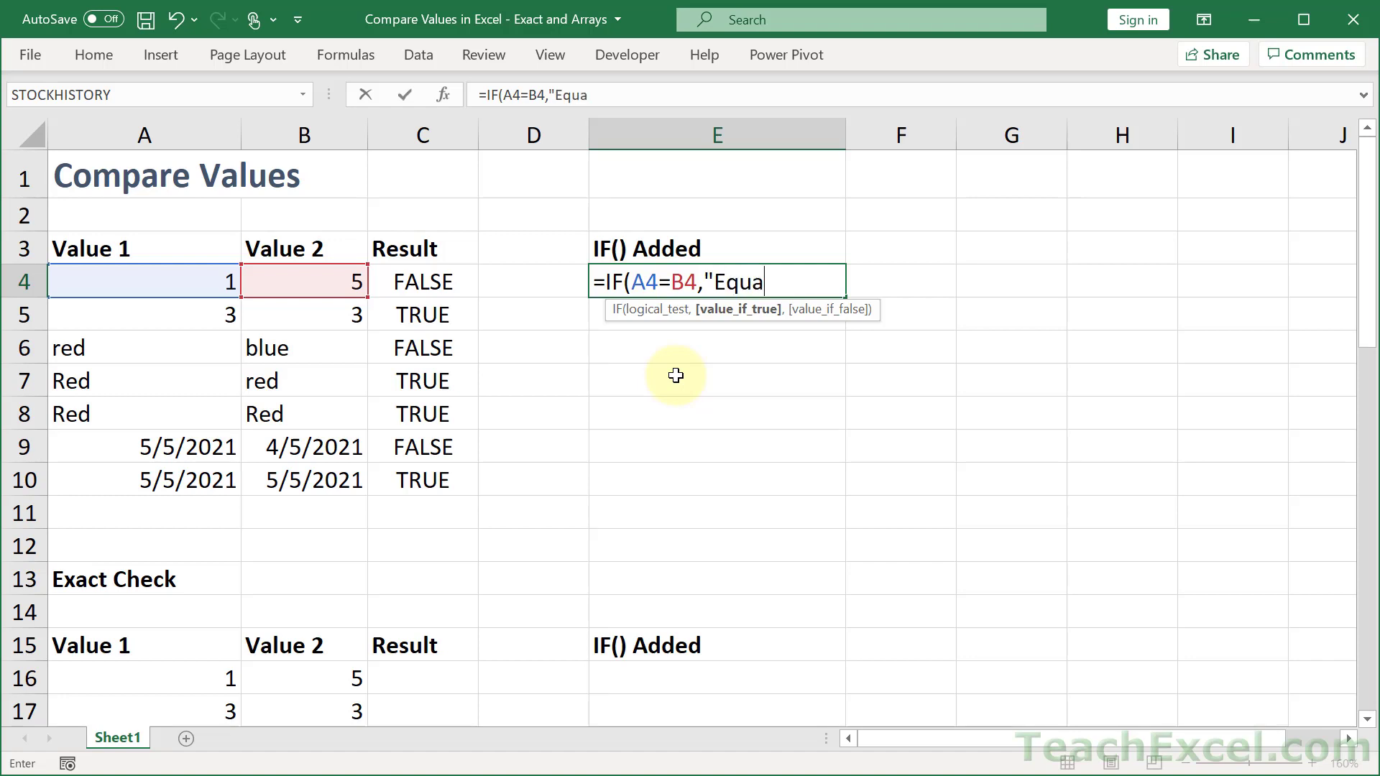
pyautogui.write('l","N')
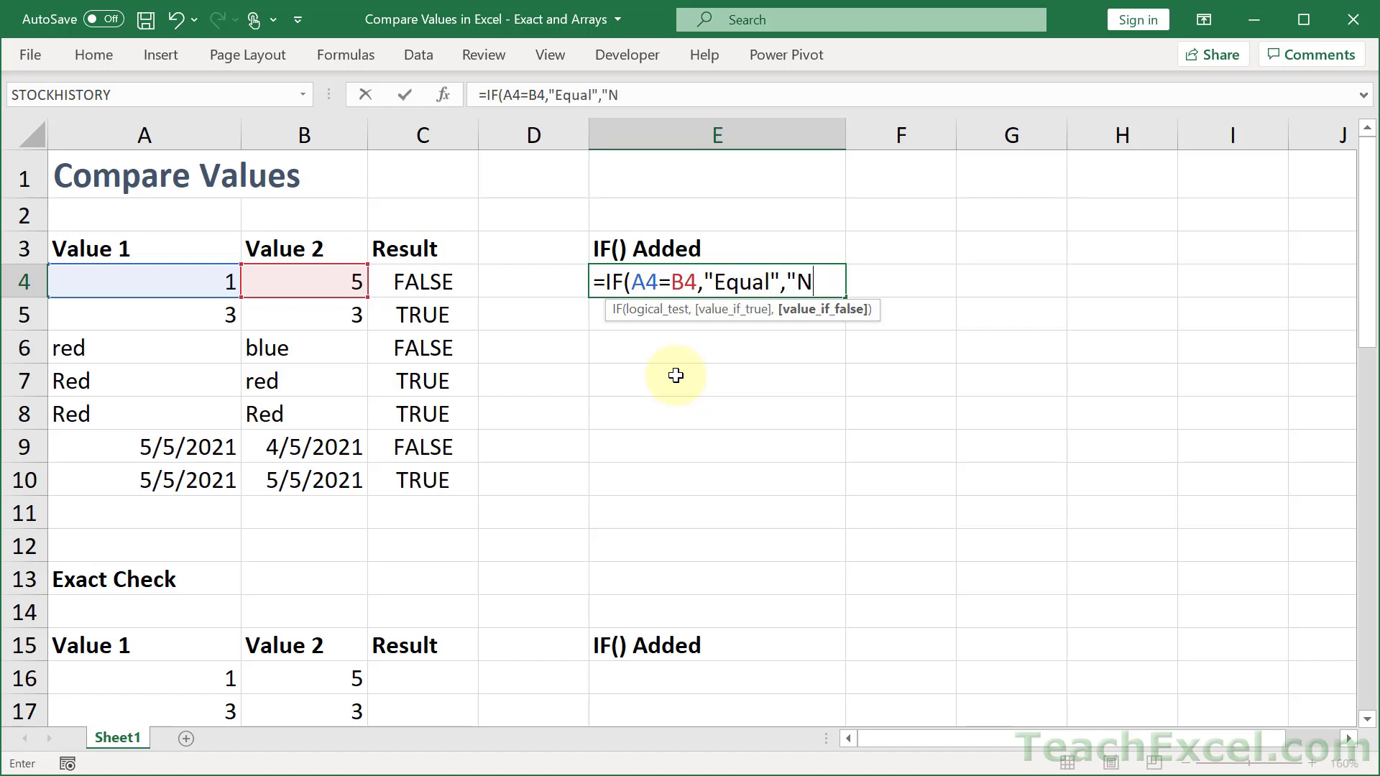
pyautogui.write('ot Equal")')
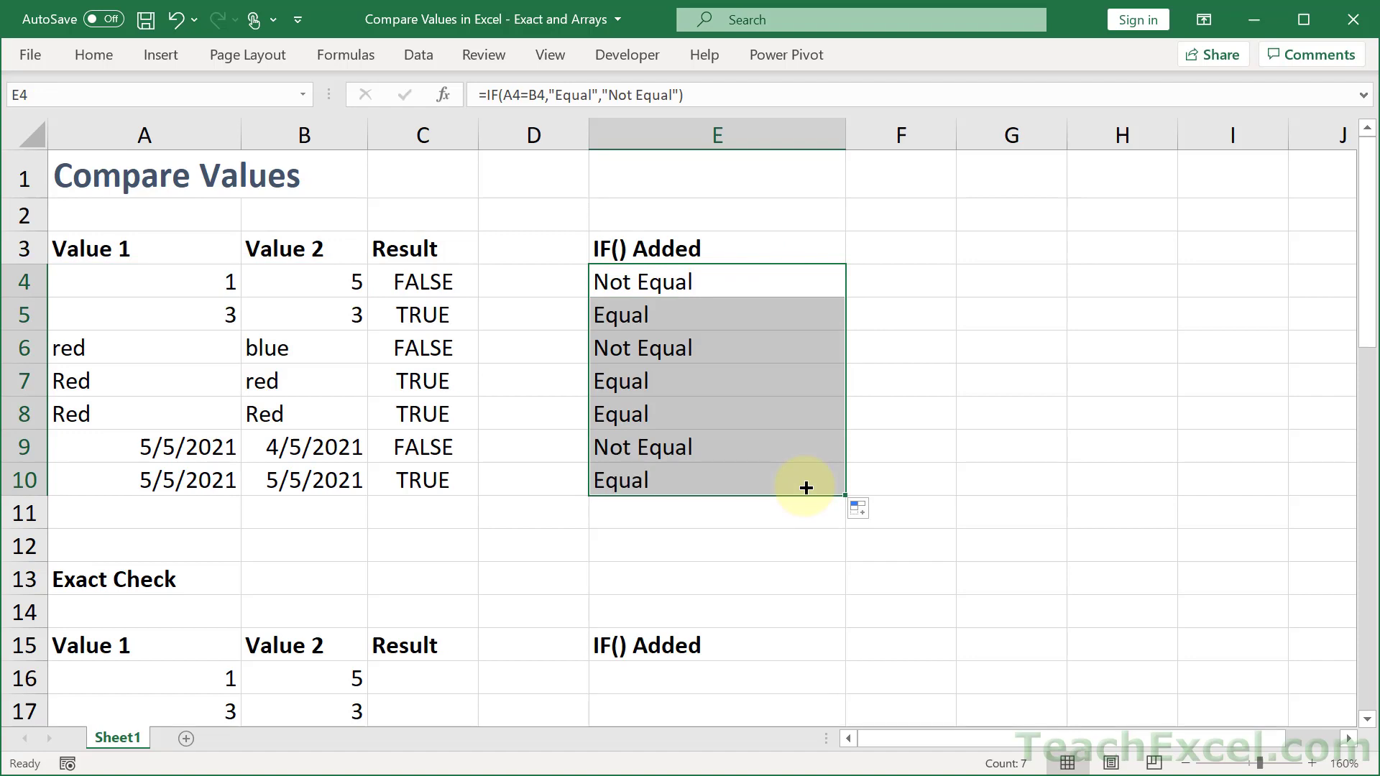
pyautogui.click(716, 479)
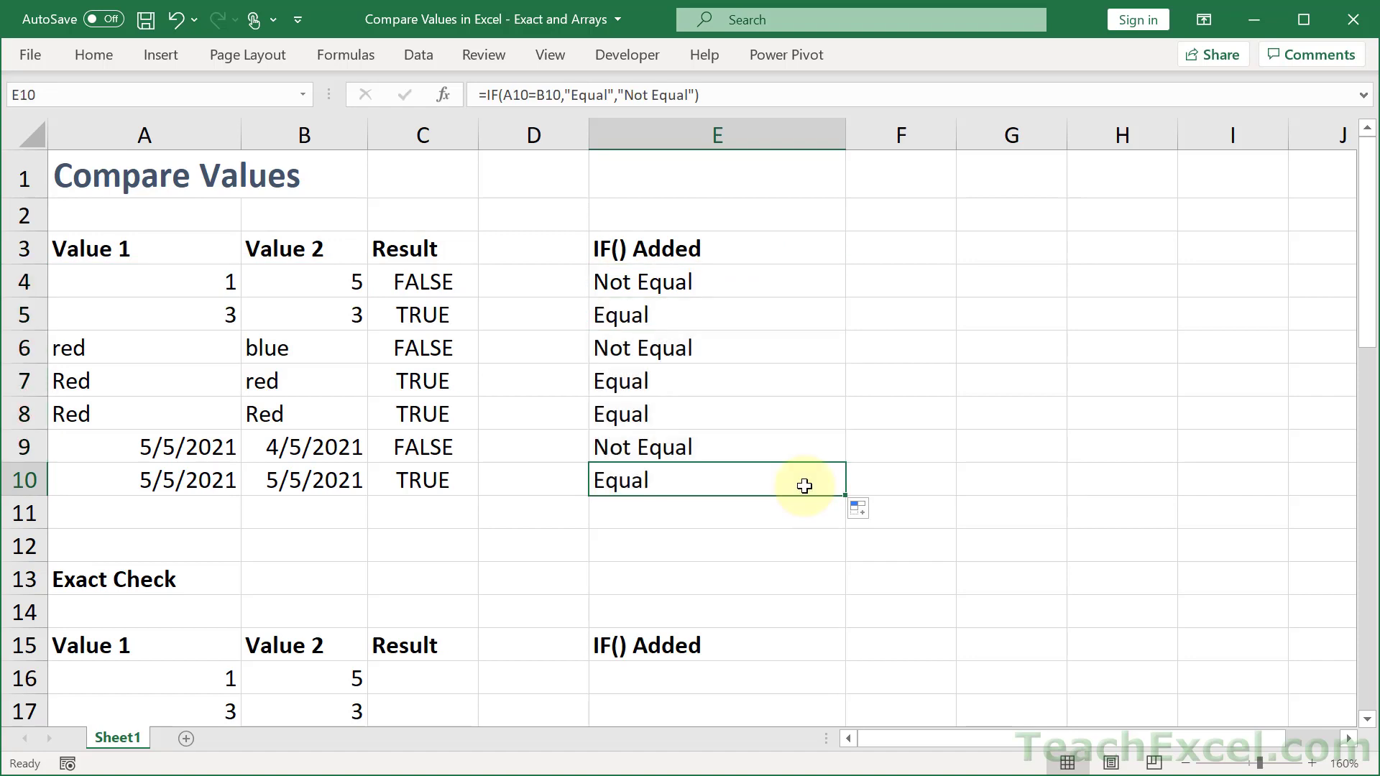
# - Scroll down to the Exact Check table, glancing at the Red and red pair
pyautogui.scroll(-3)
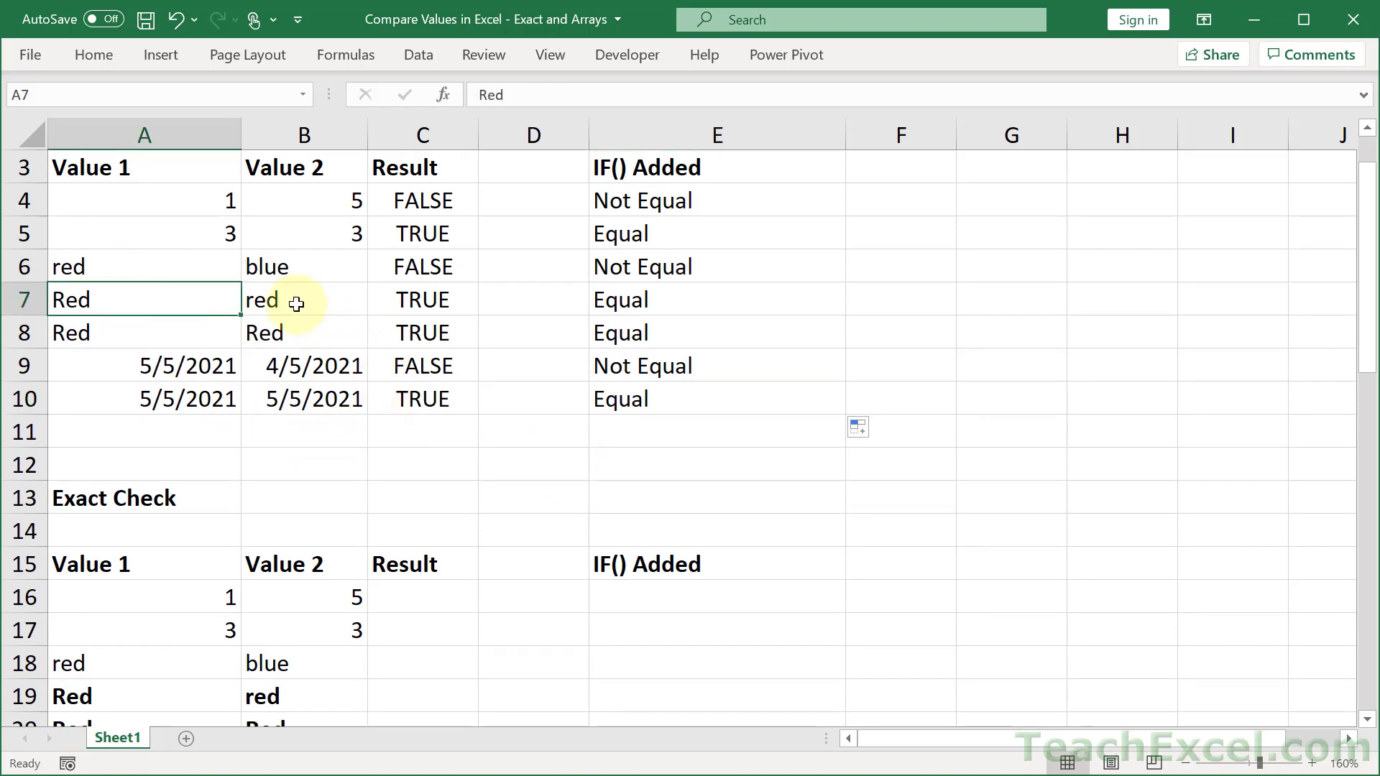
pyautogui.click(304, 298)
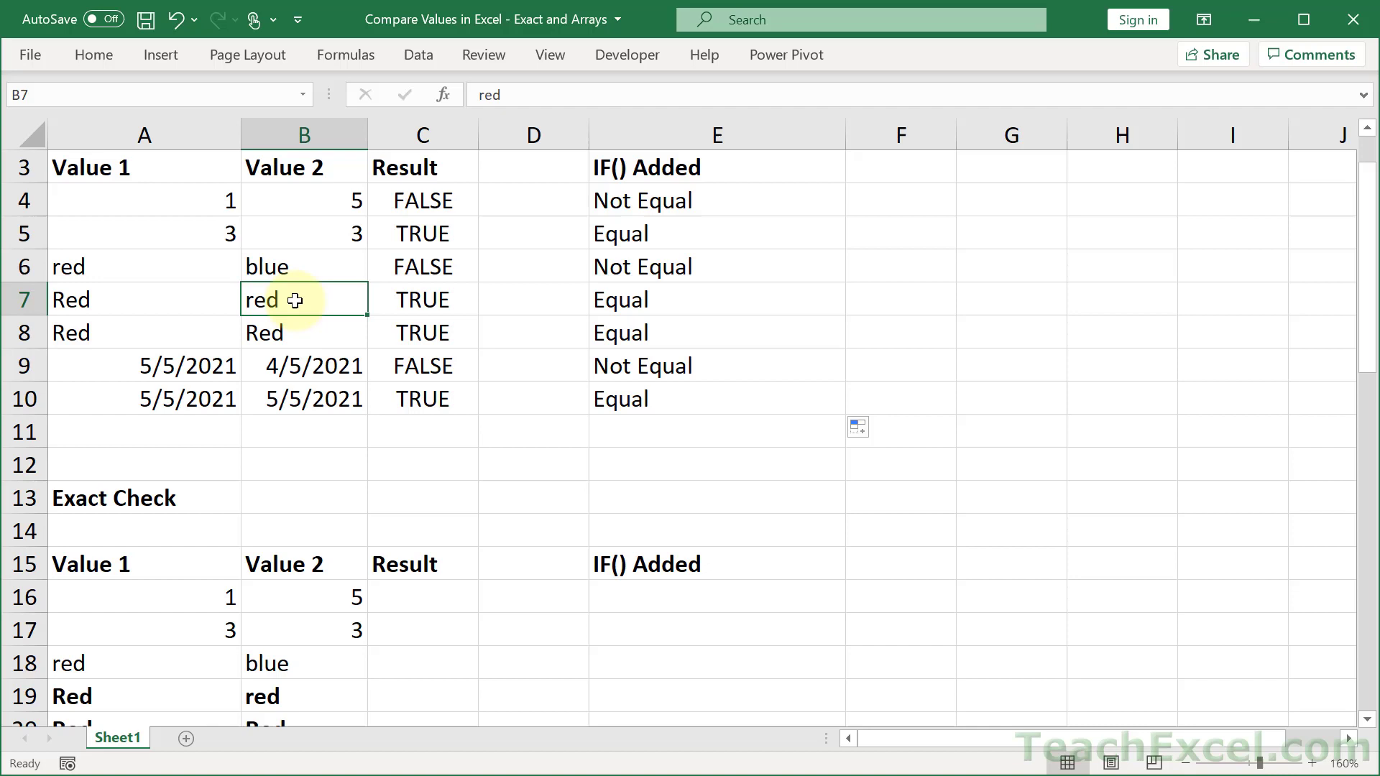
pyautogui.scroll(-3)
pyautogui.write('=')
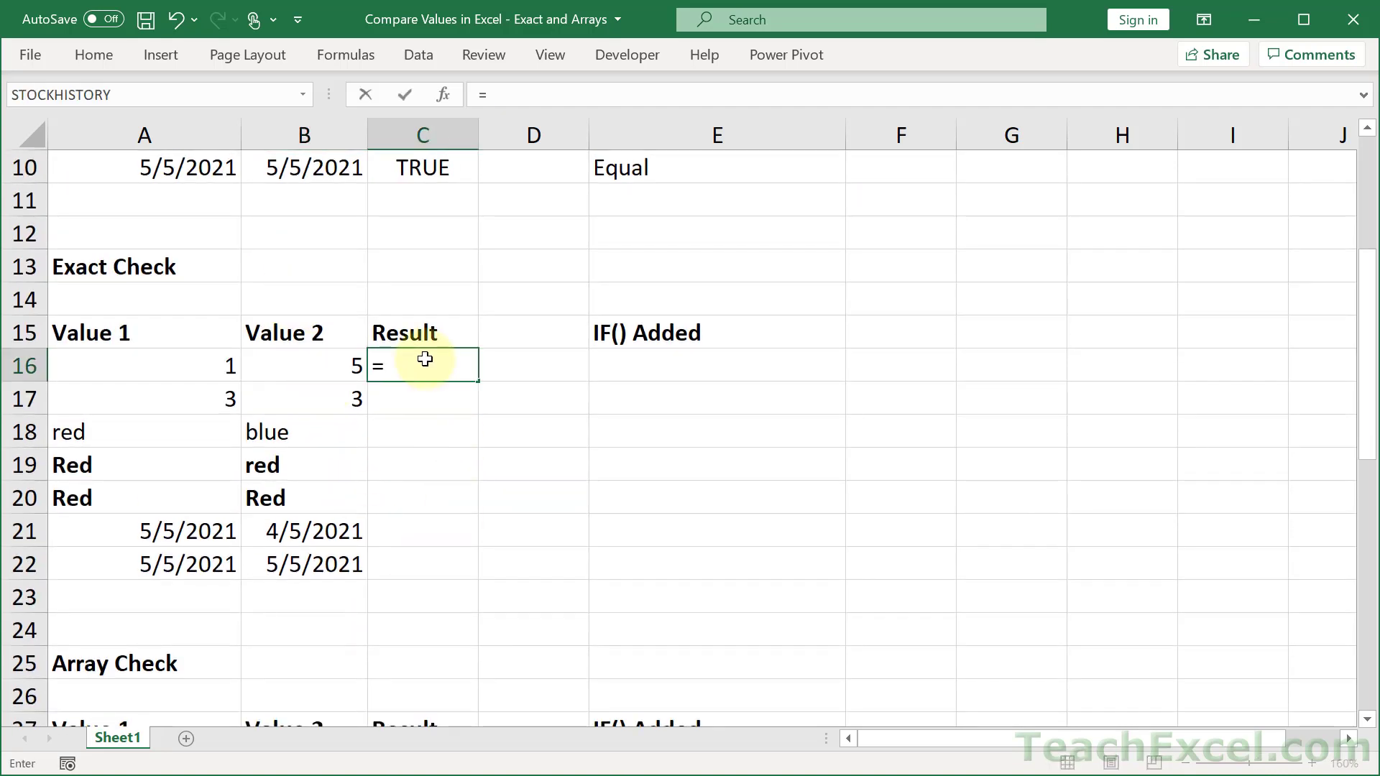
# - Enter =EXACT(A16,B16) in C16
pyautogui.write('exac')
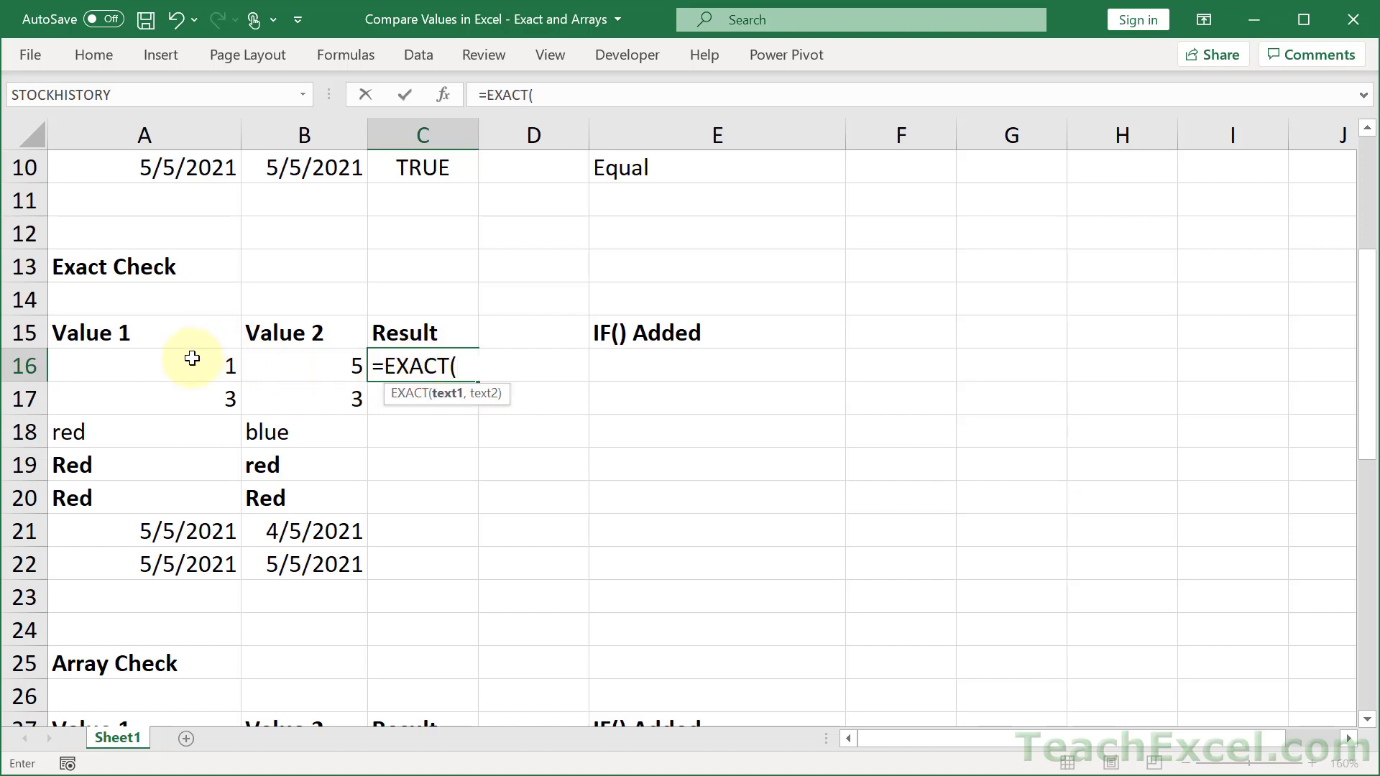
pyautogui.click(145, 364)
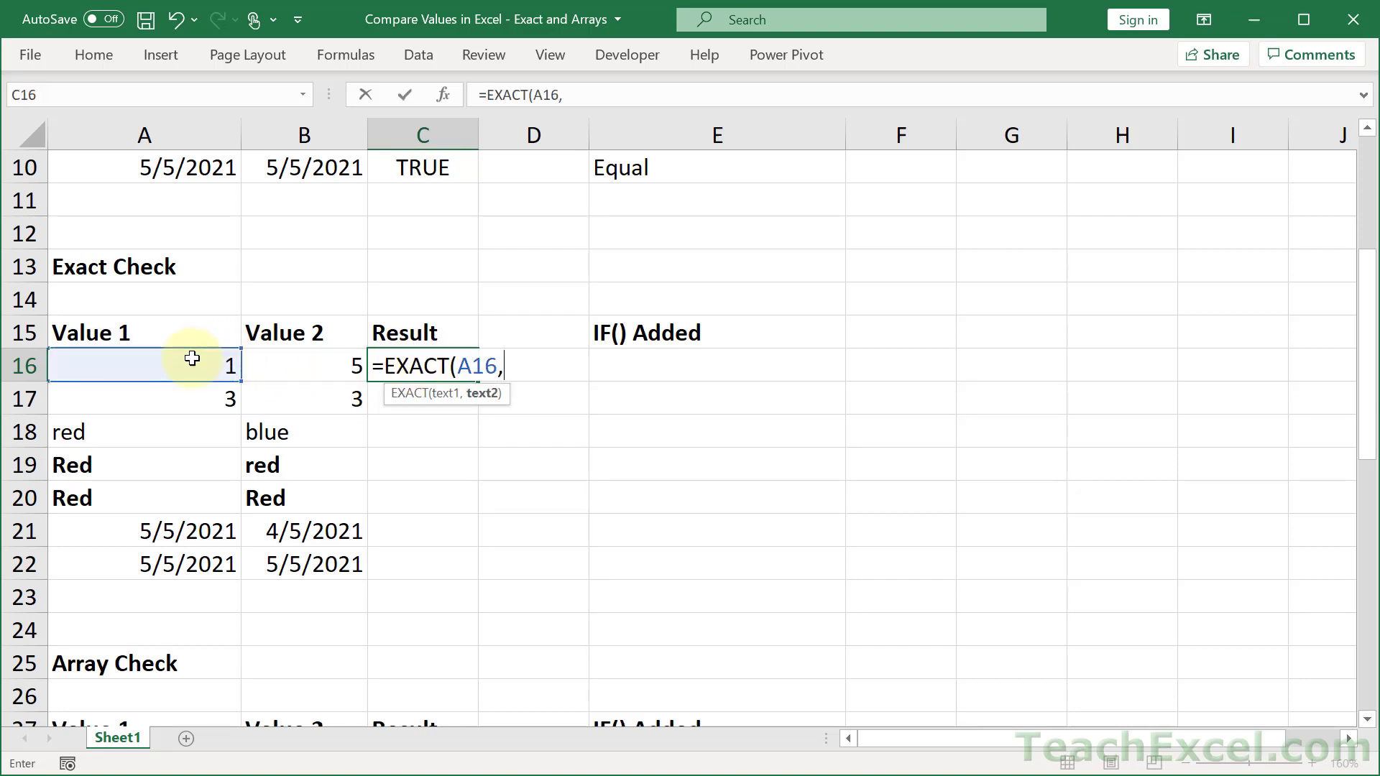
pyautogui.click(303, 365)
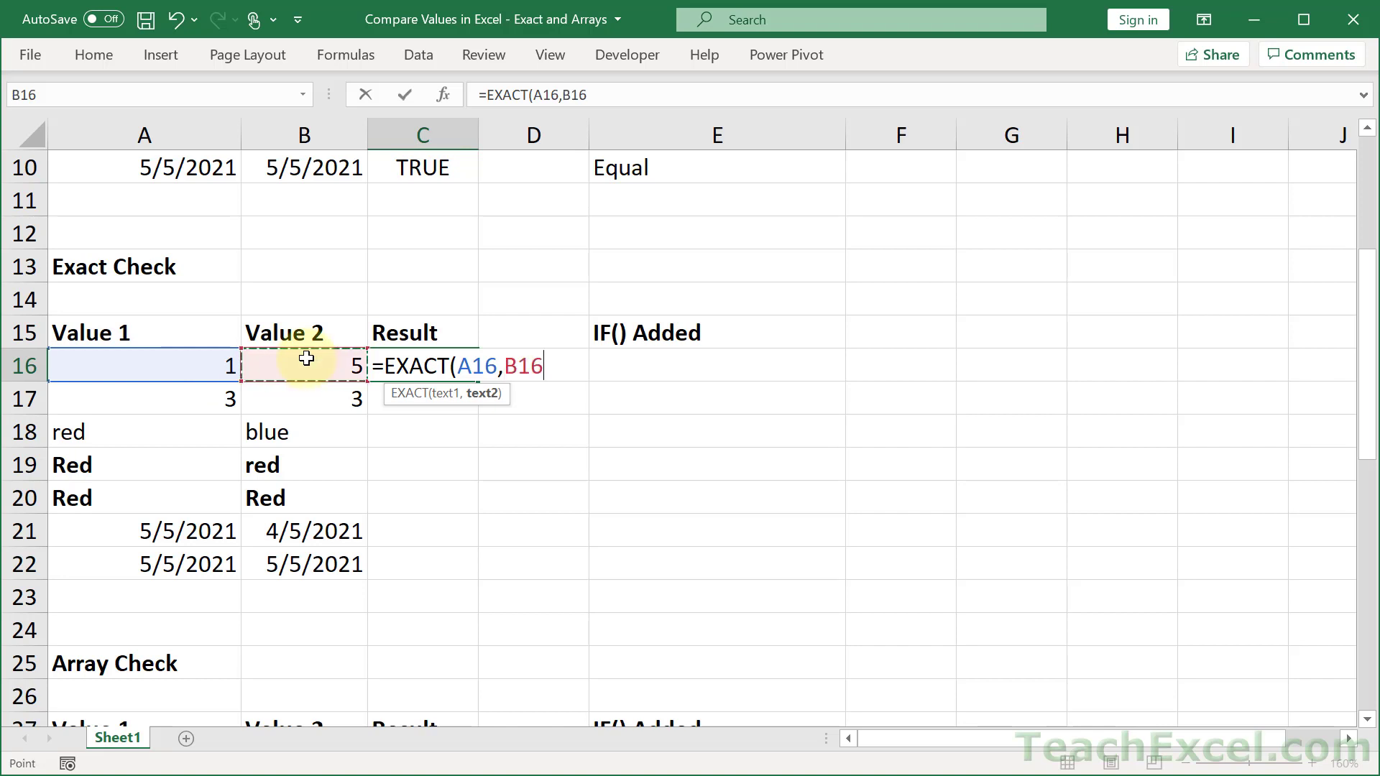
pyautogui.moveTo(491, 473)
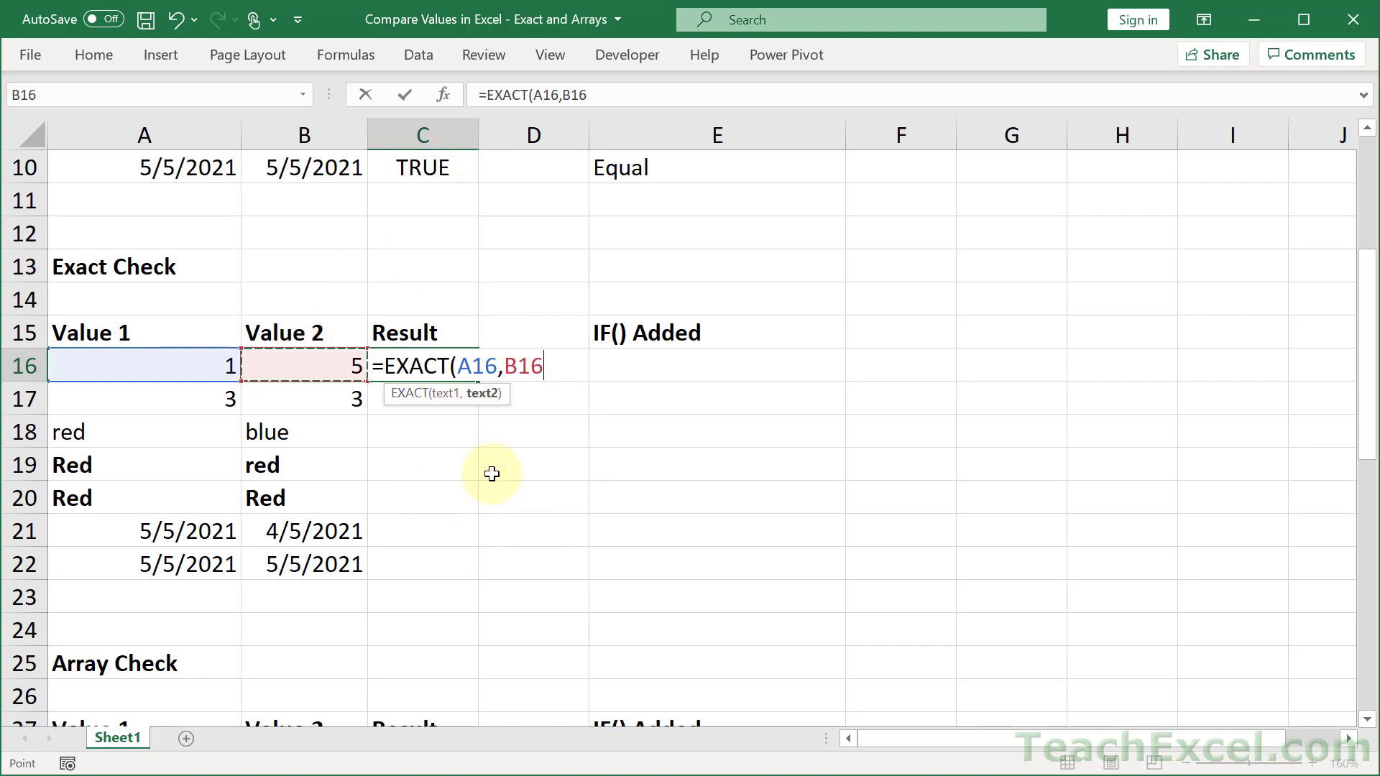
pyautogui.moveTo(485, 446)
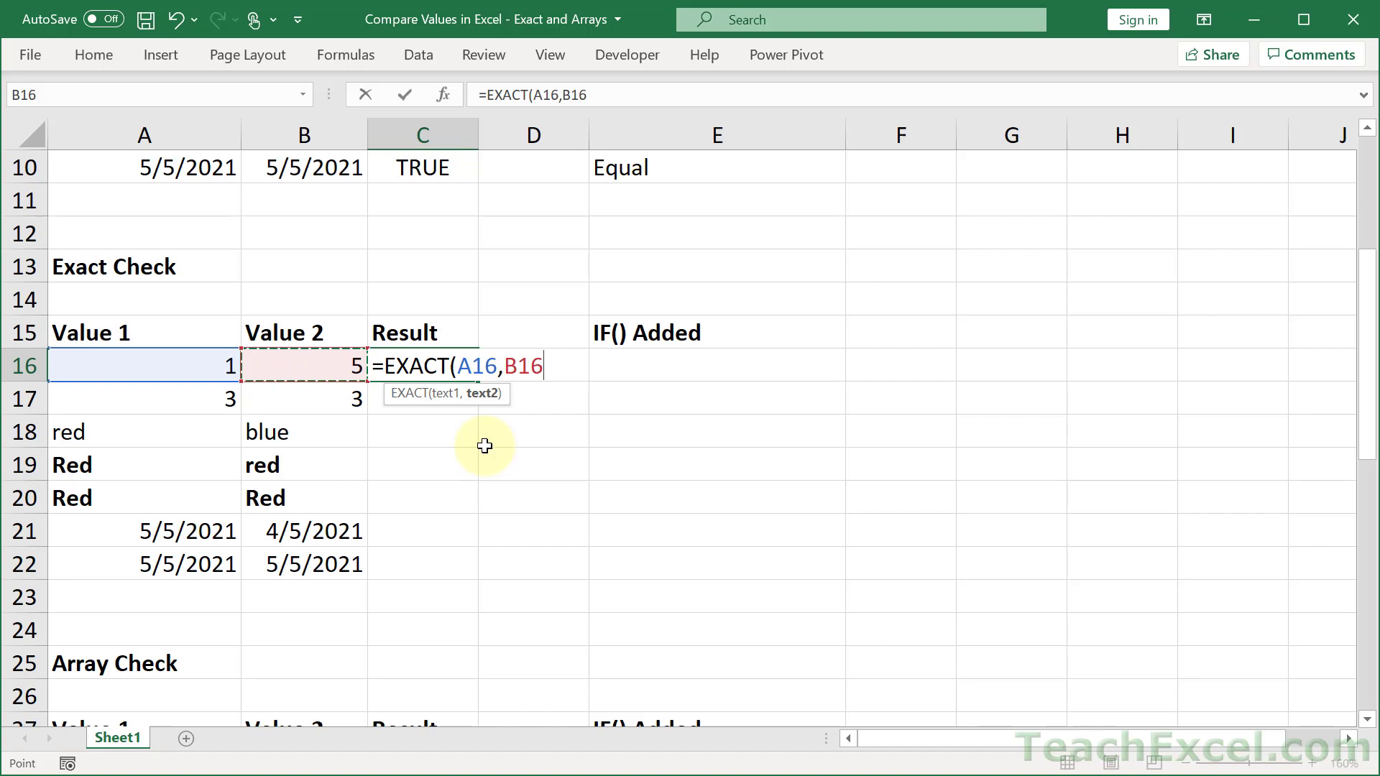
pyautogui.moveTo(463, 466)
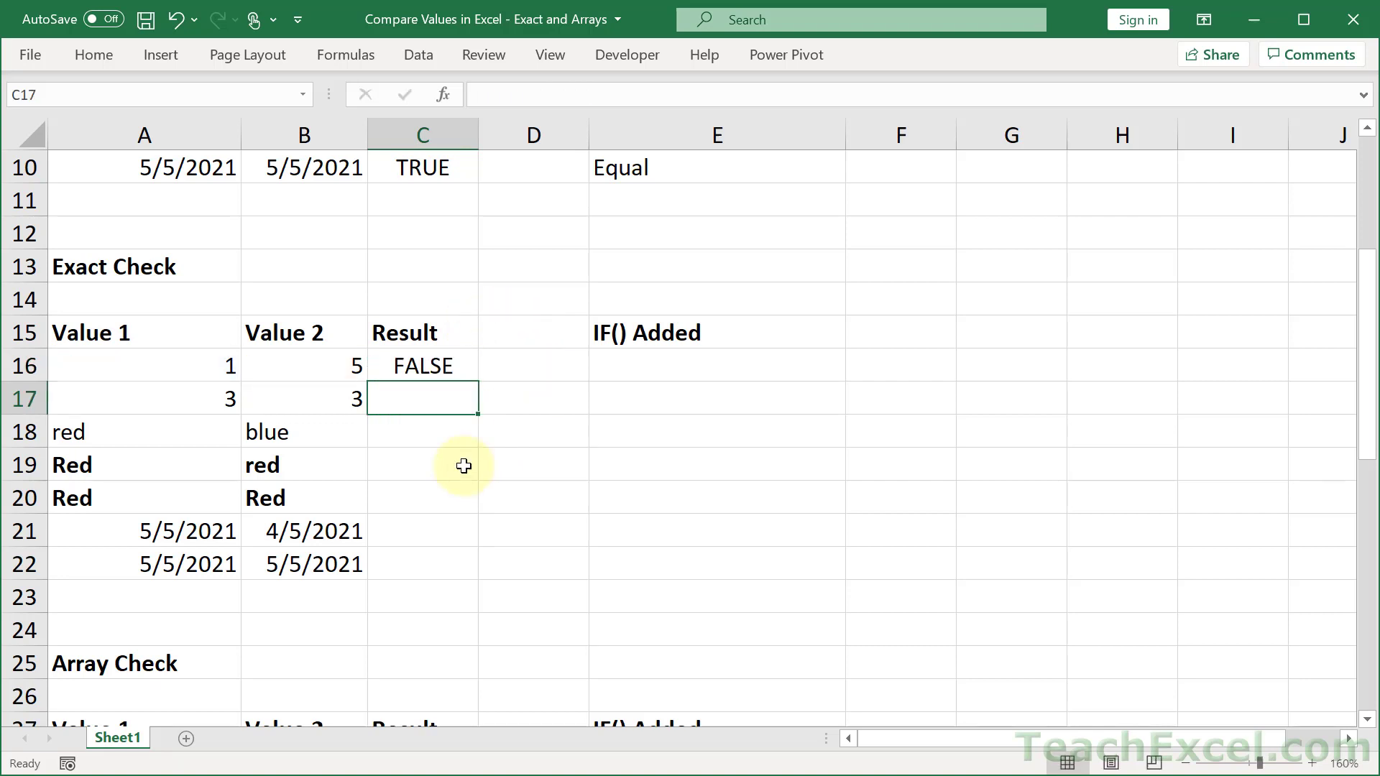
# - Copy EXACT down the column and check row 19's FALSE for red versus Red
pyautogui.click(423, 365)
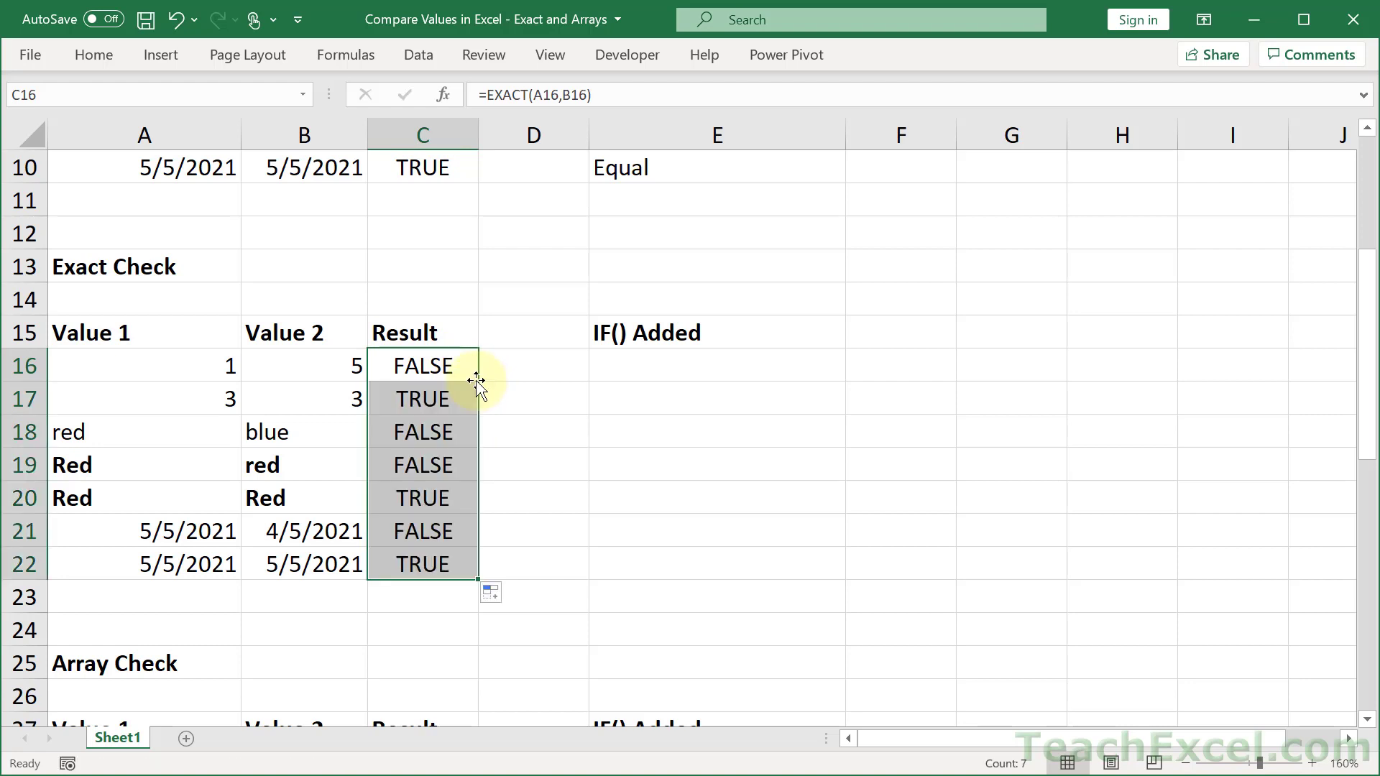
pyautogui.click(304, 465)
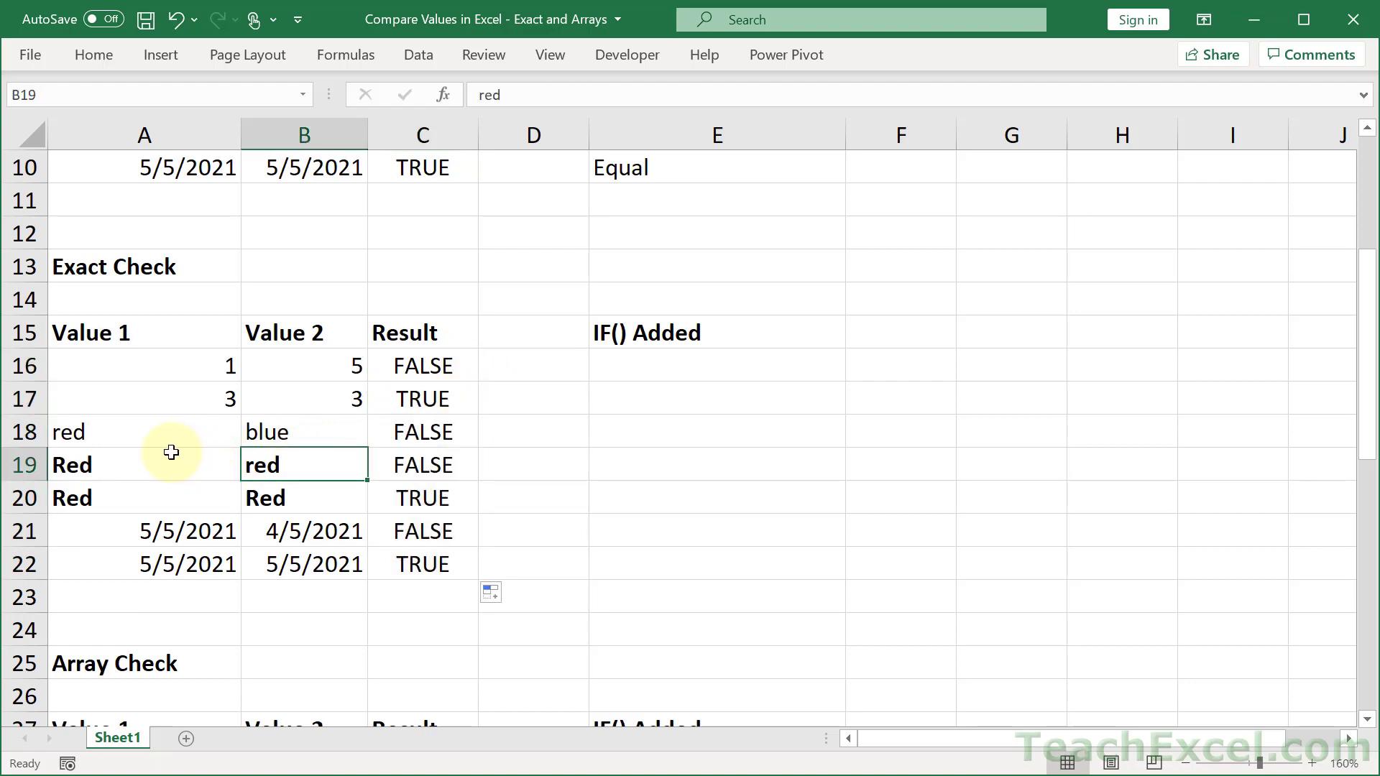
pyautogui.click(422, 465)
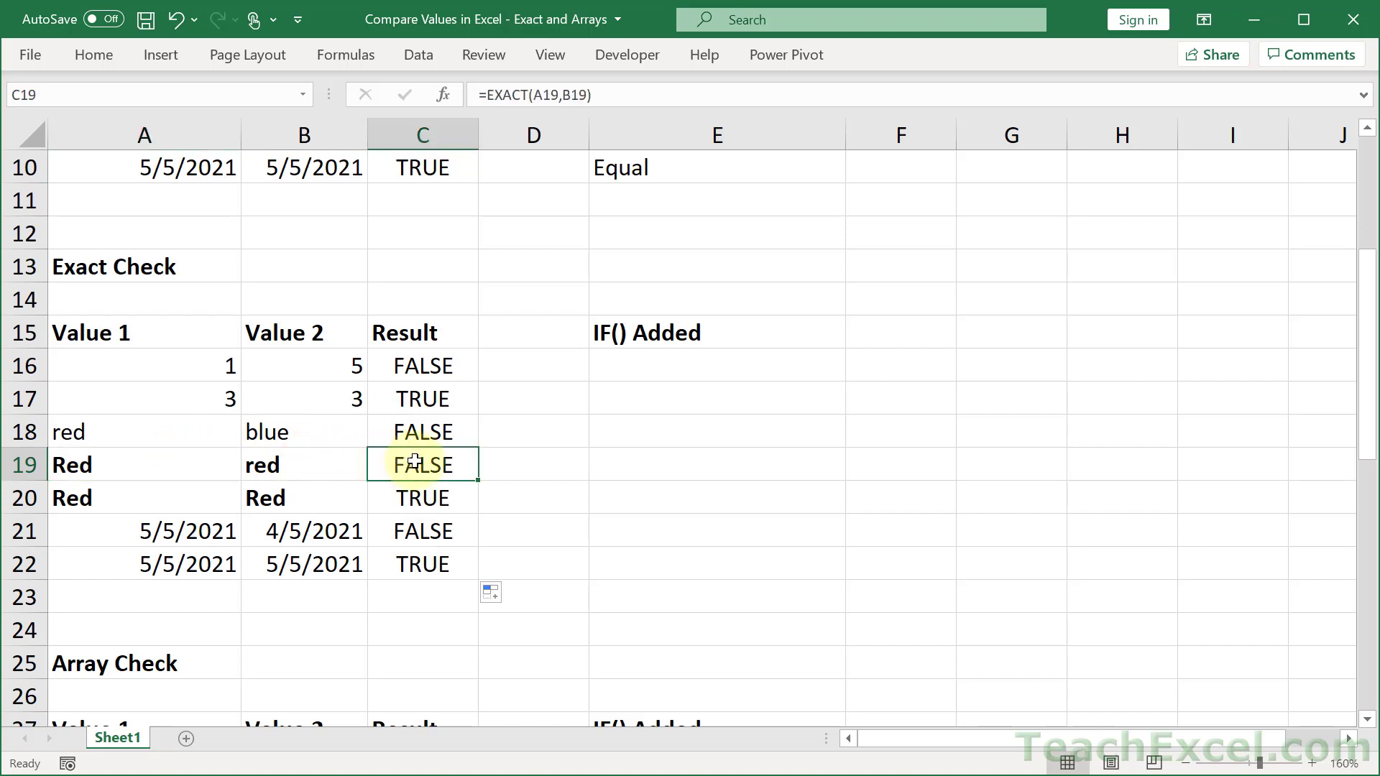
pyautogui.click(143, 497)
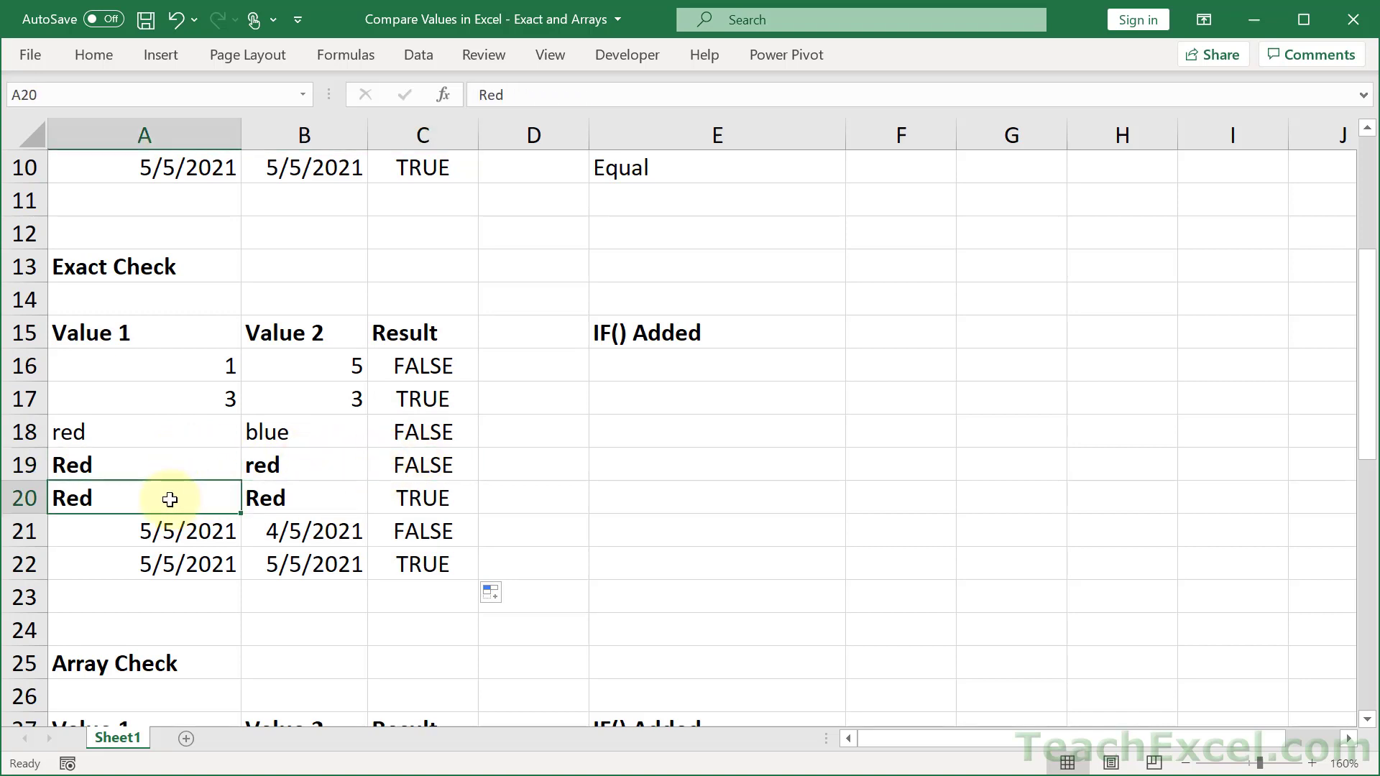
pyautogui.moveTo(62, 465)
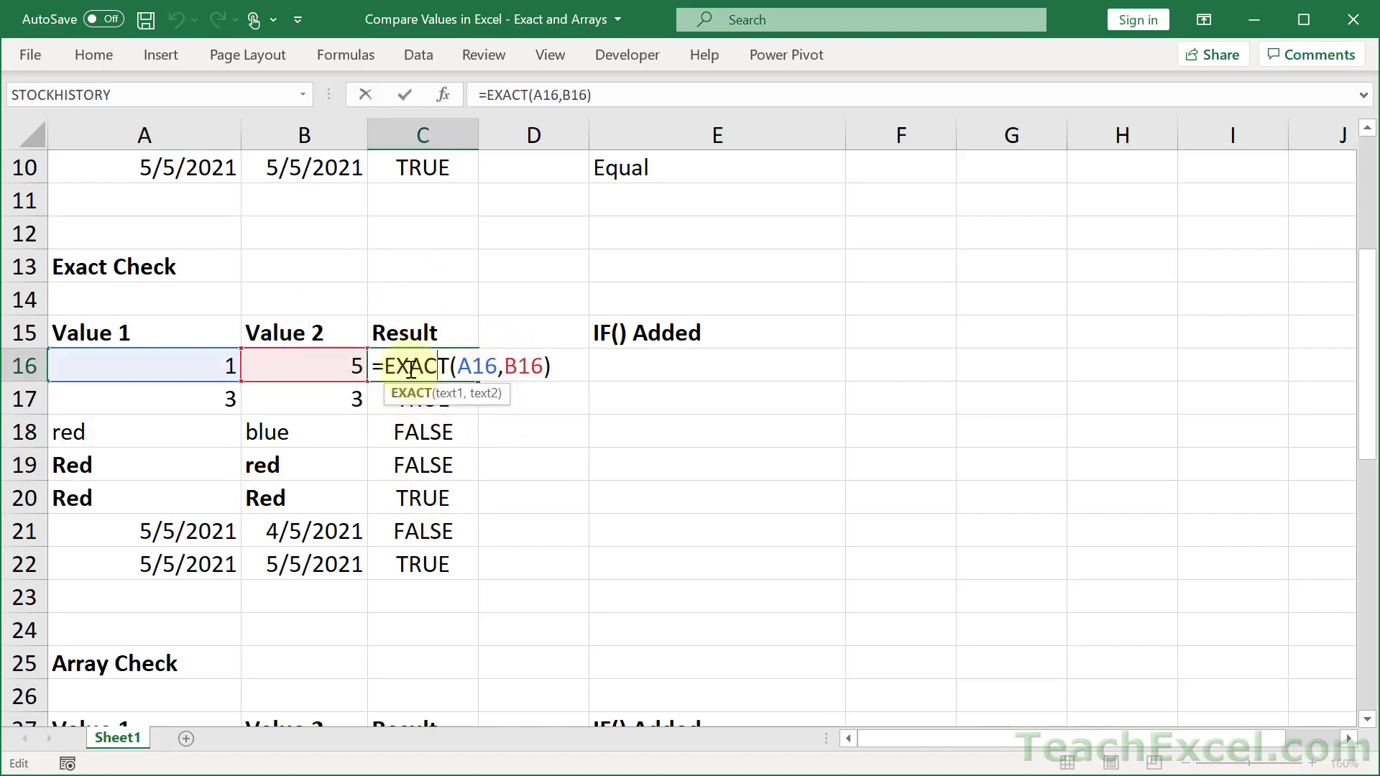
pyautogui.moveTo(561, 367)
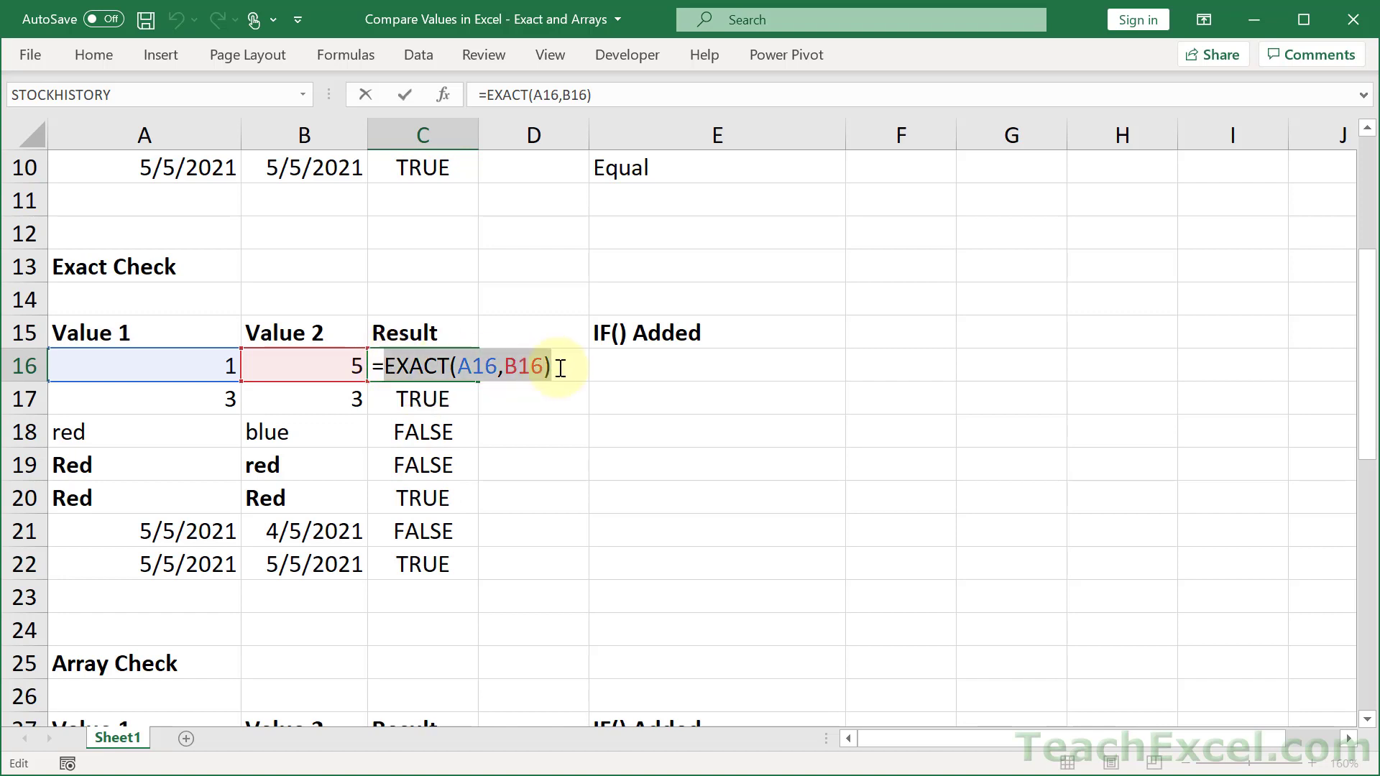
# - Enter =IF(EXACT(A16,B16),"Equal","Not Equal") in E16 and copy it down to E22
pyautogui.click(716, 365)
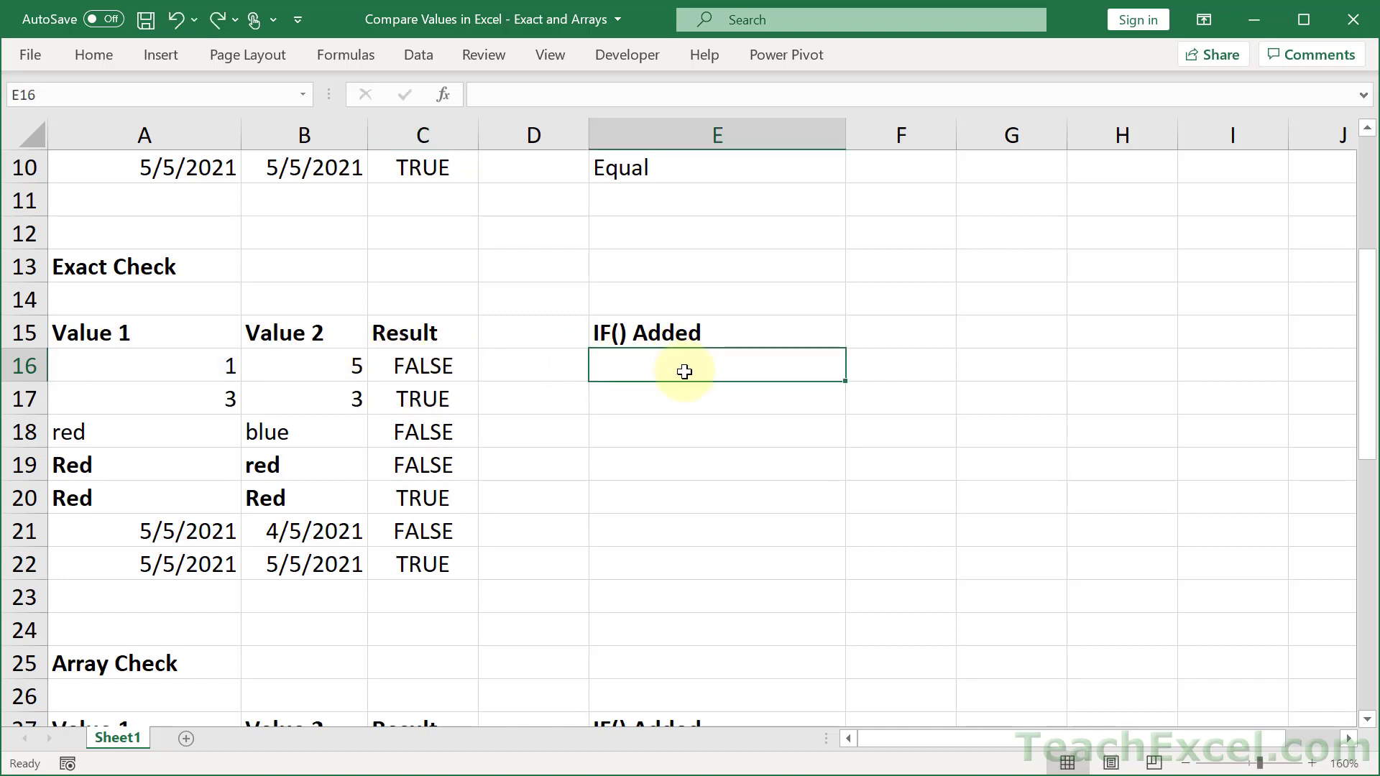
pyautogui.write('=IF(')
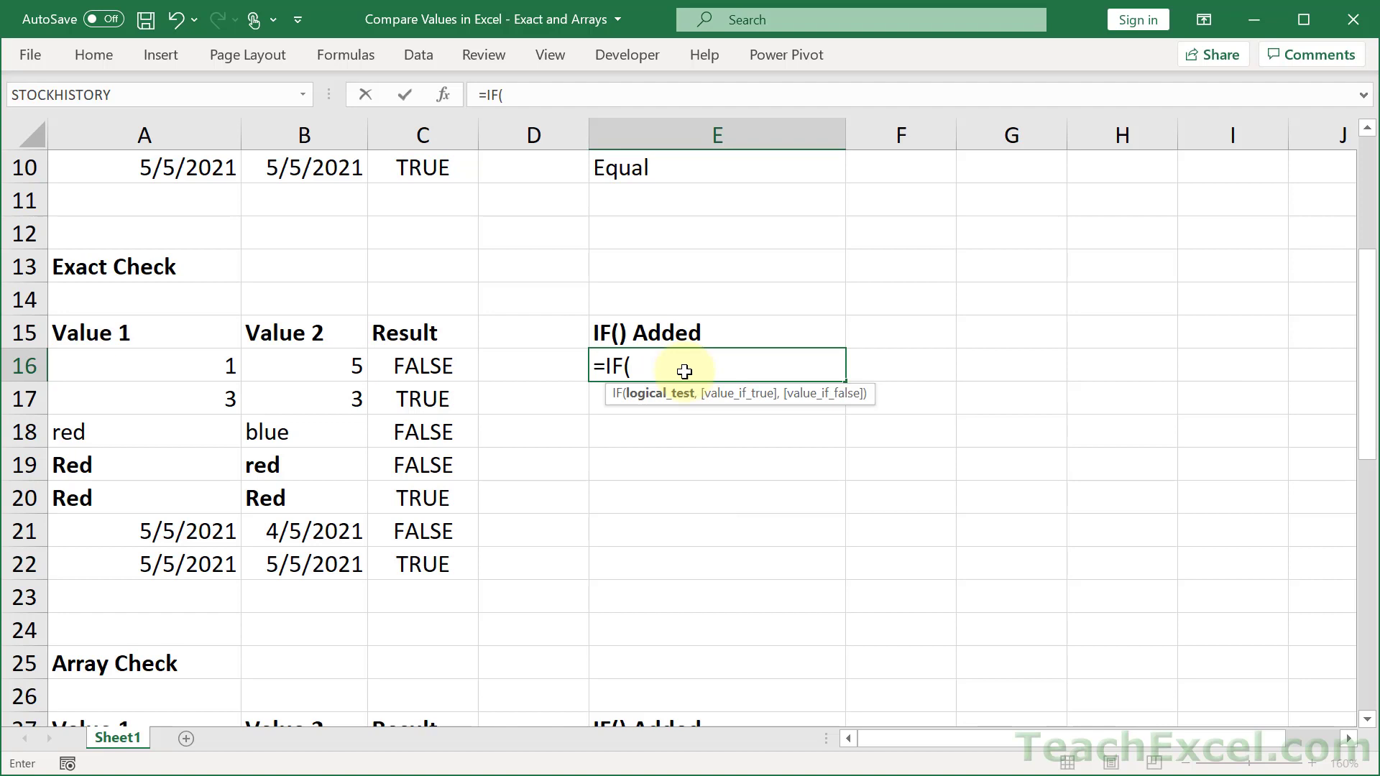
pyautogui.write('EXACT(A16,B16),')
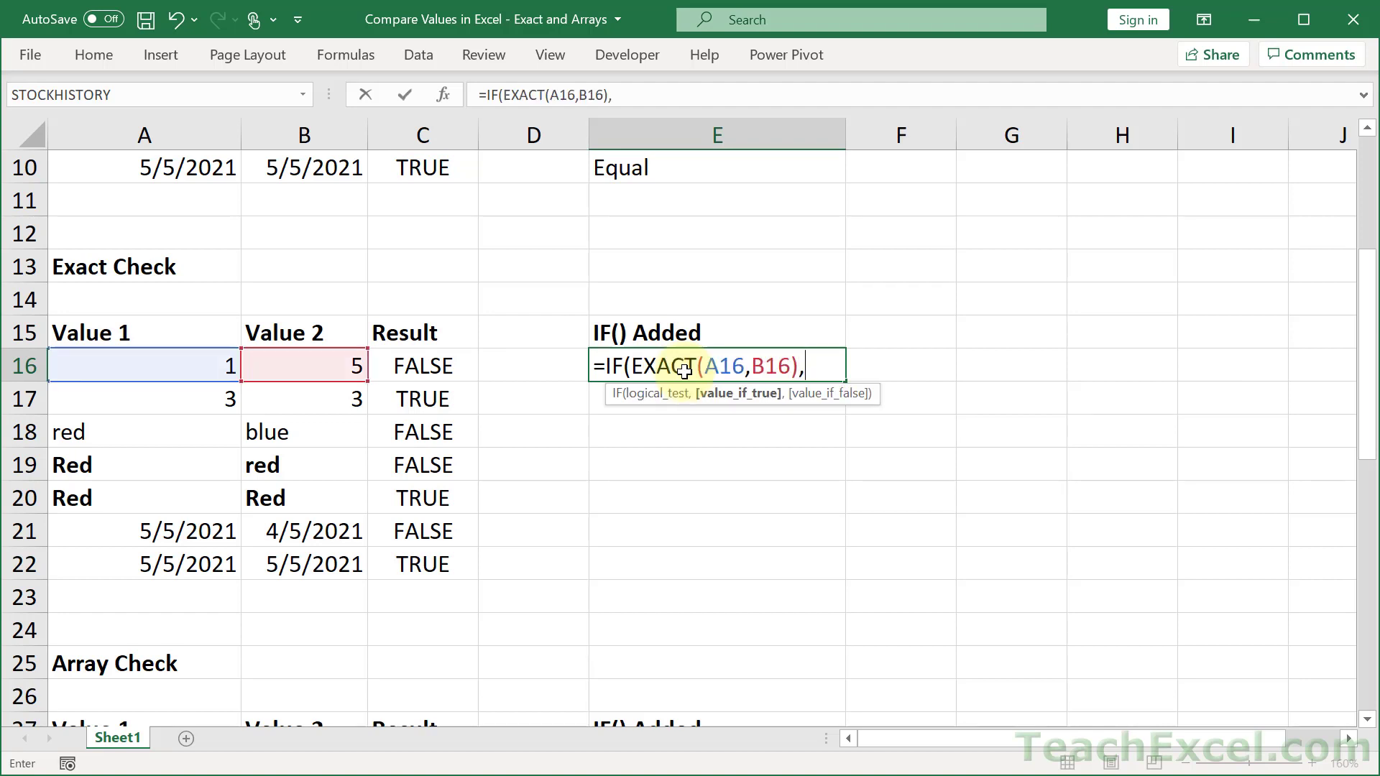
pyautogui.write('"Equa')
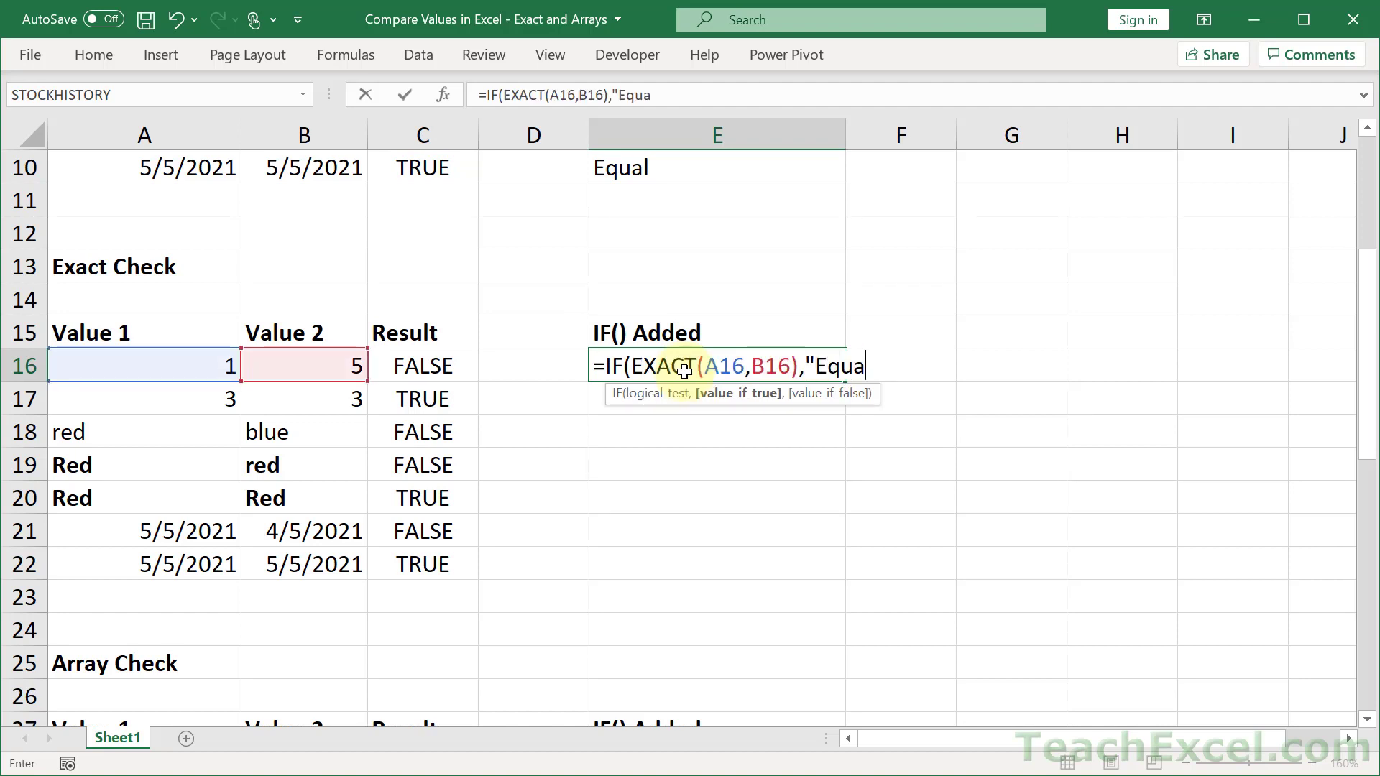
pyautogui.write('l","Not Equal')
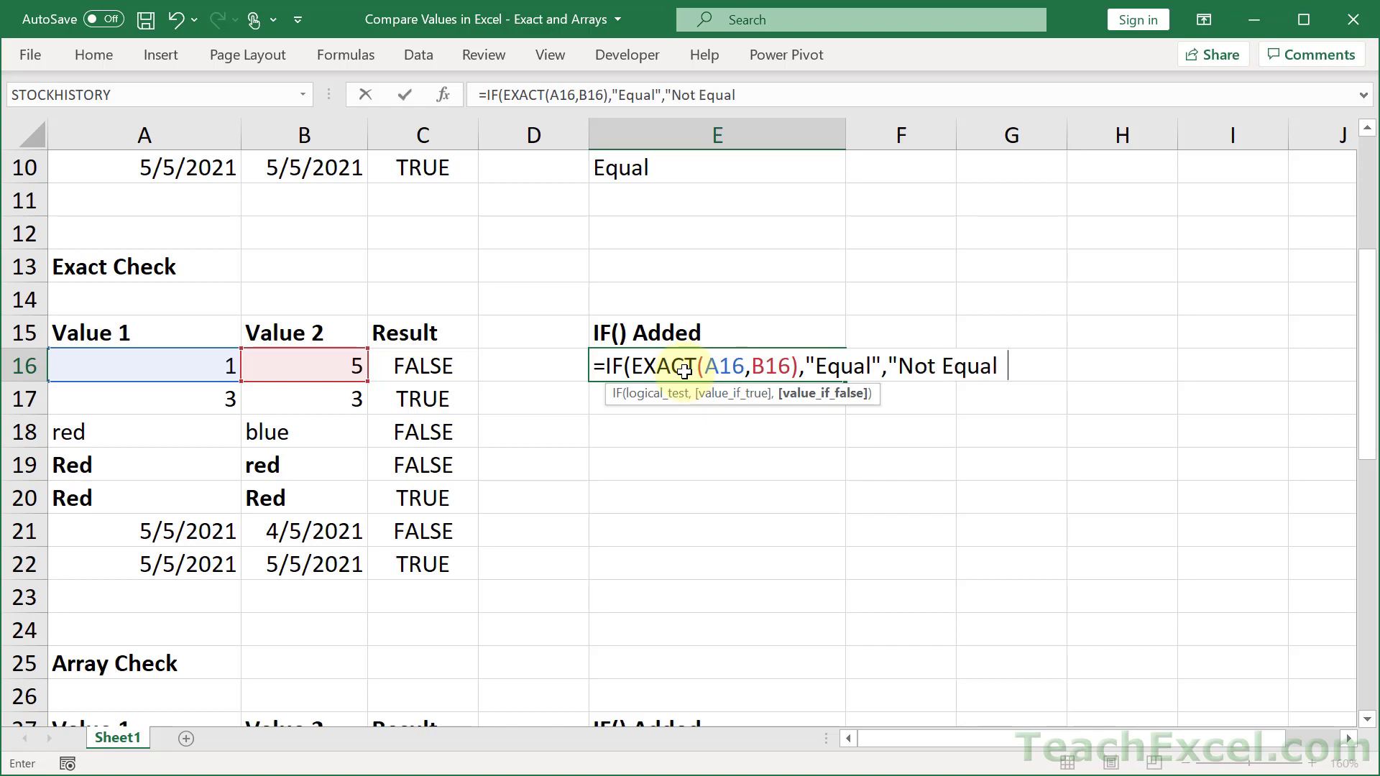
pyautogui.press('Return')
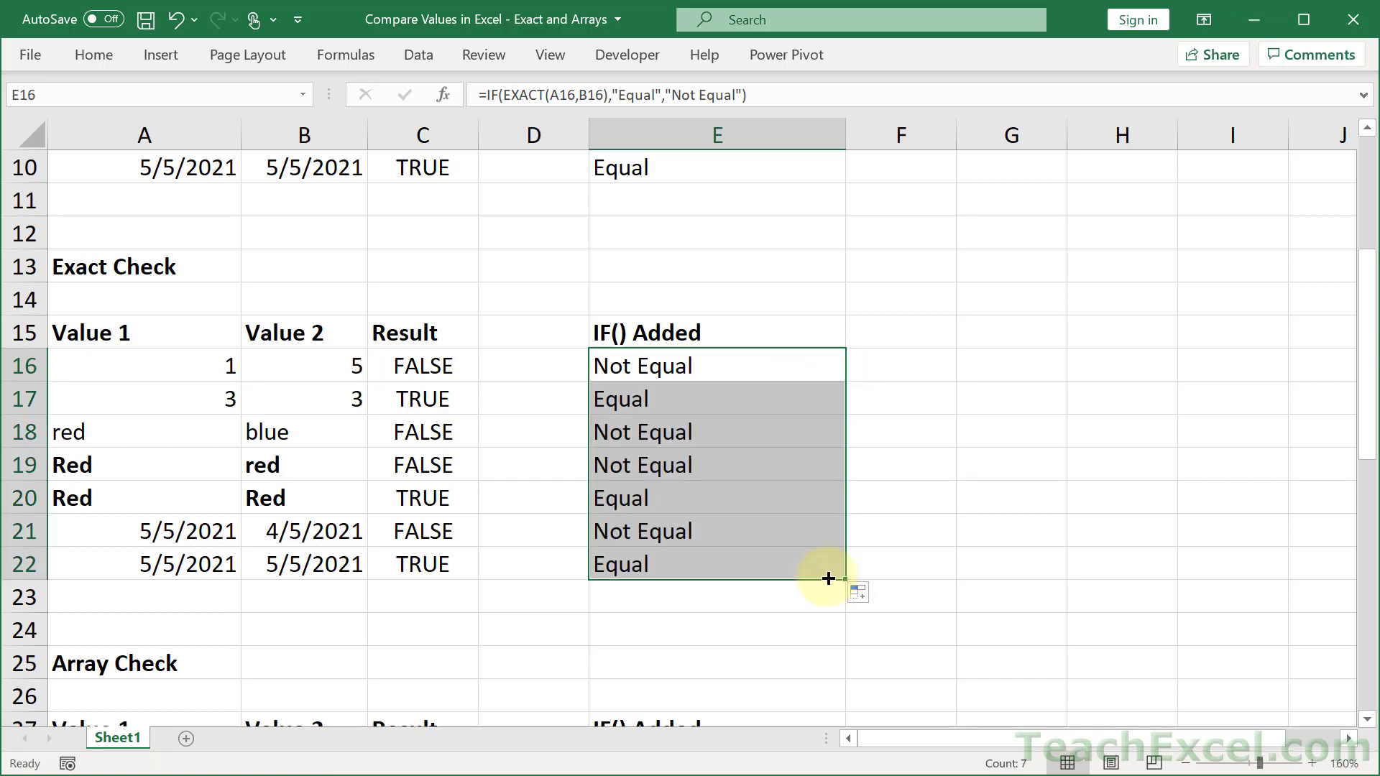
pyautogui.click(716, 465)
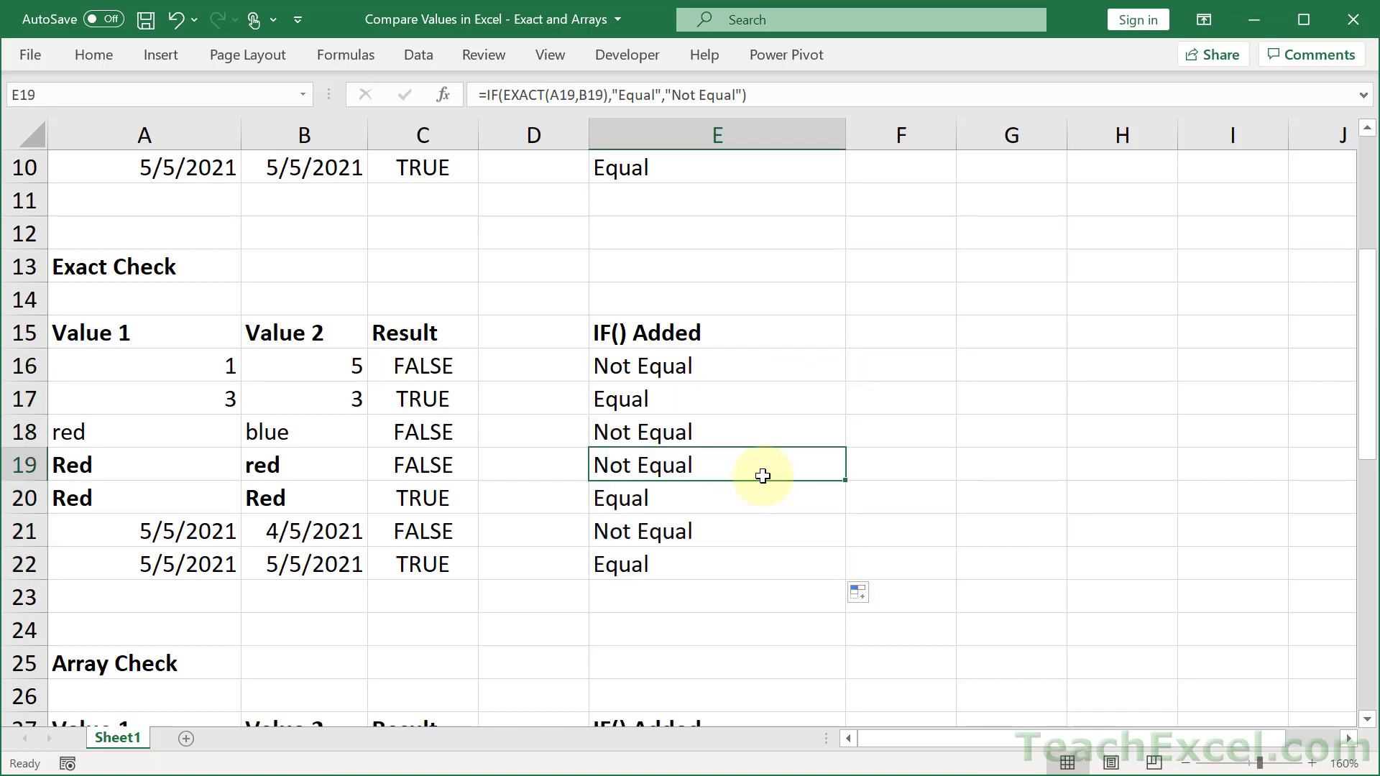
pyautogui.moveTo(471, 352)
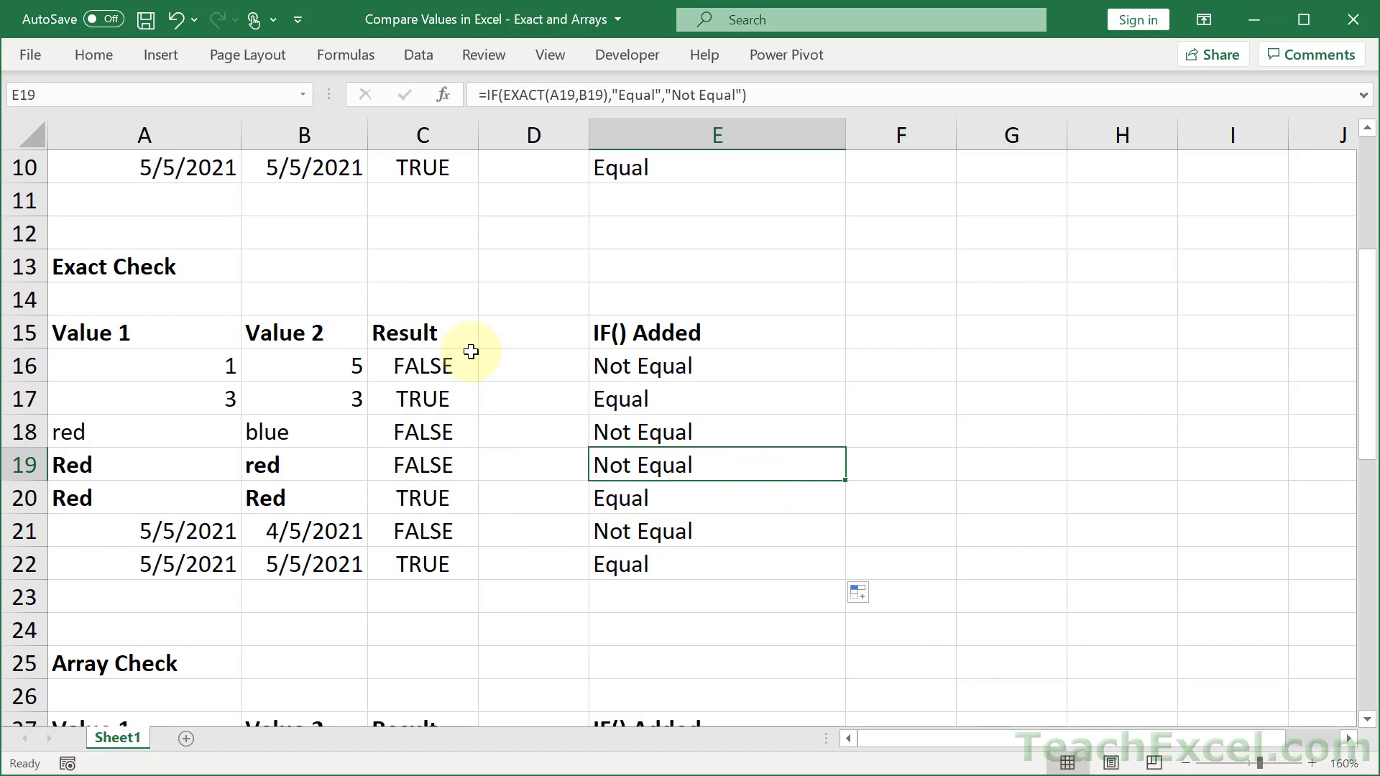
# - Enter the spilling formula =A28:A34=B28:B34 in C28 and reopen it for review
pyautogui.scroll(-3)
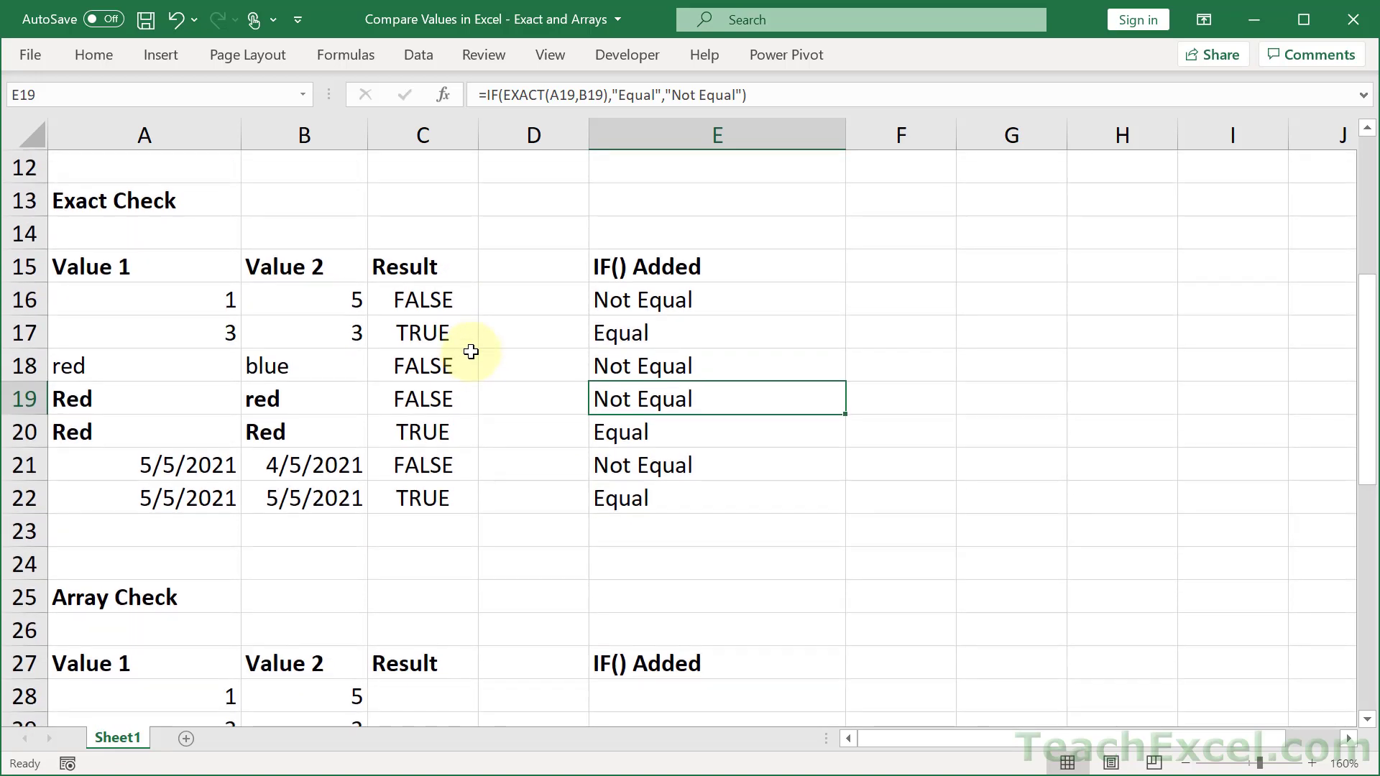
pyautogui.scroll(-3)
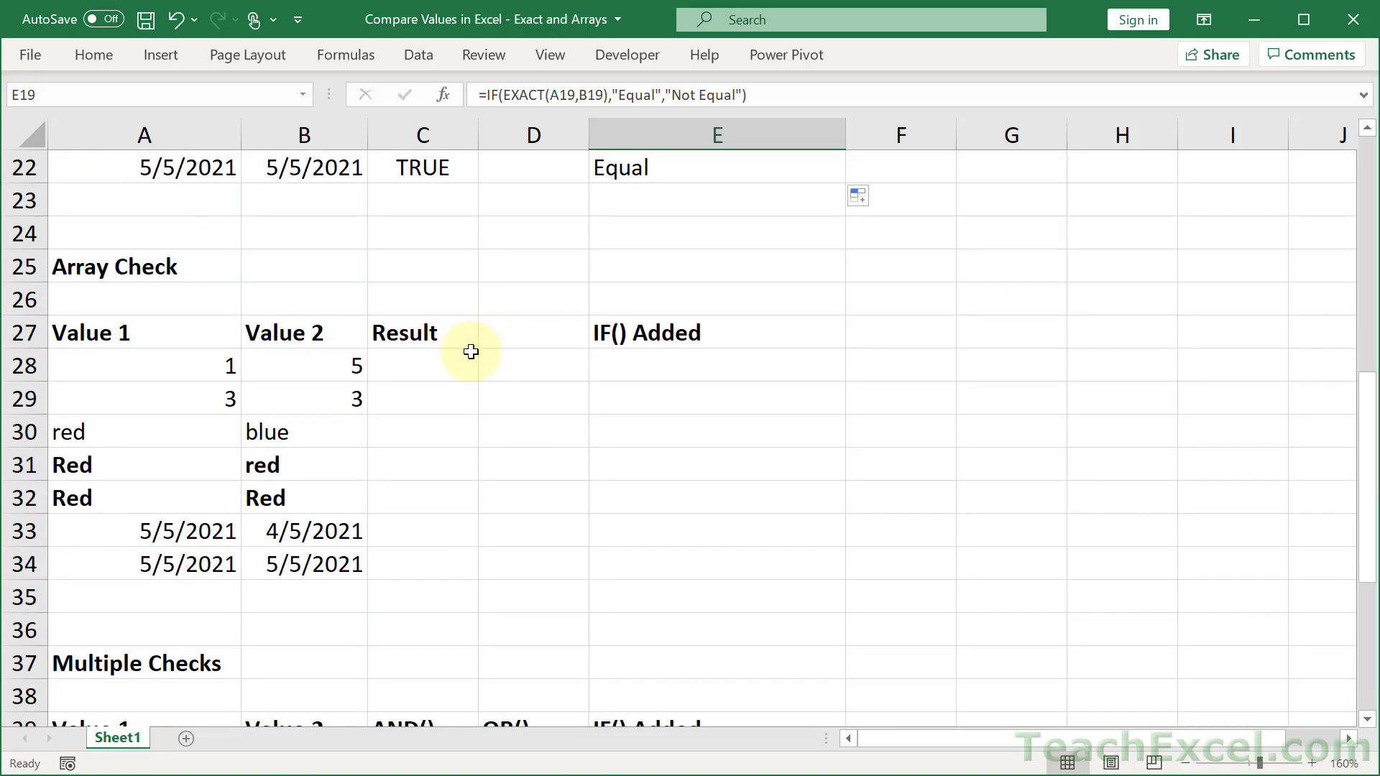
pyautogui.click(422, 365)
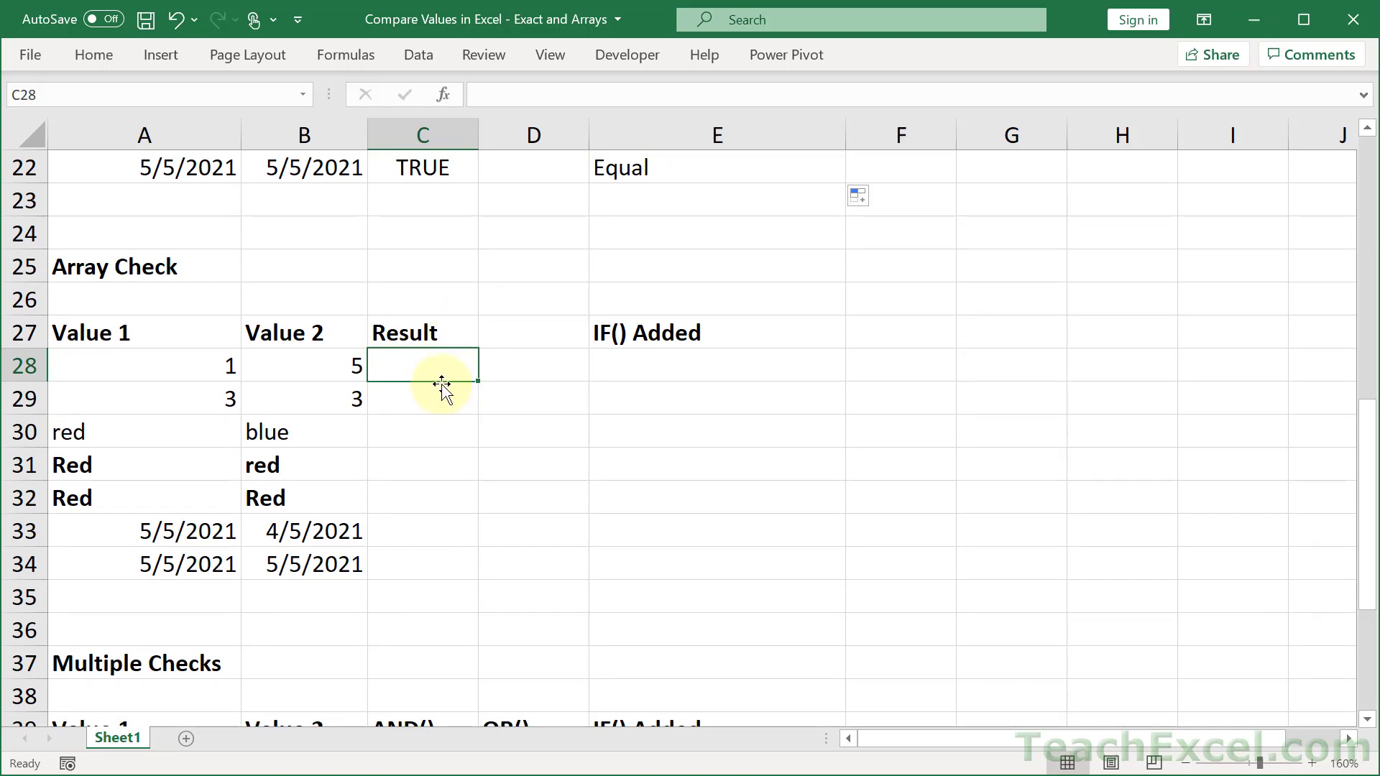
pyautogui.click(145, 365)
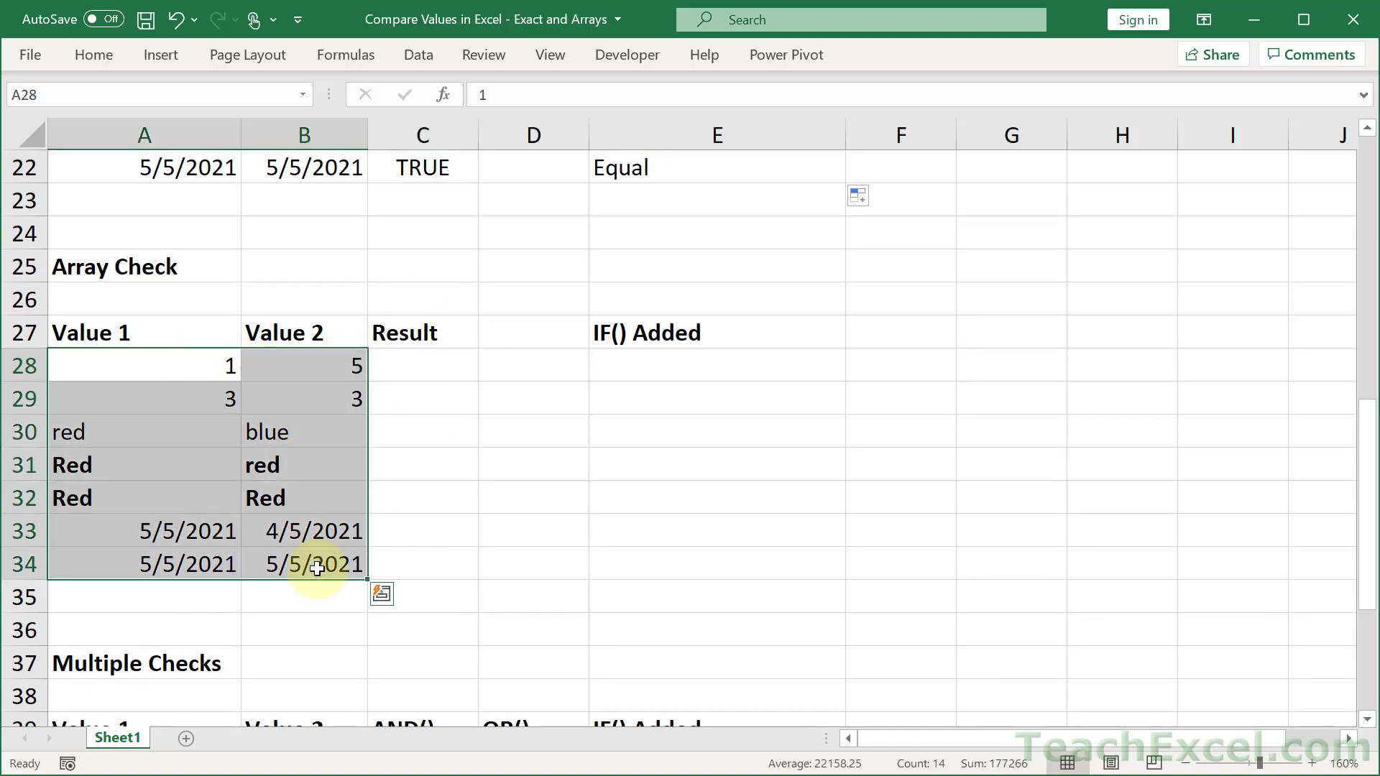
pyautogui.click(423, 364)
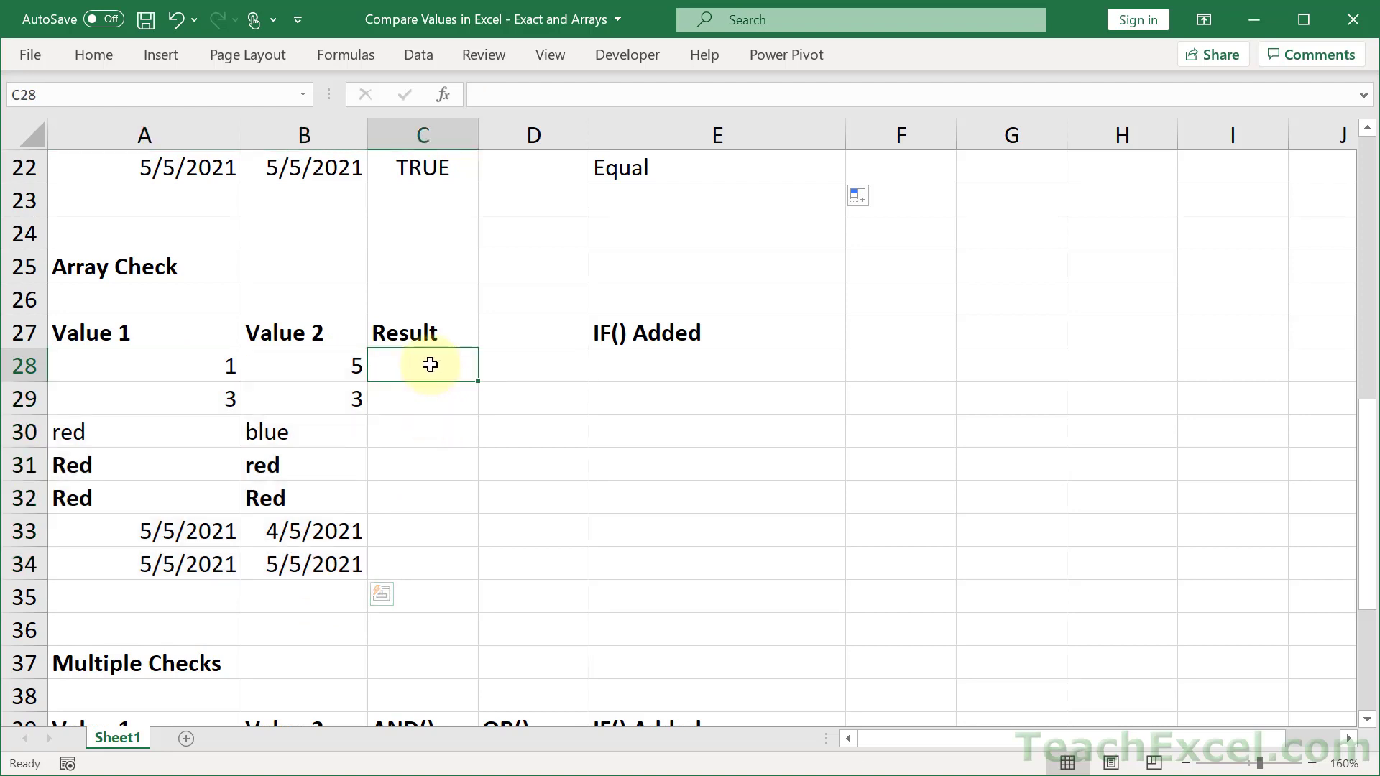
pyautogui.write('=A28:A34=B28:B34')
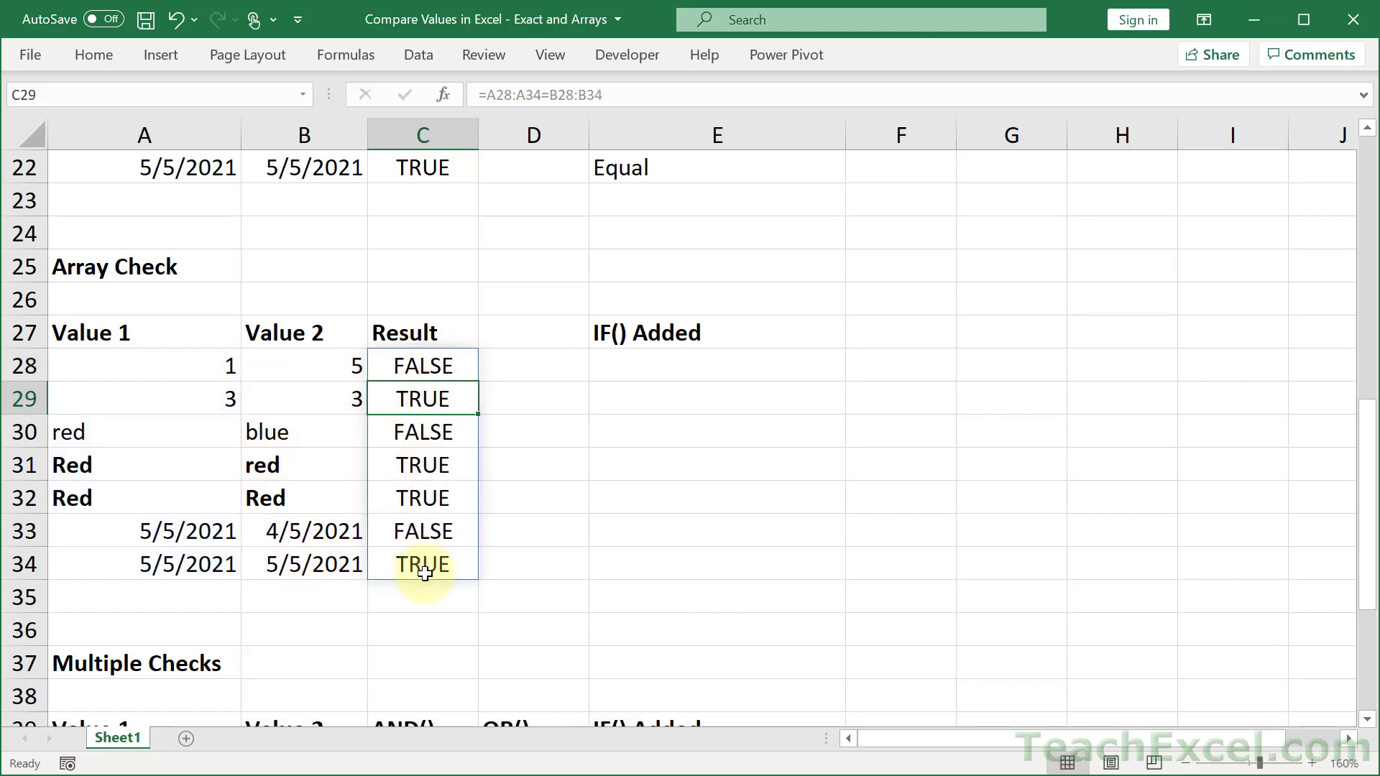
pyautogui.doubleClick(422, 364)
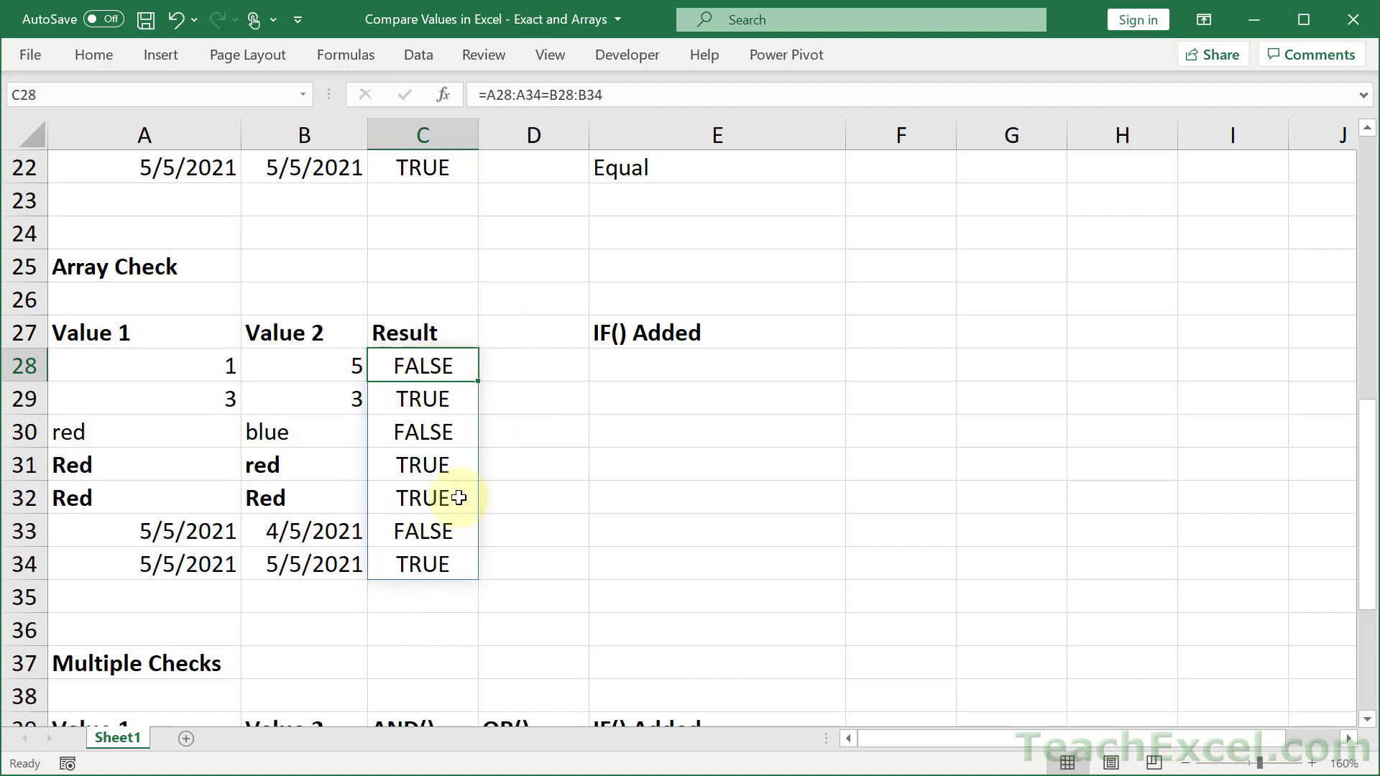
pyautogui.moveTo(506, 439)
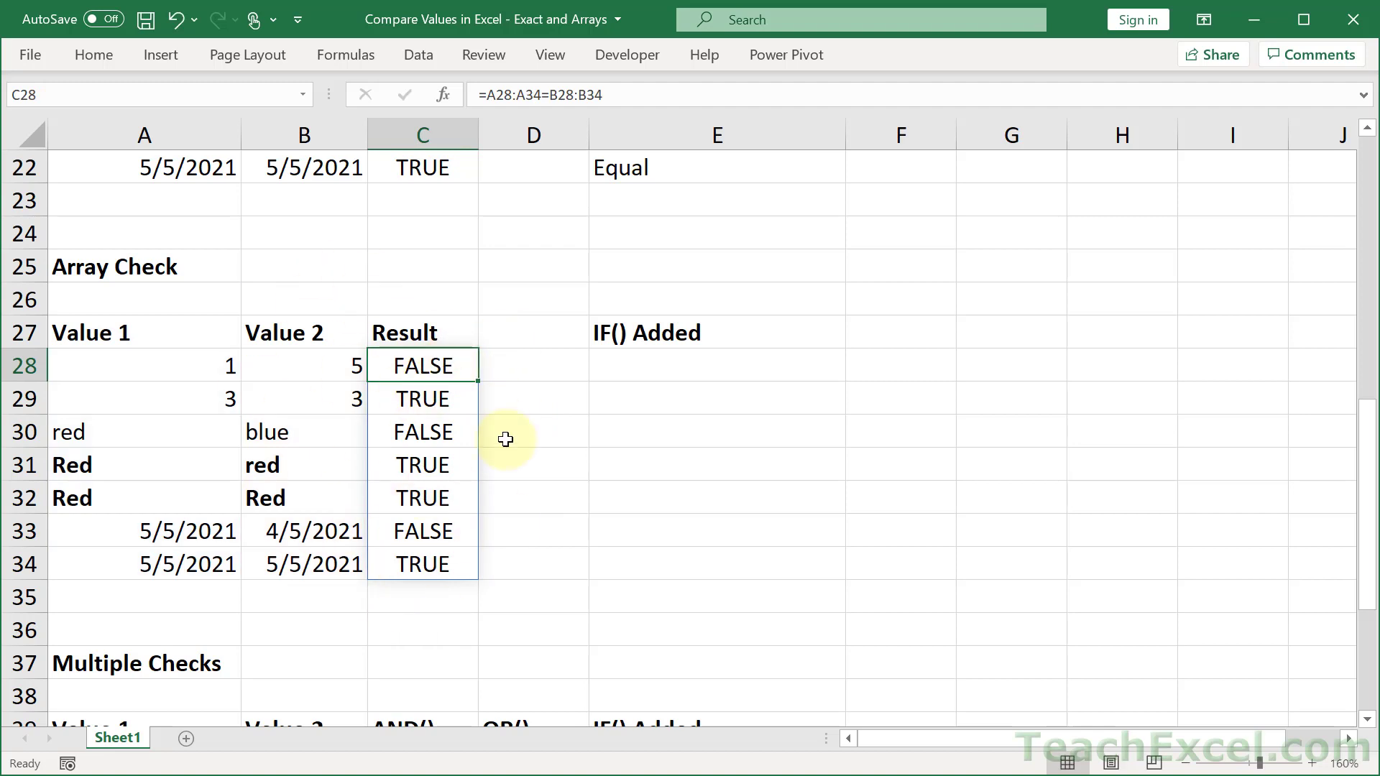
pyautogui.doubleClick(422, 365)
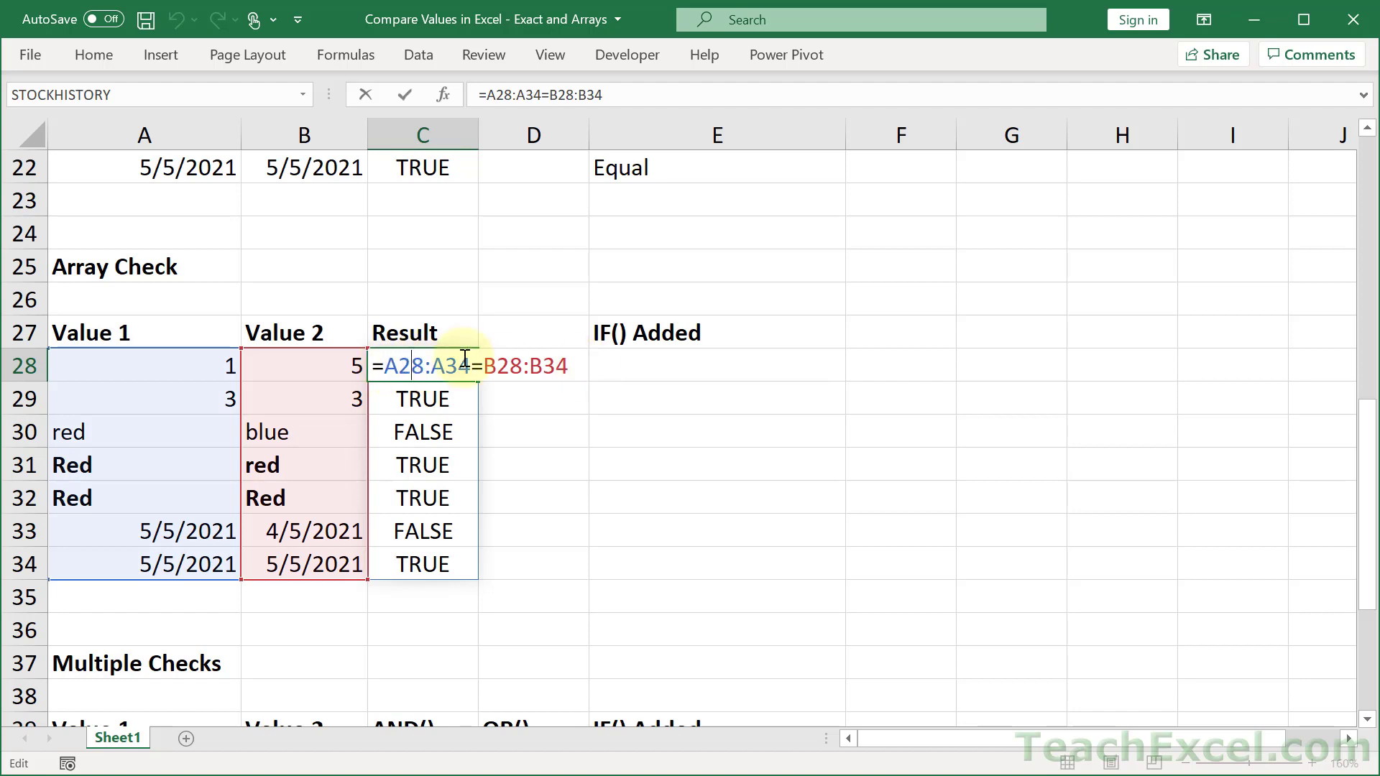
pyautogui.moveTo(494, 392)
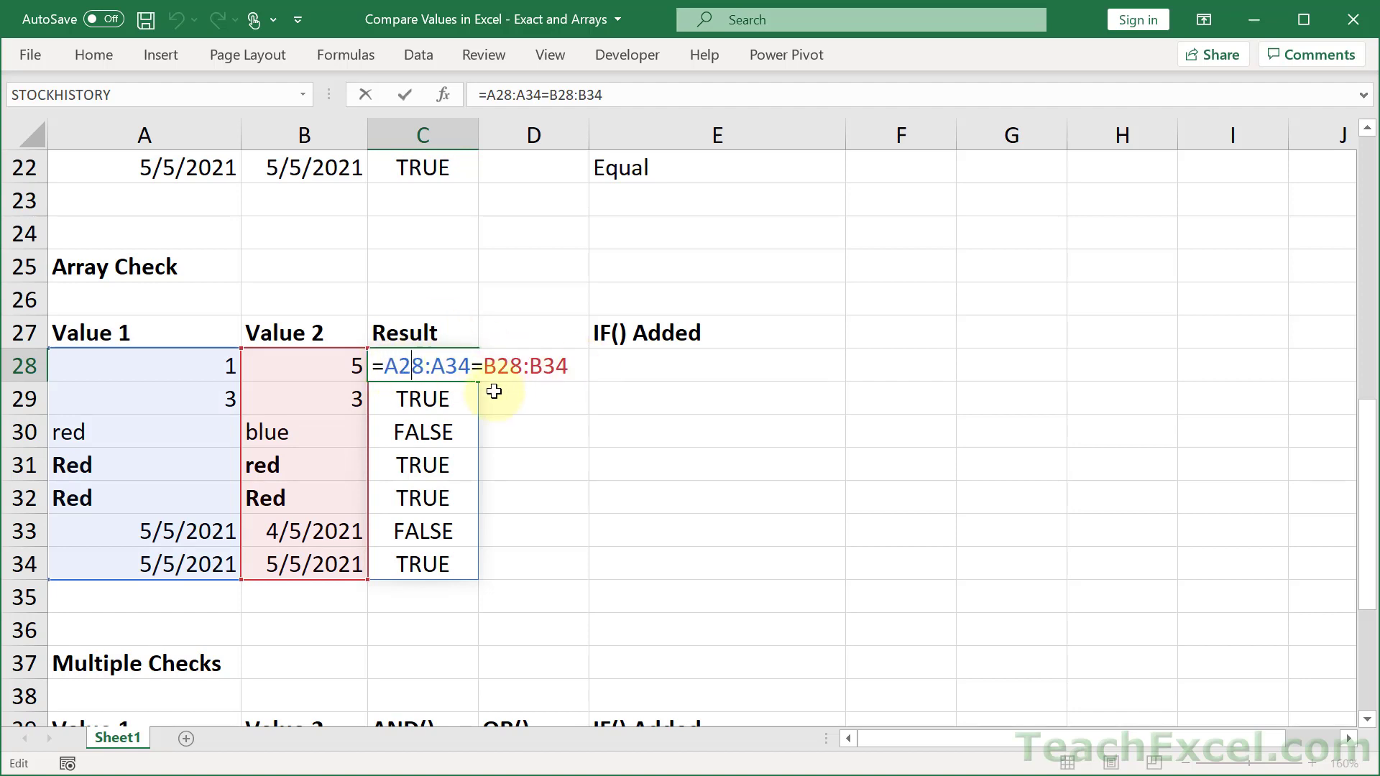
pyautogui.moveTo(431, 367)
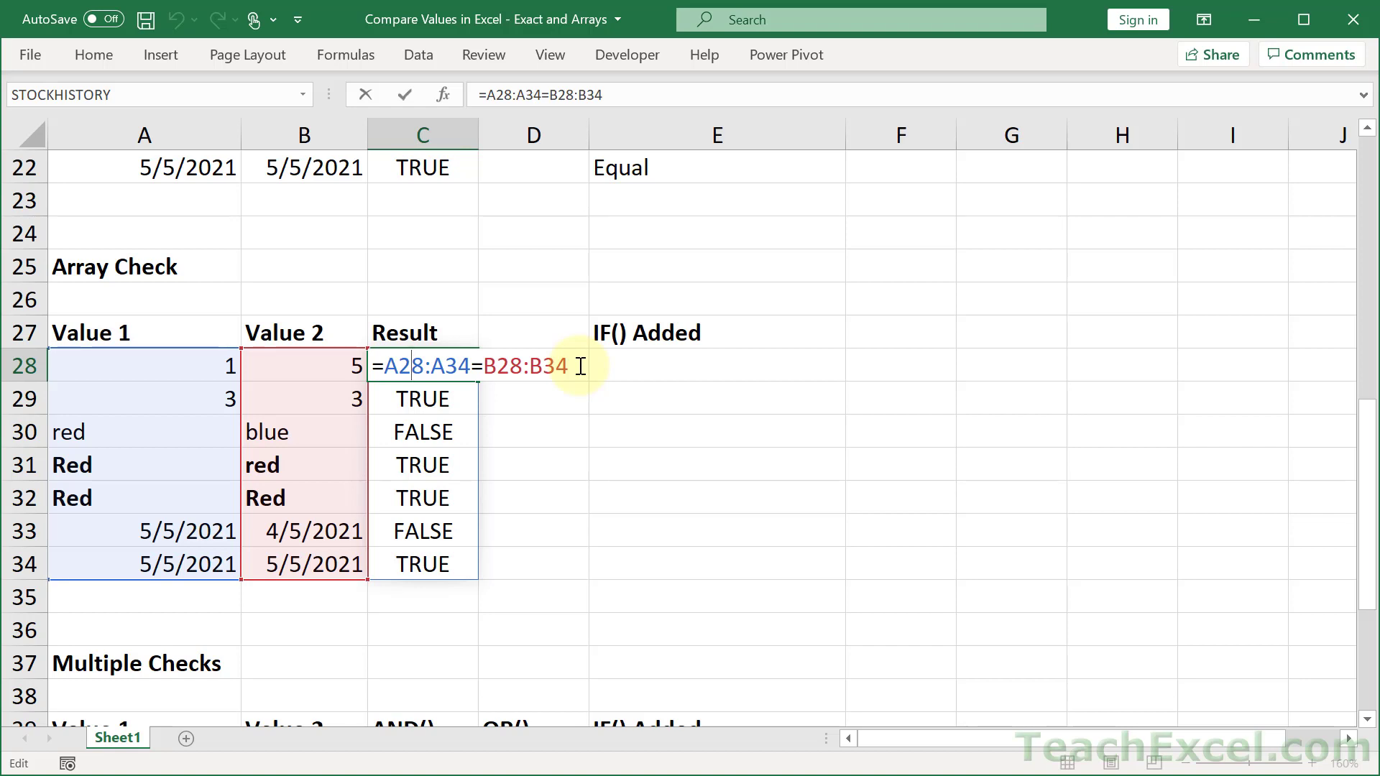
pyautogui.moveTo(440, 454)
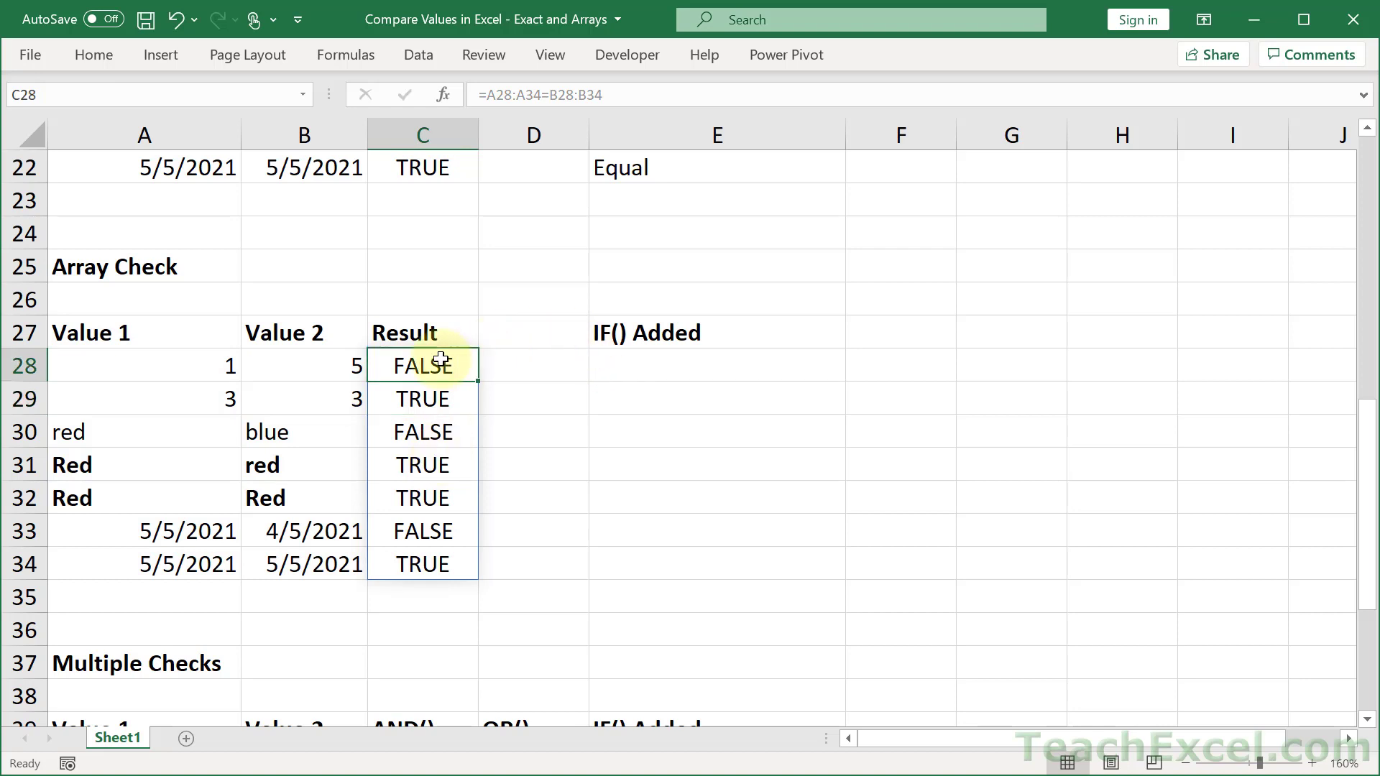
pyautogui.doubleClick(422, 365)
pyautogui.write('=')
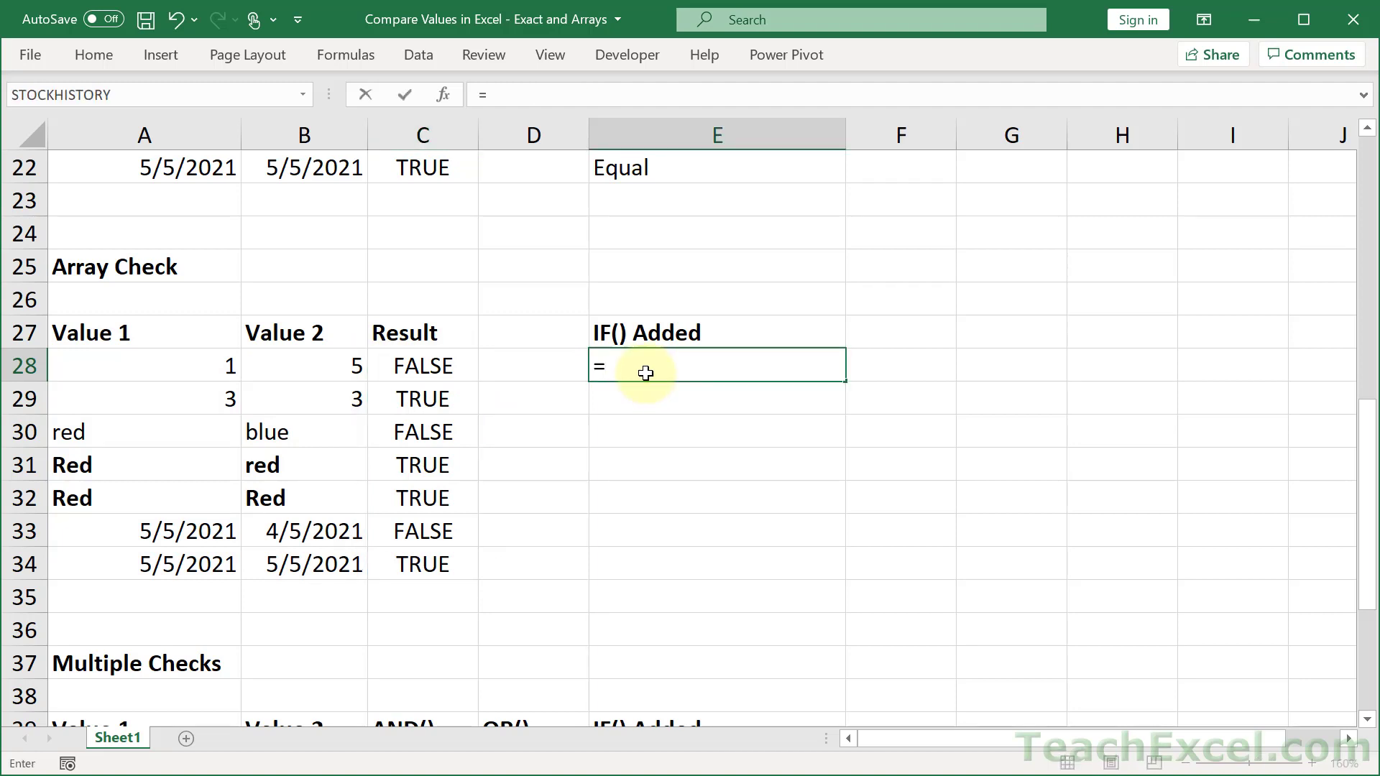
# - Type =IF(A28:A34=B28:B34,"Equal","Not Equal") into E28
pyautogui.write('IF(')
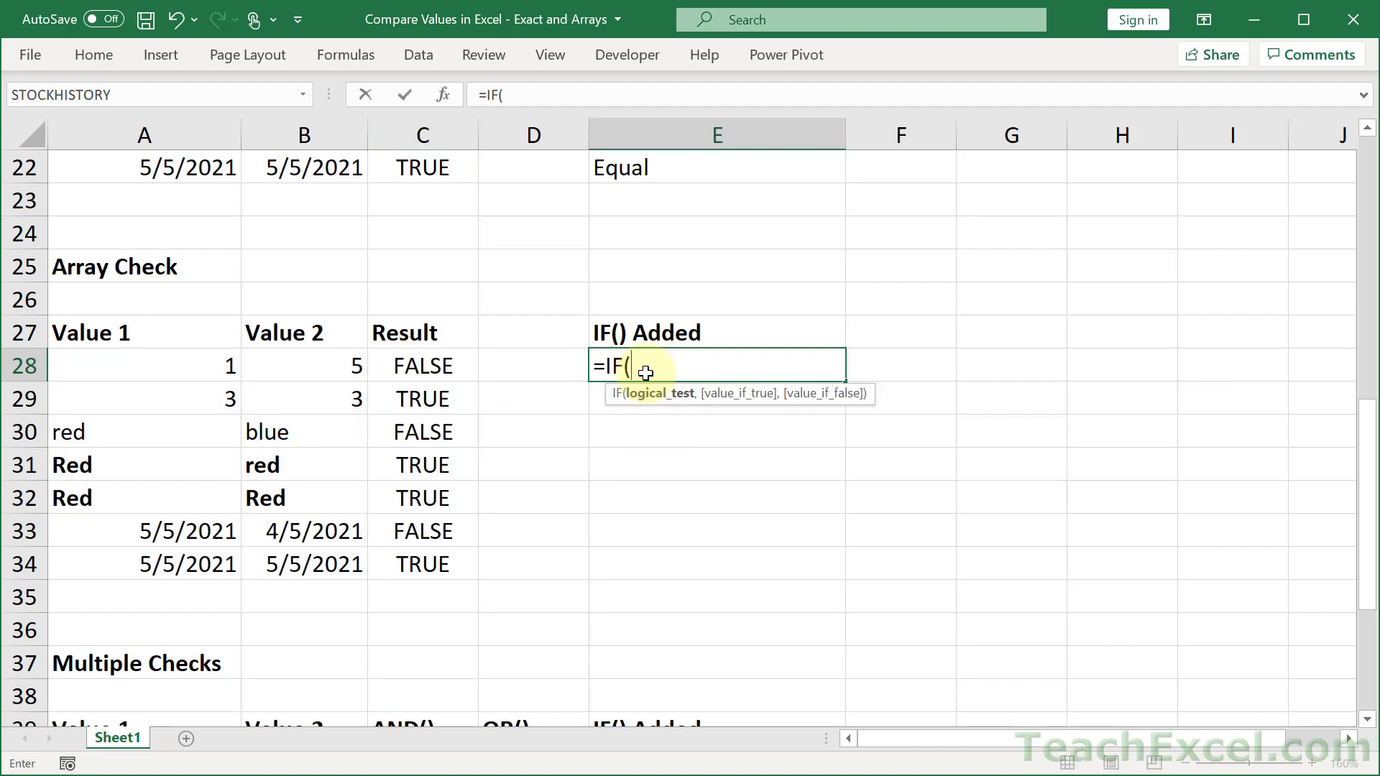
pyautogui.write('A28:A34=B28:B34,')
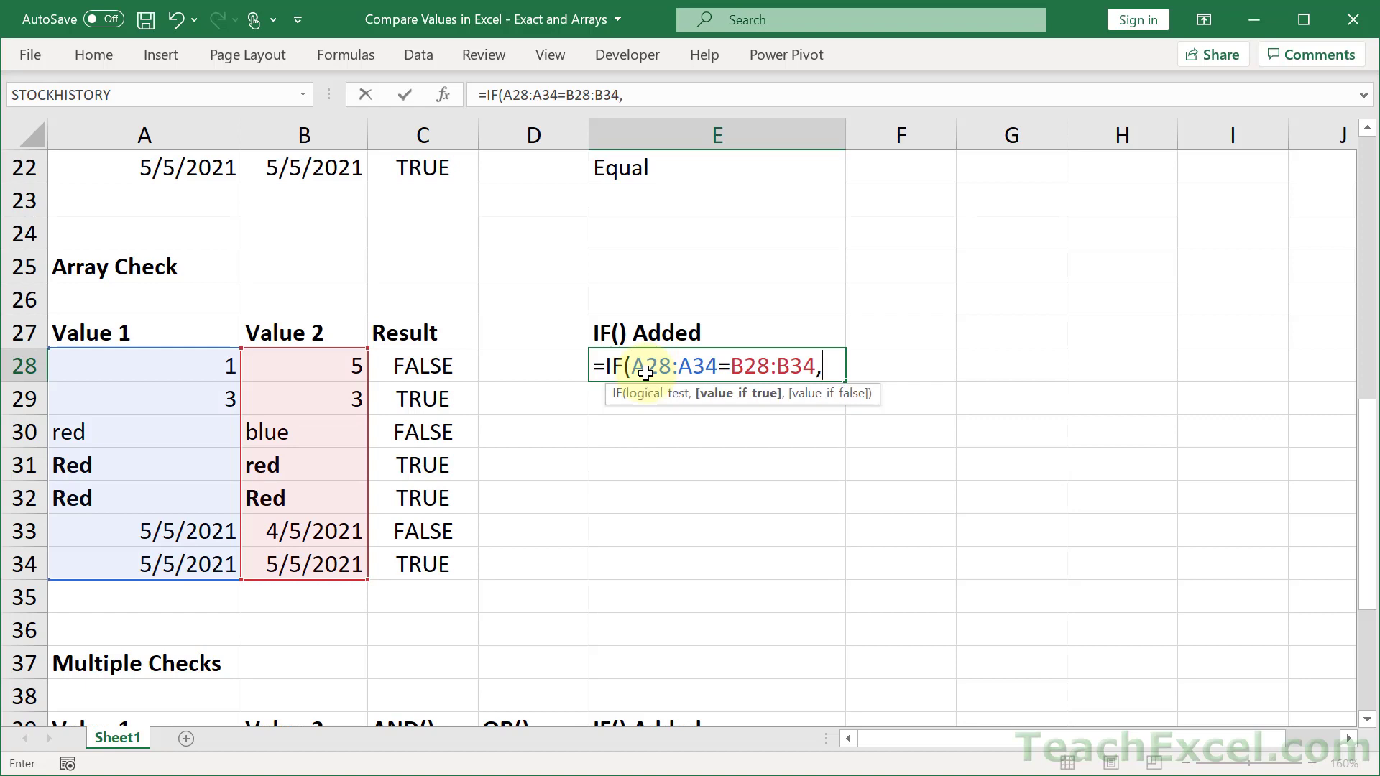
pyautogui.write('"Equ')
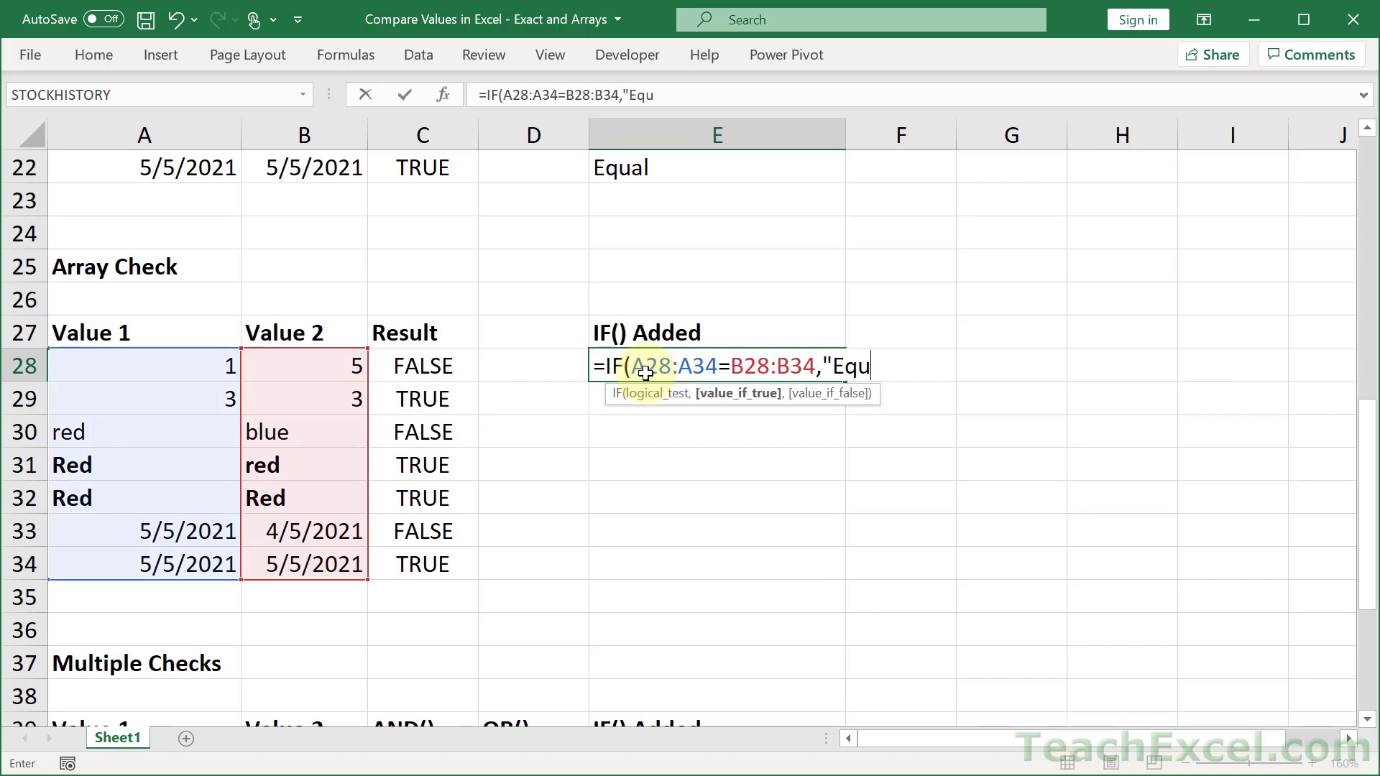
pyautogui.write('al","Not')
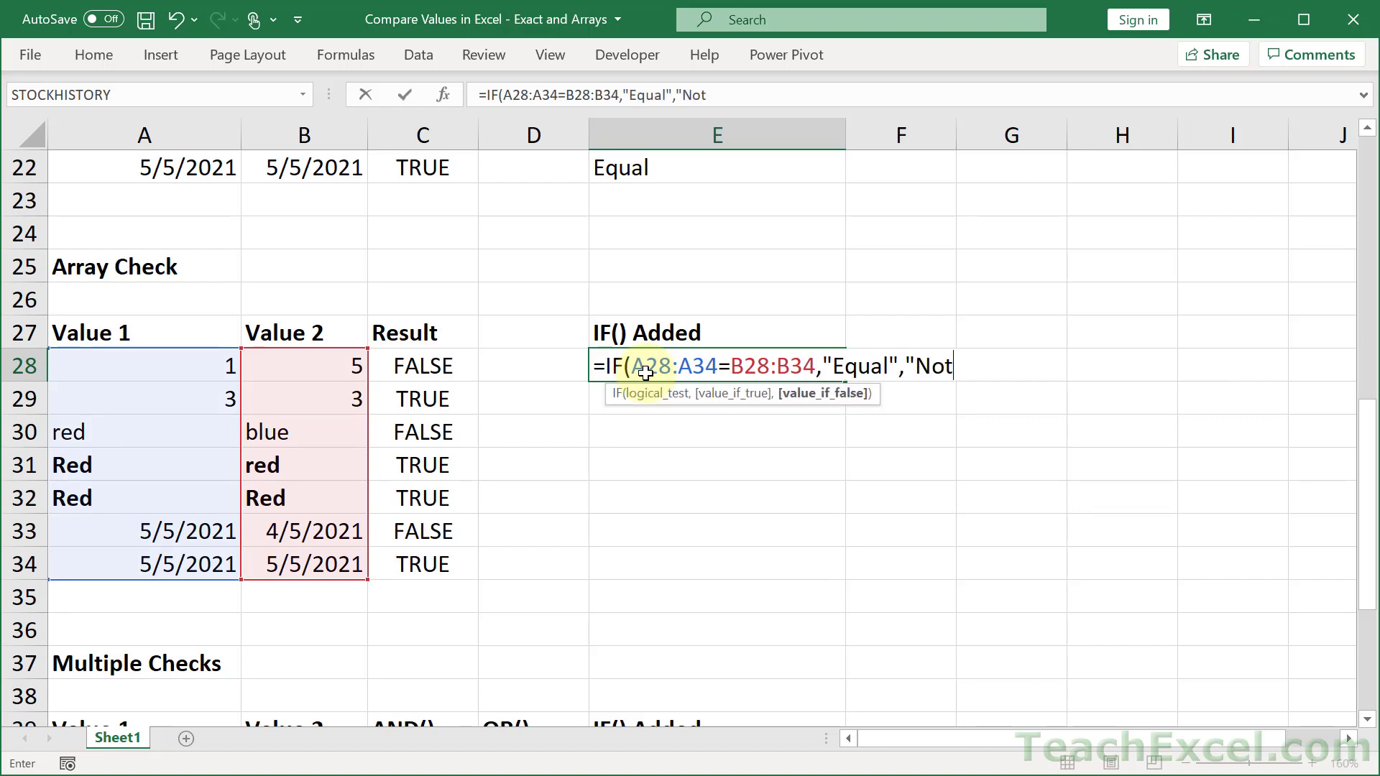
pyautogui.write('Equal")')
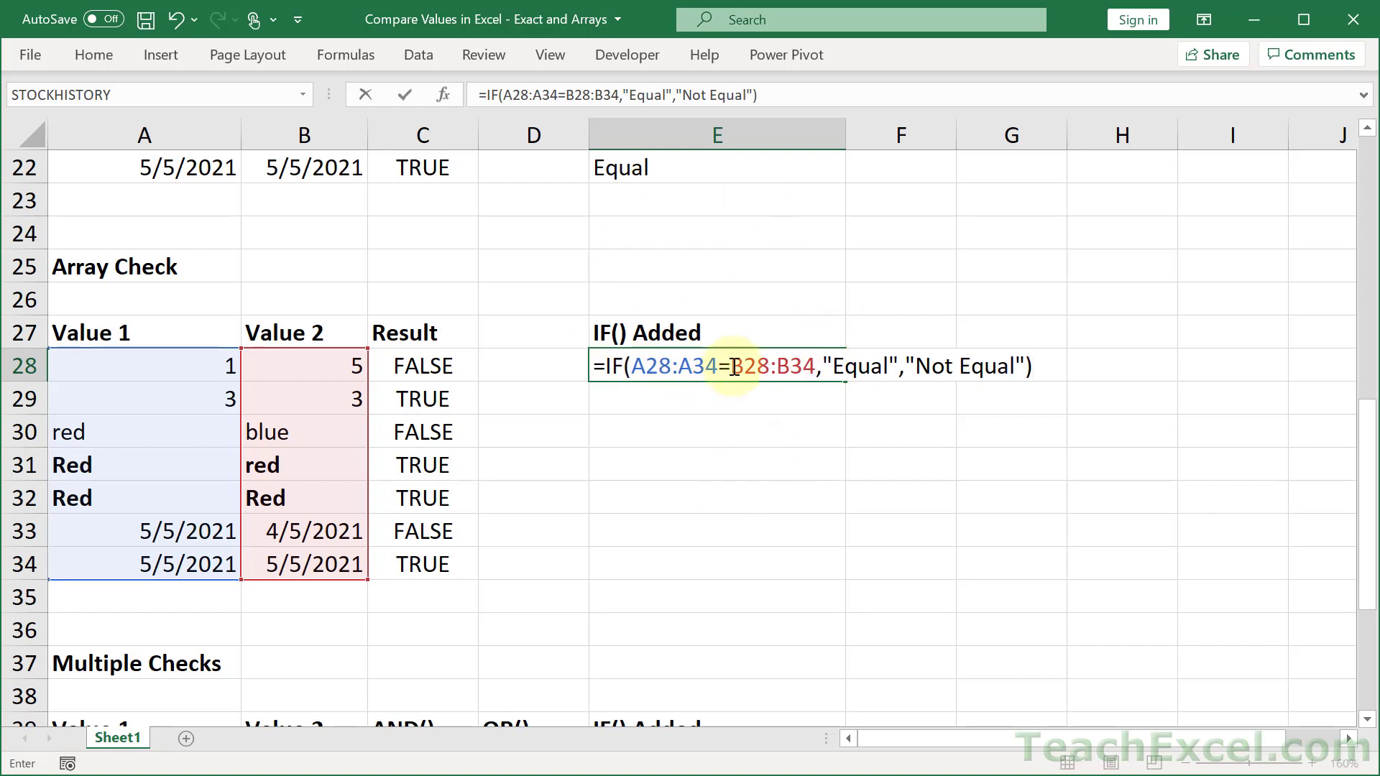
pyautogui.moveTo(658, 455)
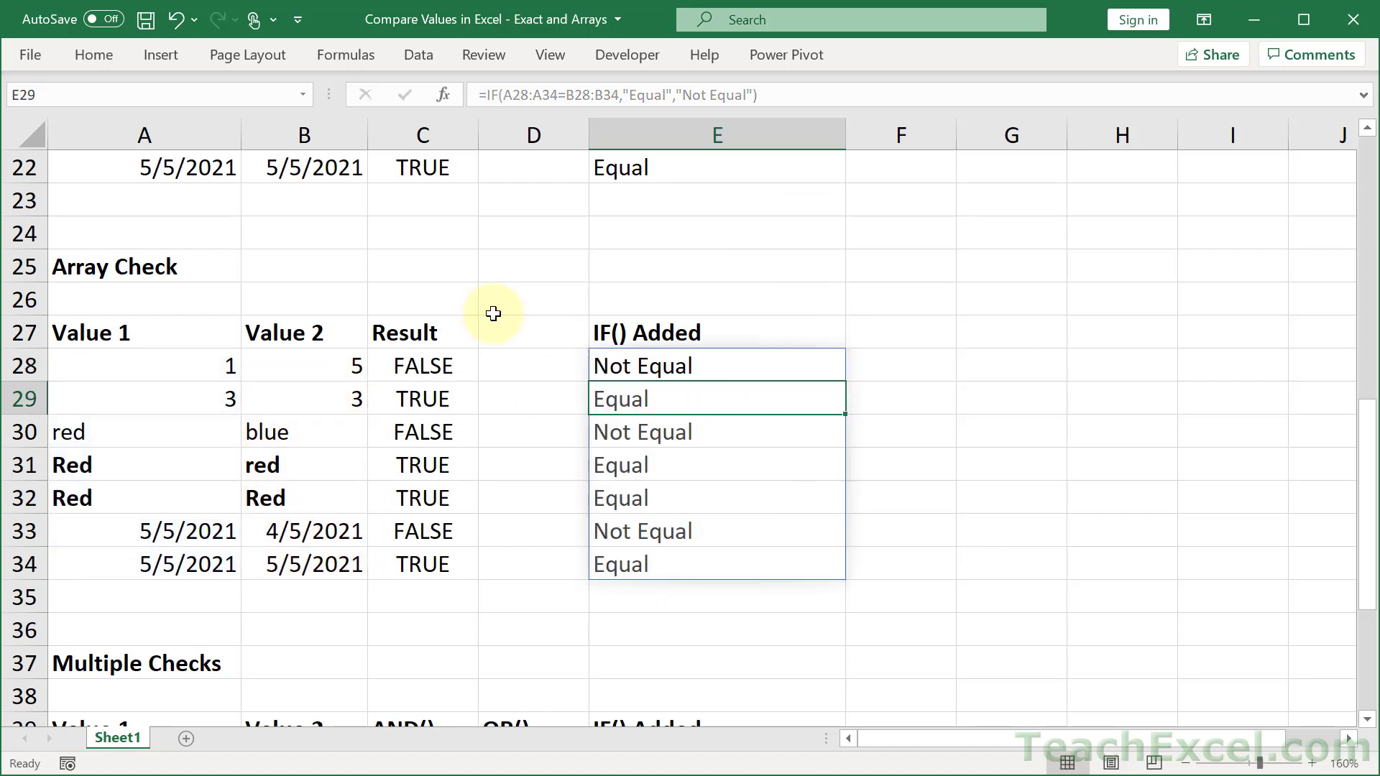
pyautogui.moveTo(985, 315)
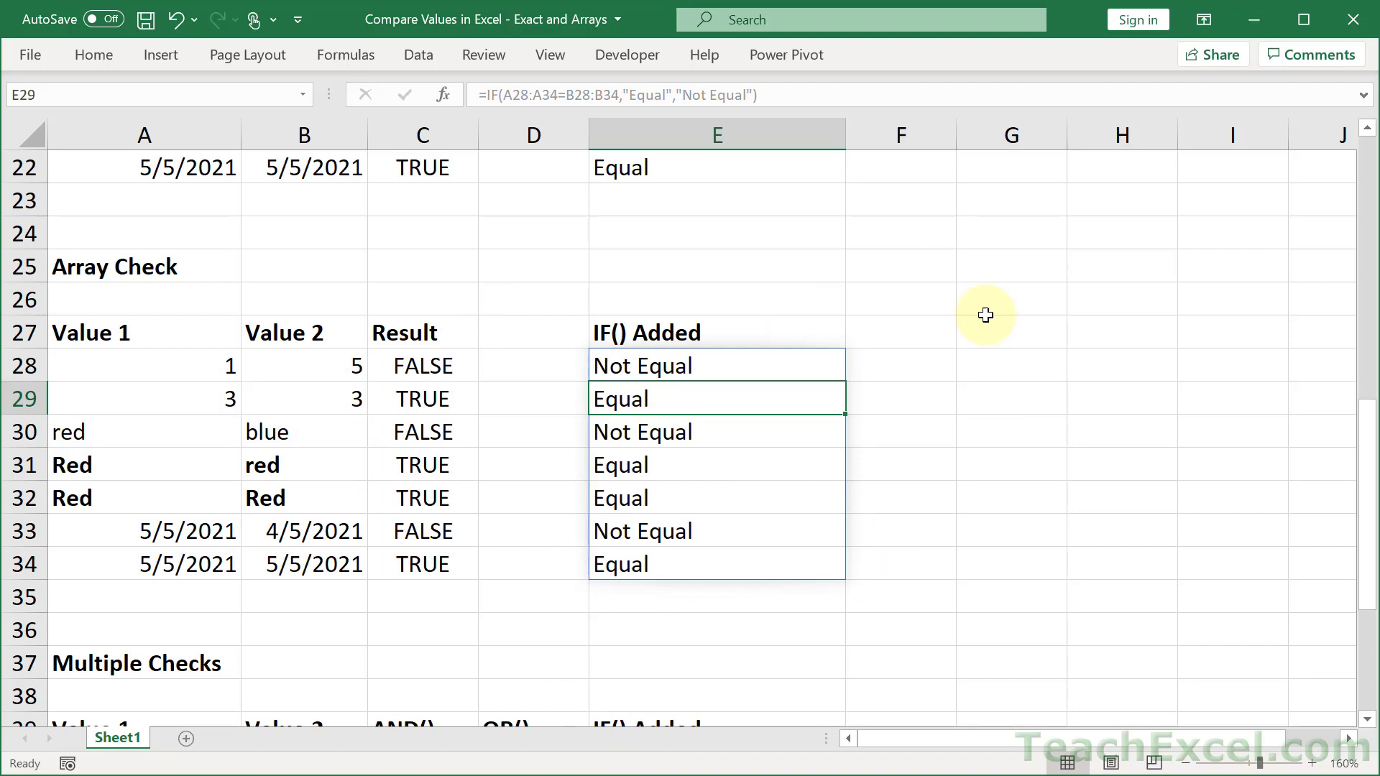
pyautogui.moveTo(686, 380)
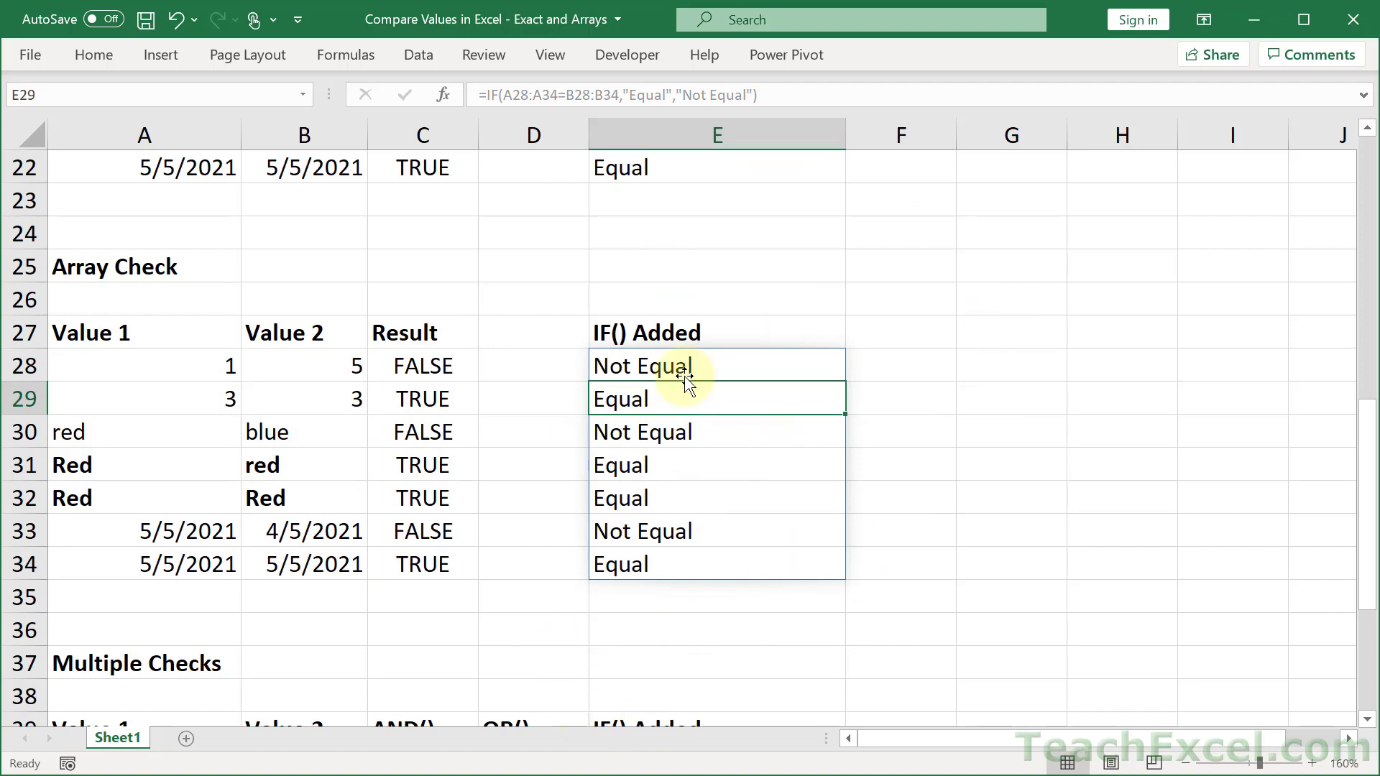
pyautogui.moveTo(651, 364)
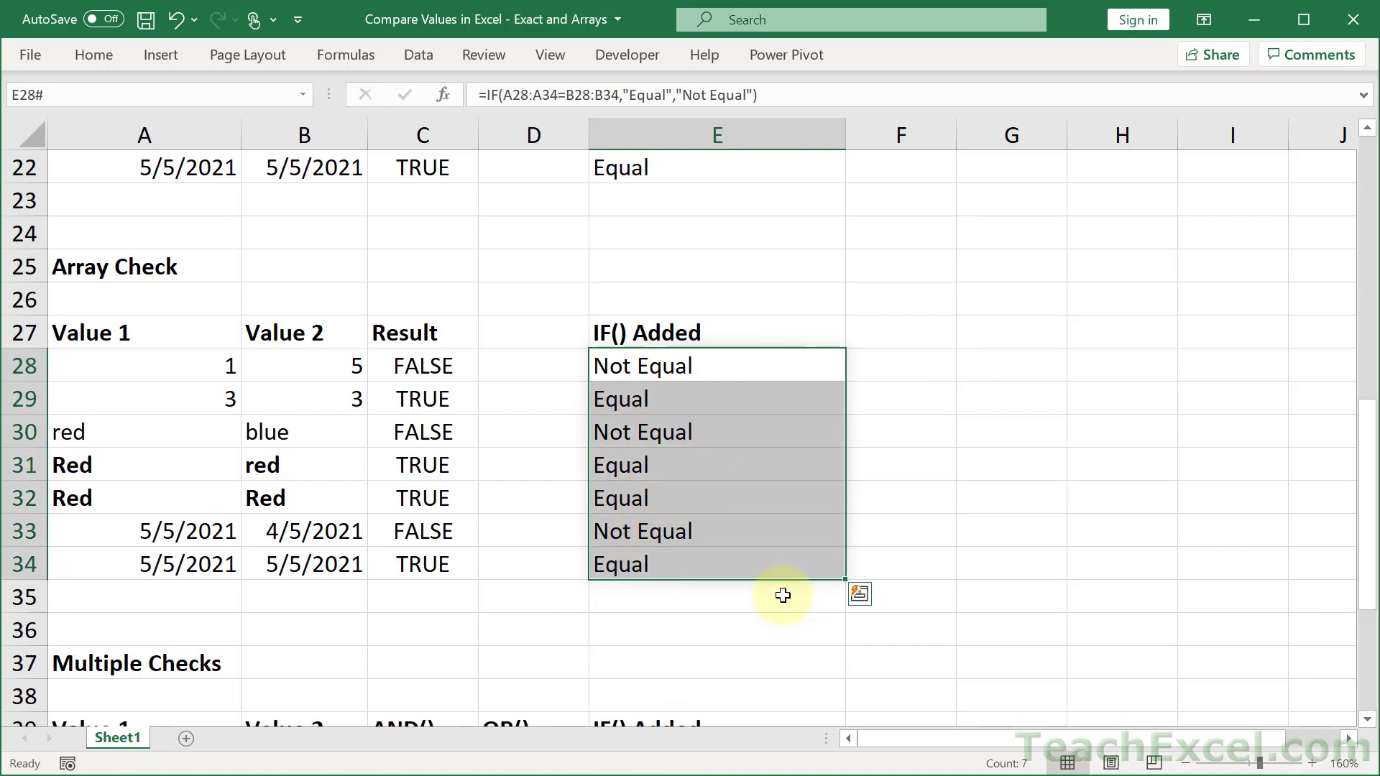
pyautogui.press('ctrl+c')
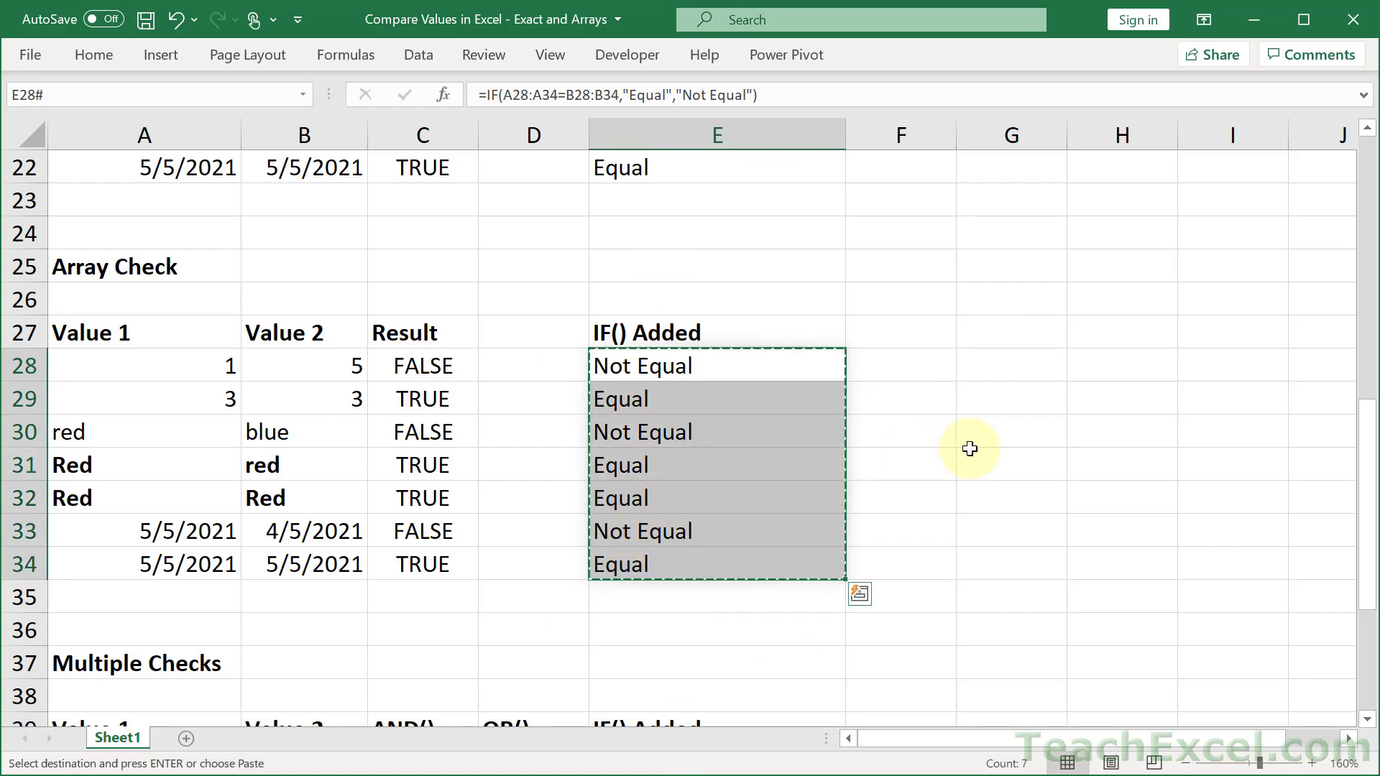
pyautogui.moveTo(679, 367)
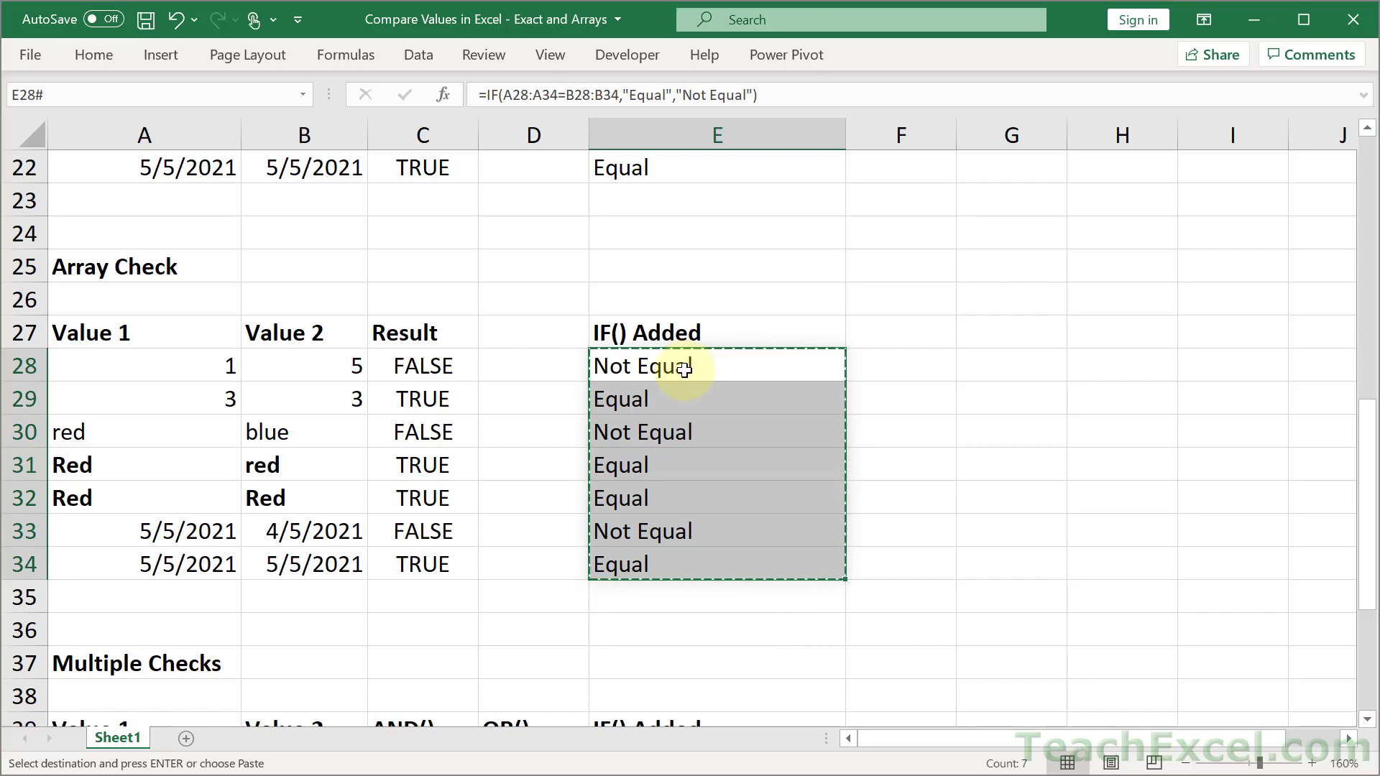
pyautogui.press('ctrl+alt+v')
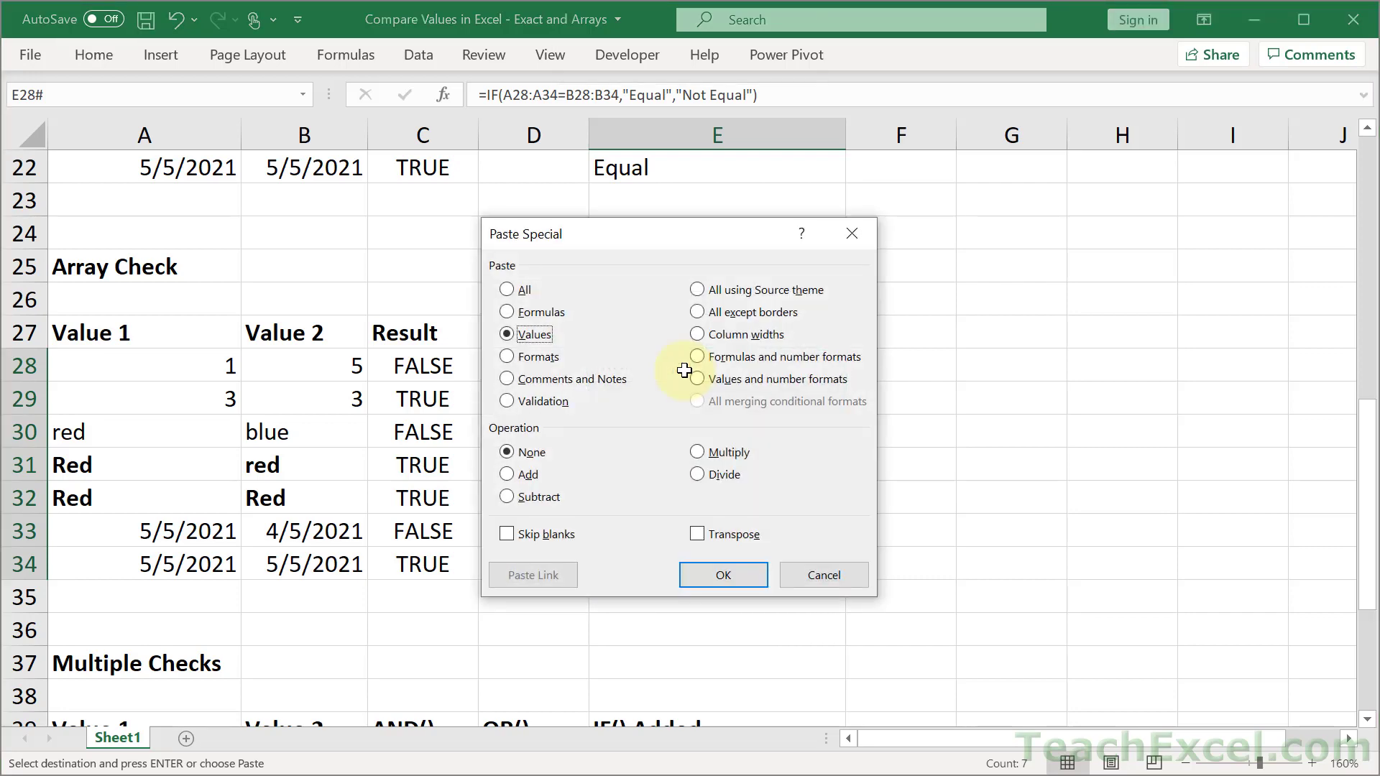
pyautogui.click(721, 575)
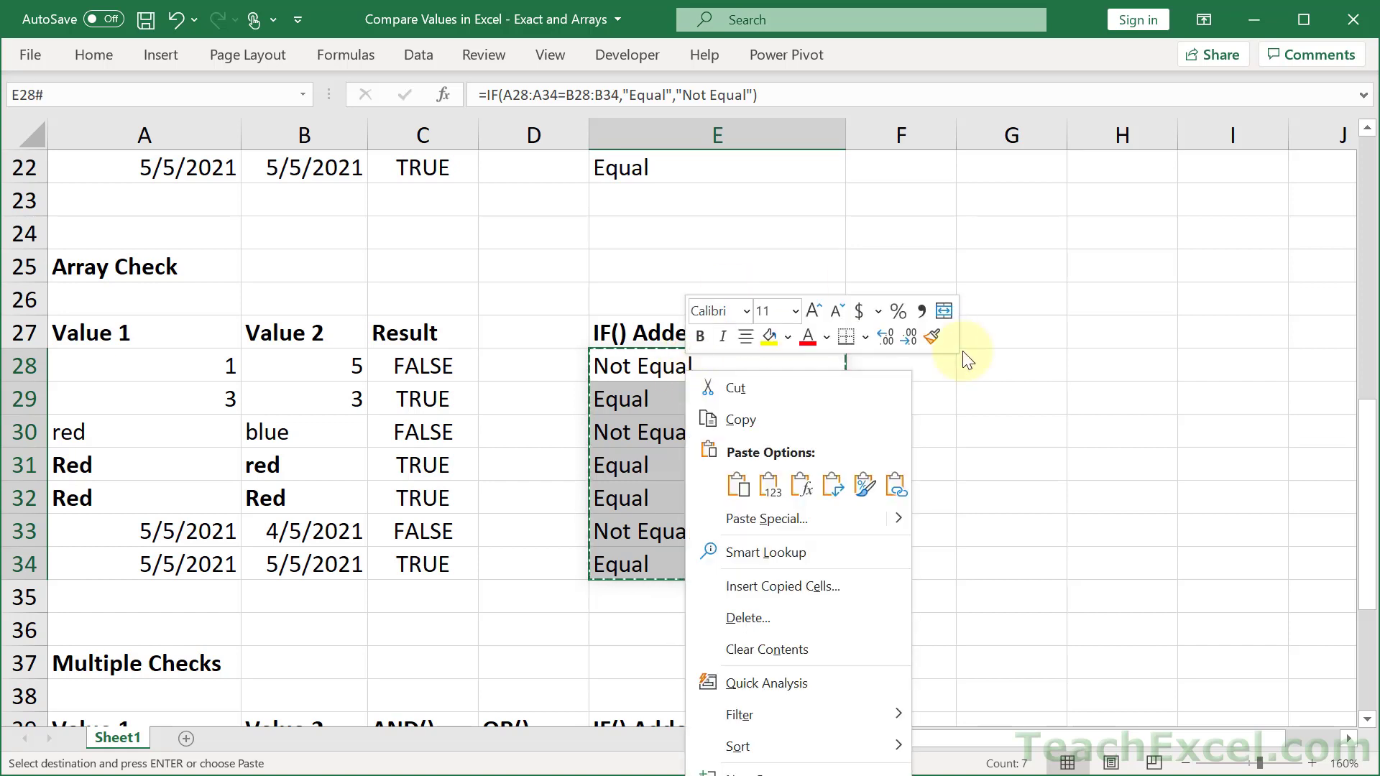
pyautogui.moveTo(771, 483)
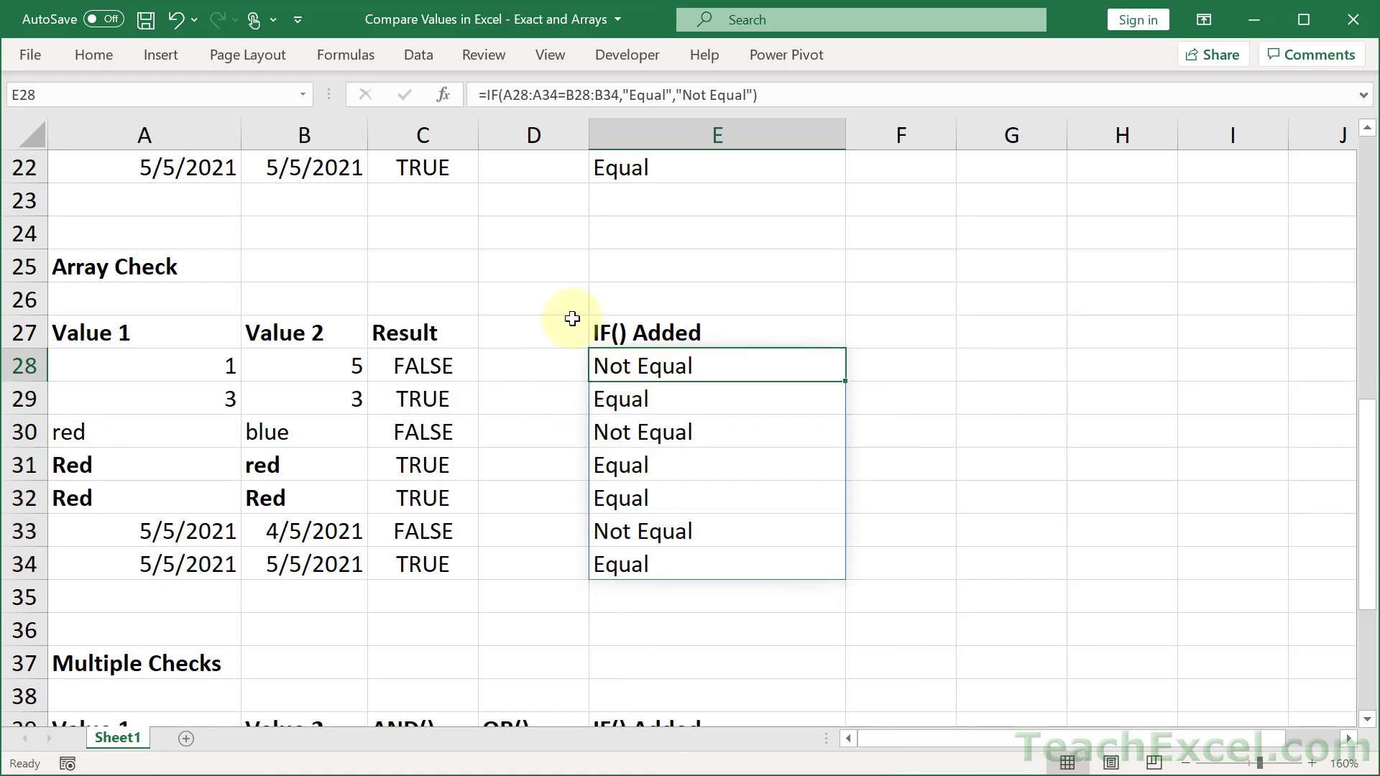
pyautogui.scroll(-3)
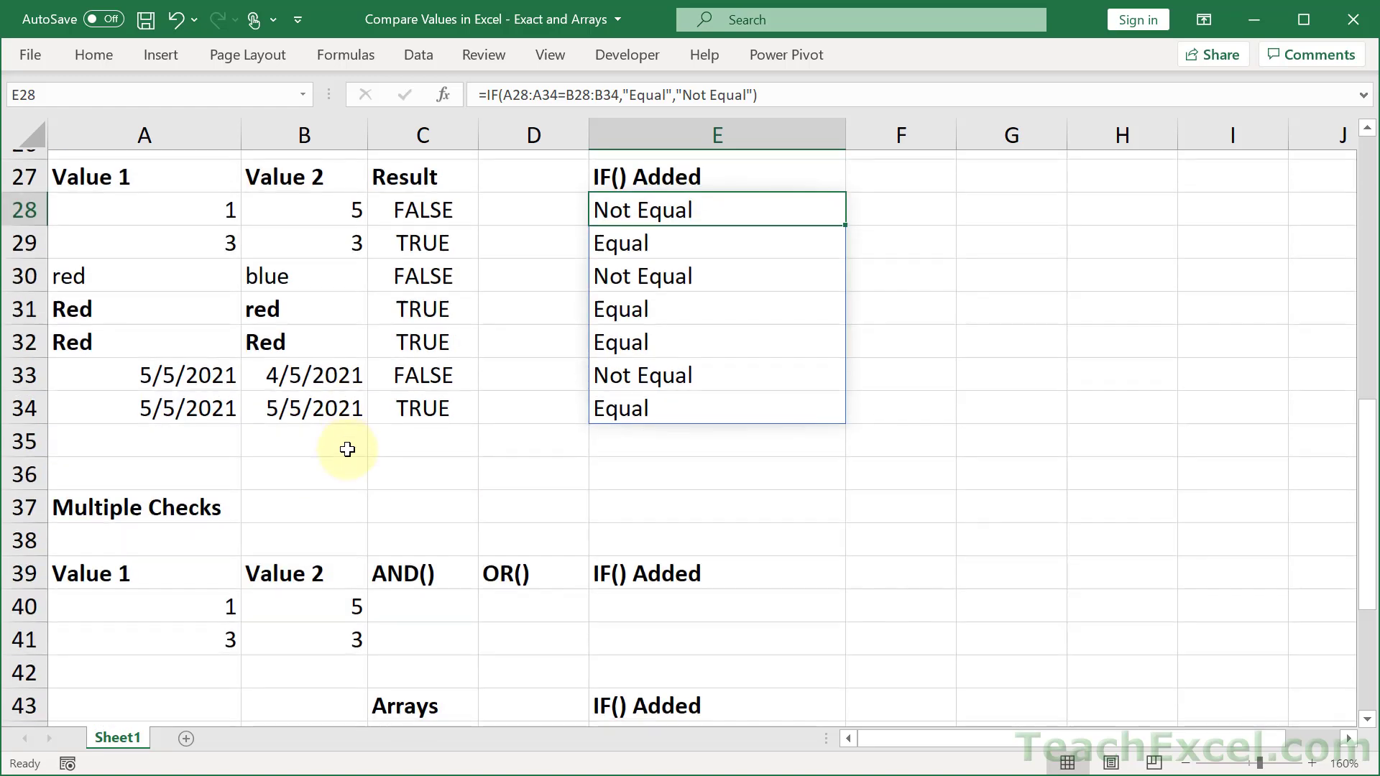
pyautogui.scroll(-3)
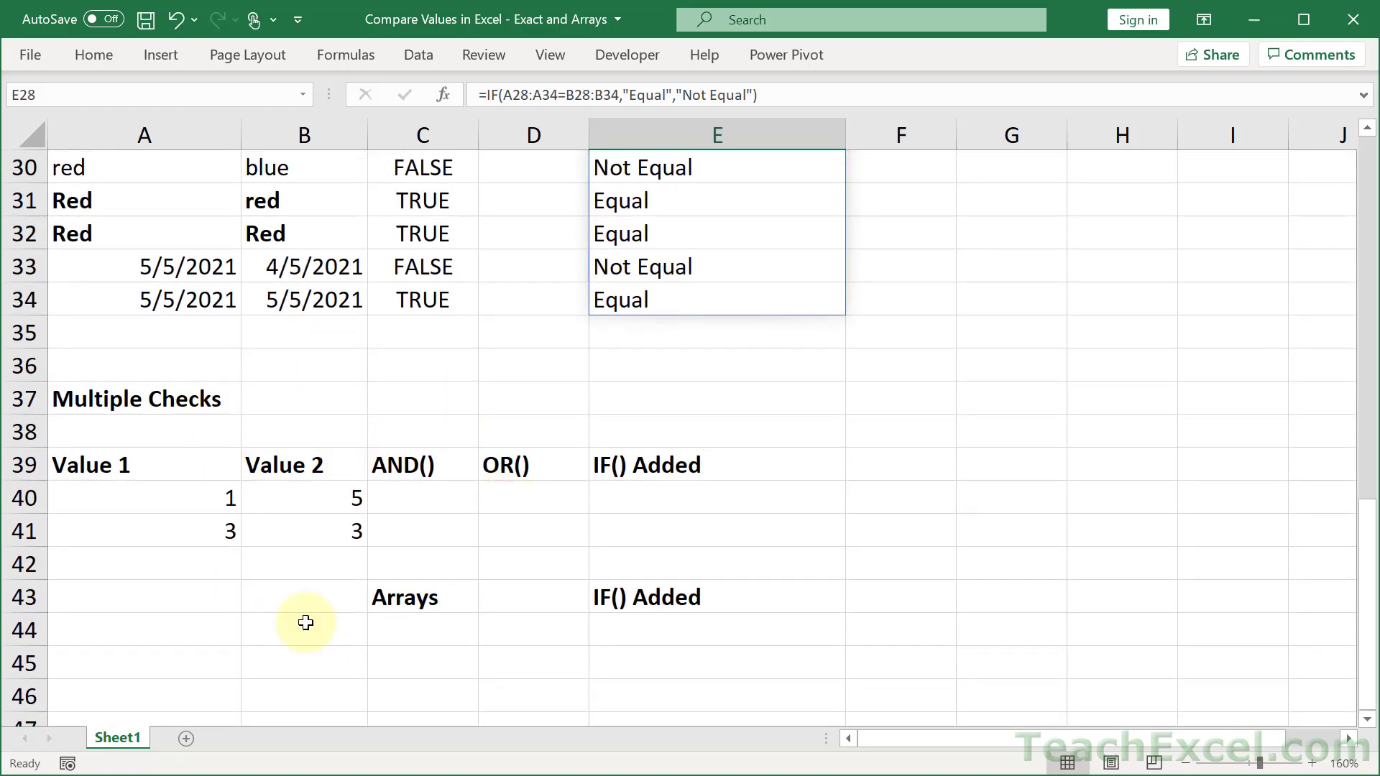
pyautogui.click(422, 498)
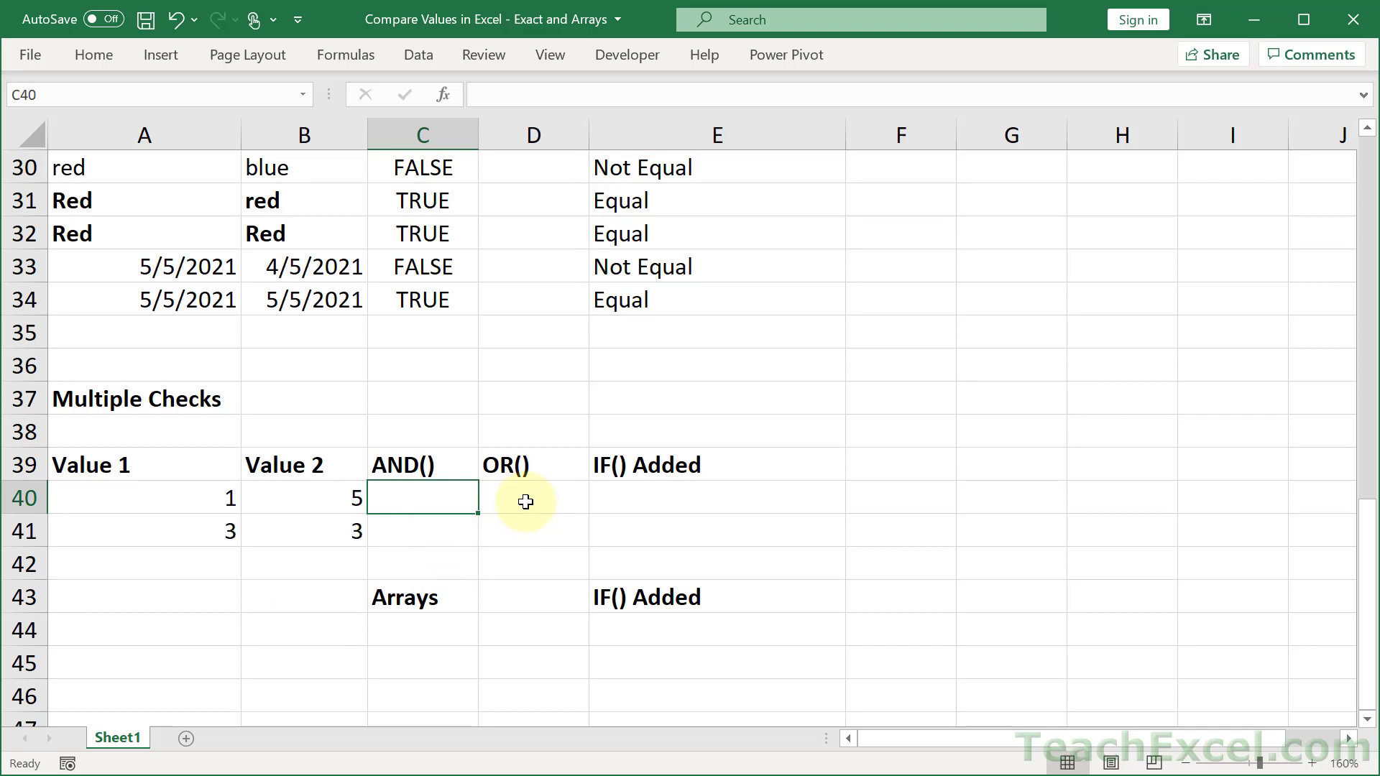
pyautogui.click(532, 498)
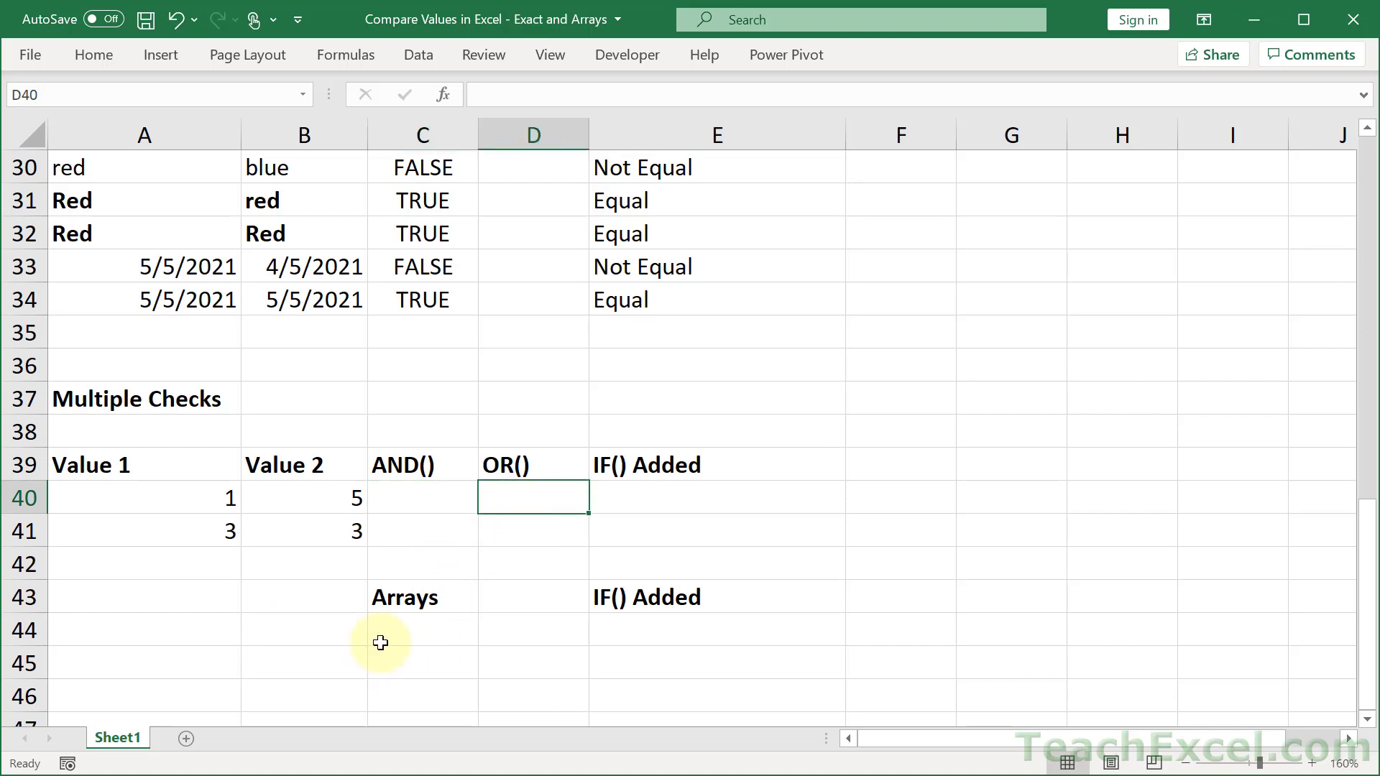
pyautogui.click(422, 629)
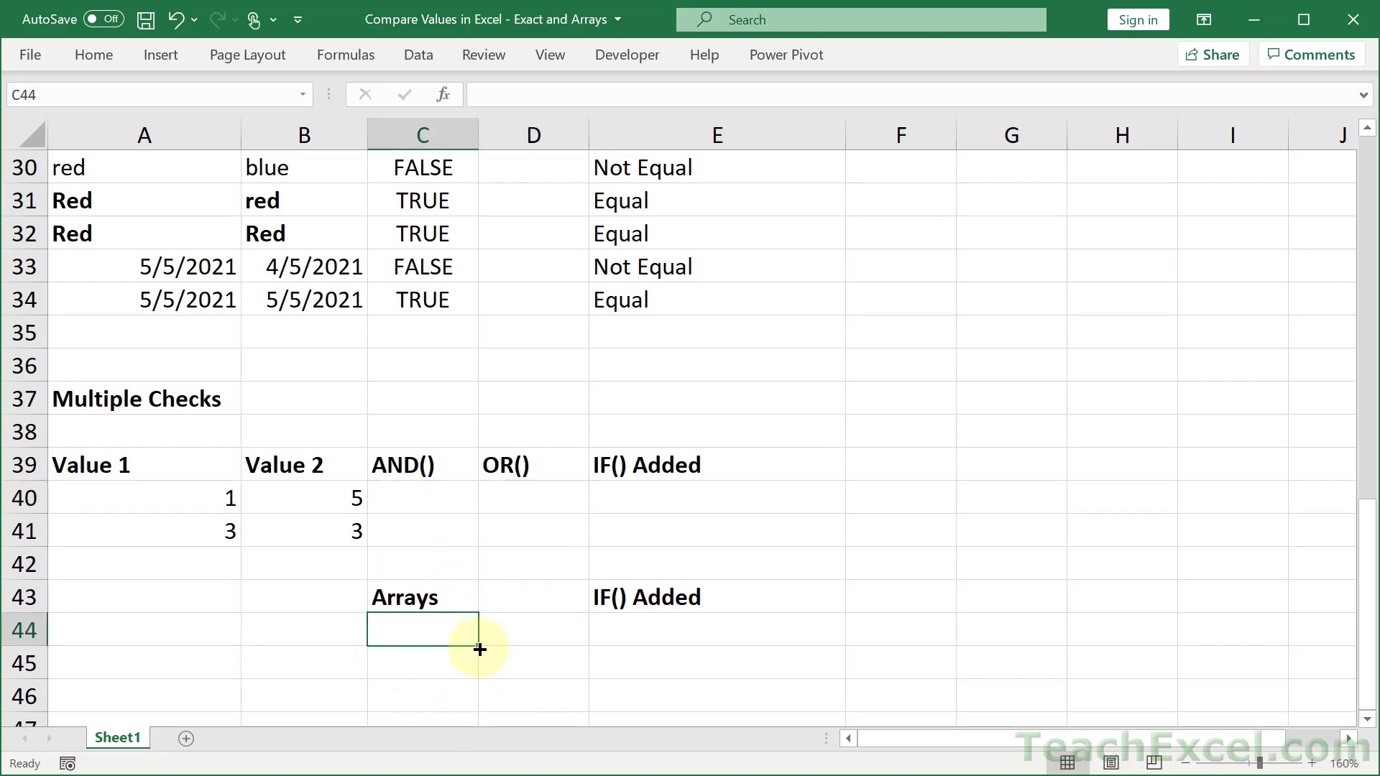
pyautogui.moveTo(462, 548)
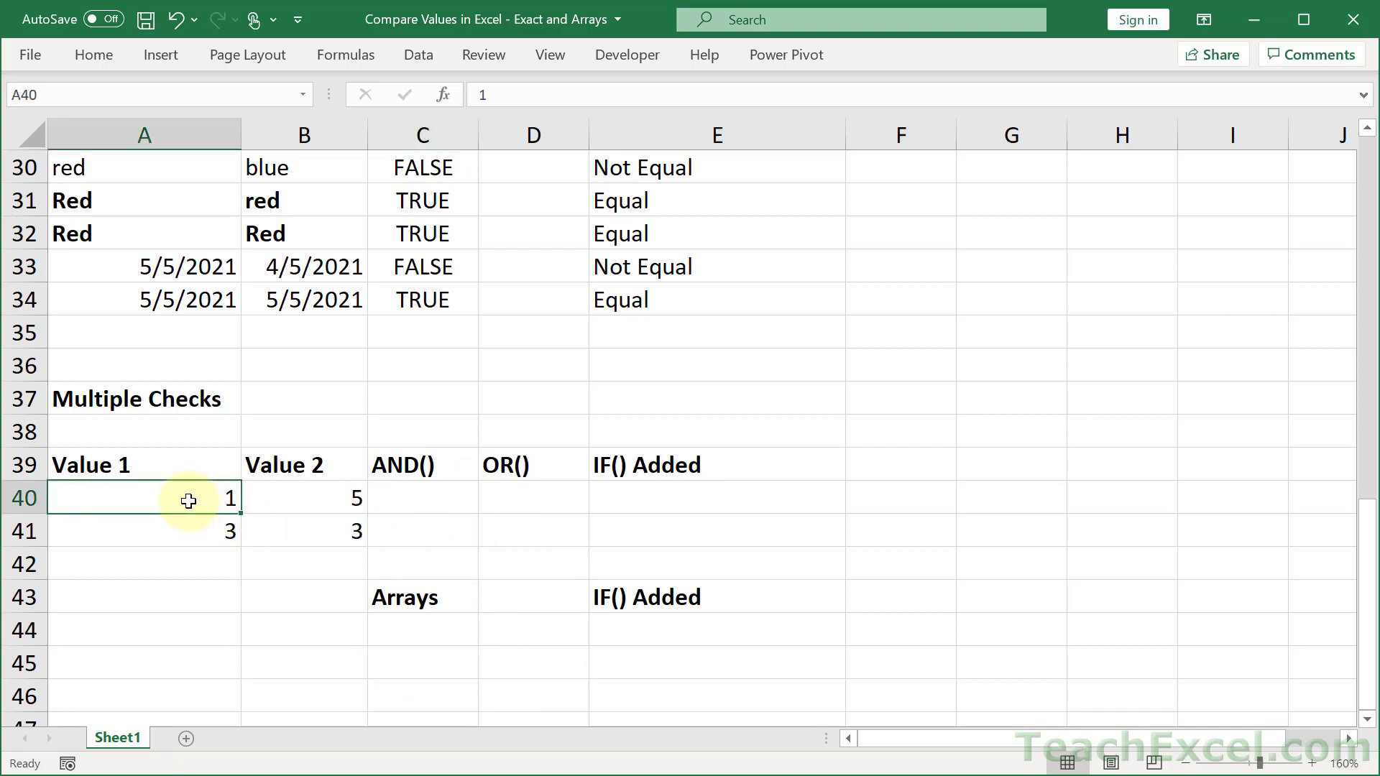
pyautogui.moveTo(231, 508)
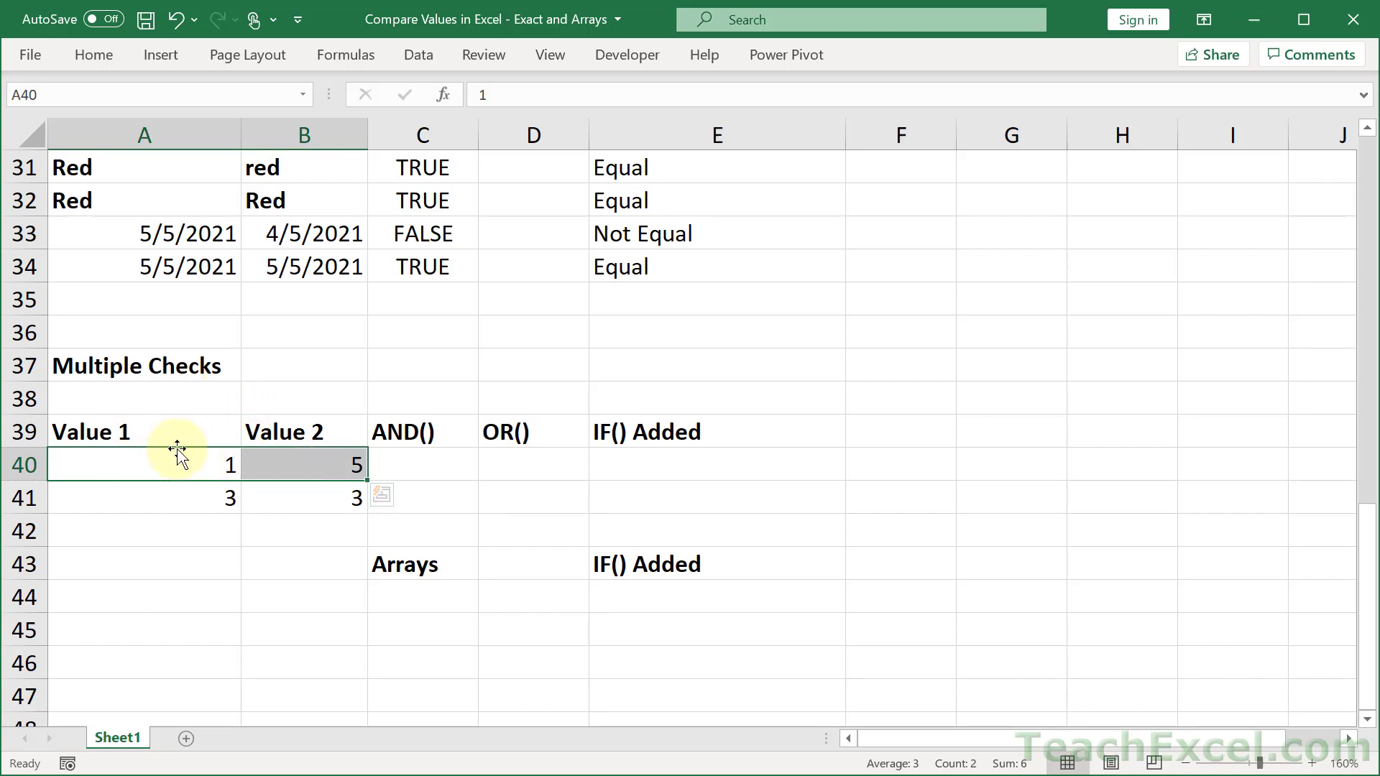
pyautogui.moveTo(302, 370)
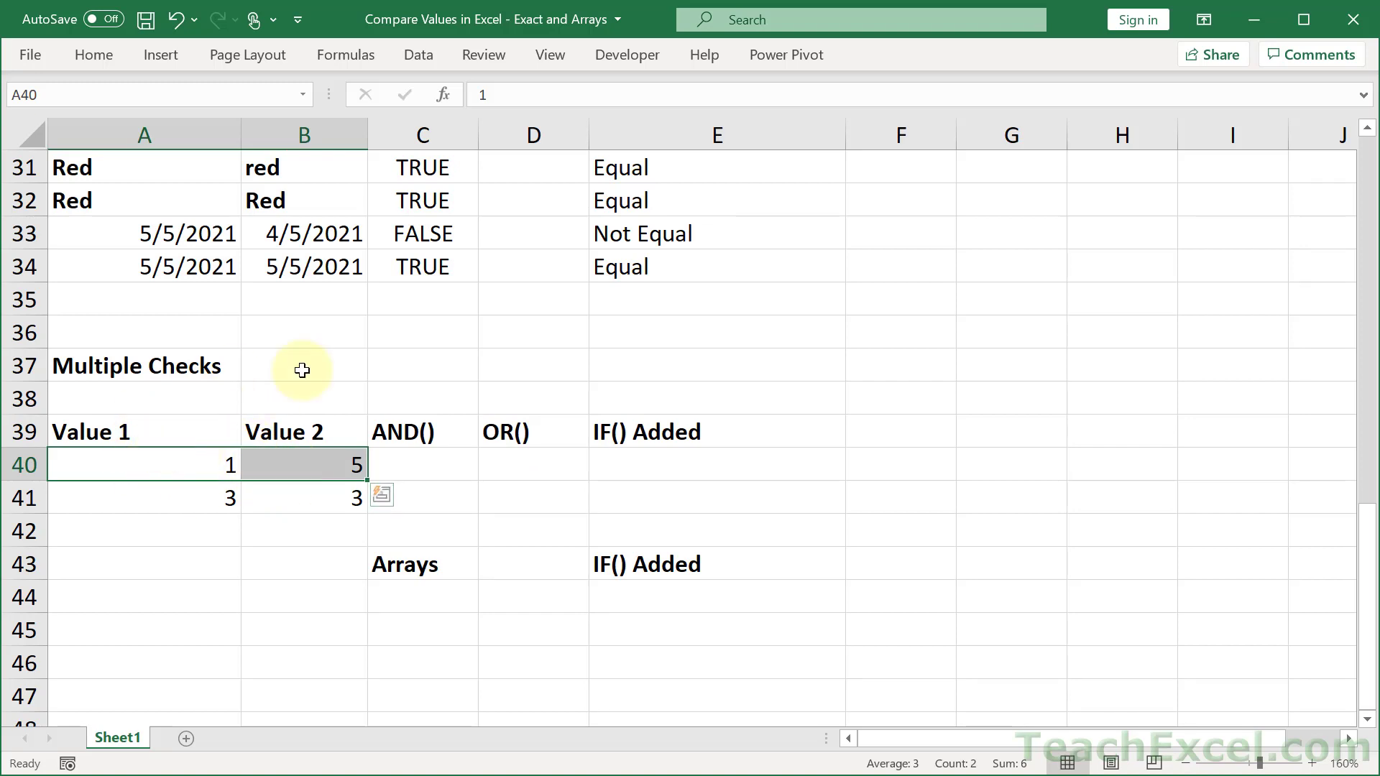
pyautogui.moveTo(195, 497)
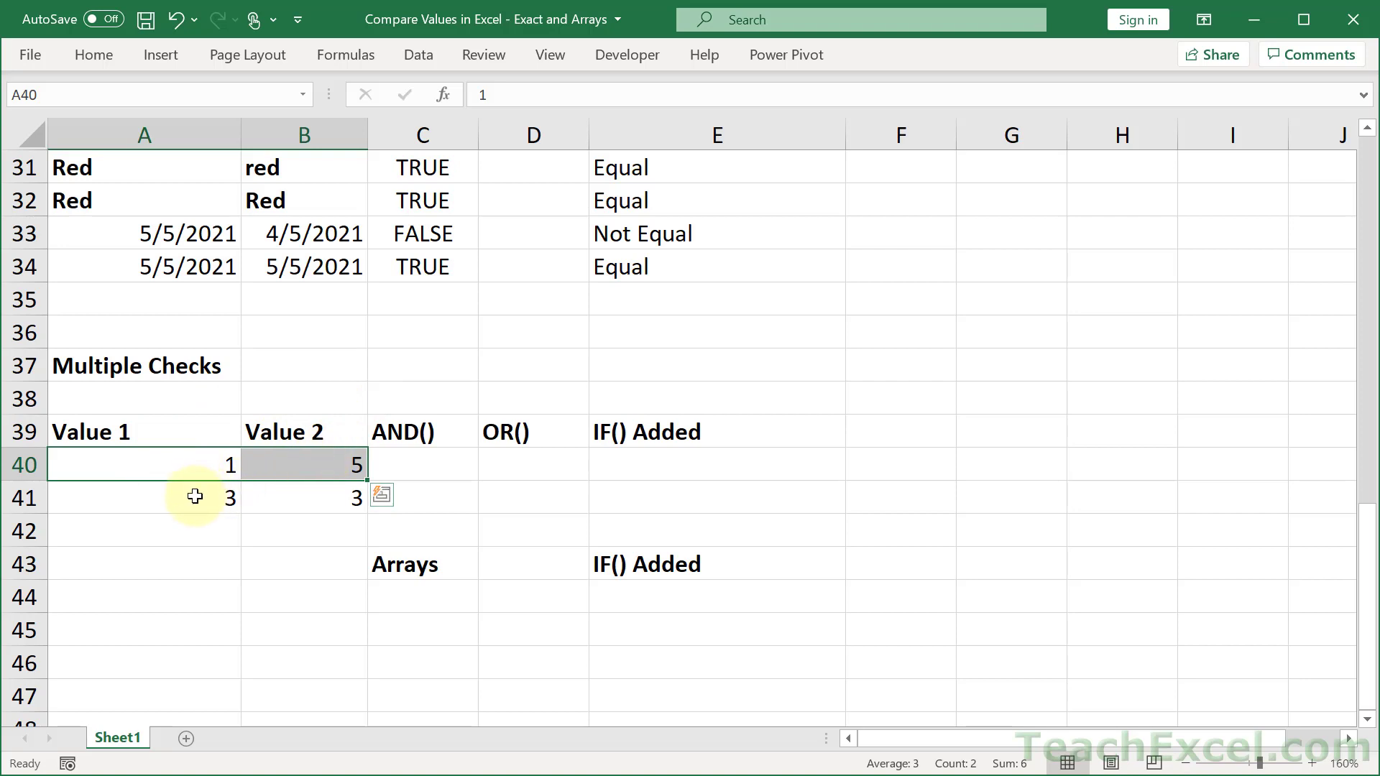
pyautogui.click(303, 498)
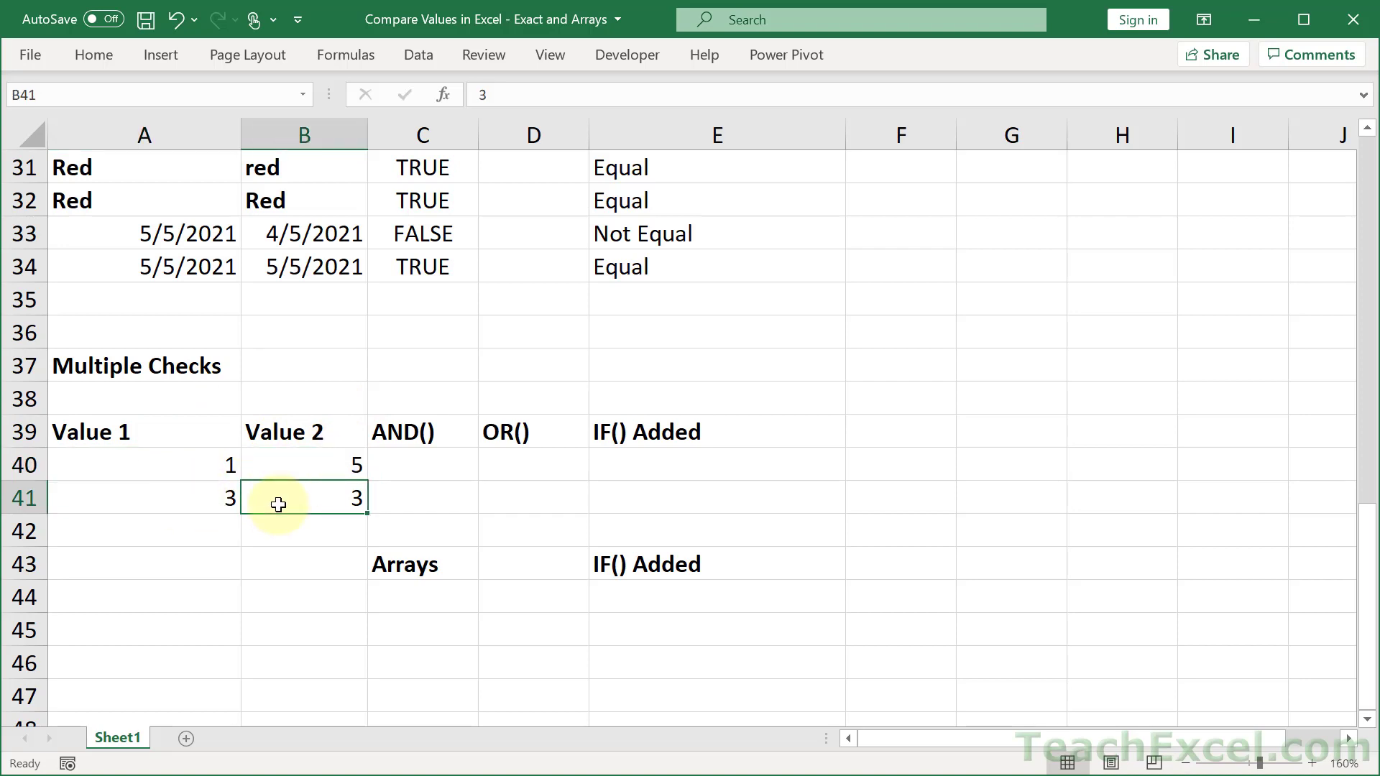
pyautogui.moveTo(423, 458)
pyautogui.write('=')
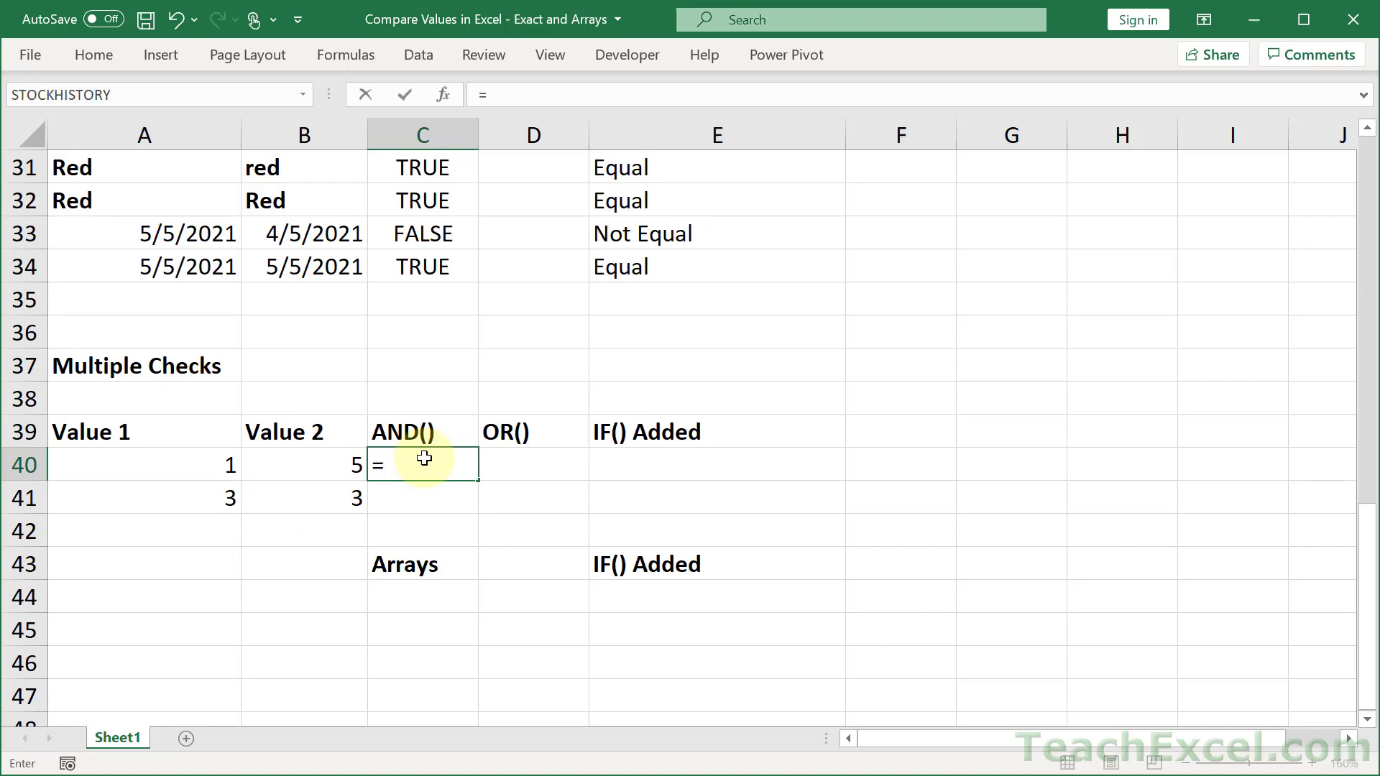
# - Type =AND(A40=B40,A41=B41) in C40, clicking the referenced cells
pyautogui.write('AND(')
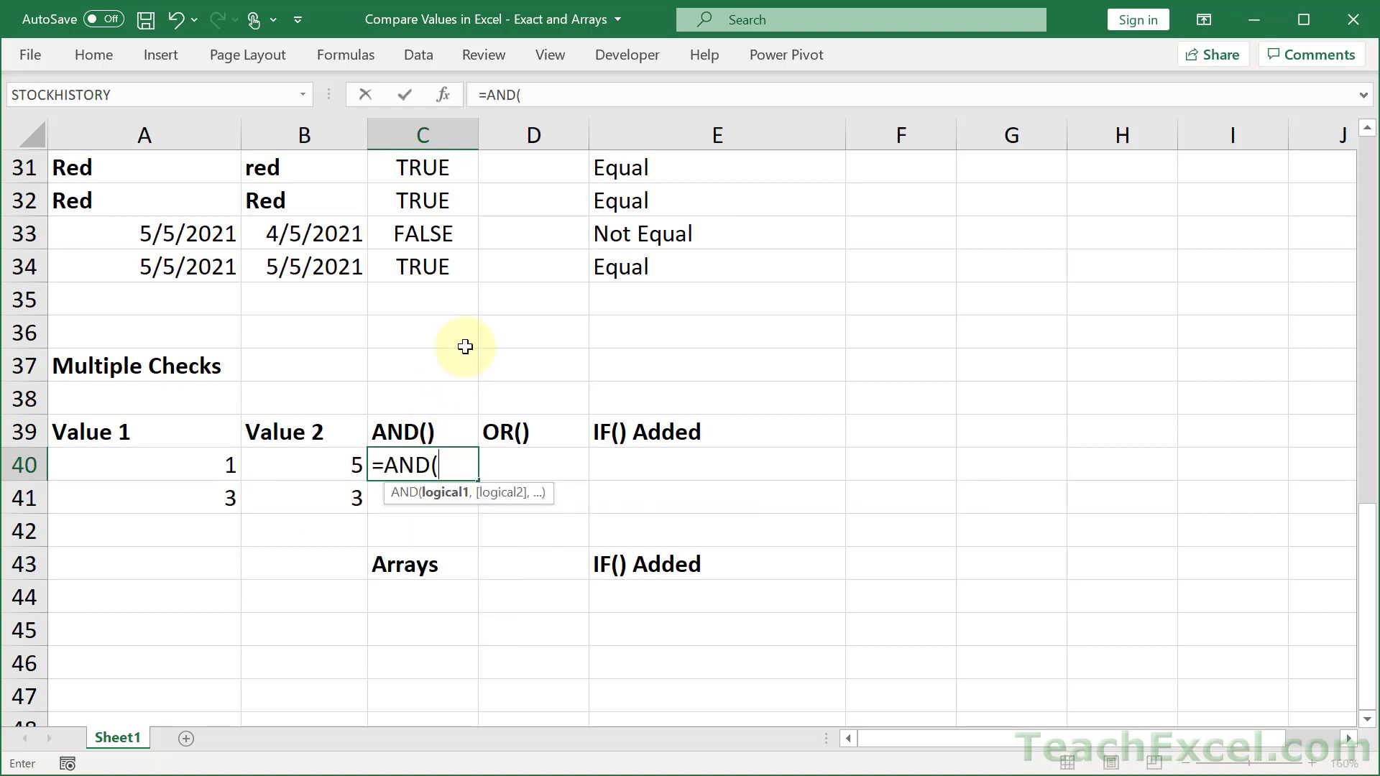
pyautogui.moveTo(416, 579)
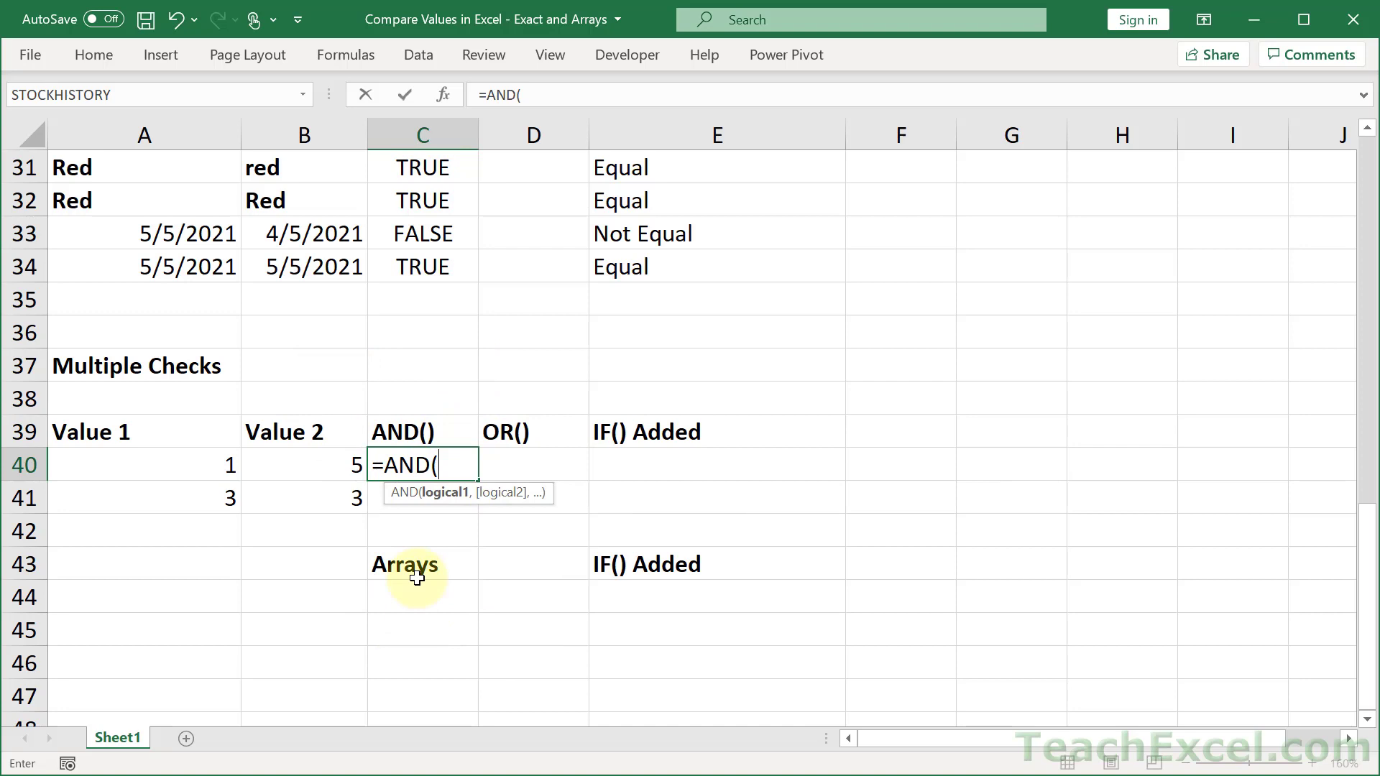
pyautogui.moveTo(449, 491)
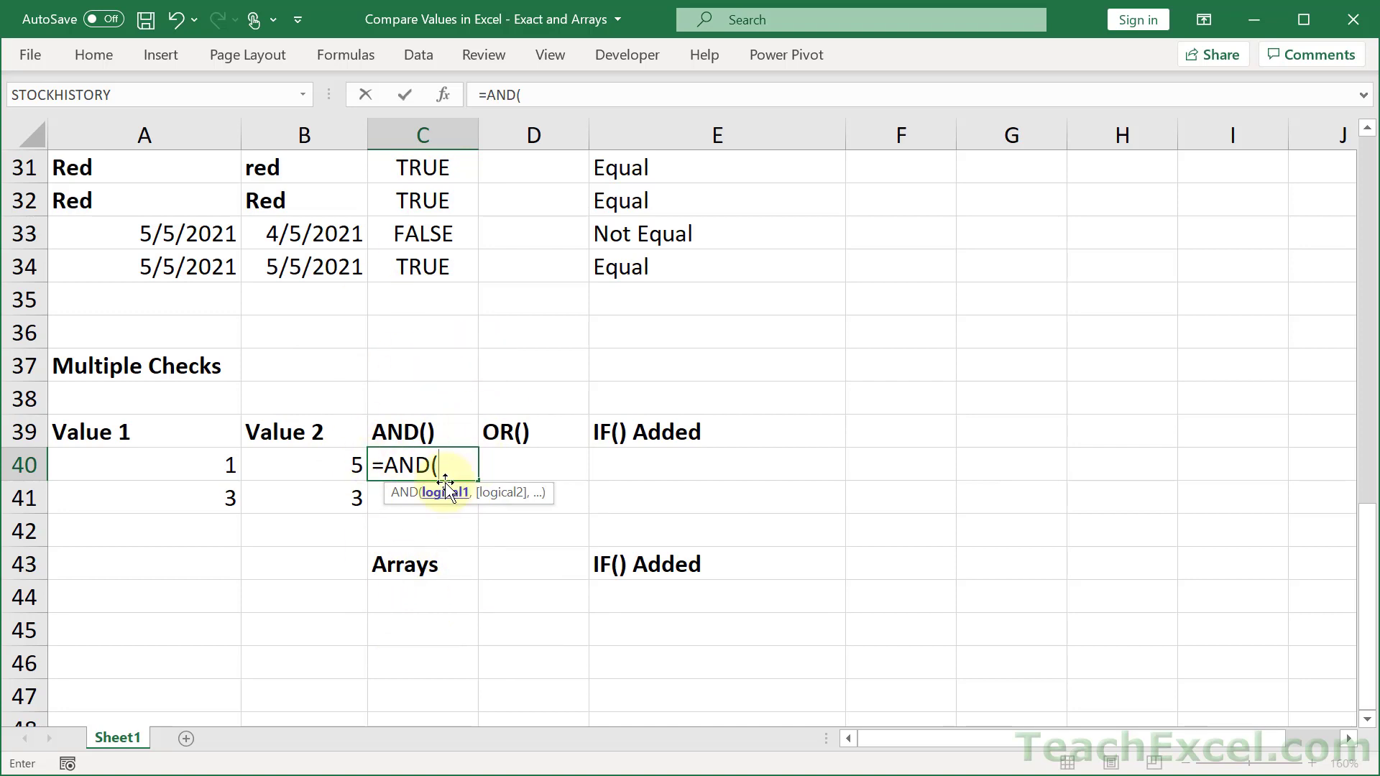
pyautogui.click(145, 465)
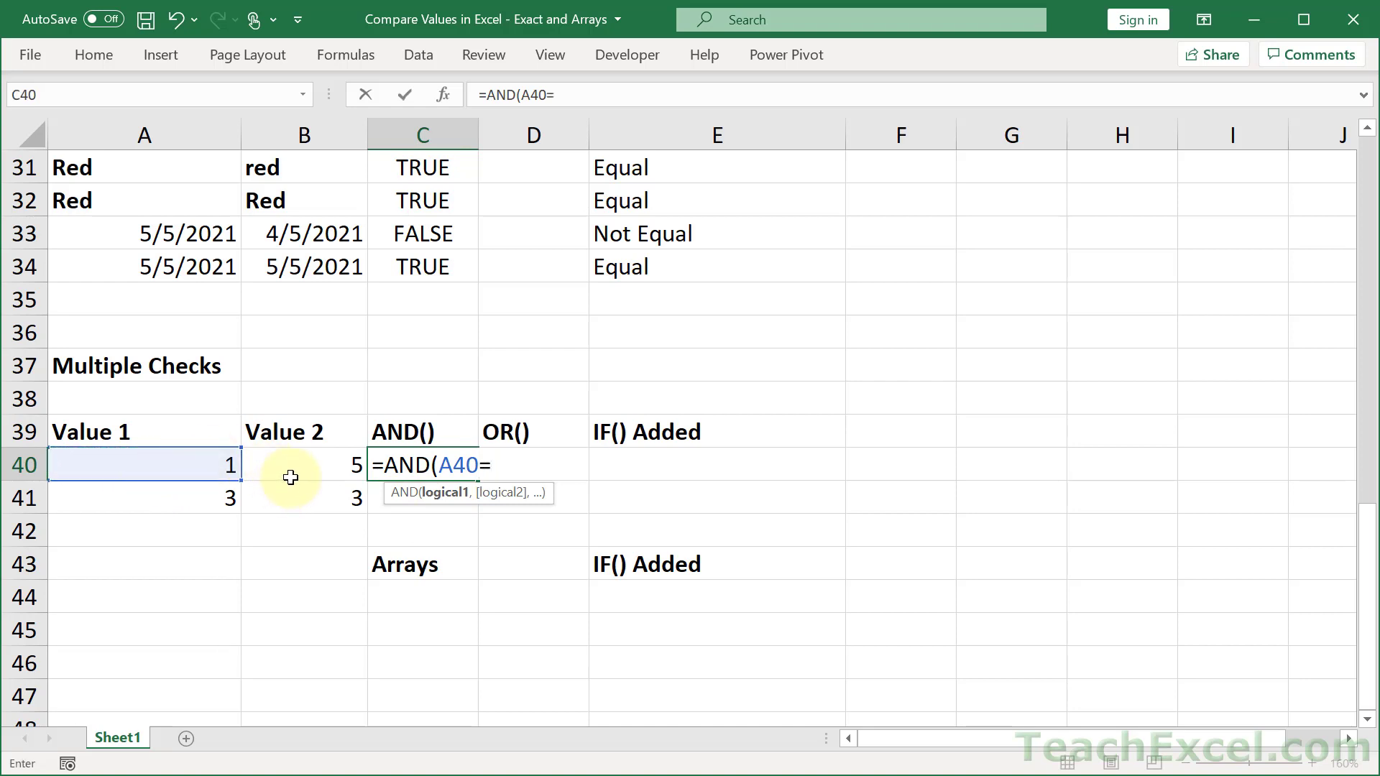
pyautogui.click(303, 465)
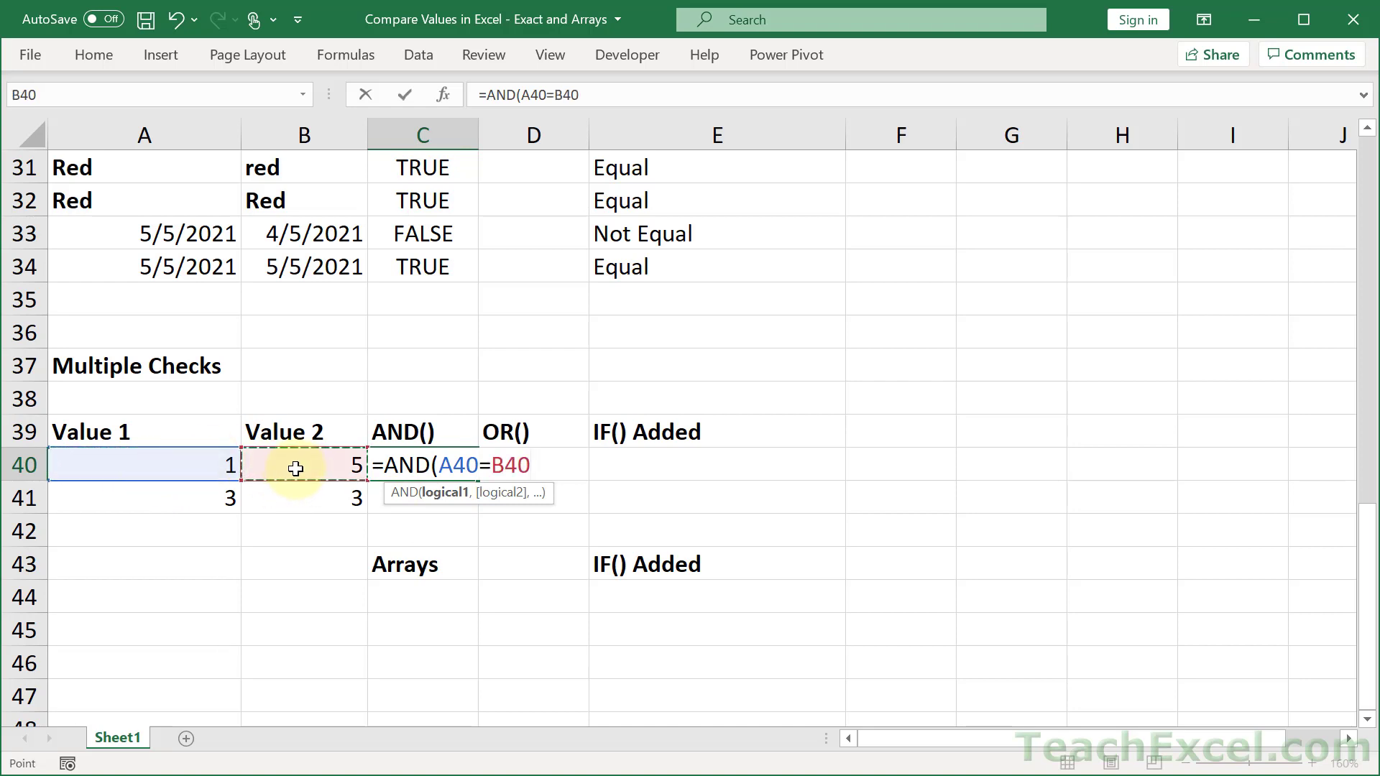
pyautogui.moveTo(268, 479)
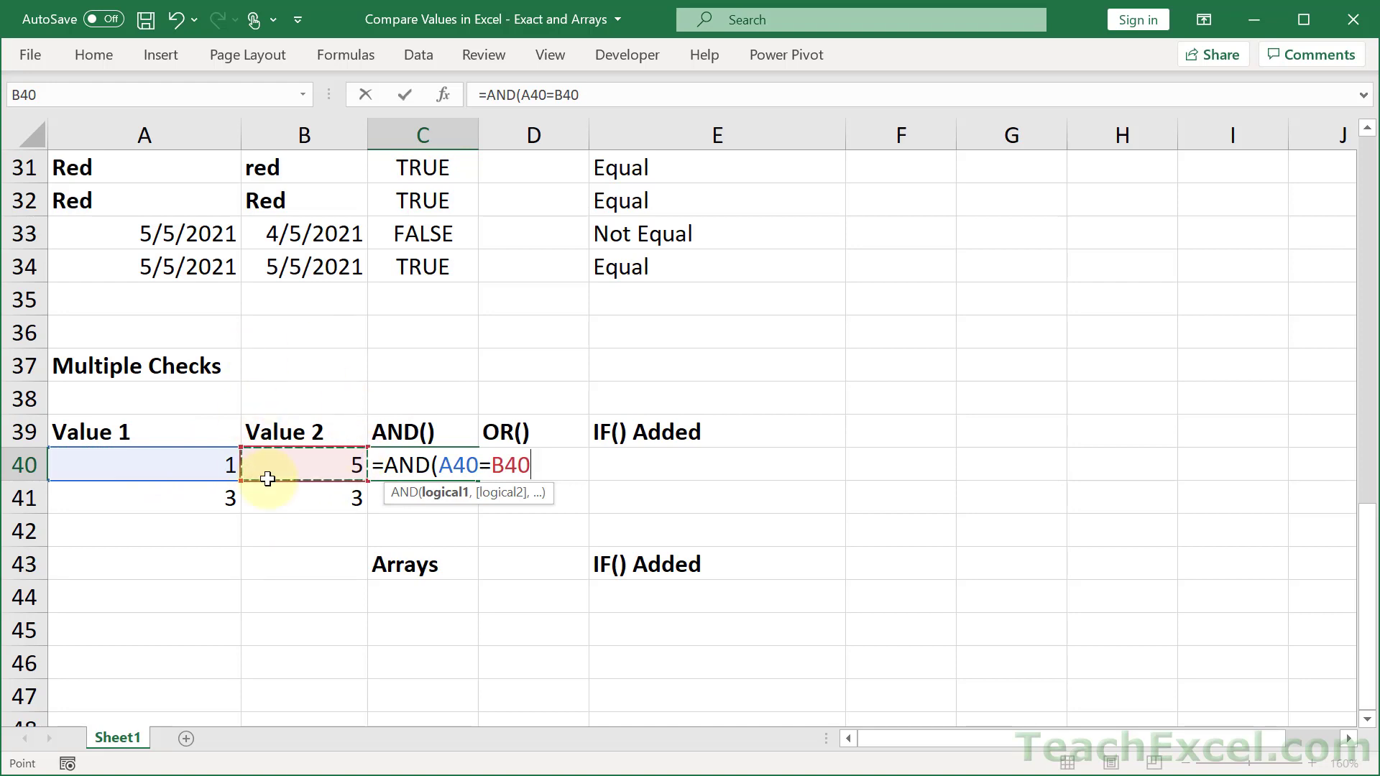
pyautogui.moveTo(282, 626)
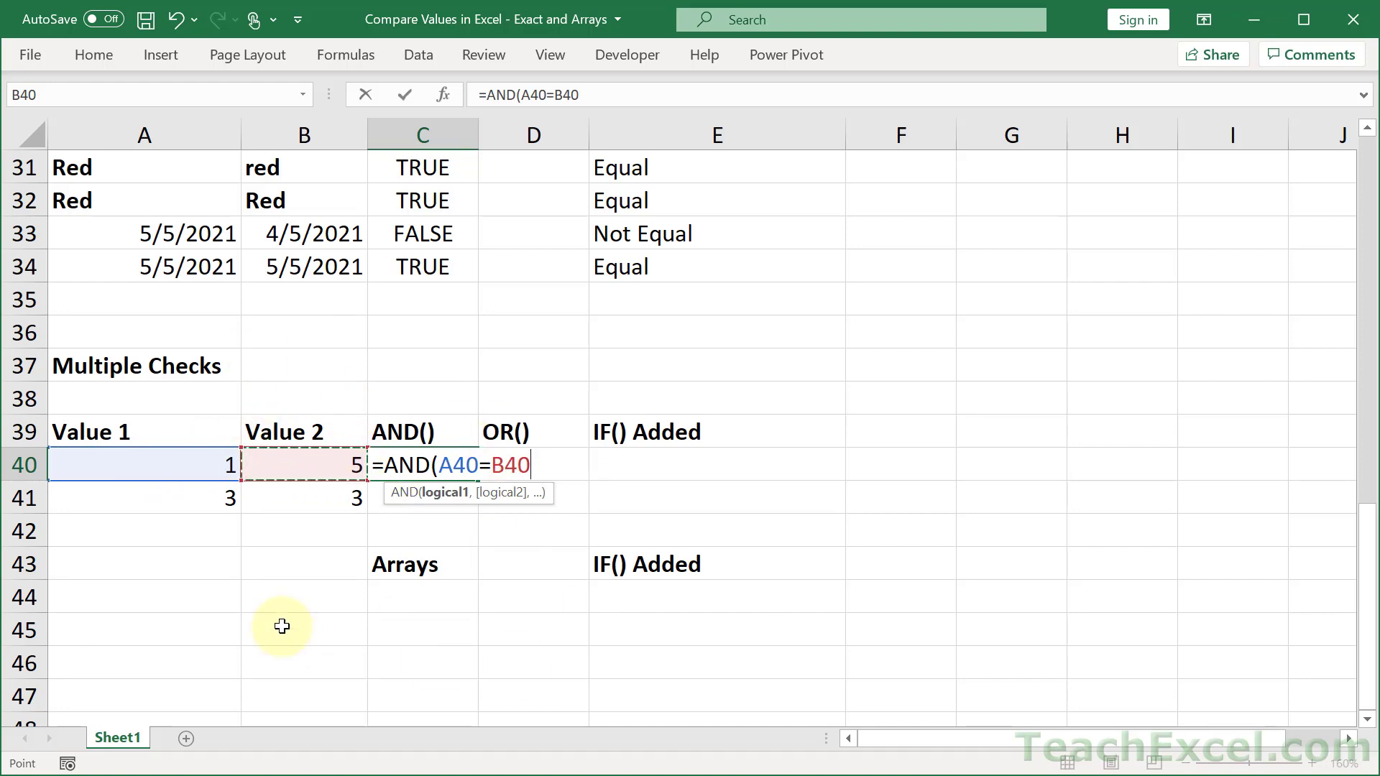
pyautogui.write(',')
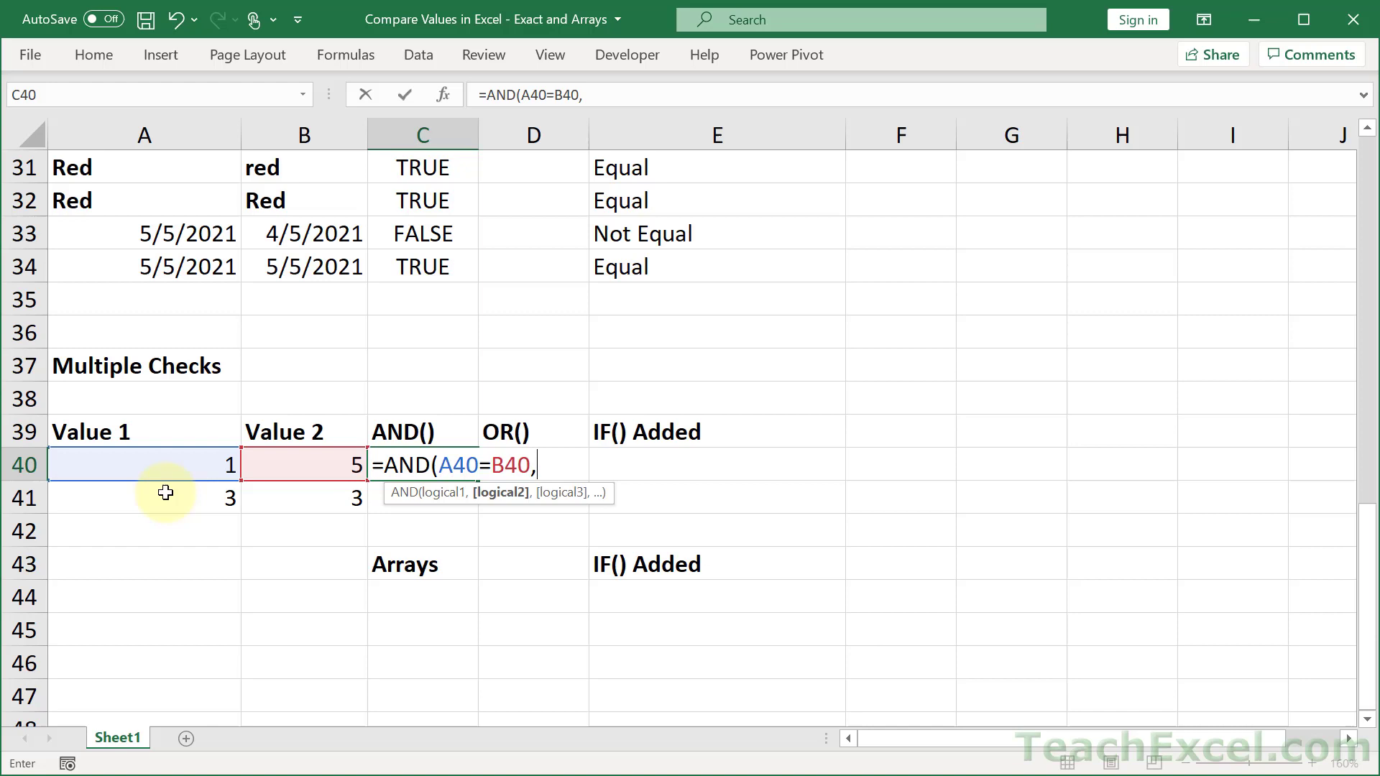
pyautogui.click(144, 497)
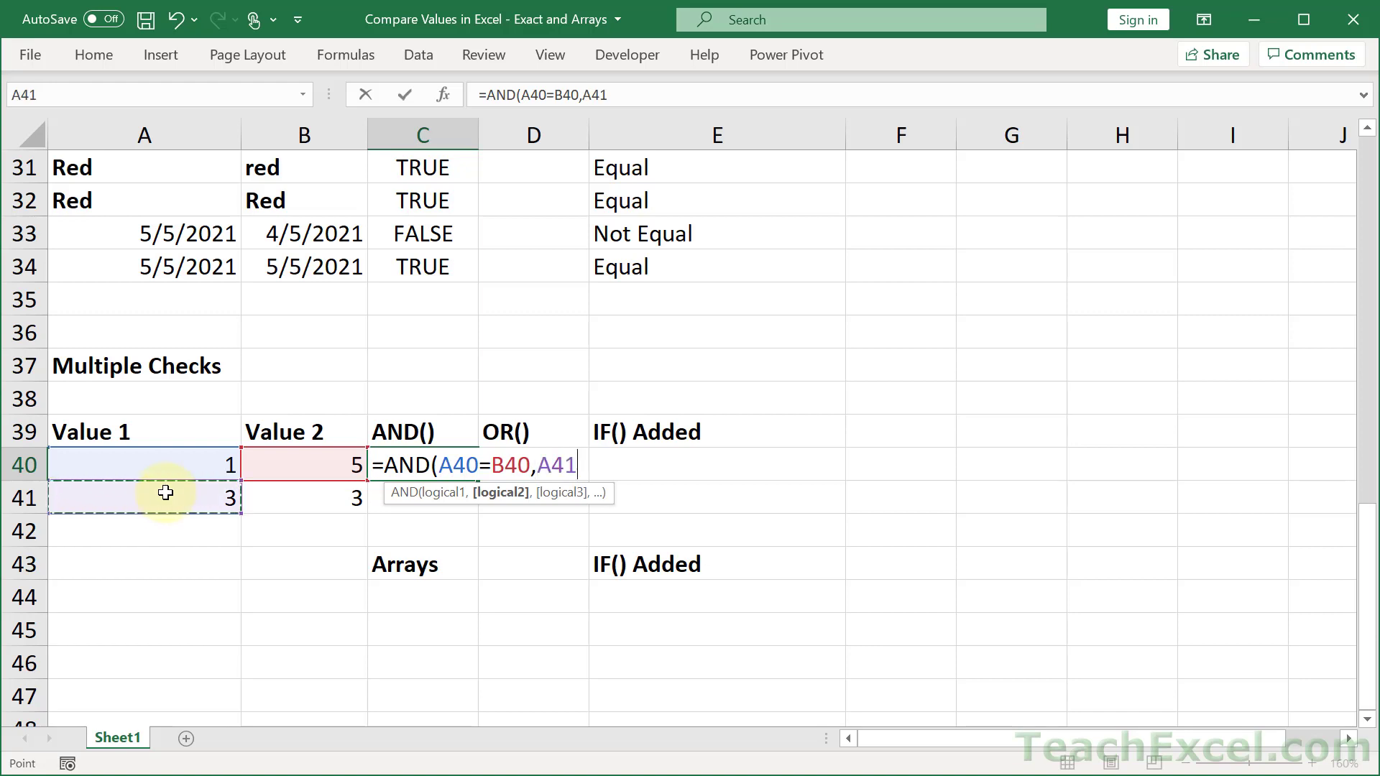
pyautogui.write('=')
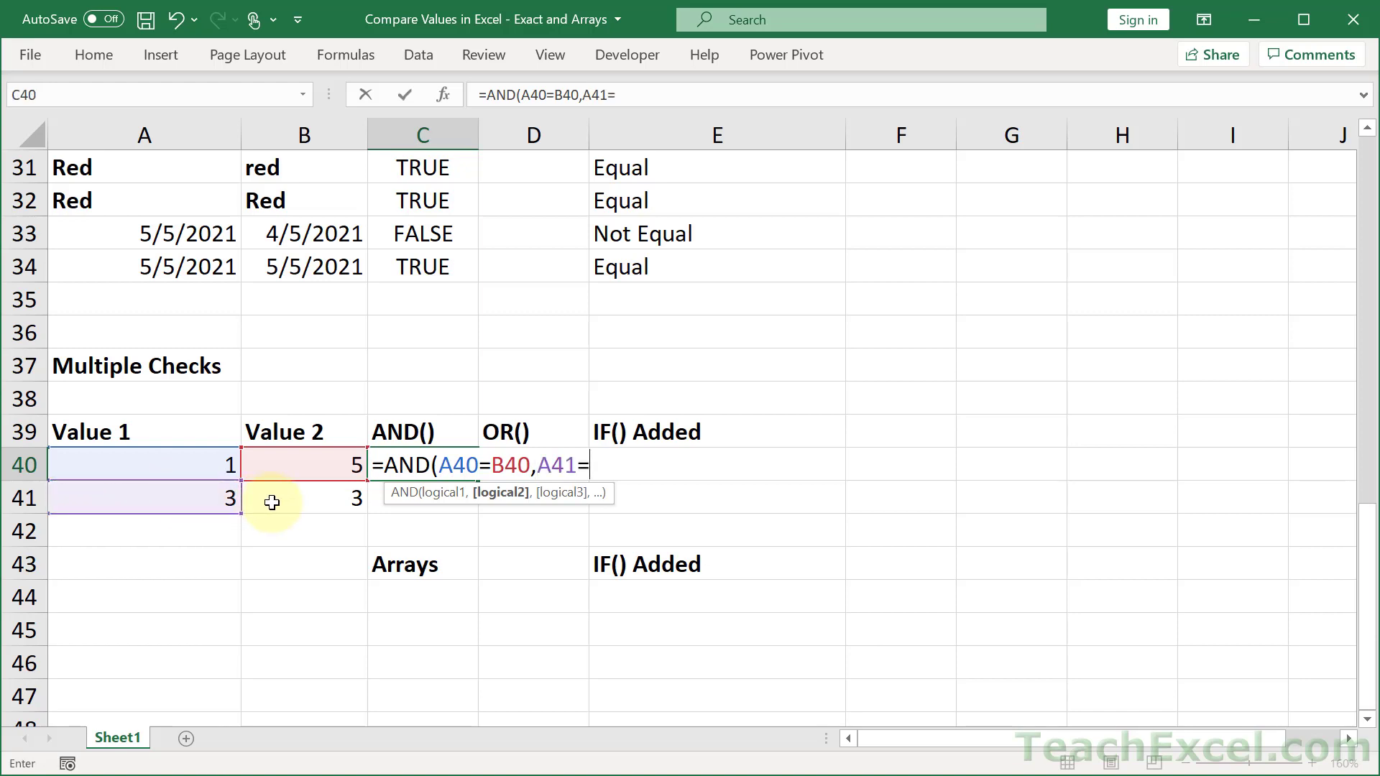
pyautogui.click(303, 498)
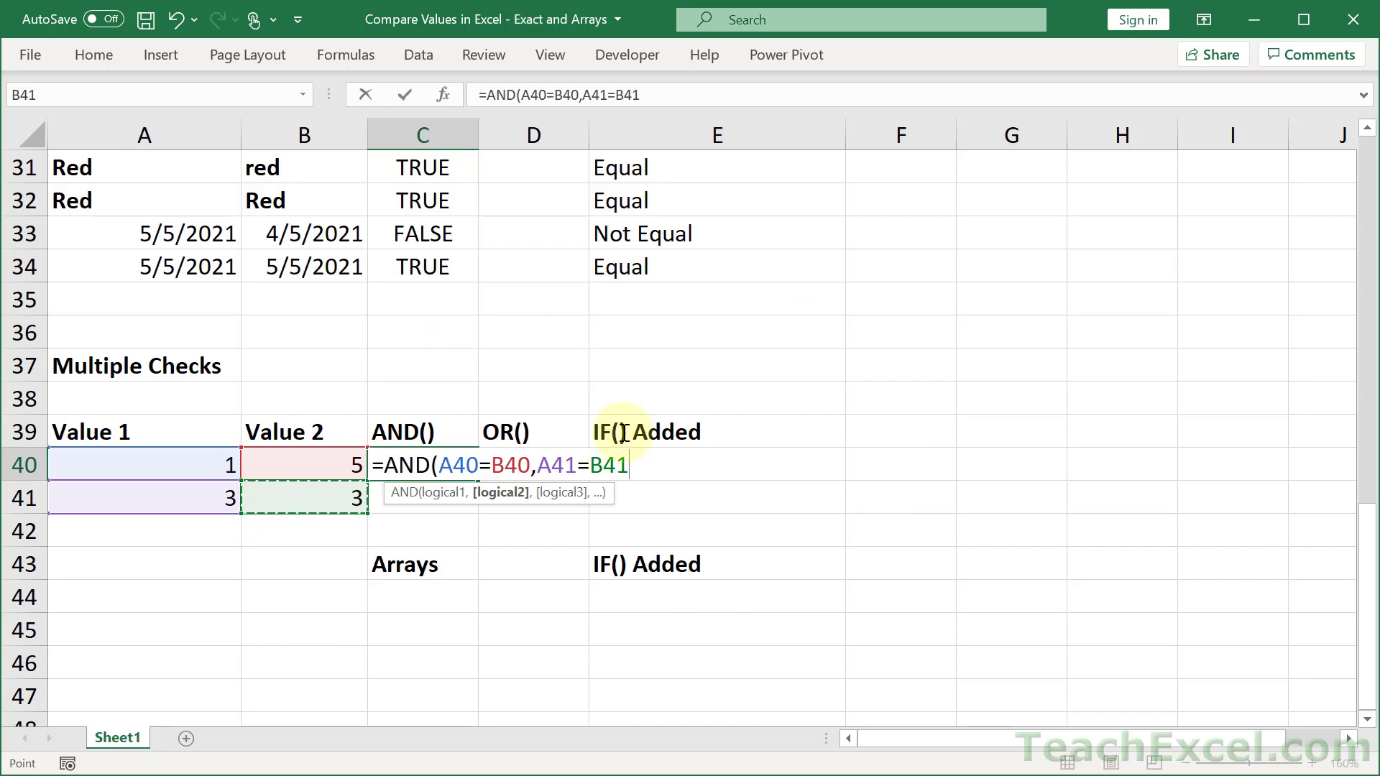
pyautogui.moveTo(685, 670)
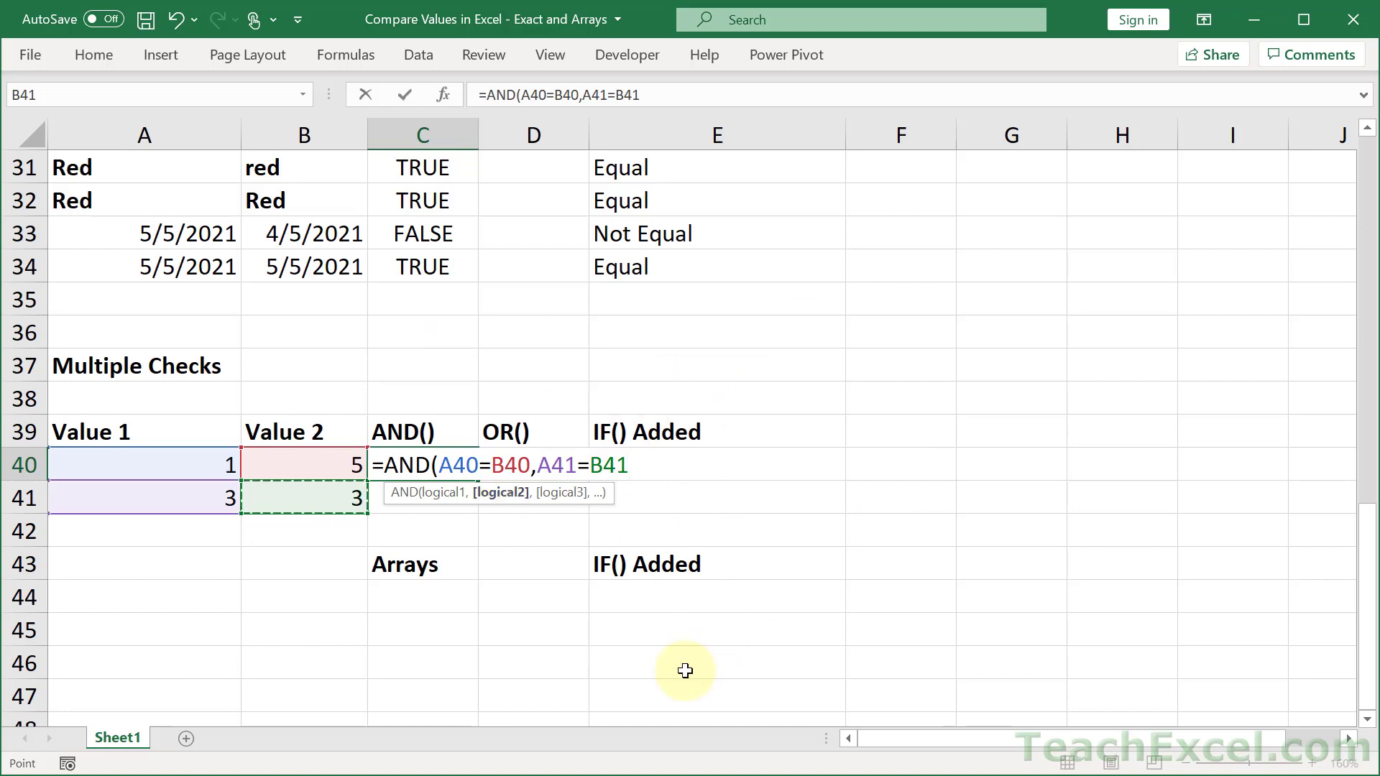
pyautogui.write(')')
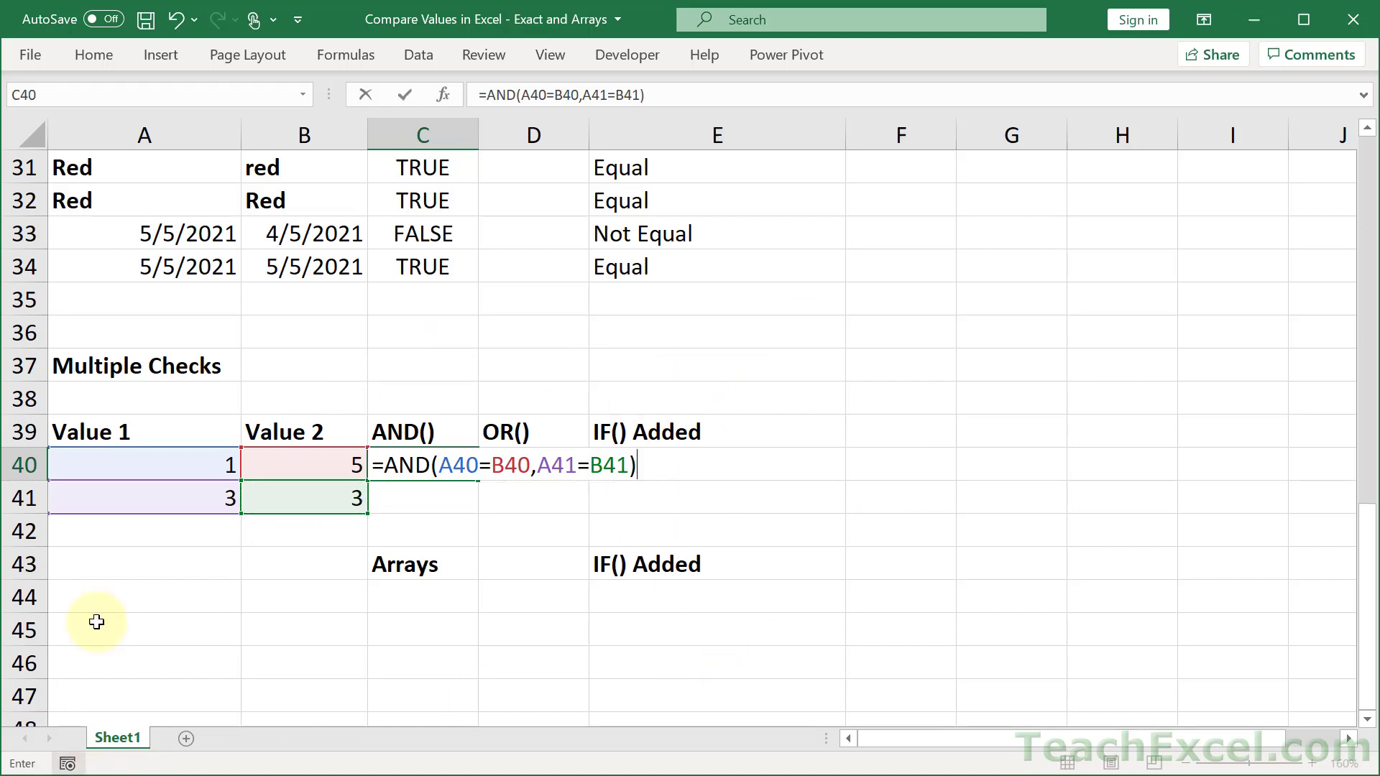
pyautogui.moveTo(466, 557)
pyautogui.write('=')
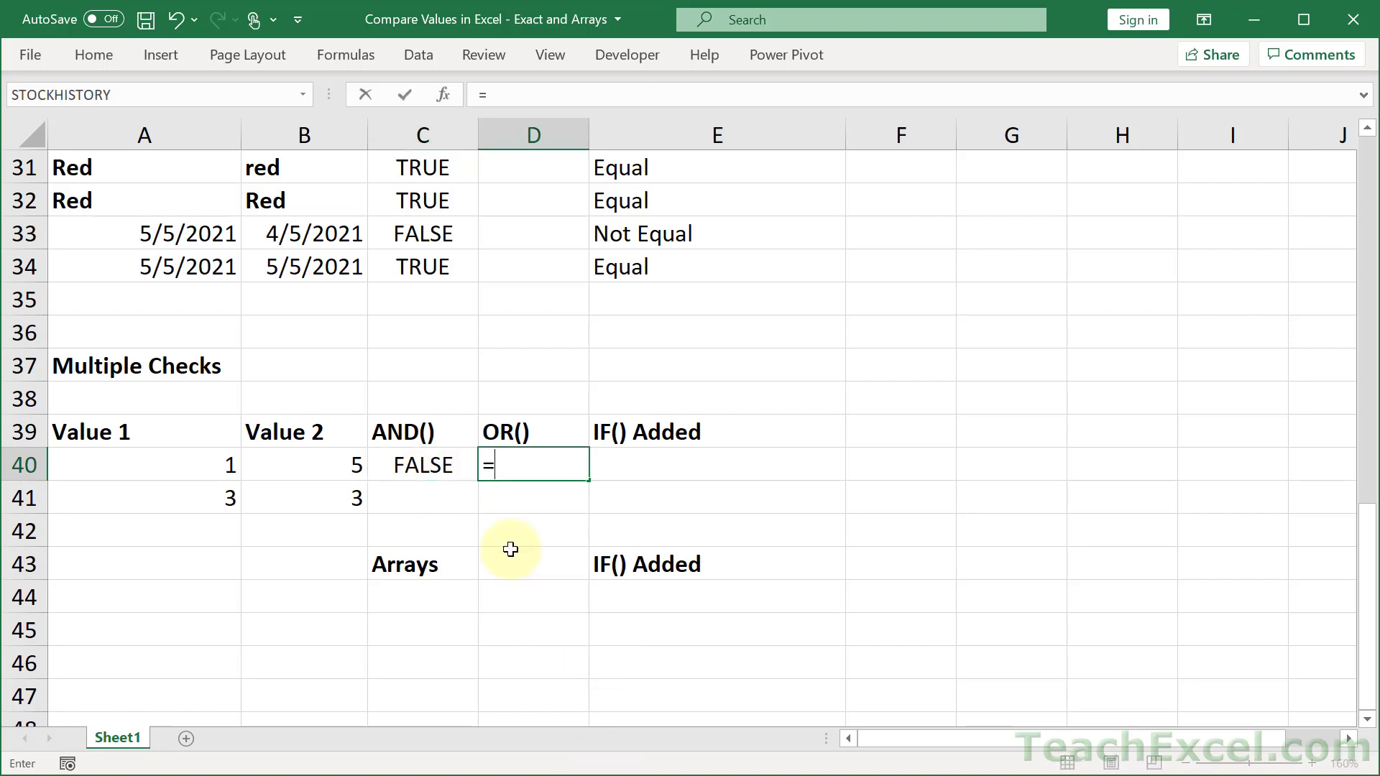
# - Enter =OR(A40=B40,A41=B41) in D40 so it returns TRUE
pyautogui.write('OR(')
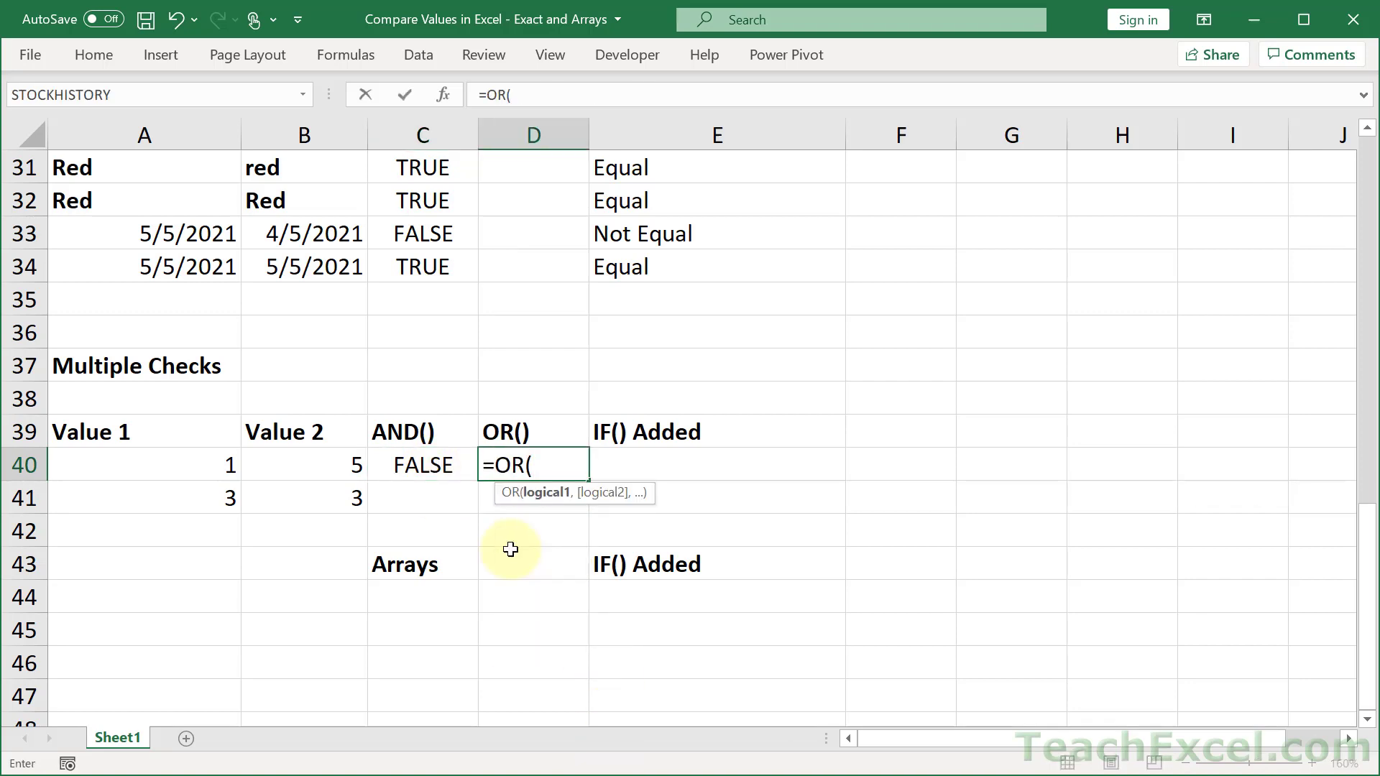
pyautogui.moveTo(673, 505)
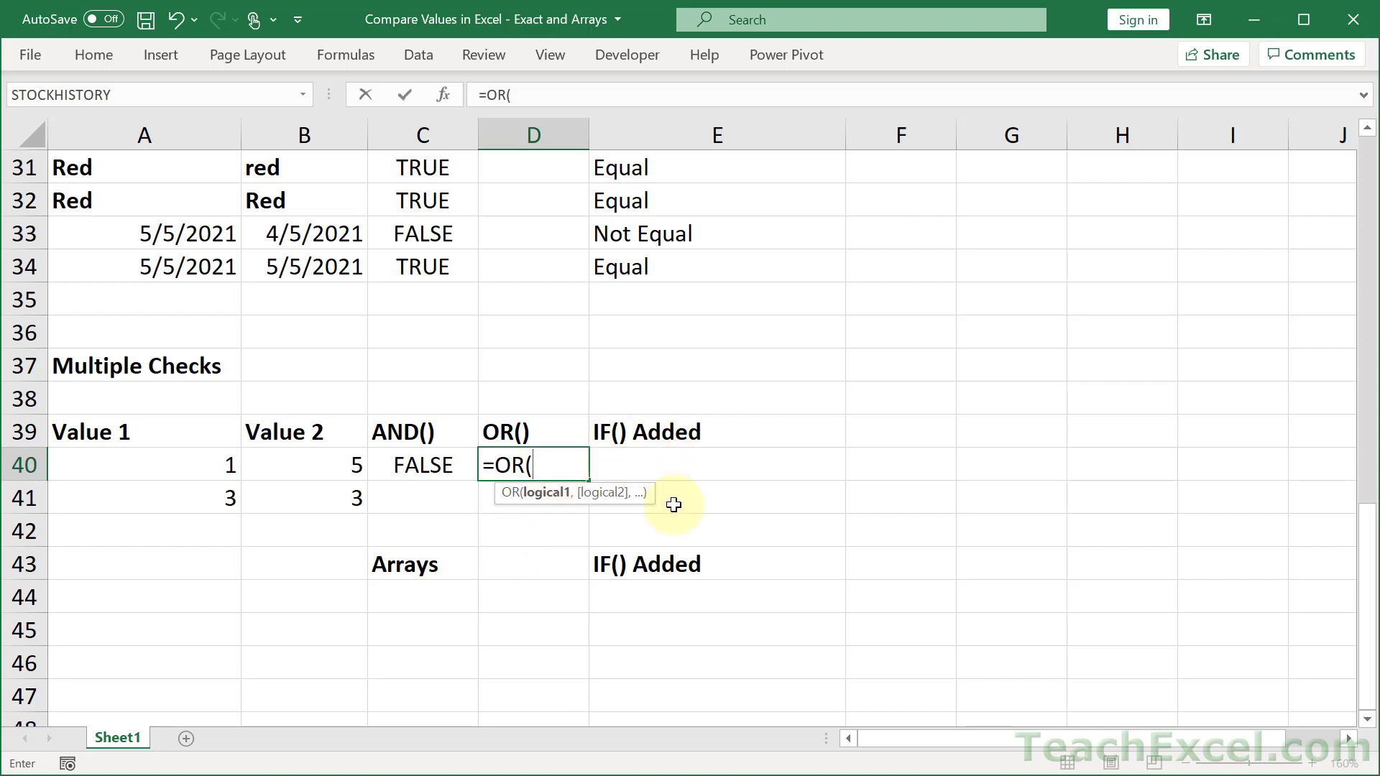
pyautogui.moveTo(693, 468)
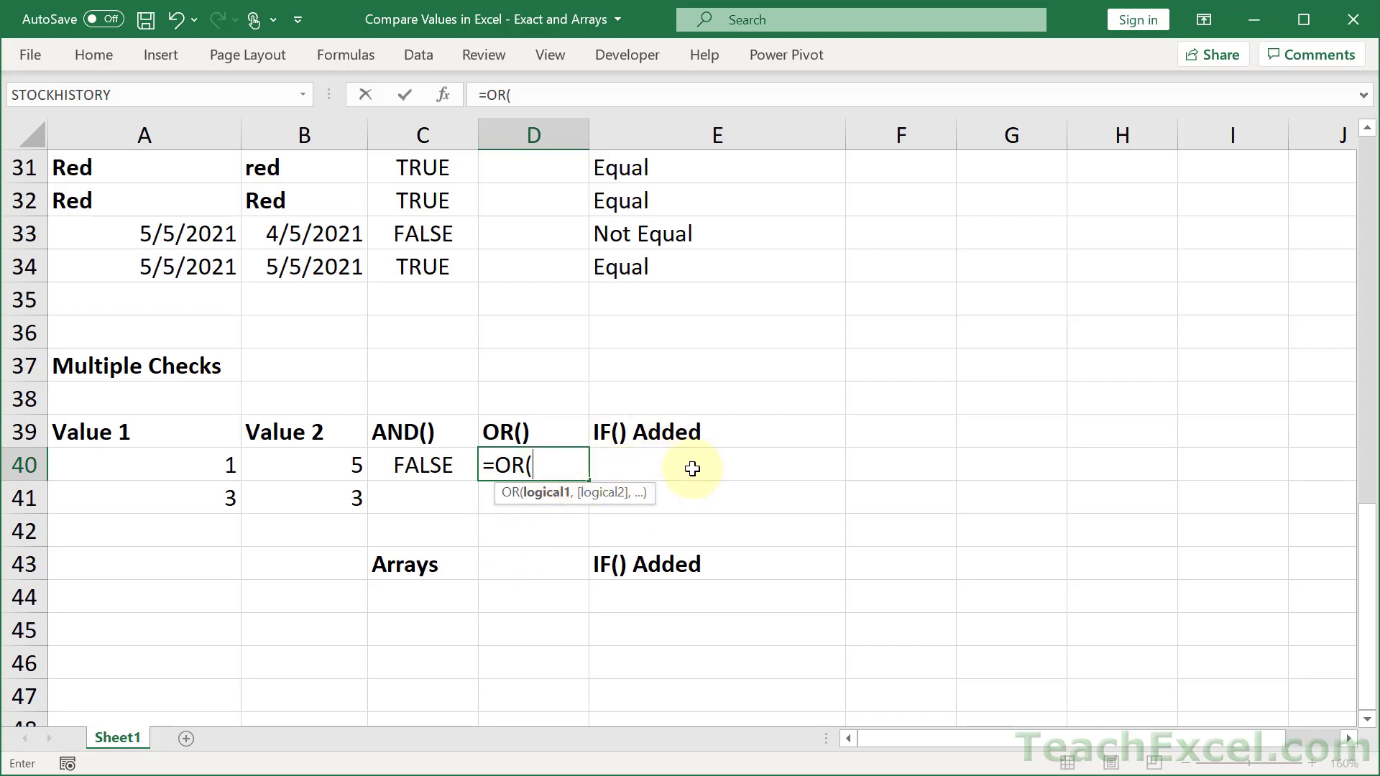
pyautogui.moveTo(504, 389)
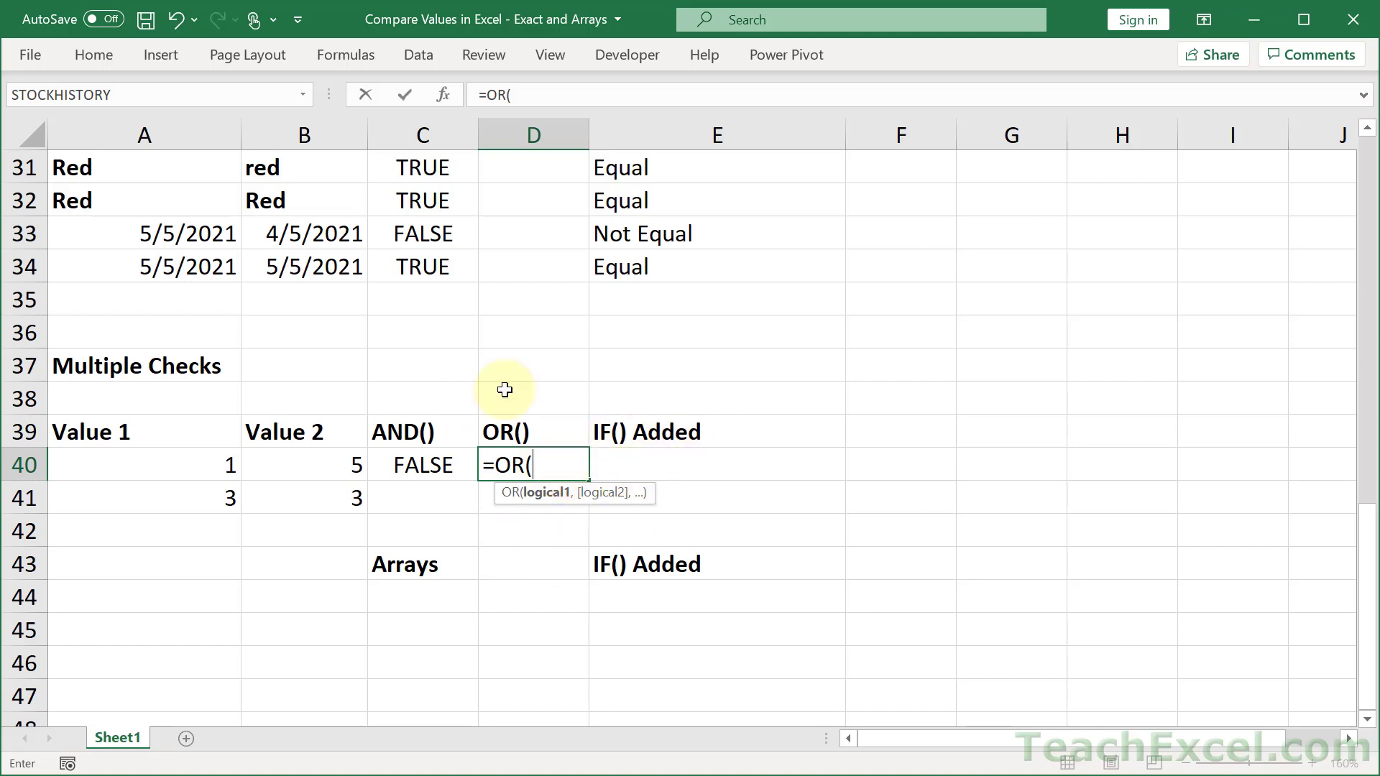
pyautogui.moveTo(493, 473)
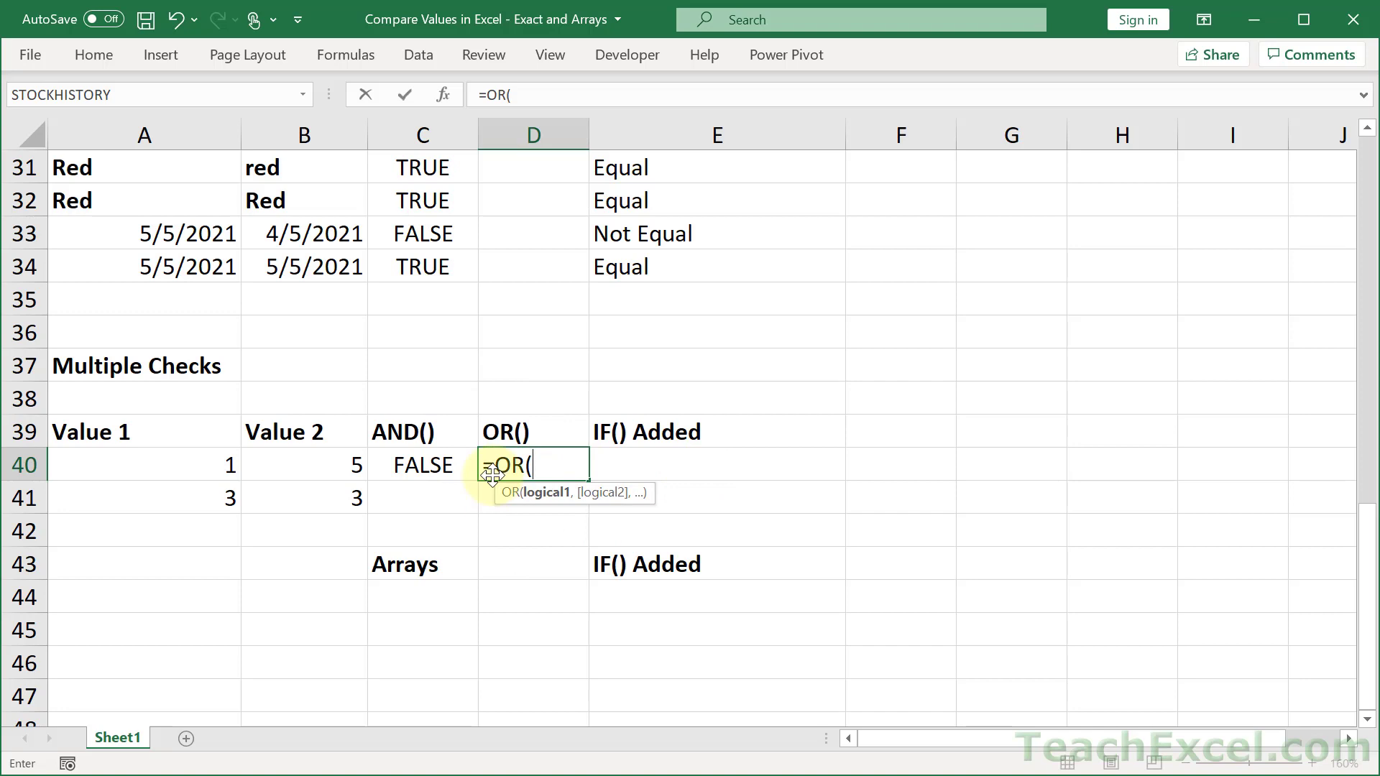
pyautogui.click(143, 465)
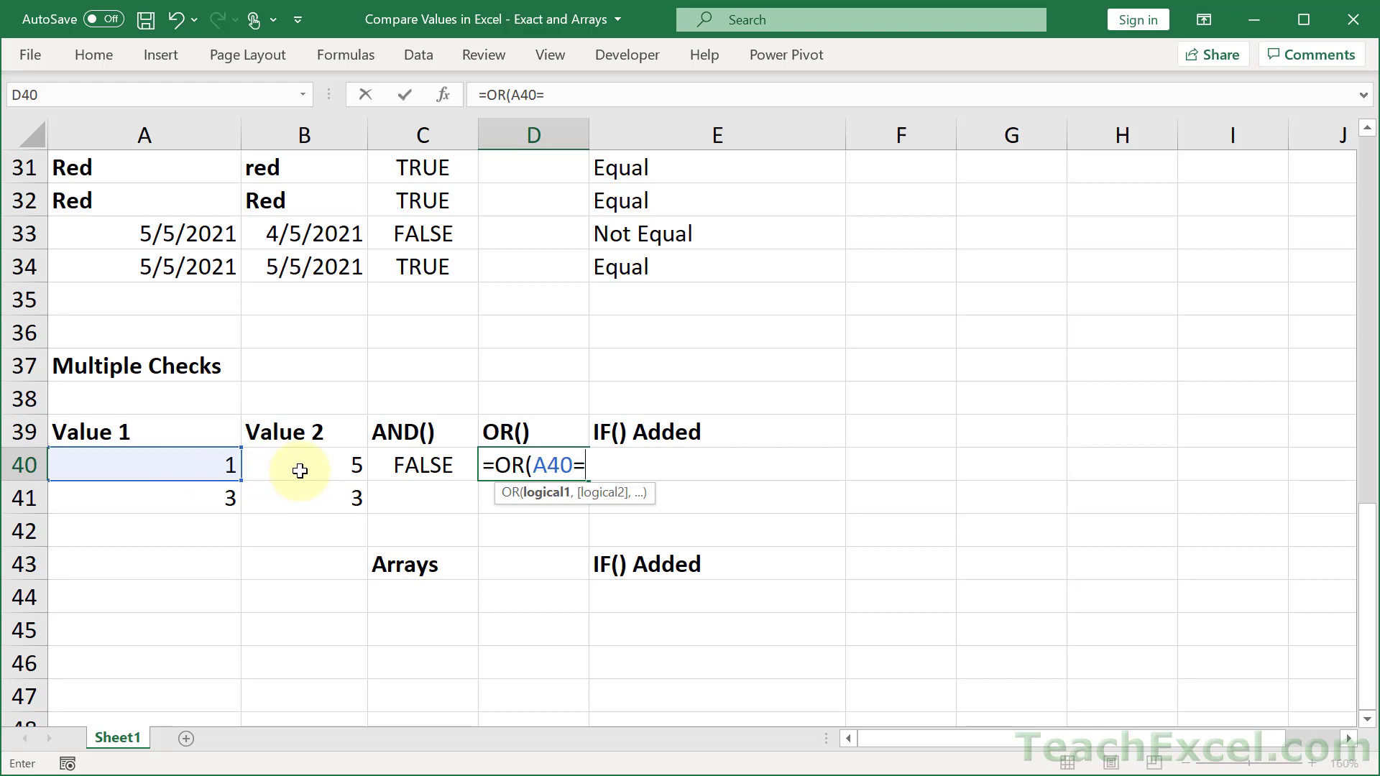
pyautogui.click(303, 464)
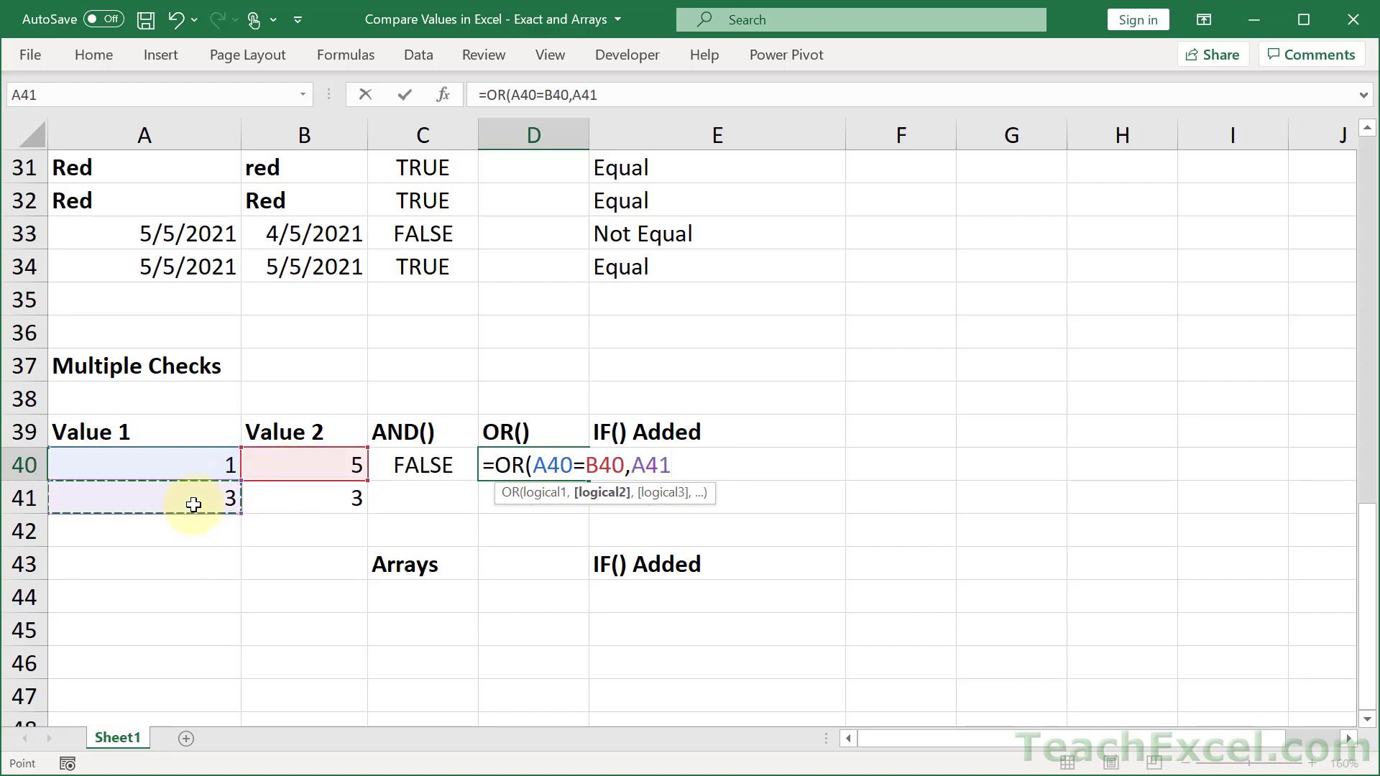
pyautogui.write('=')
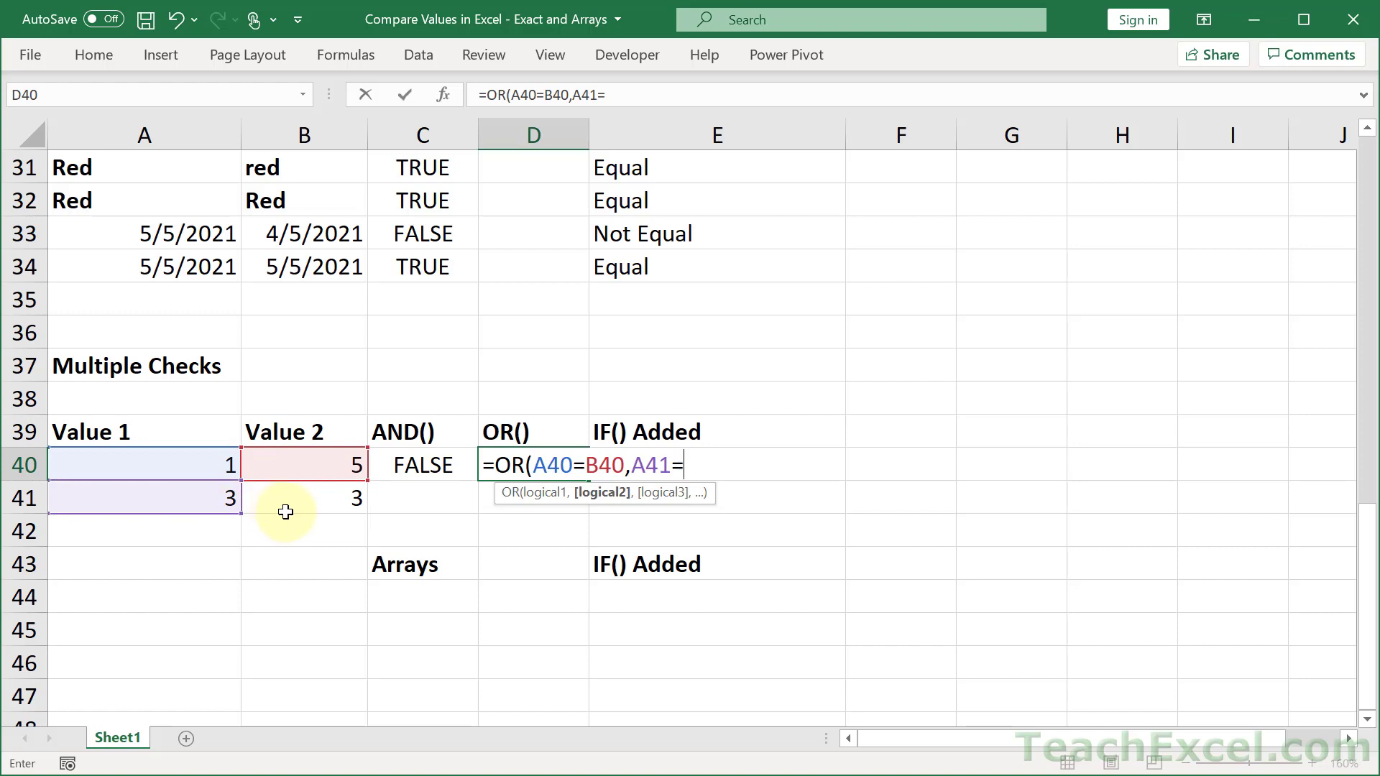
pyautogui.click(303, 498)
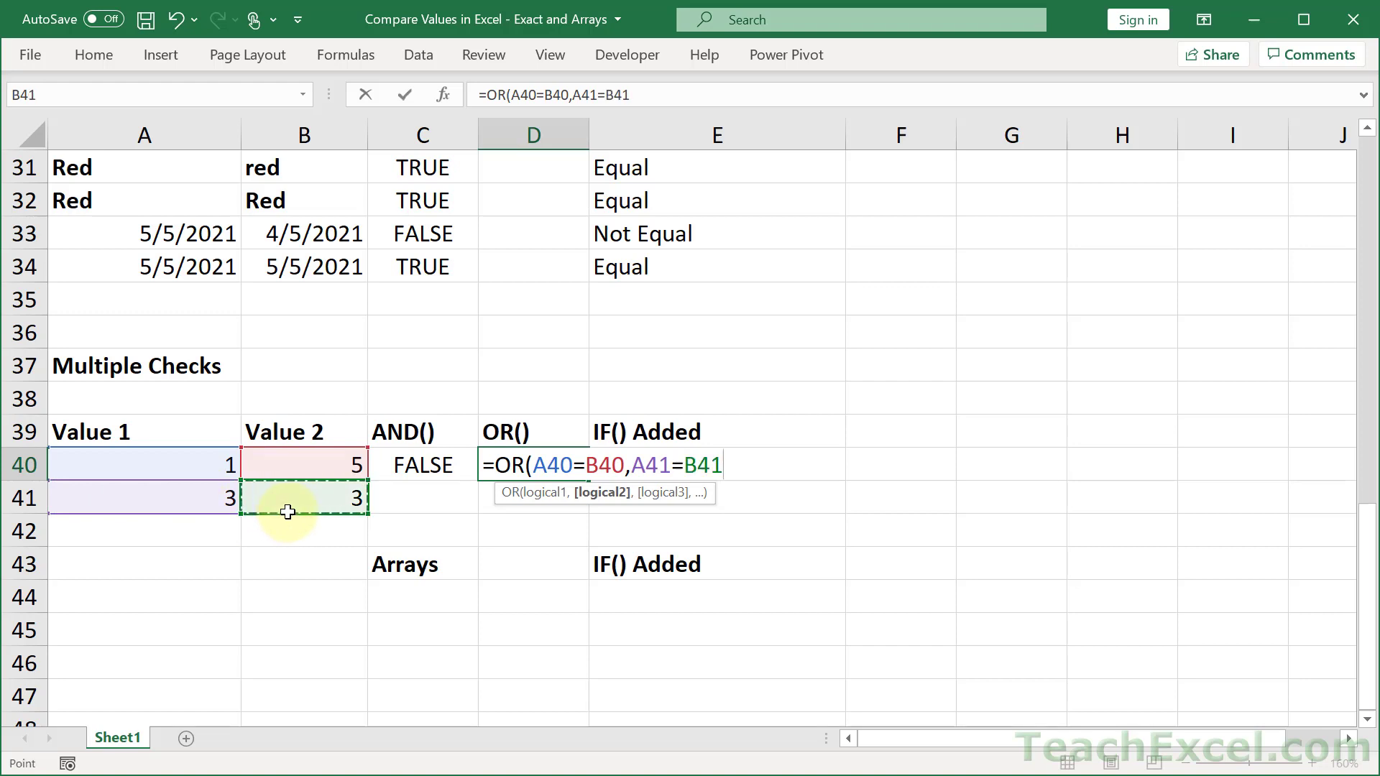
pyautogui.press('Return')
pyautogui.write('=if')
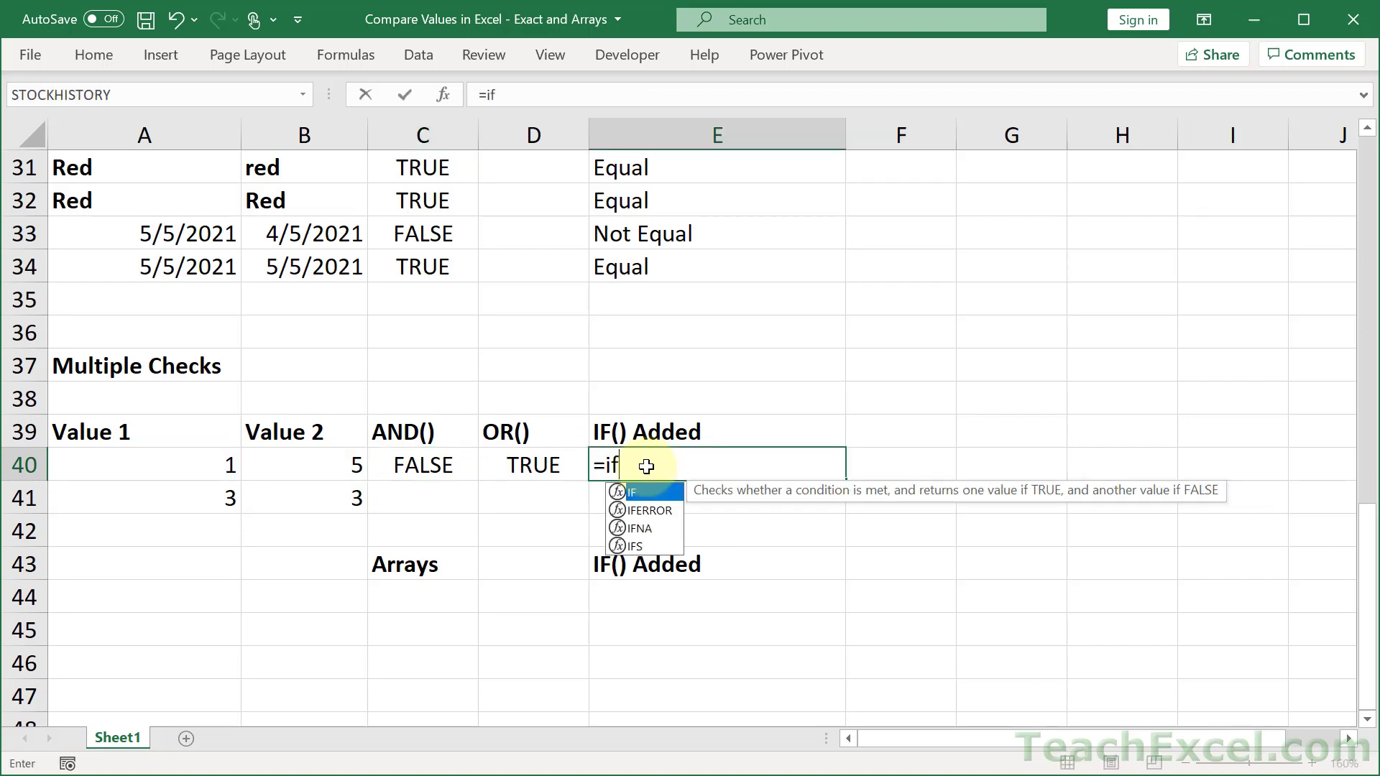
# - Enter =IF(AND(A40=B40,A41=B41),"Both Equal","At least one not equal.") in E40
pyautogui.write('(AND(A40=B40,A41=B41)')
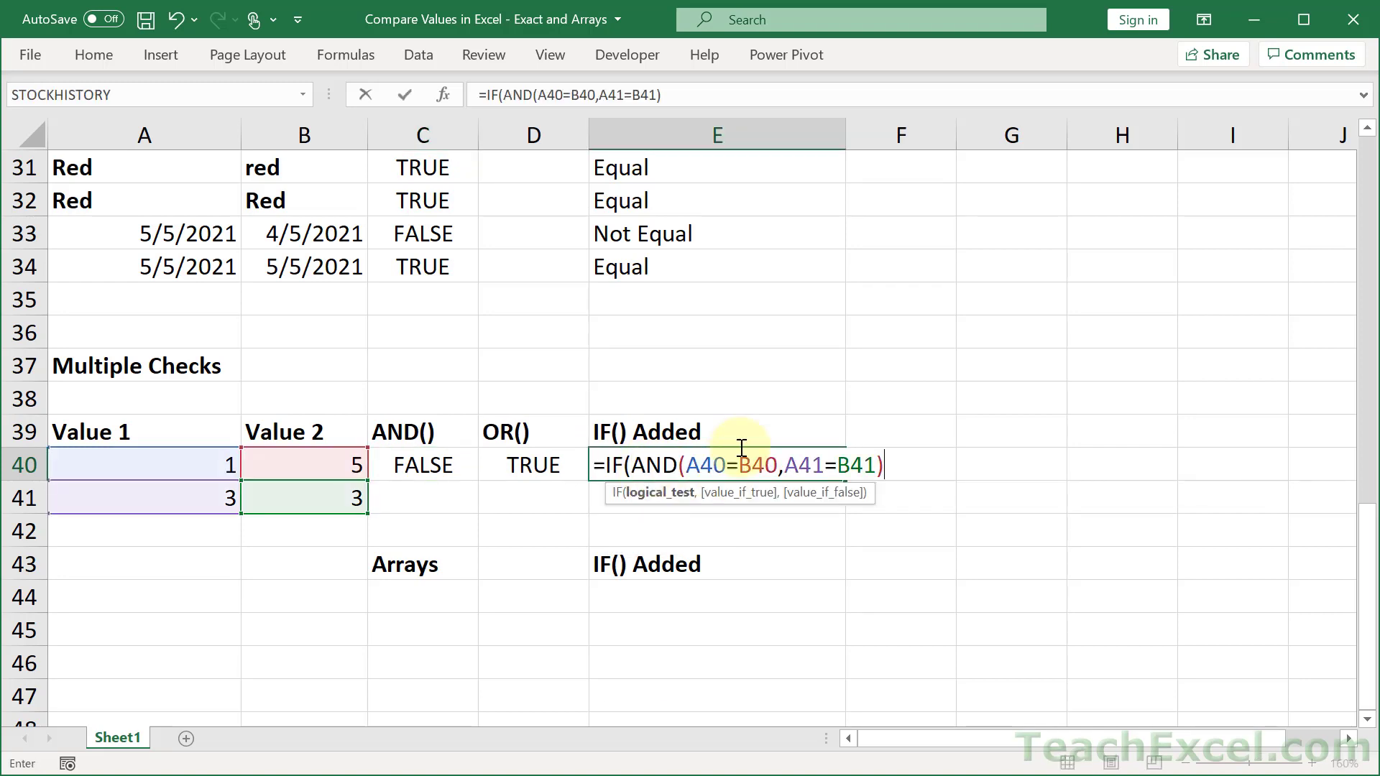
pyautogui.moveTo(773, 251)
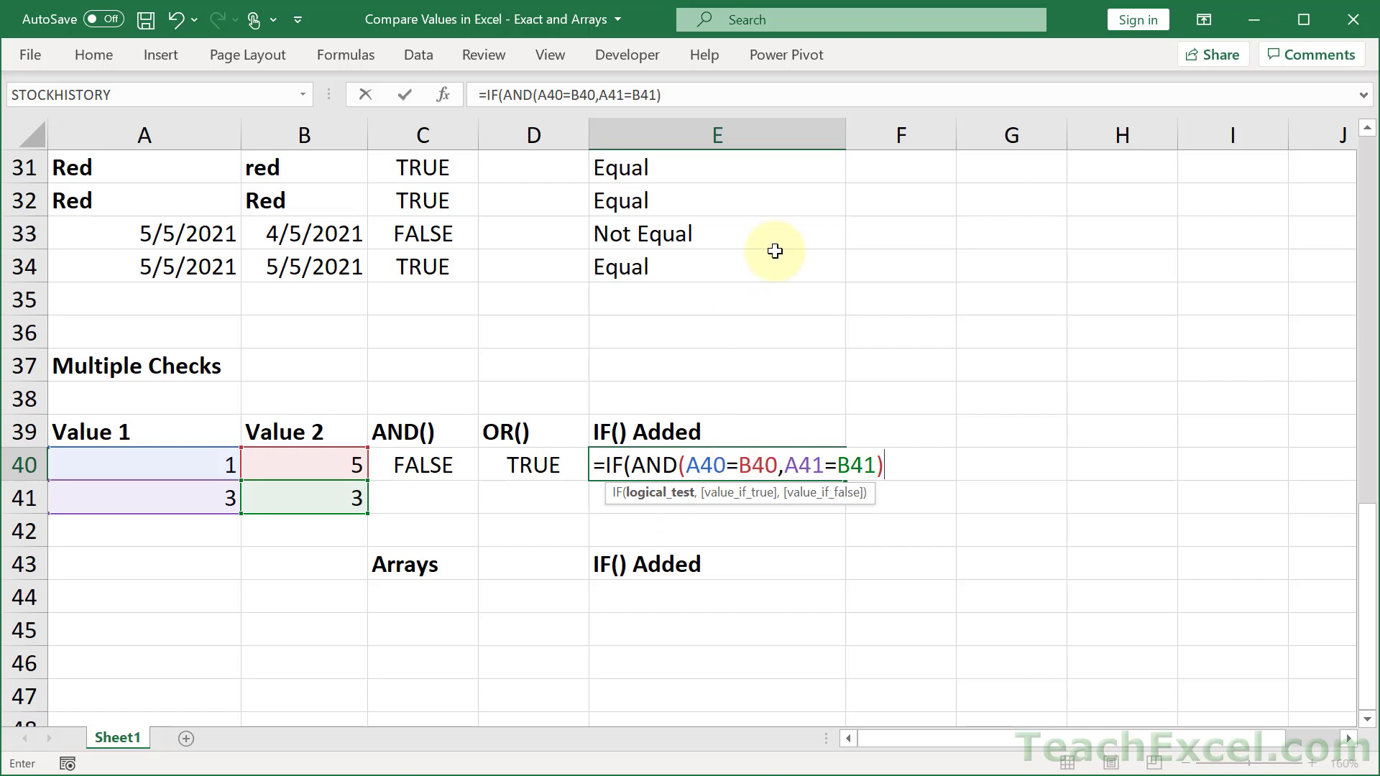
pyautogui.write(',"')
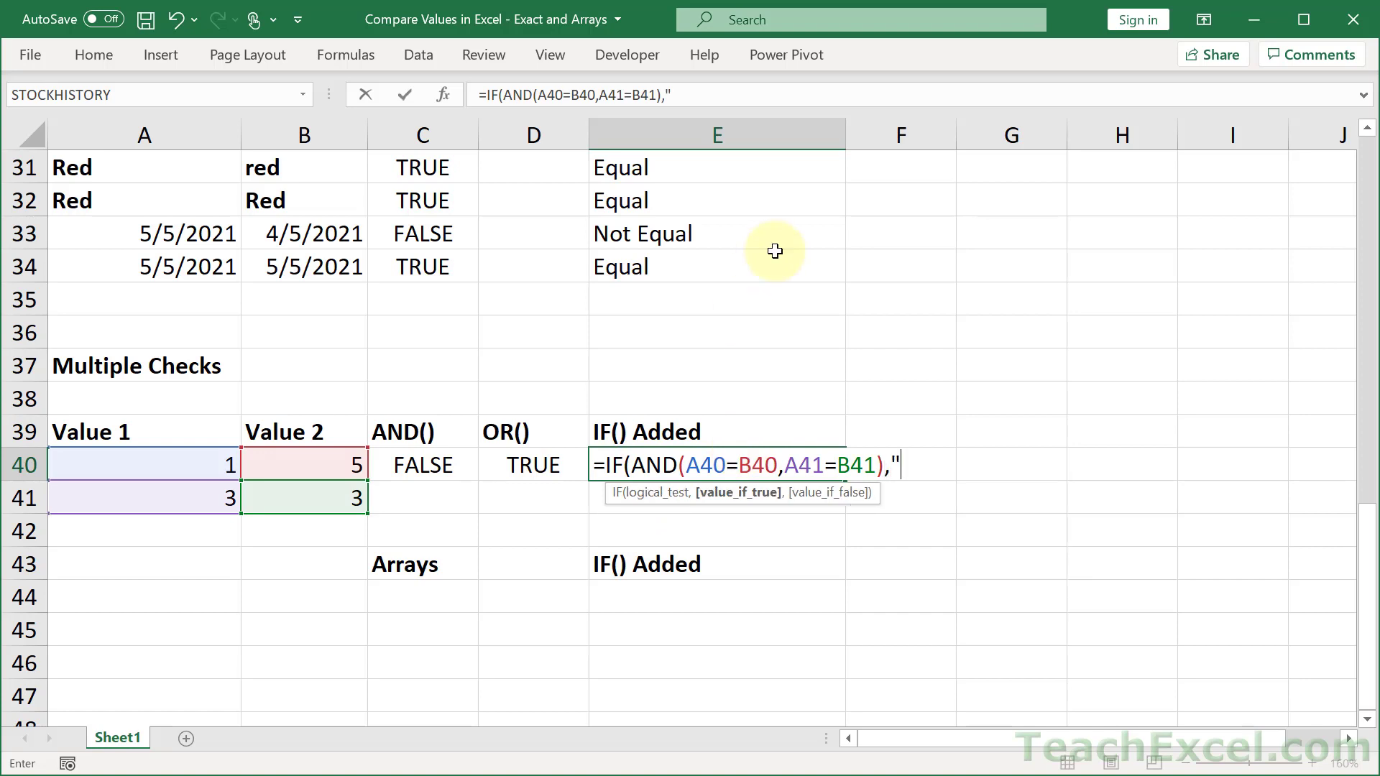
pyautogui.write('Both Equ')
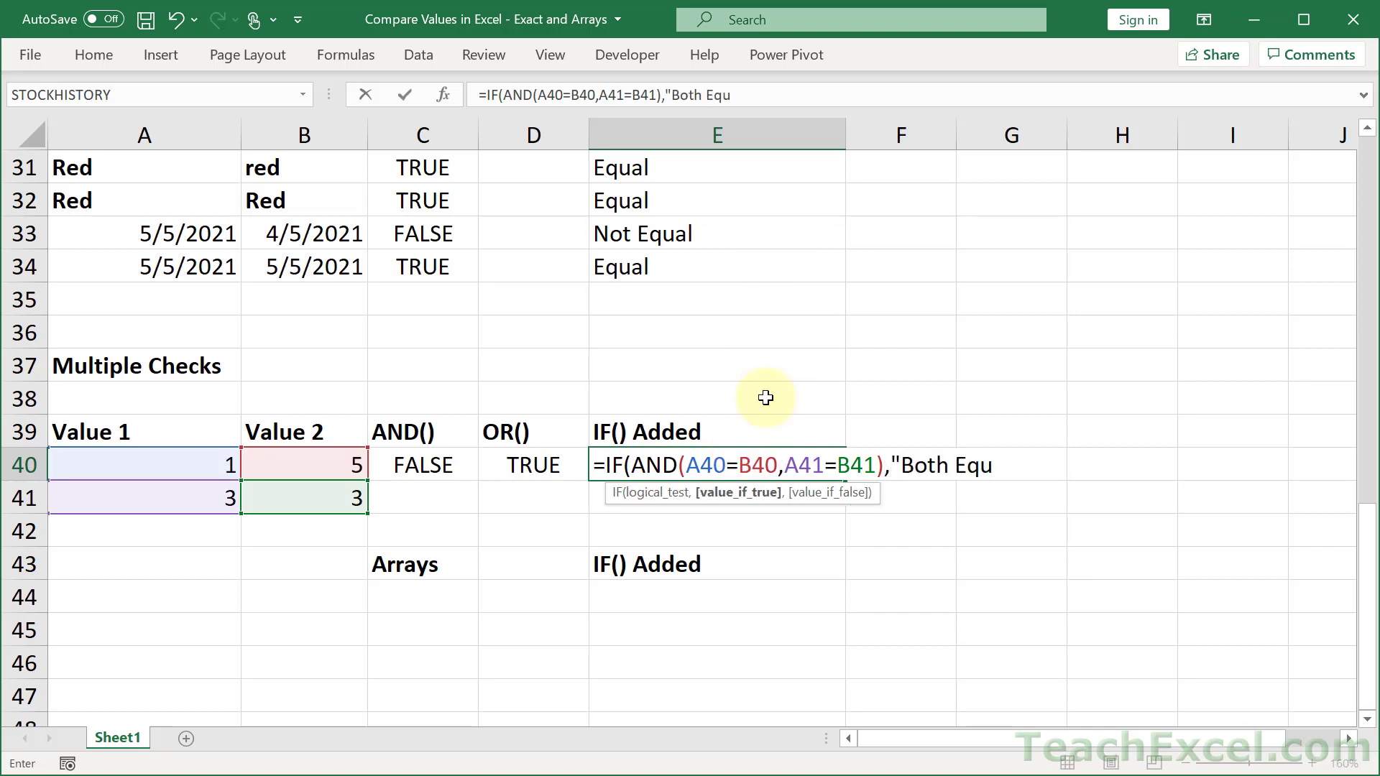
pyautogui.write('l","A')
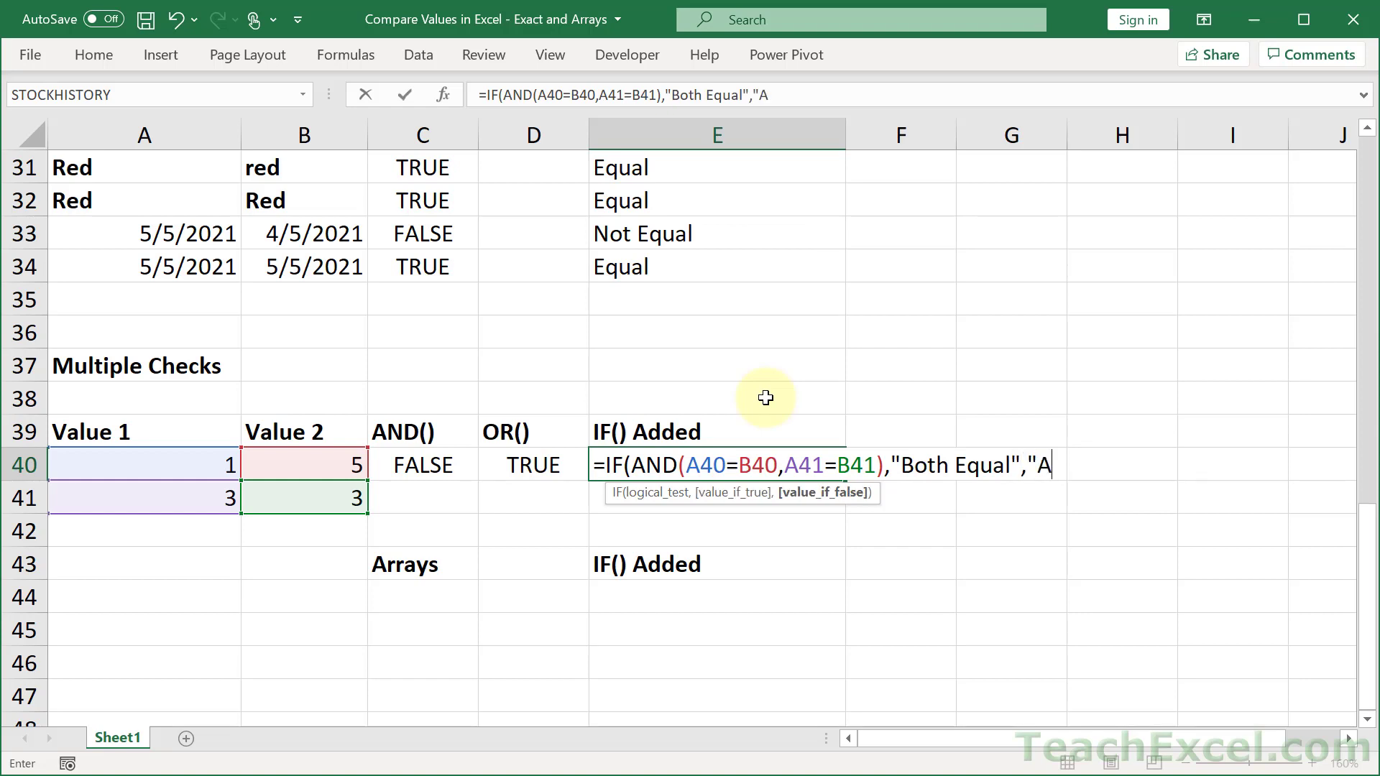
pyautogui.write('t least one')
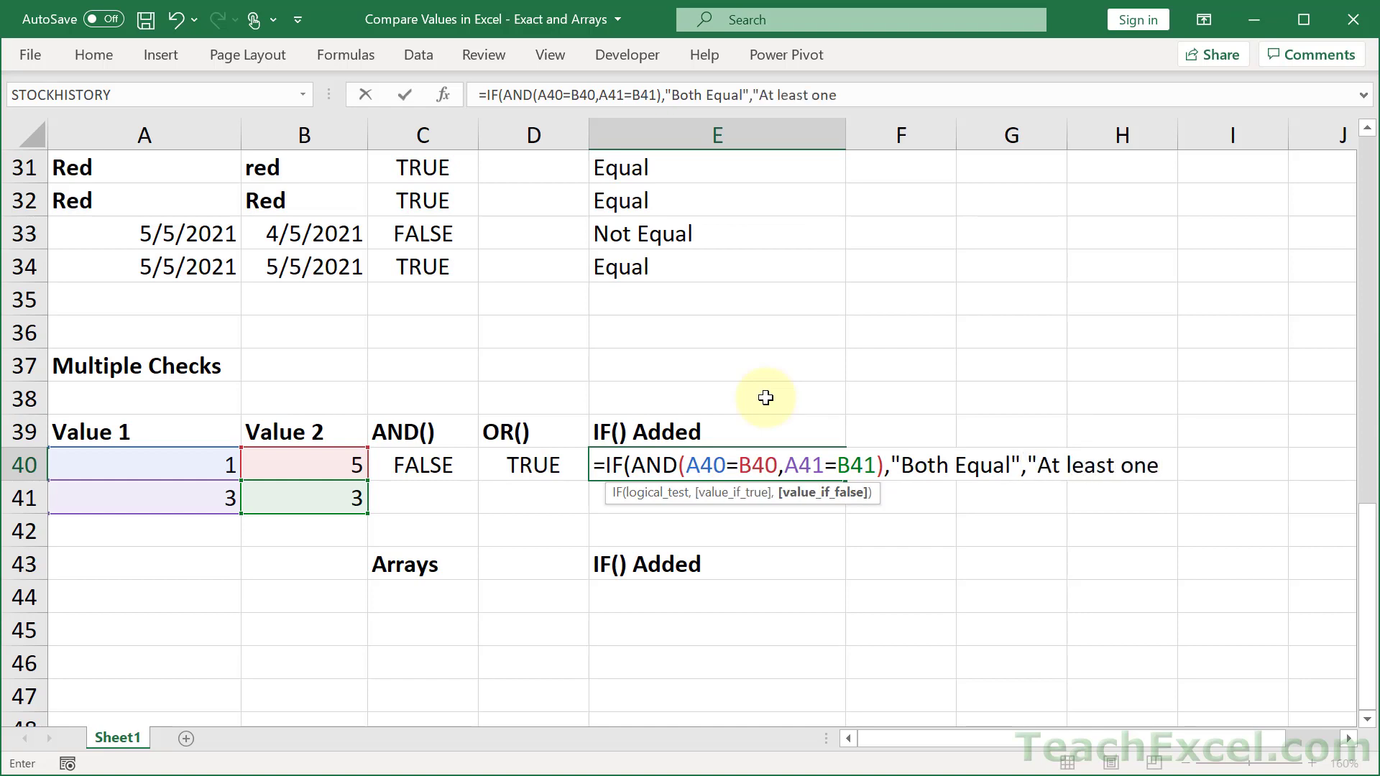
pyautogui.write('not eq')
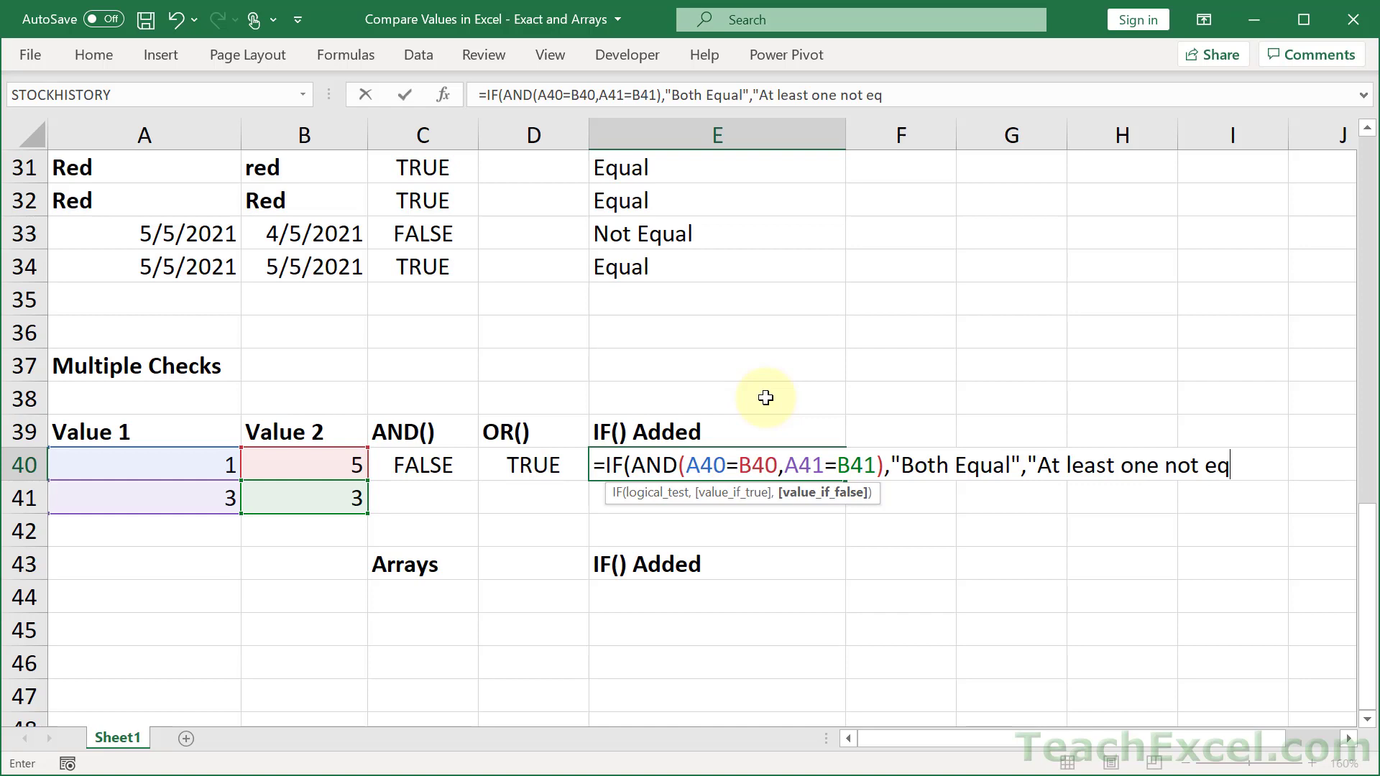
pyautogui.write('ual')
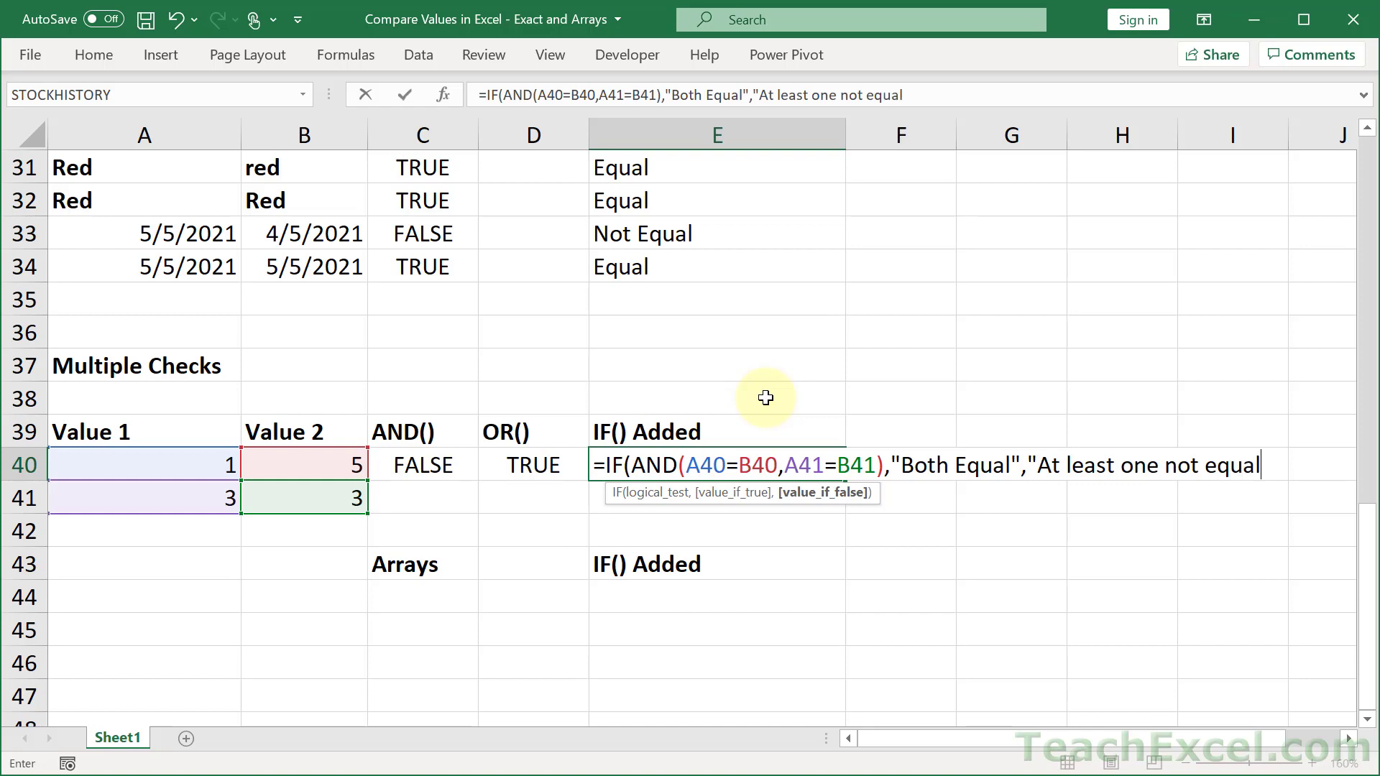
pyautogui.write('.")')
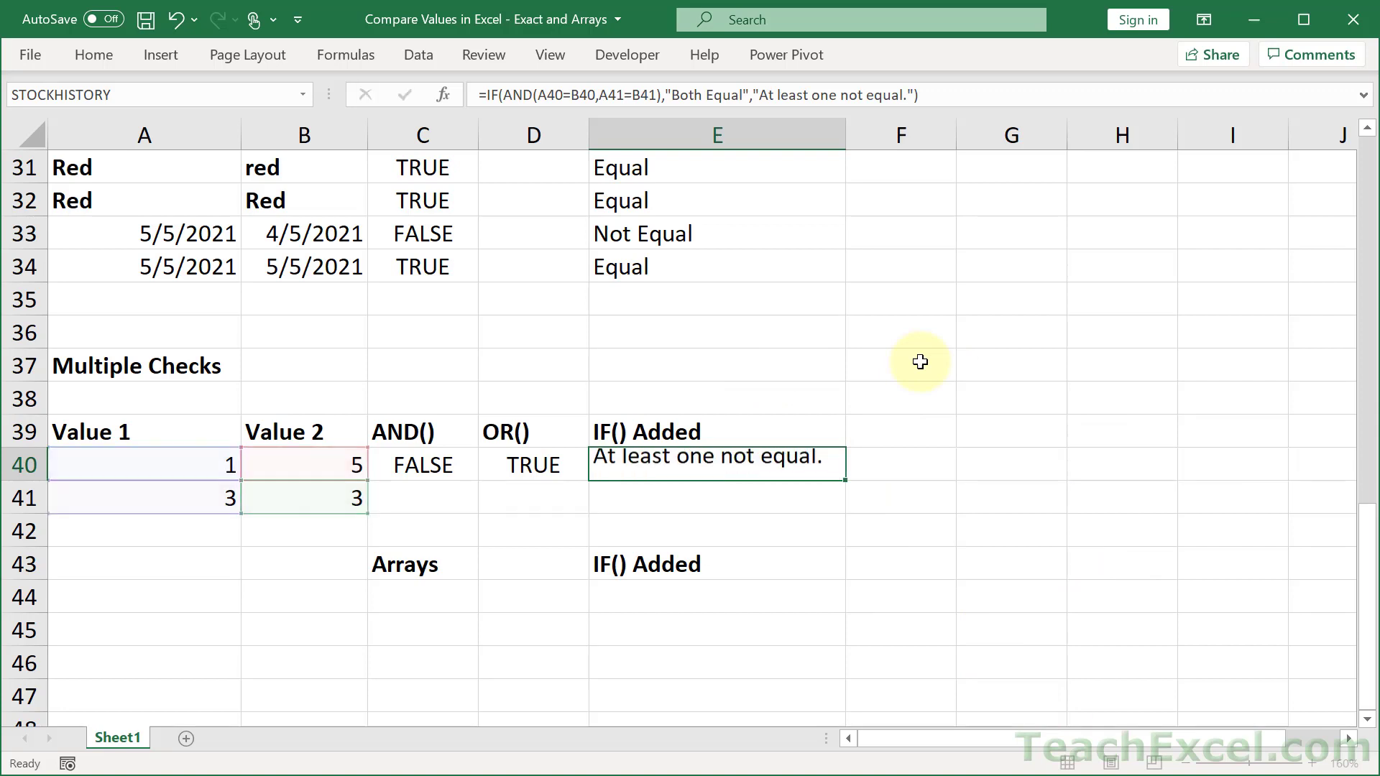
pyautogui.click(717, 497)
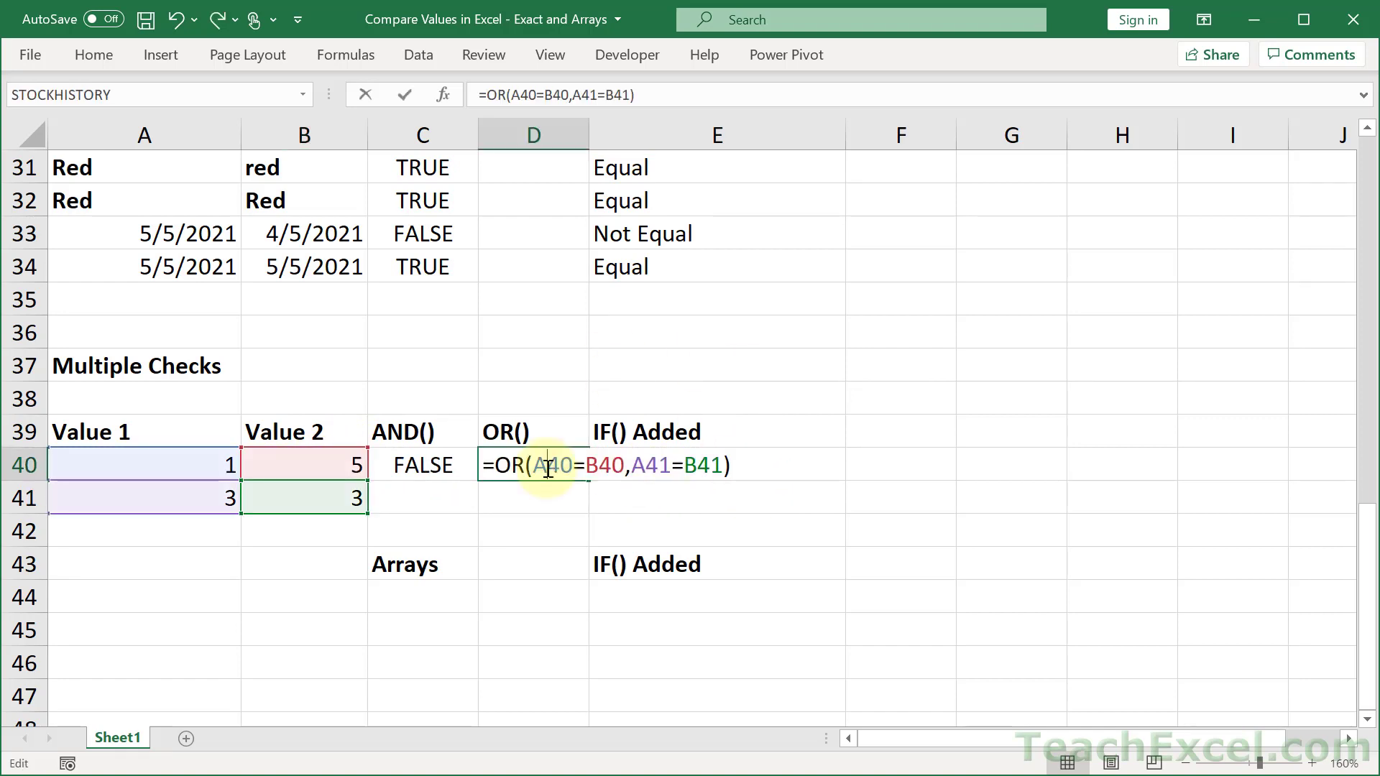
pyautogui.moveTo(906, 447)
pyautogui.write('=')
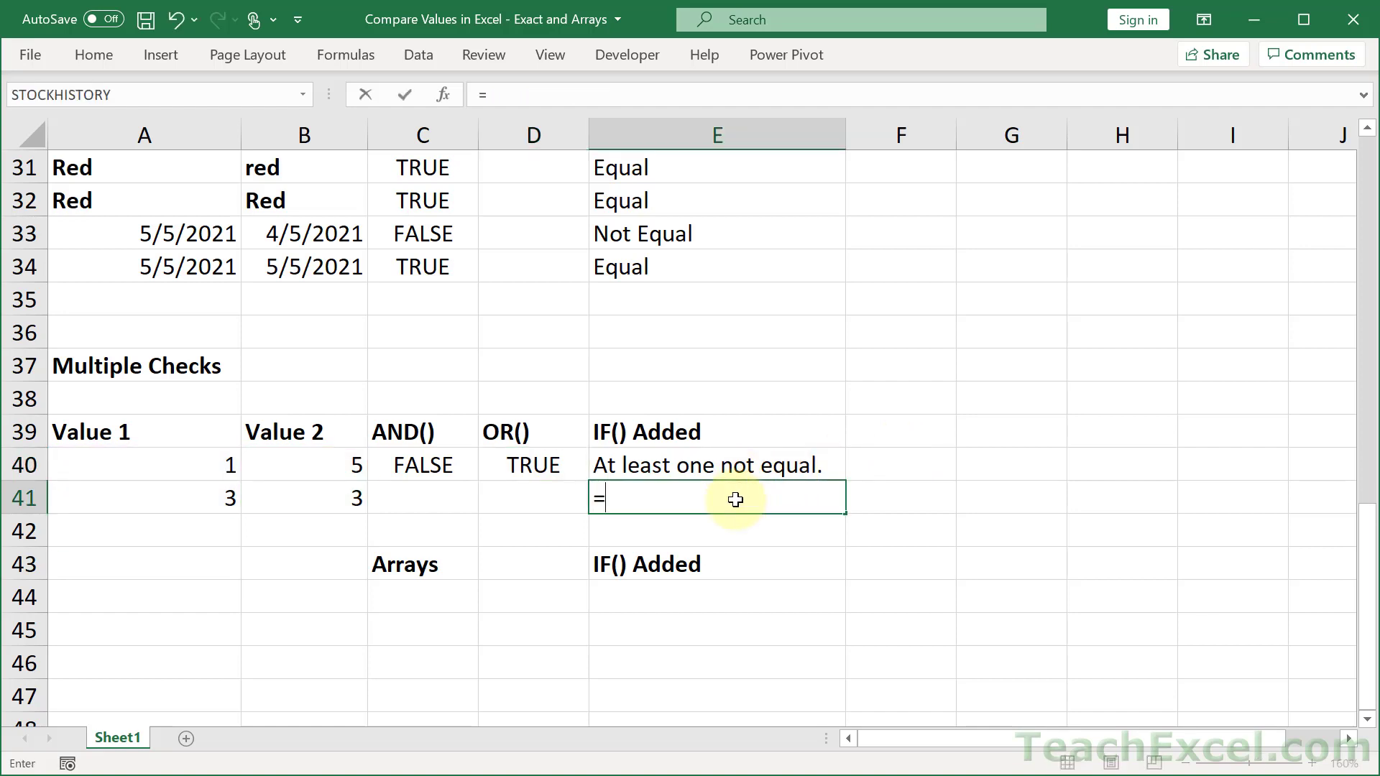
# - Enter =IF(OR(A40=B40,A41=B41),"At least one is equal.","Neither are equal.") in E41
pyautogui.write('IF(OR(A40=B40,A41=B41)')
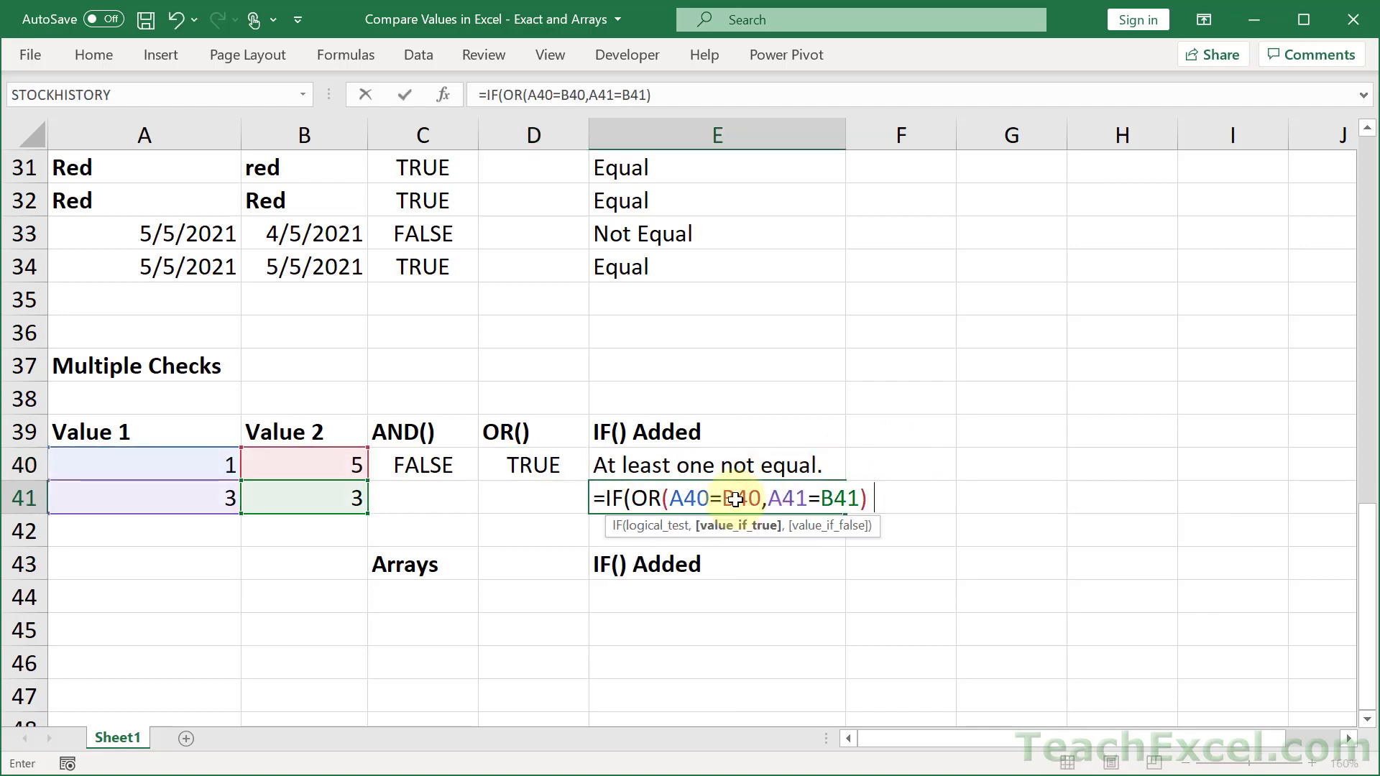
pyautogui.write(',"At l')
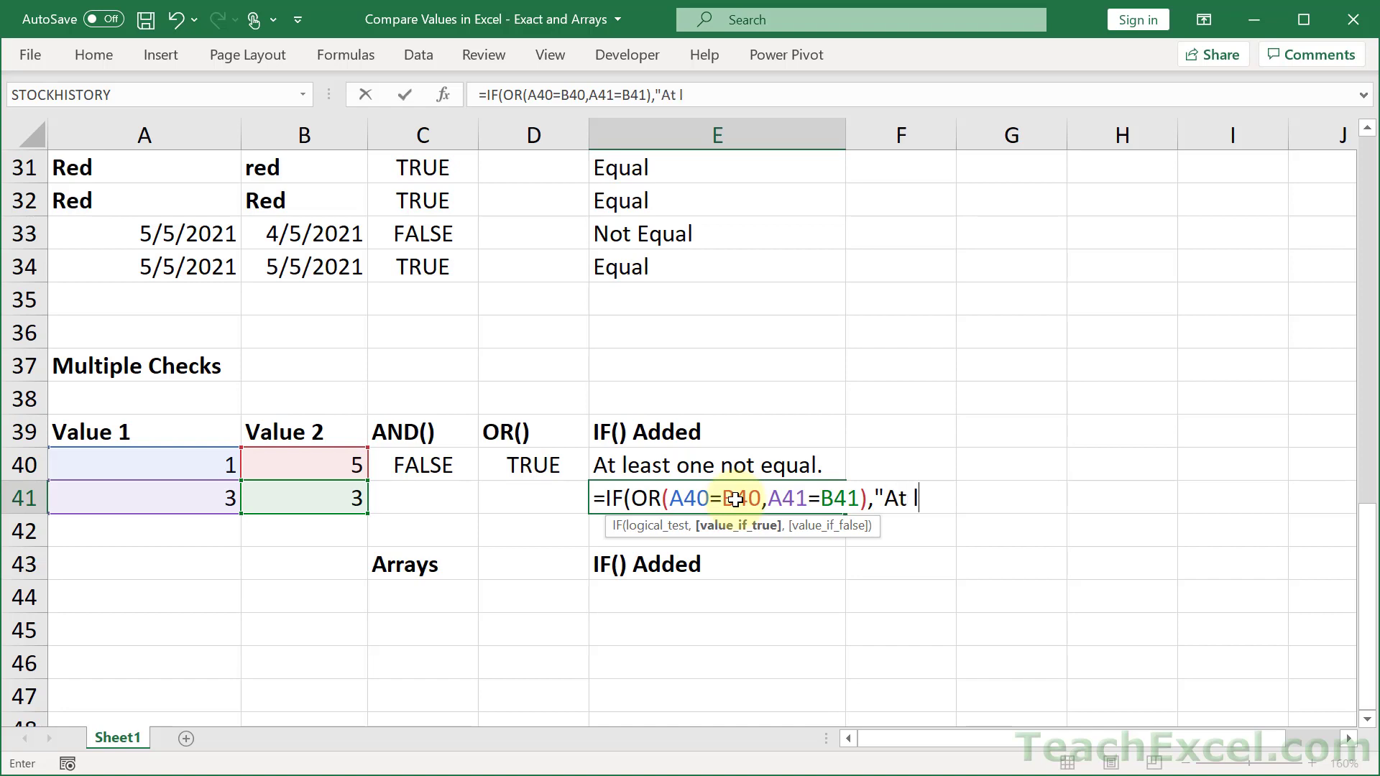
pyautogui.write('east one is')
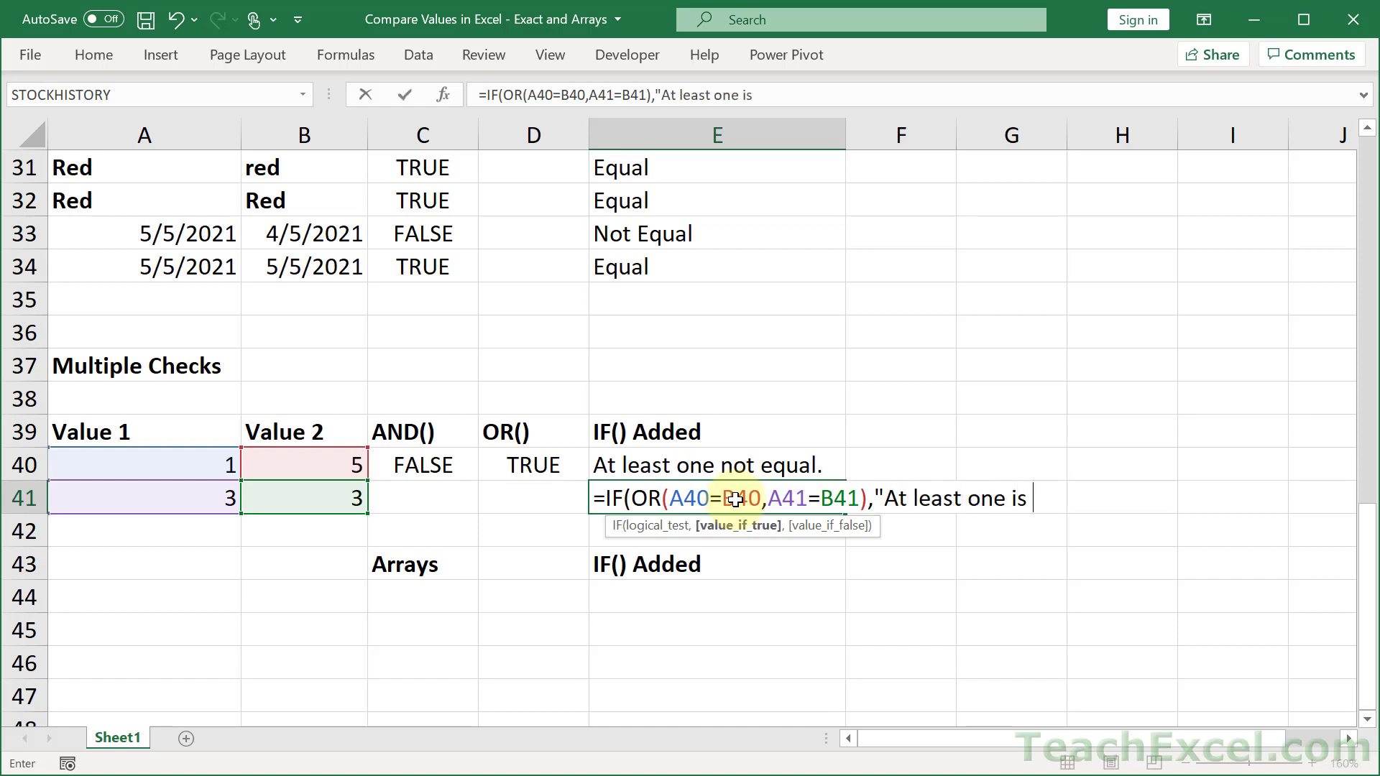
pyautogui.write('equal."')
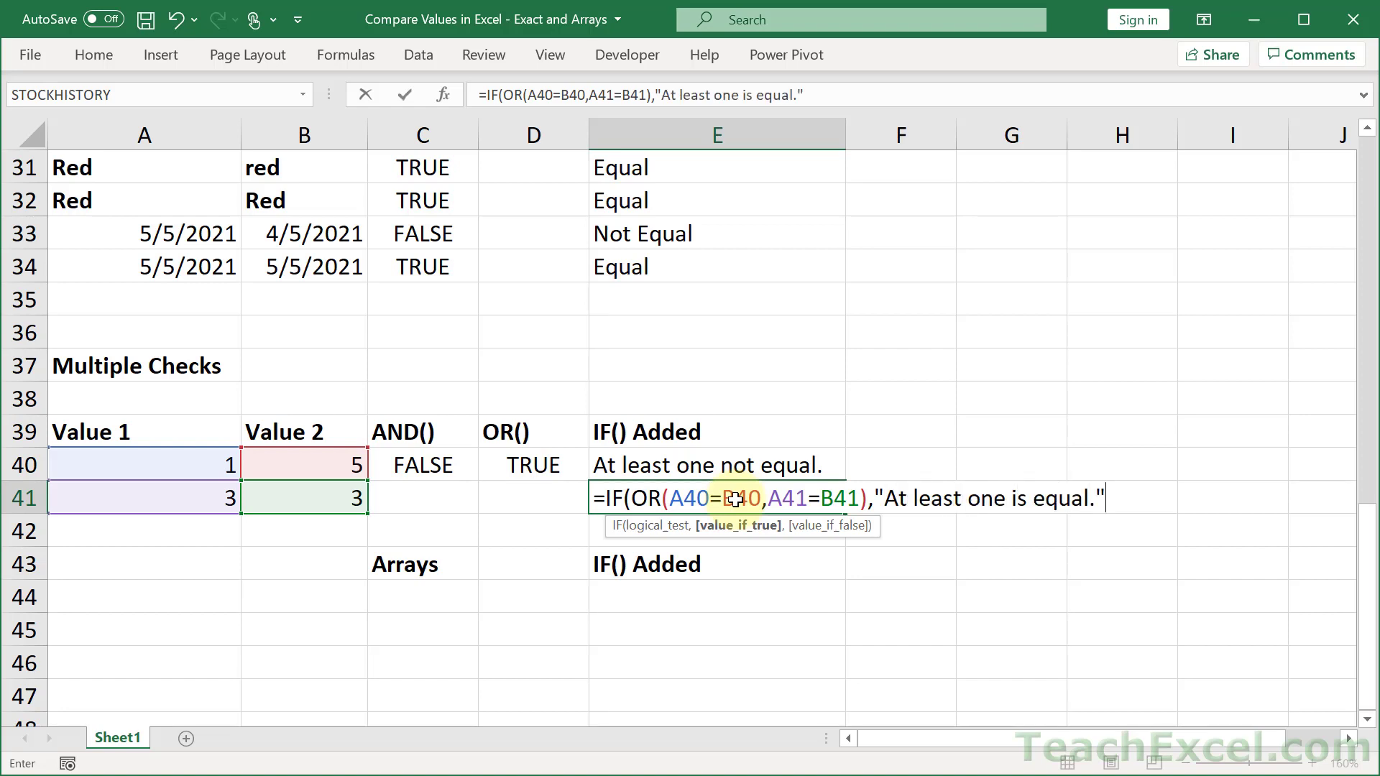
pyautogui.write(',"Neither ar')
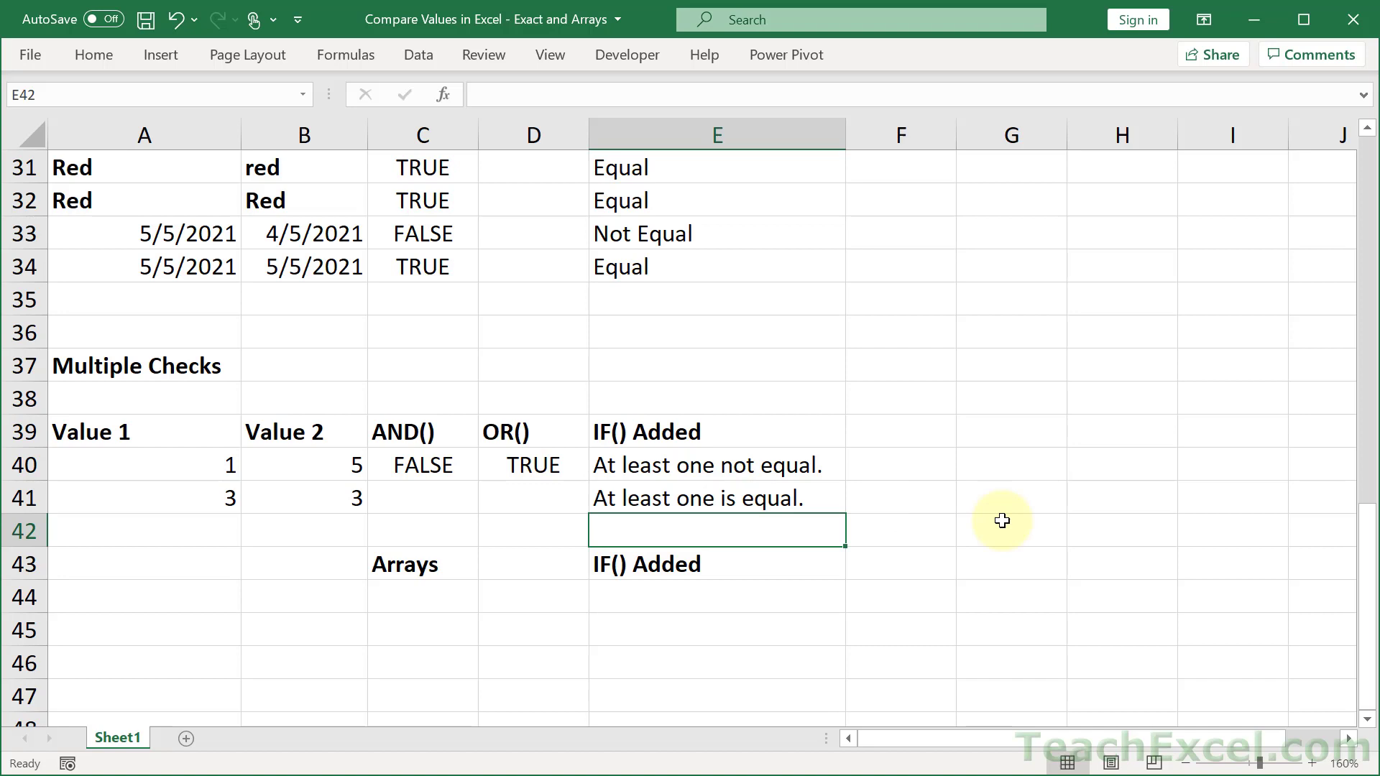
pyautogui.click(422, 596)
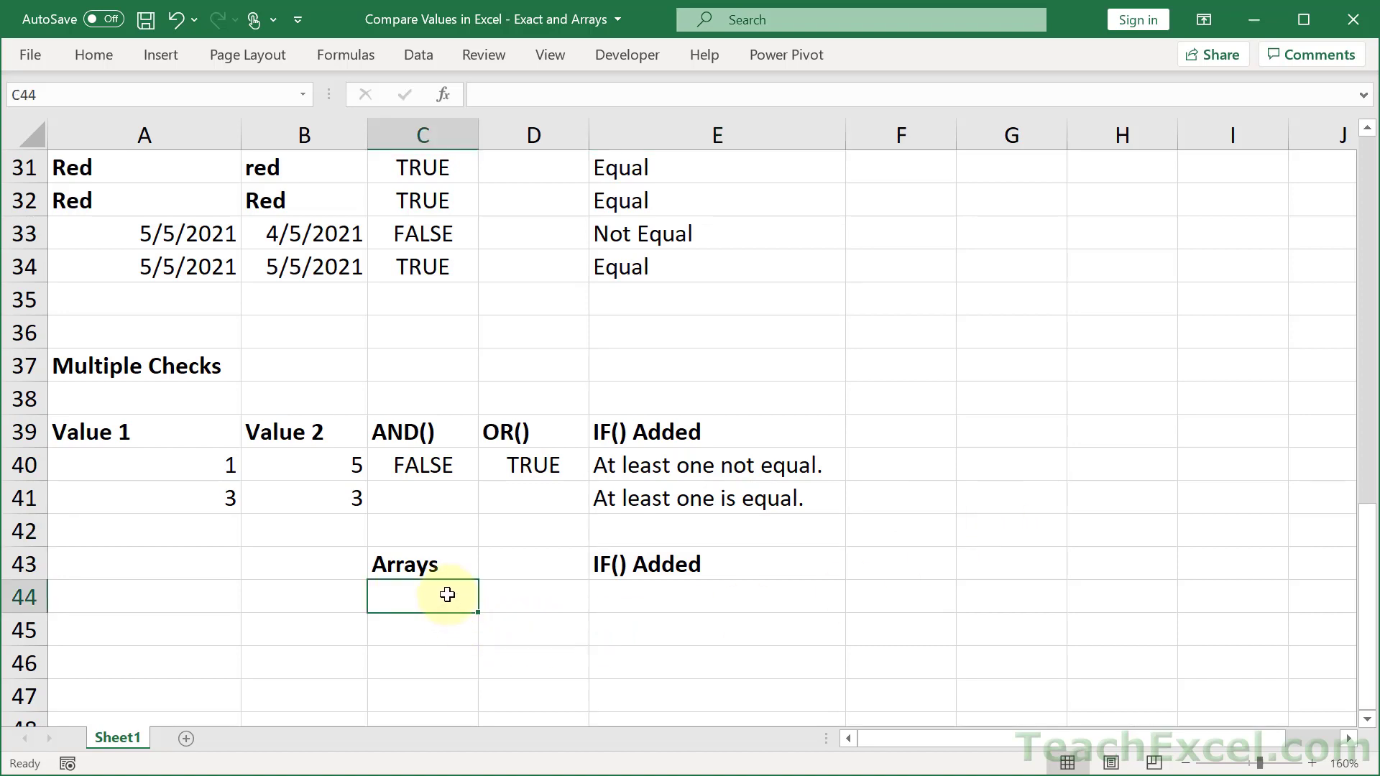
pyautogui.moveTo(479, 602)
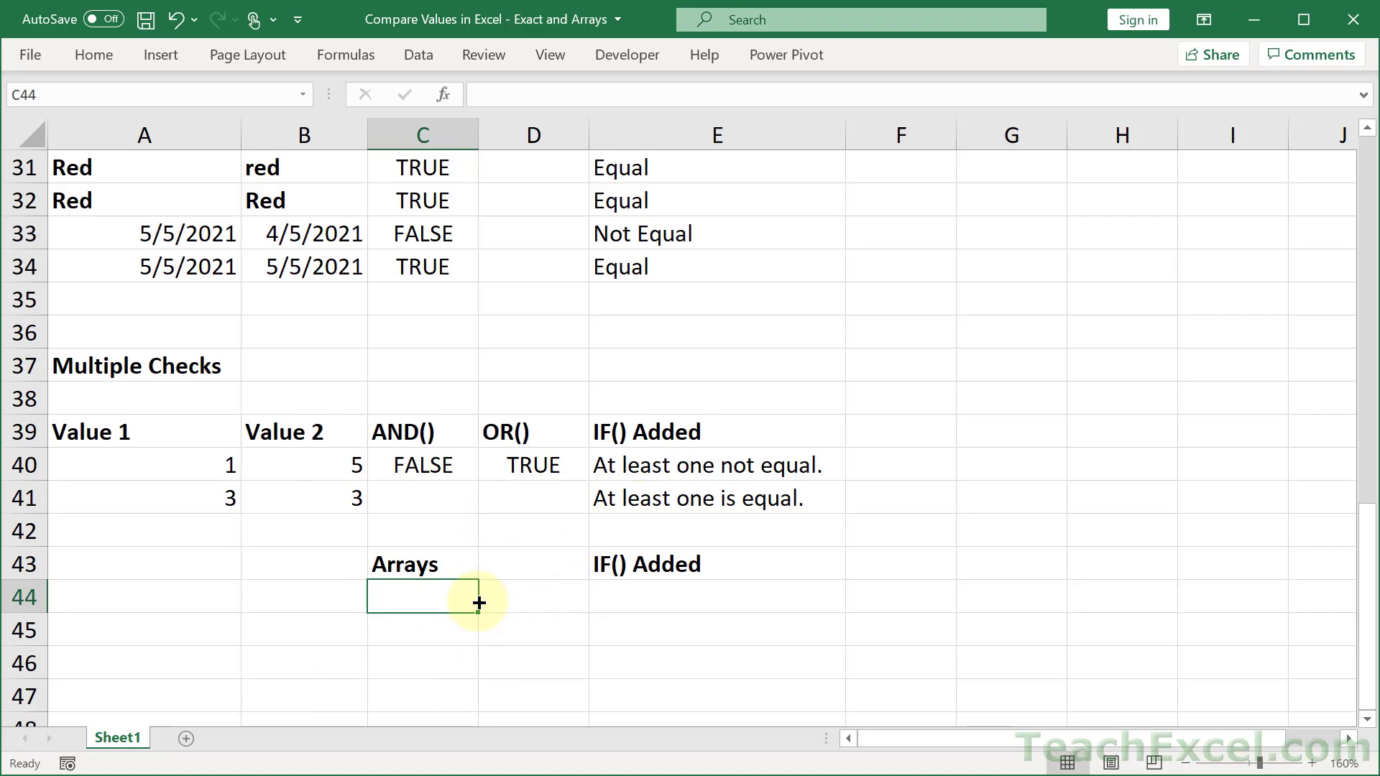
pyautogui.scroll(-3)
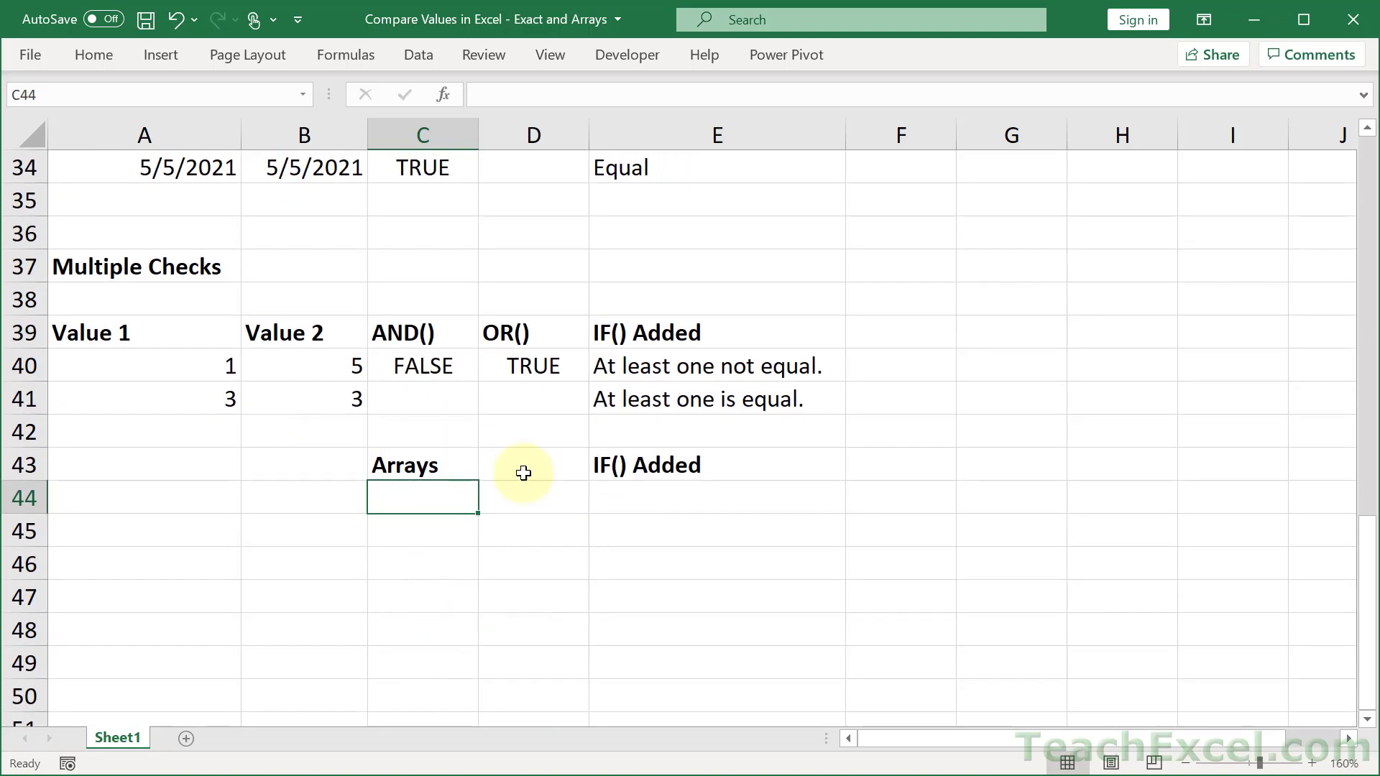
pyautogui.moveTo(478, 523)
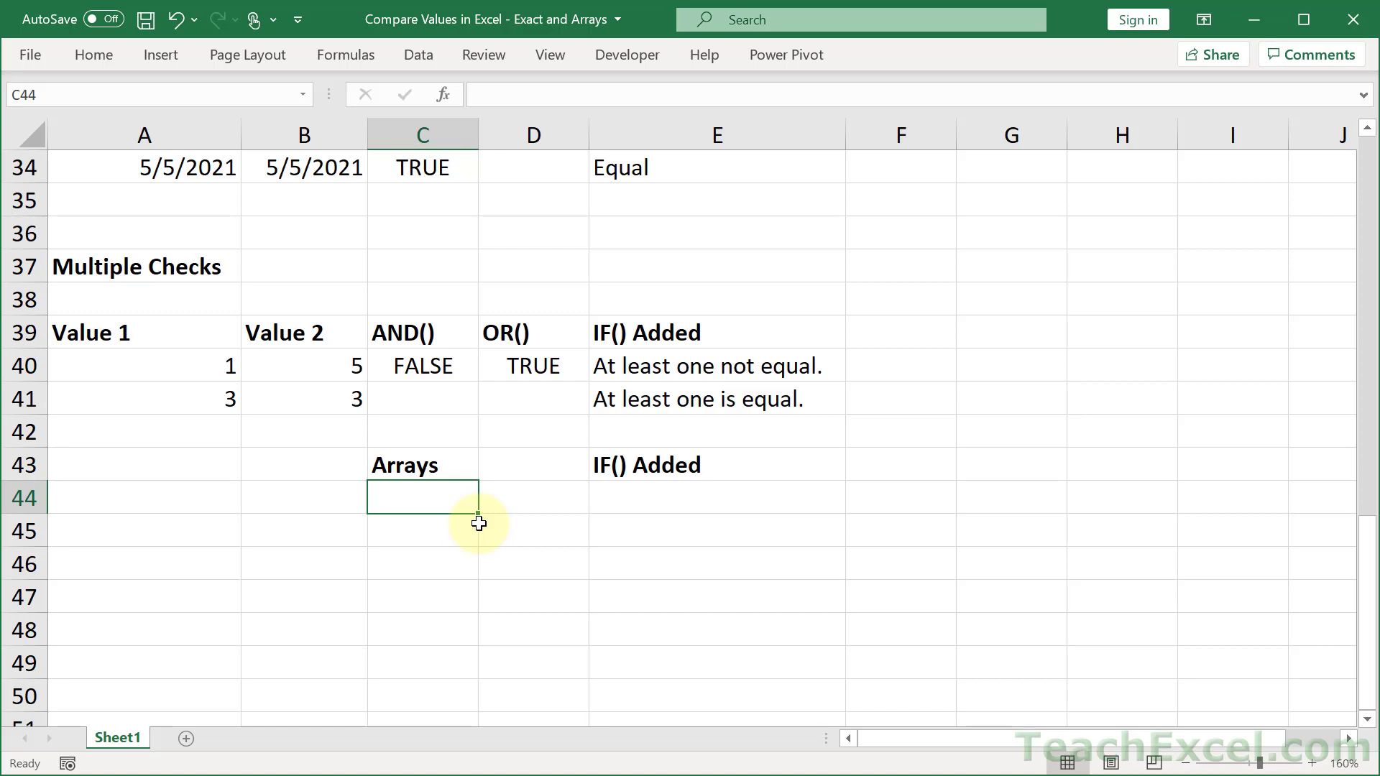
pyautogui.moveTo(345, 545)
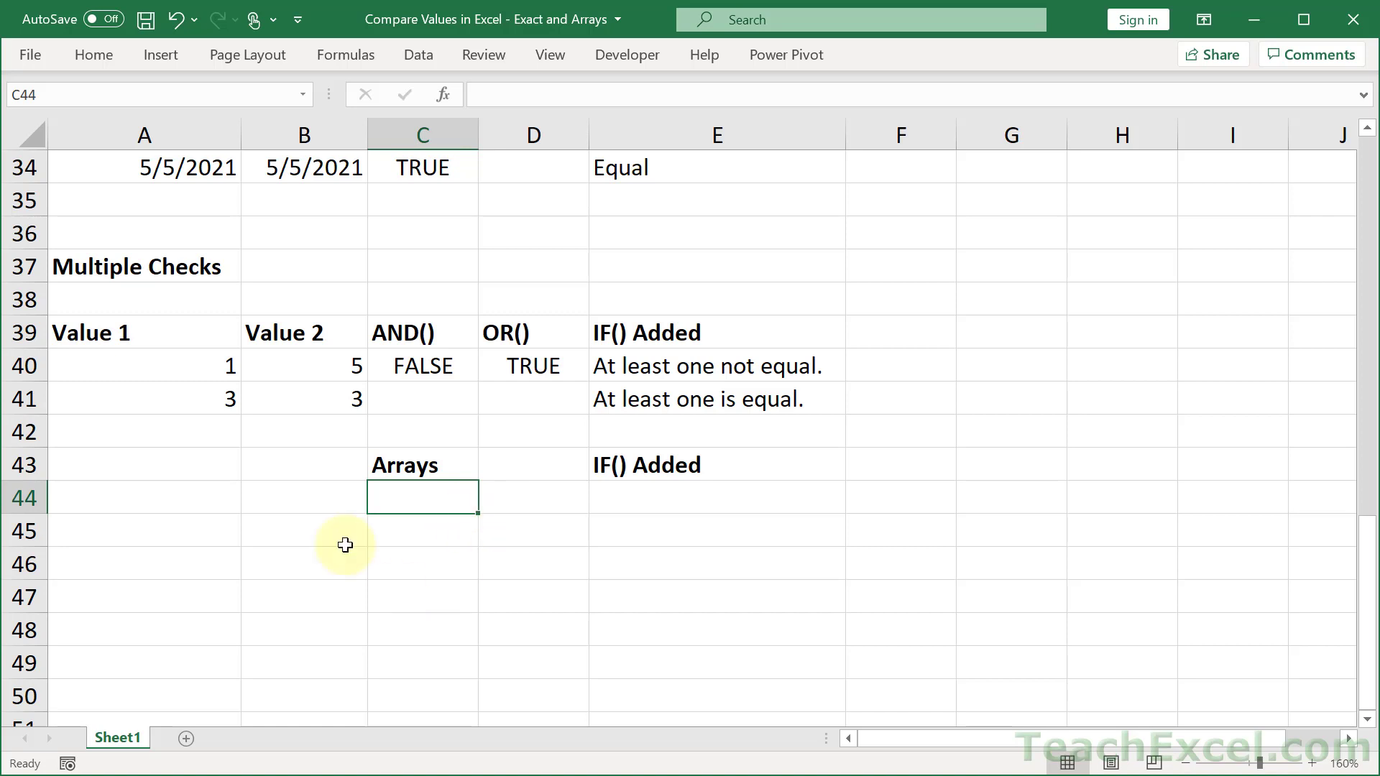
pyautogui.moveTo(345, 544)
pyautogui.write('=A40:A41')
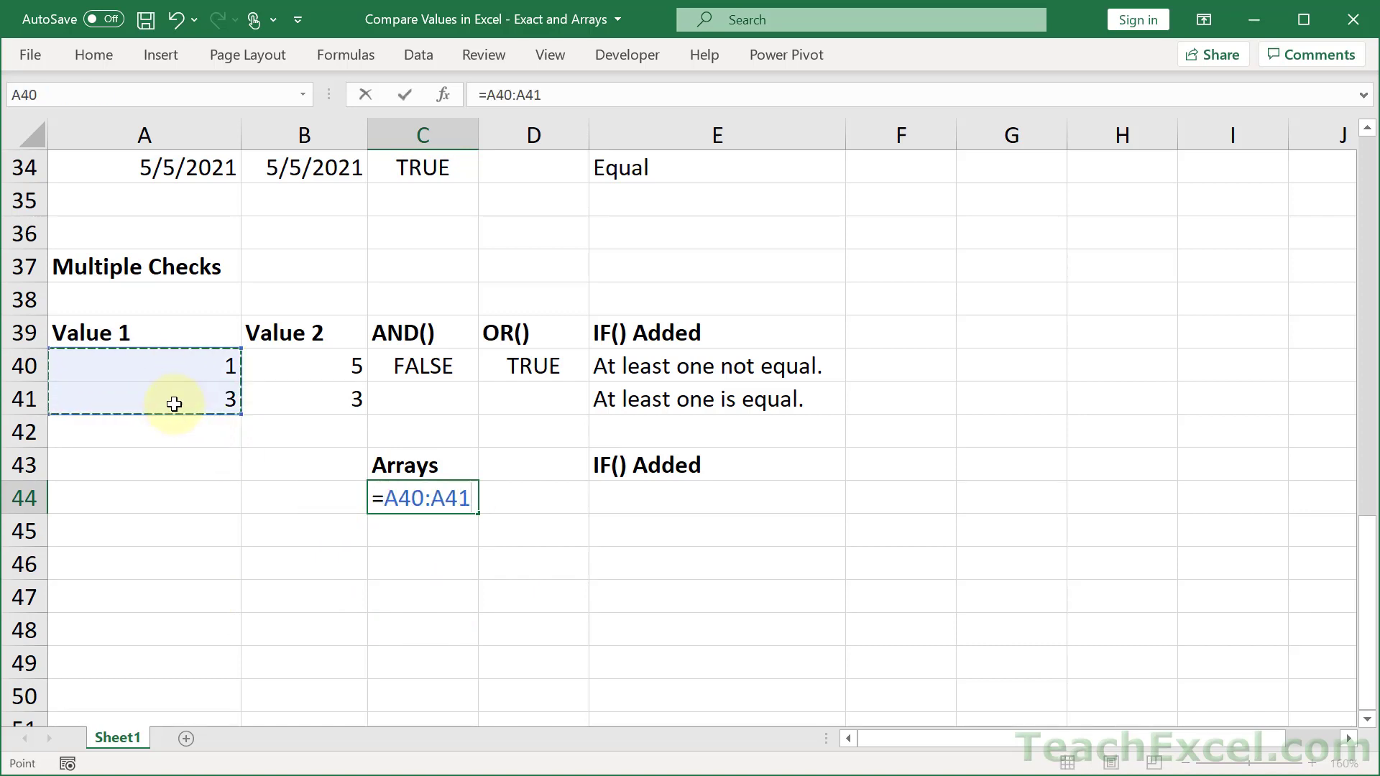
# - Enter the array comparison =A40:A41=B40:B41 in C44, spilling FALSE and TRUE
pyautogui.write('=B40:B41')
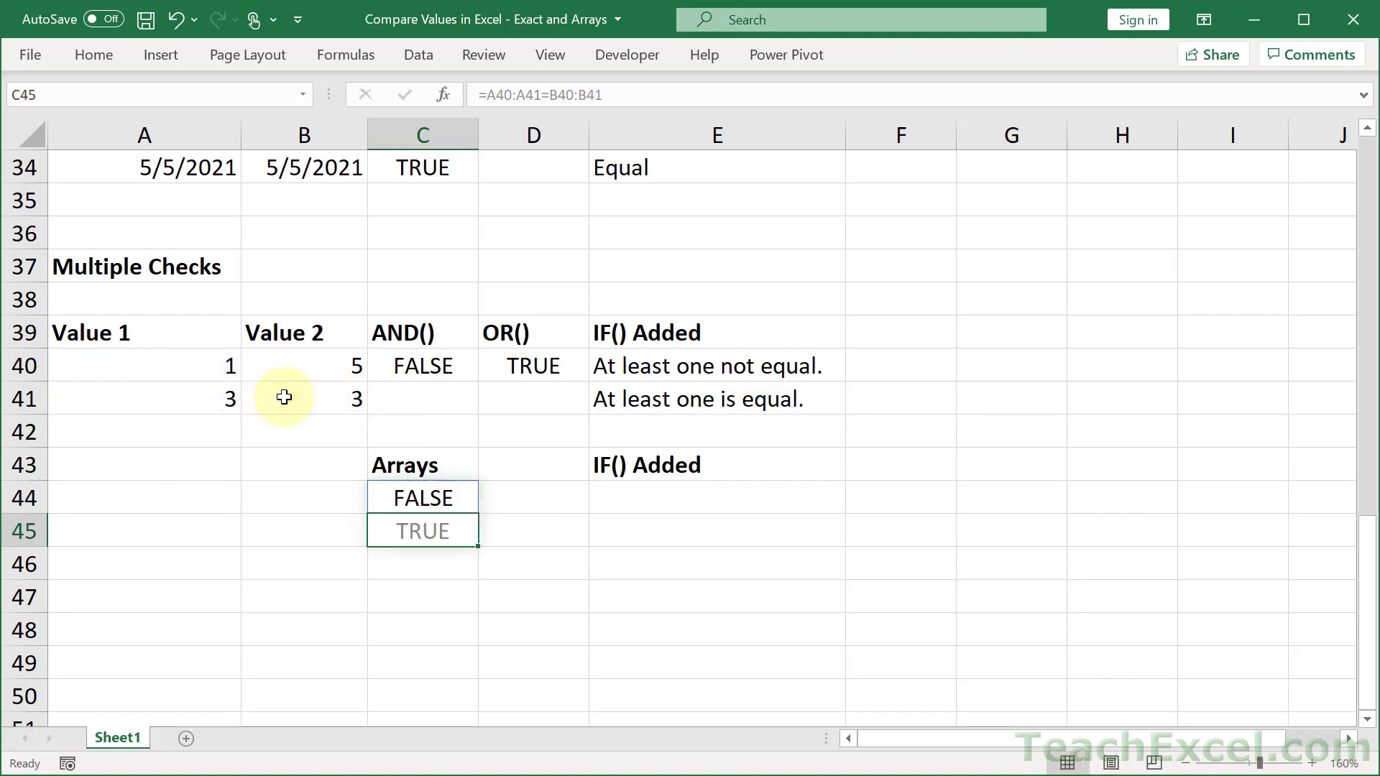
pyautogui.click(144, 364)
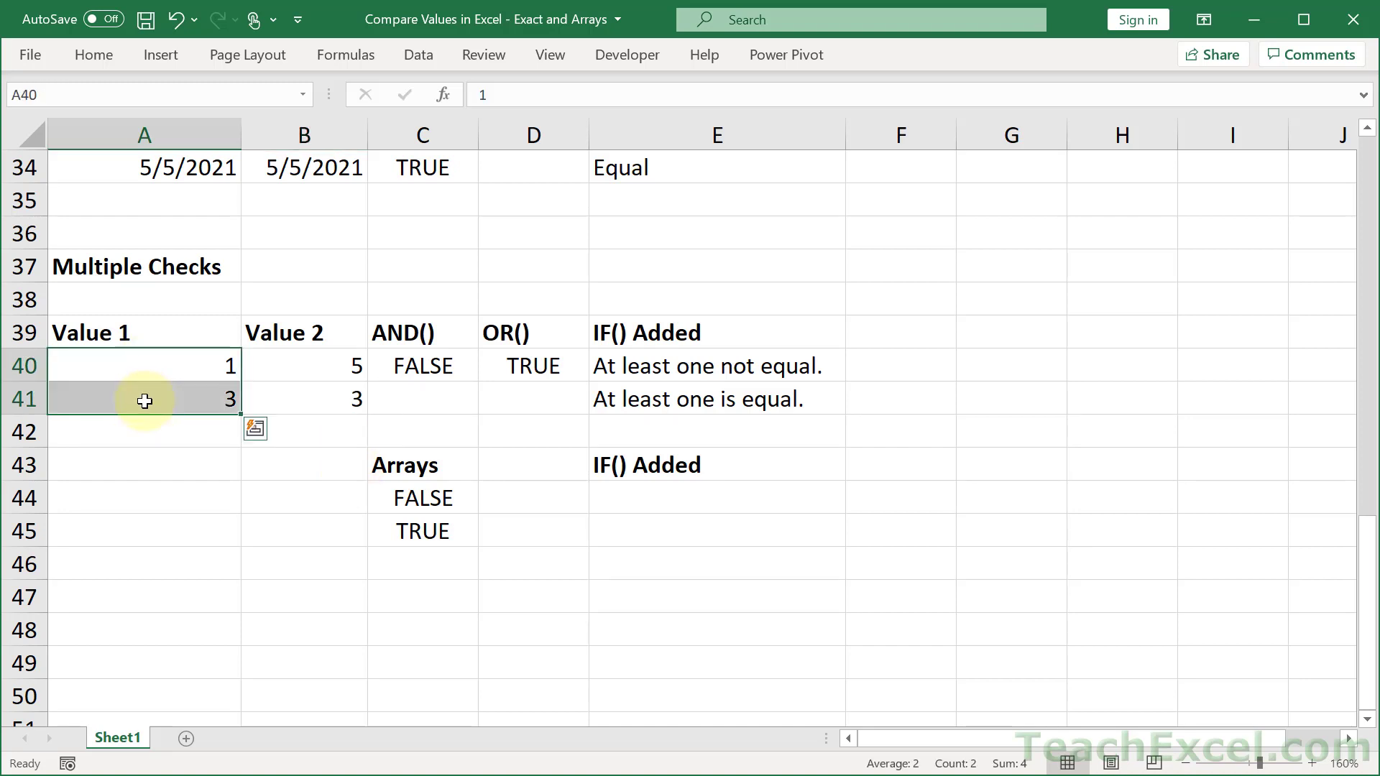
pyautogui.moveTo(187, 462)
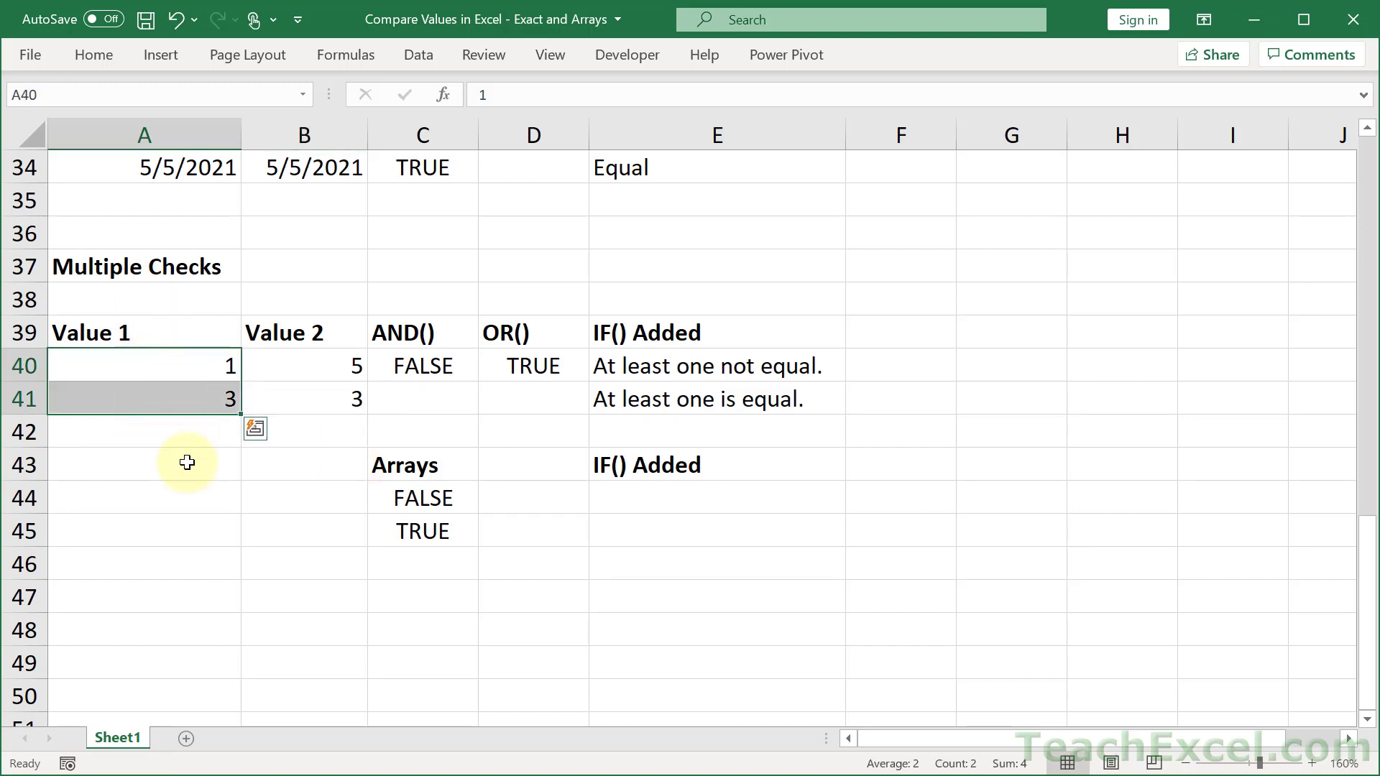
pyautogui.moveTo(478, 548)
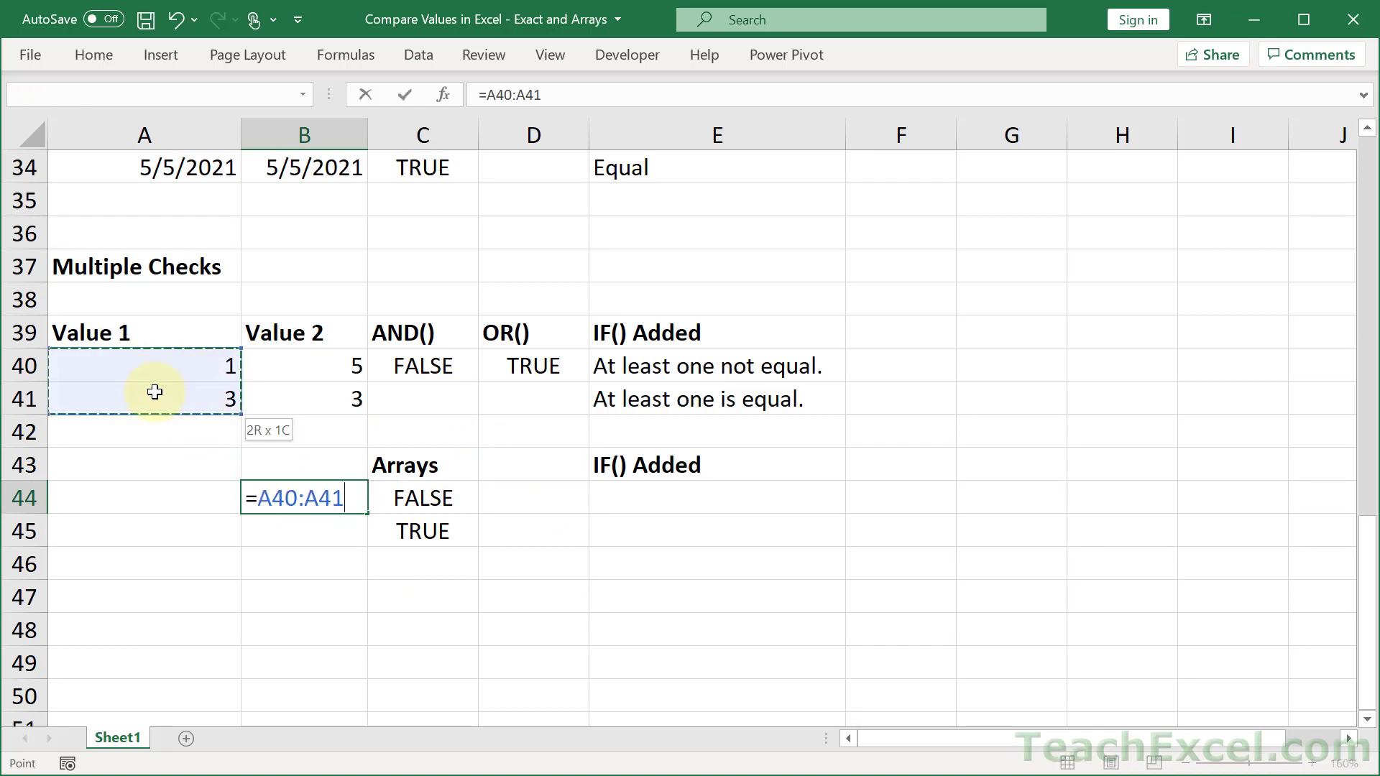
# - Enter =A40:A41=1 in B44, spilling TRUE and FALSE
pyautogui.write('=')
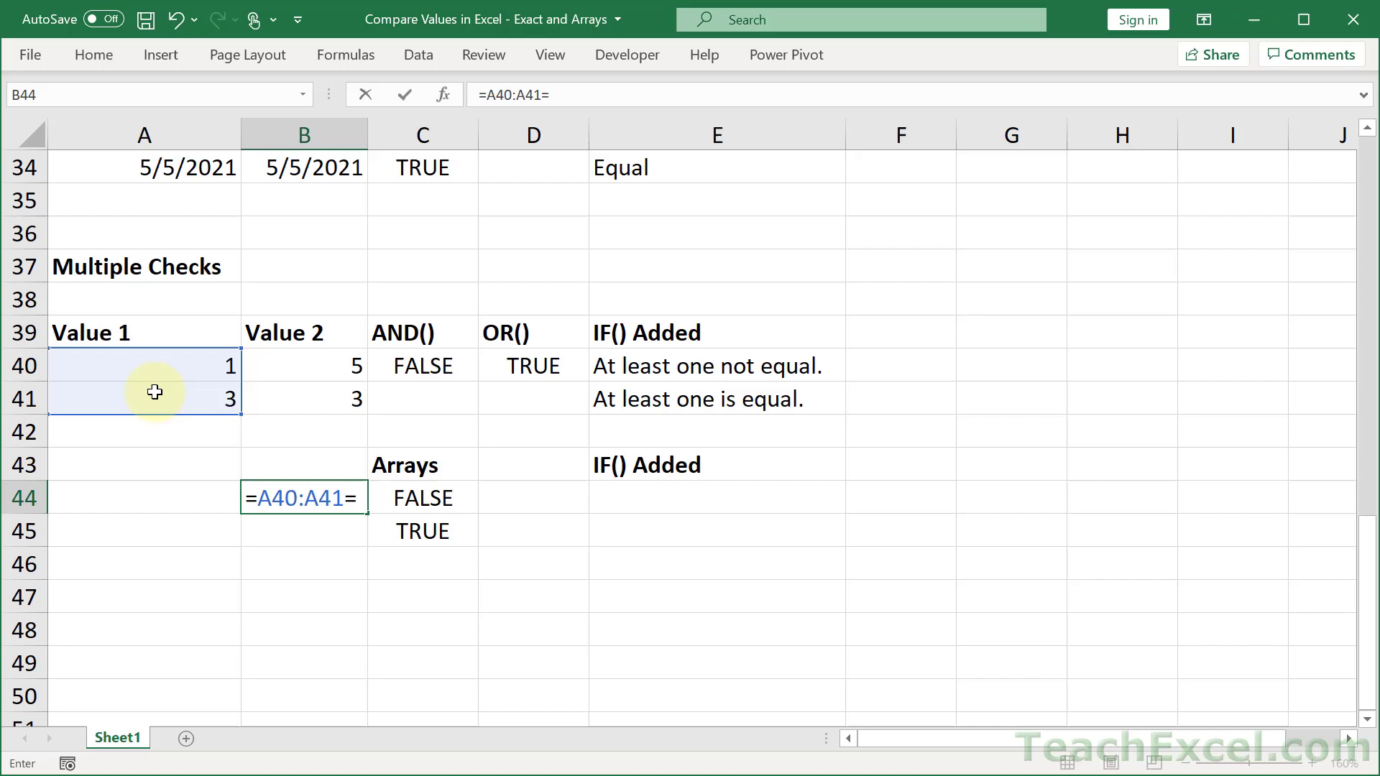
pyautogui.write('1')
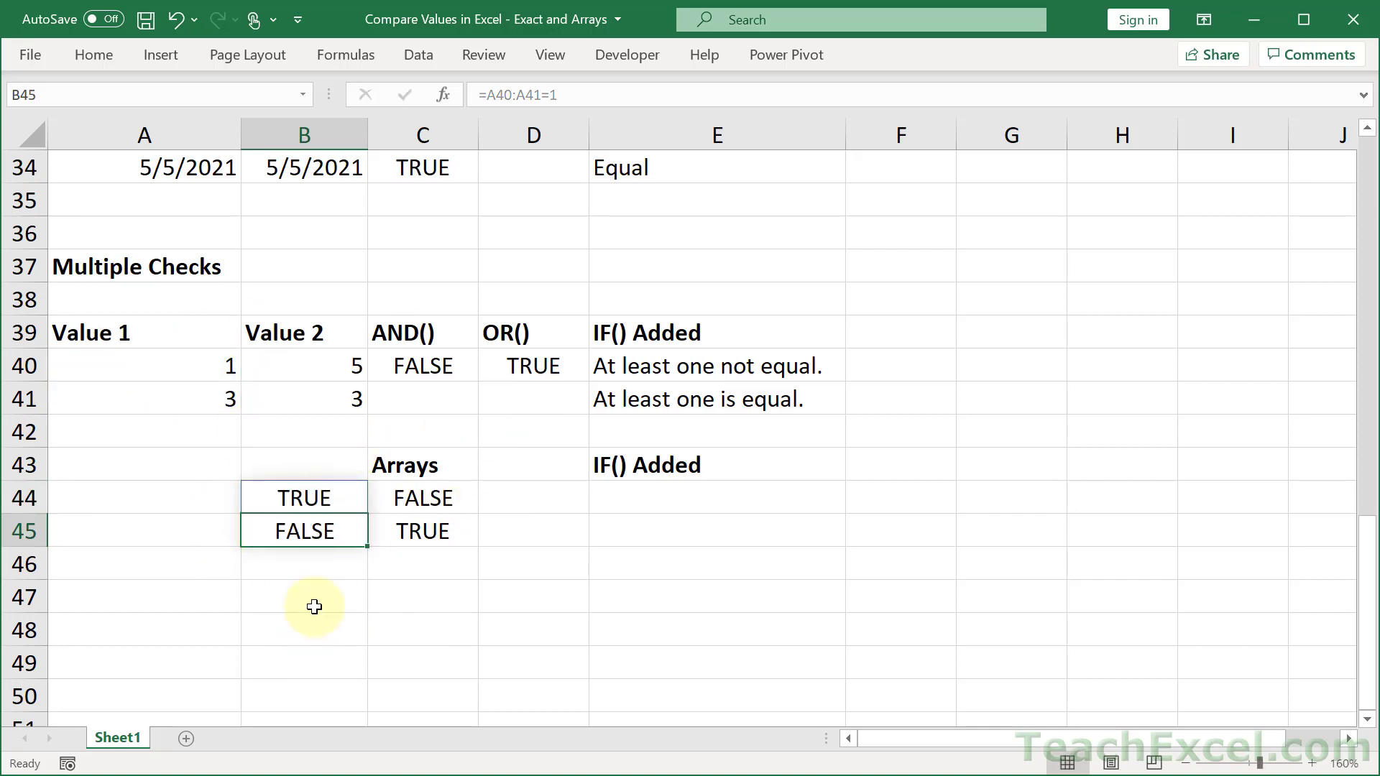
pyautogui.moveTo(357, 603)
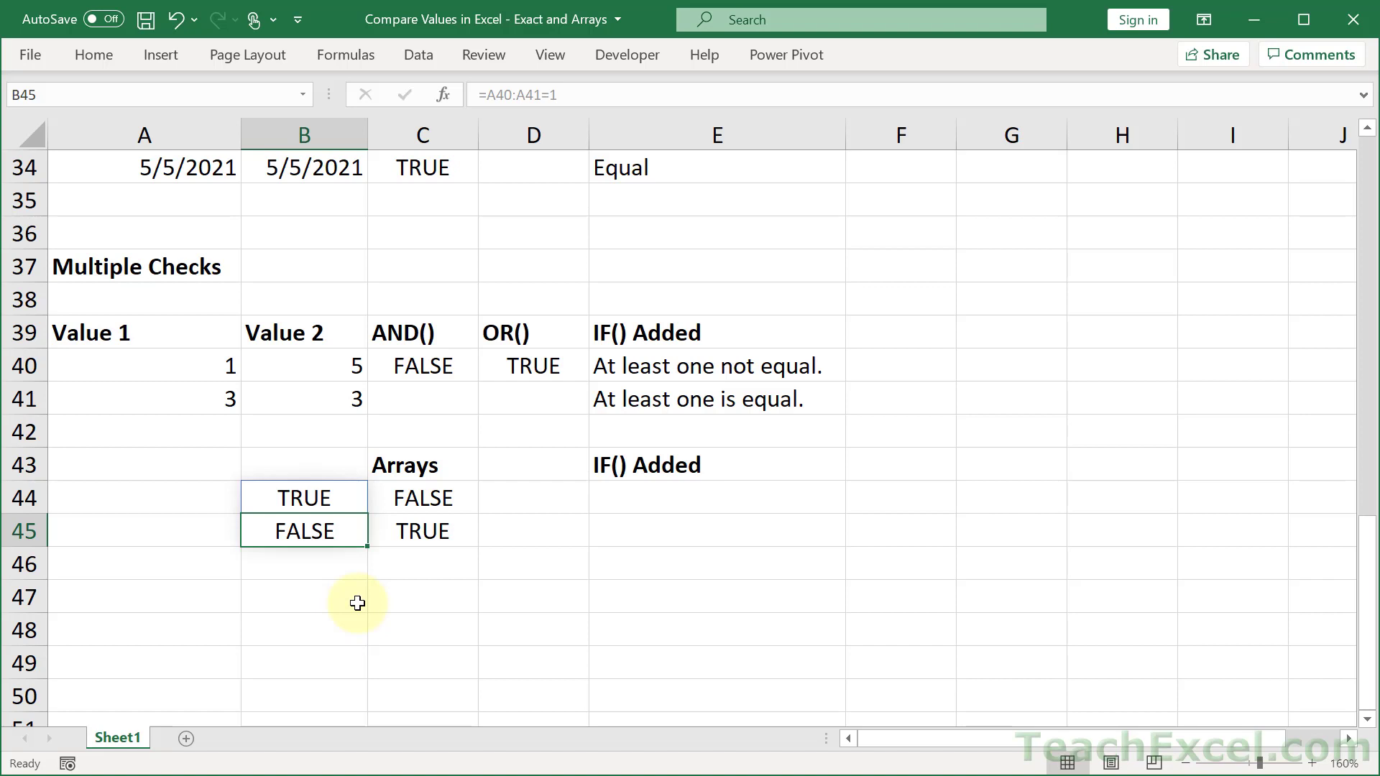
pyautogui.moveTo(342, 489)
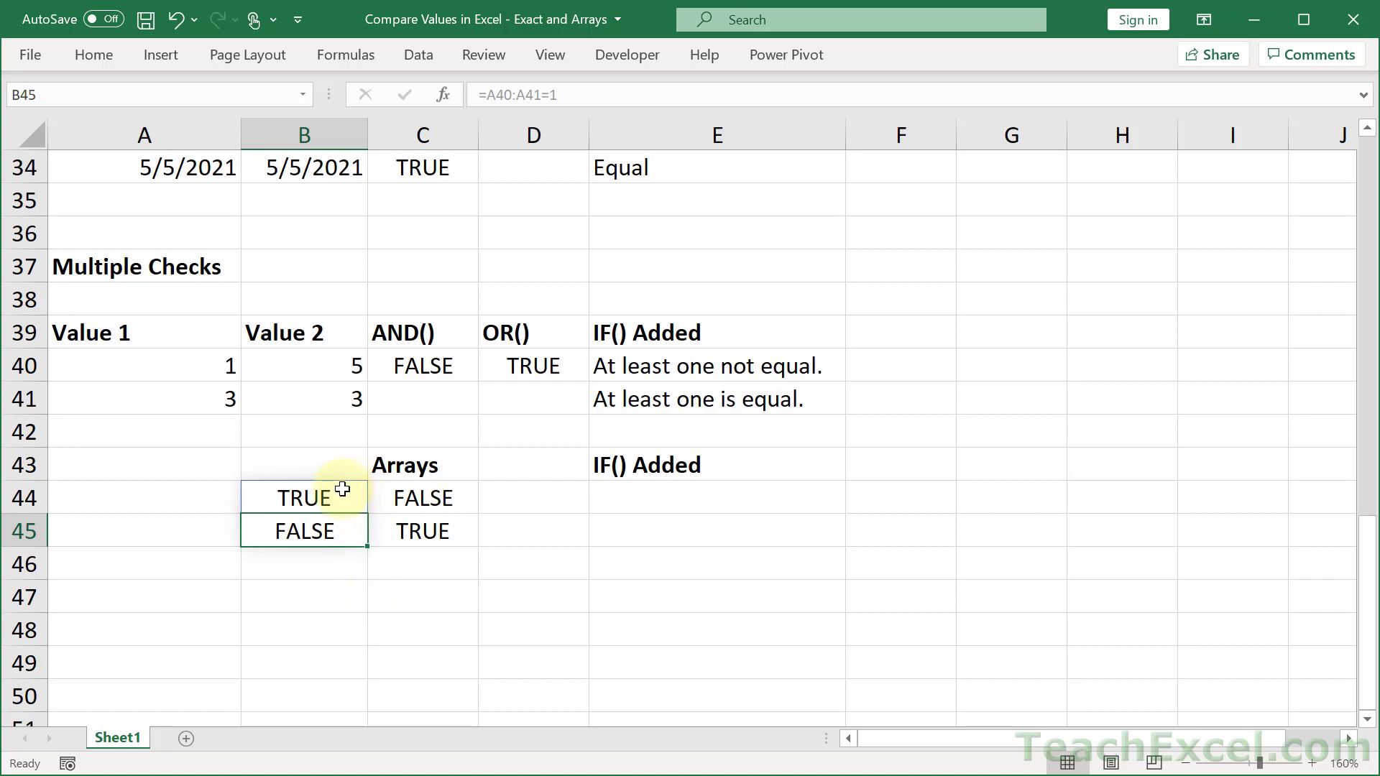
pyautogui.click(422, 497)
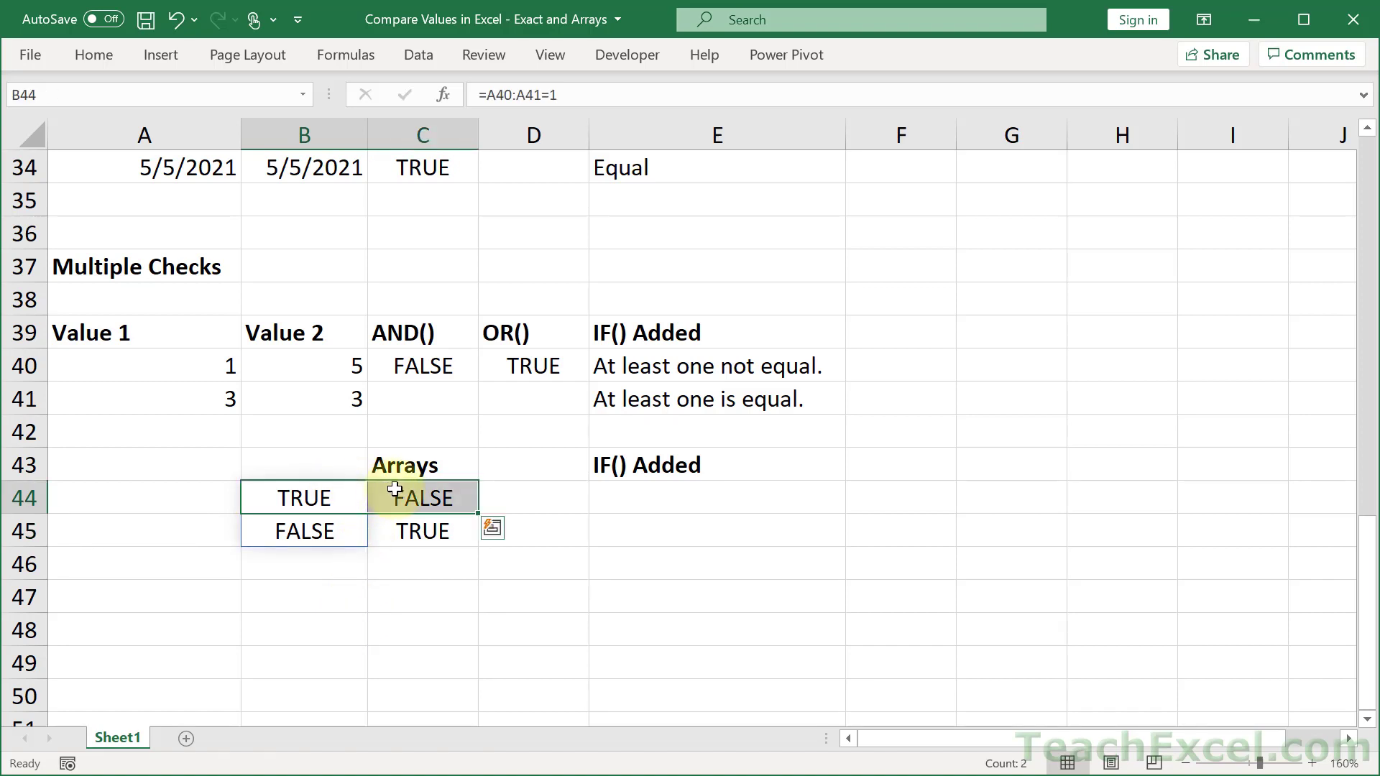
pyautogui.click(423, 530)
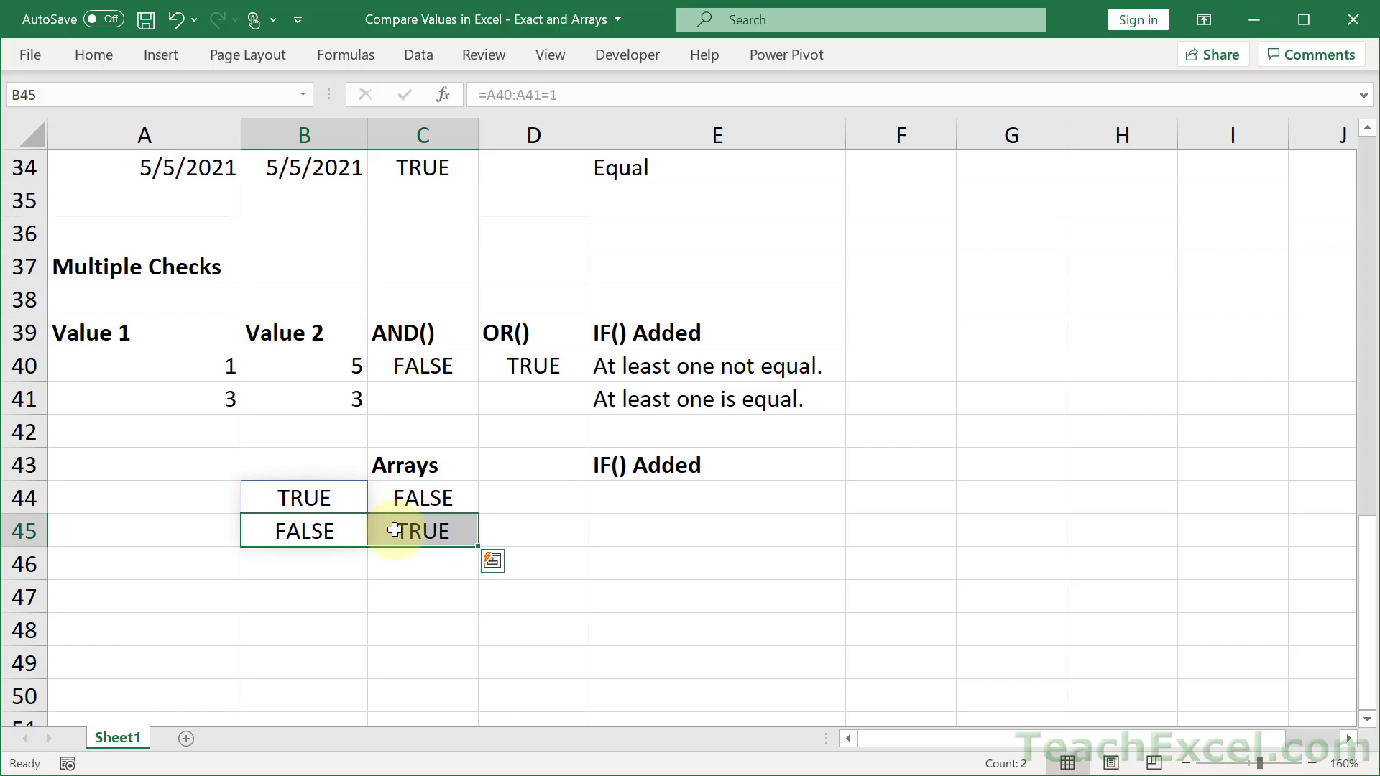
pyautogui.moveTo(423, 497)
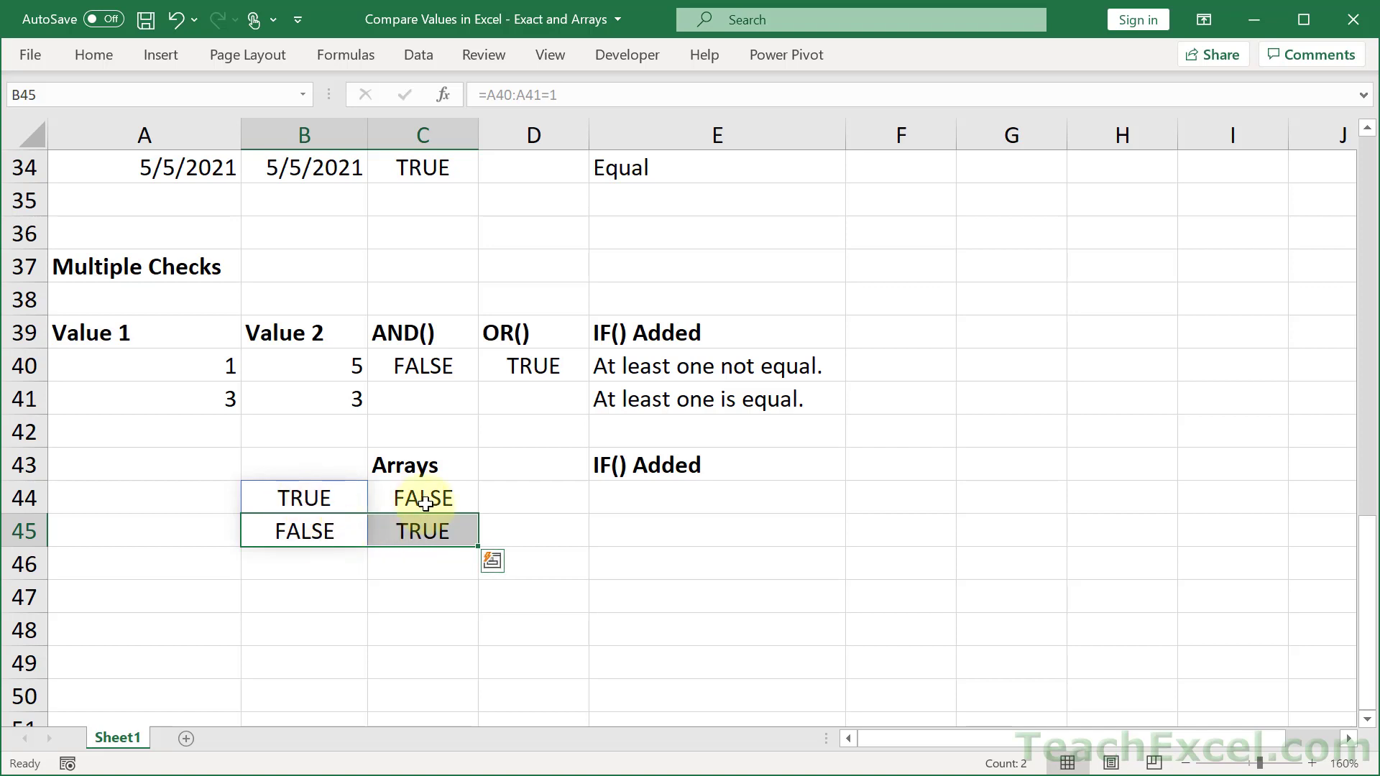
pyautogui.click(303, 498)
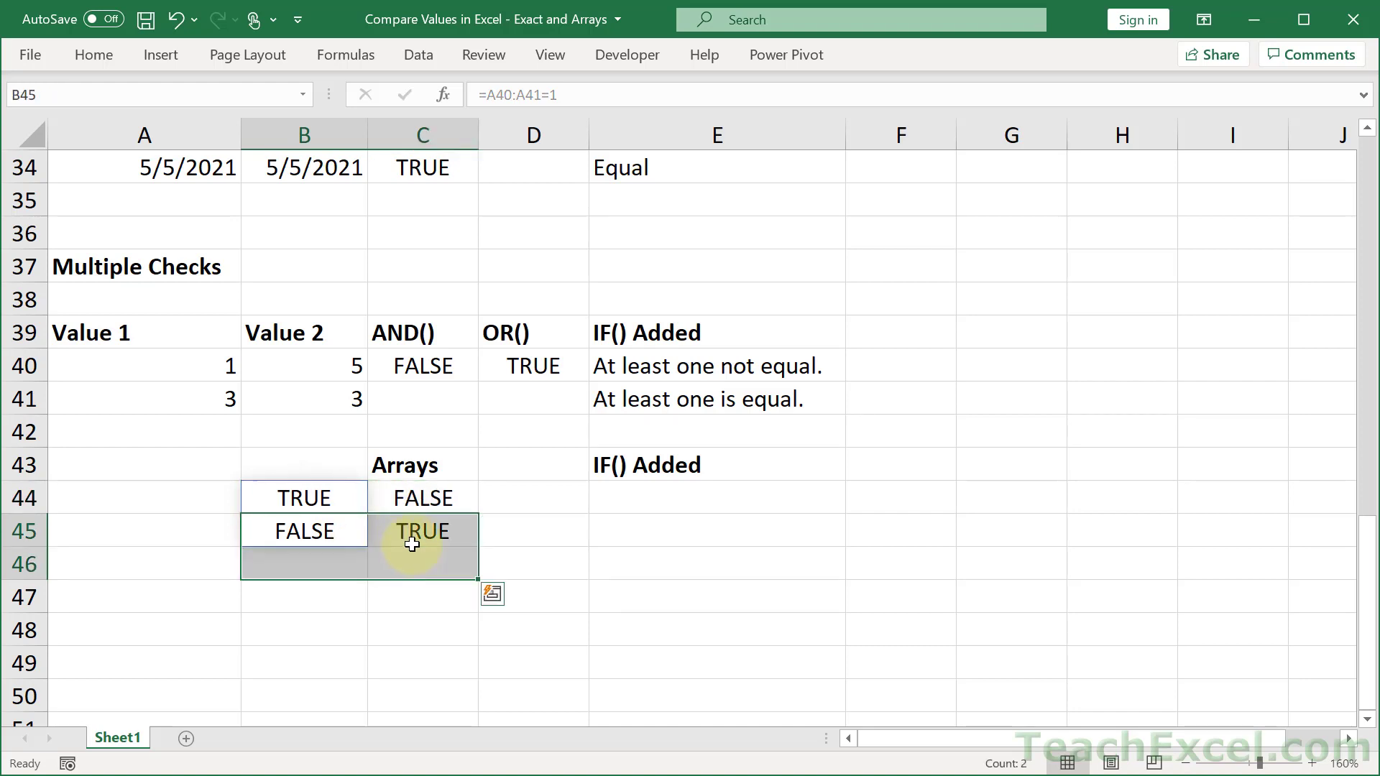
pyautogui.click(422, 531)
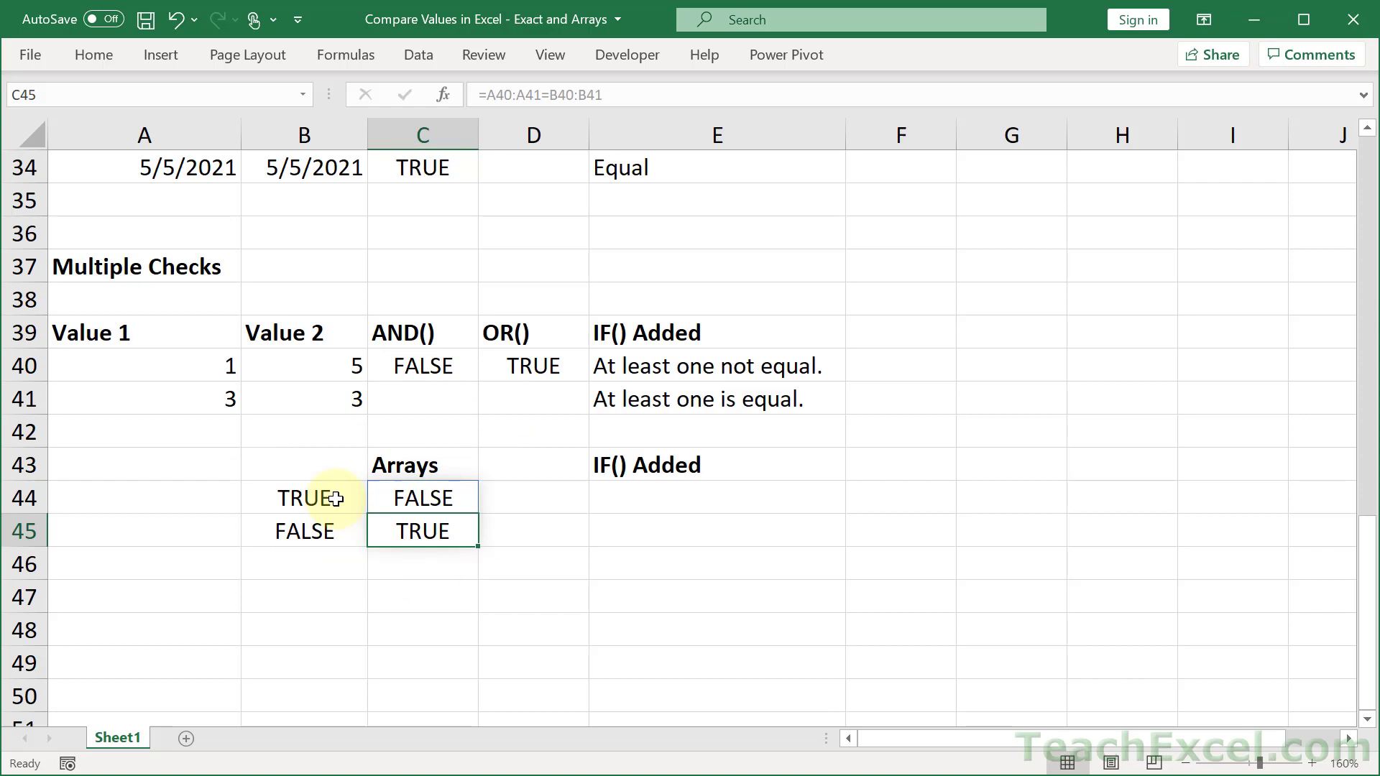
# - Change C44 to =(A40:A41=B40:B41)*(A40:A41=1), spilling 0 and 0
pyautogui.doubleClick(303, 497)
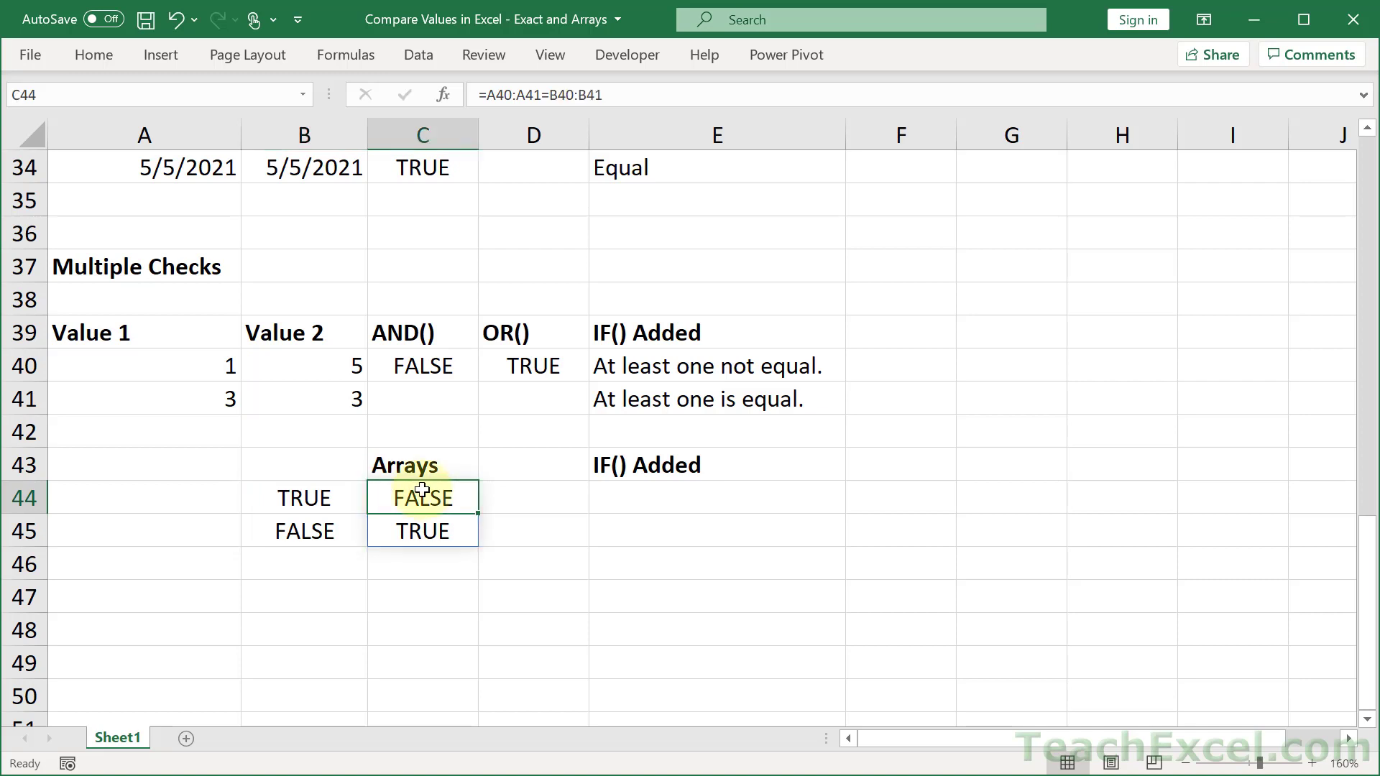
pyautogui.doubleClick(423, 497)
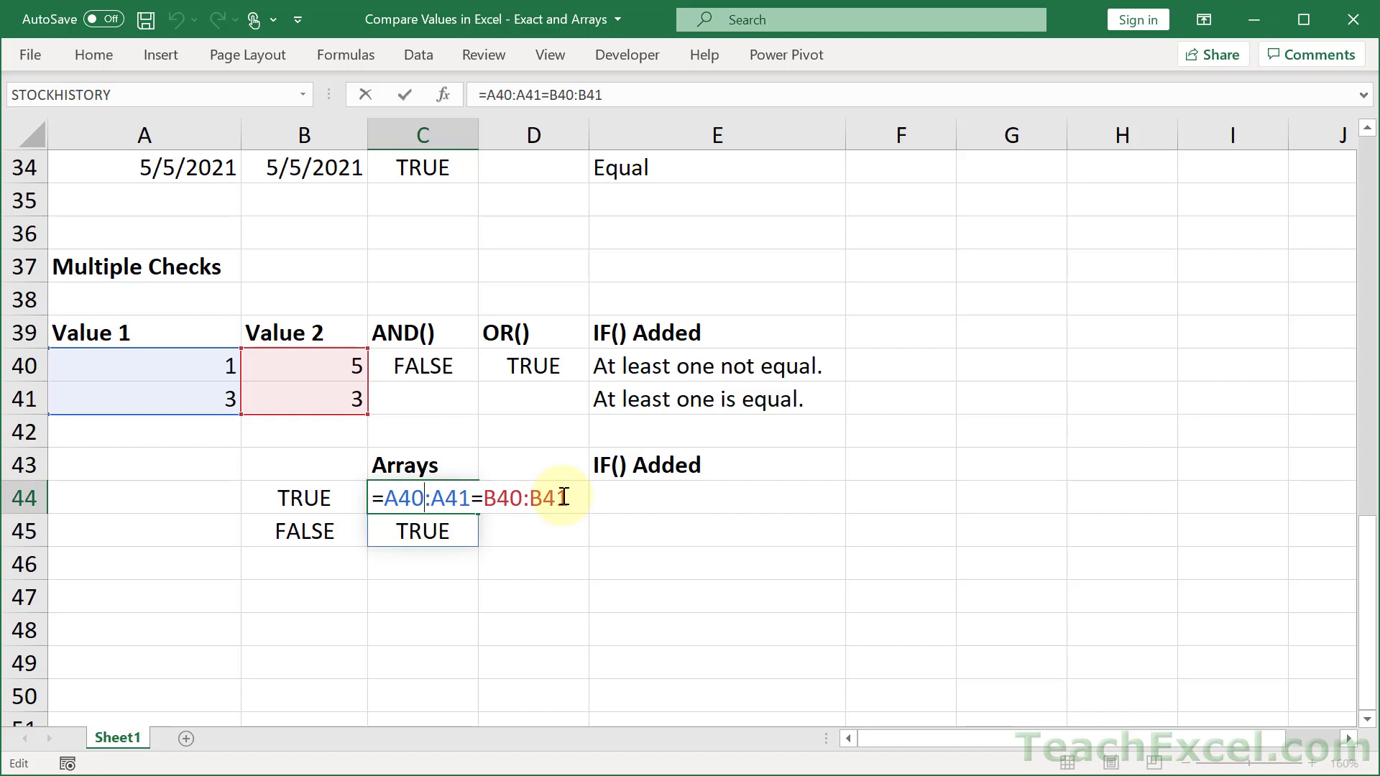
pyautogui.moveTo(211, 532)
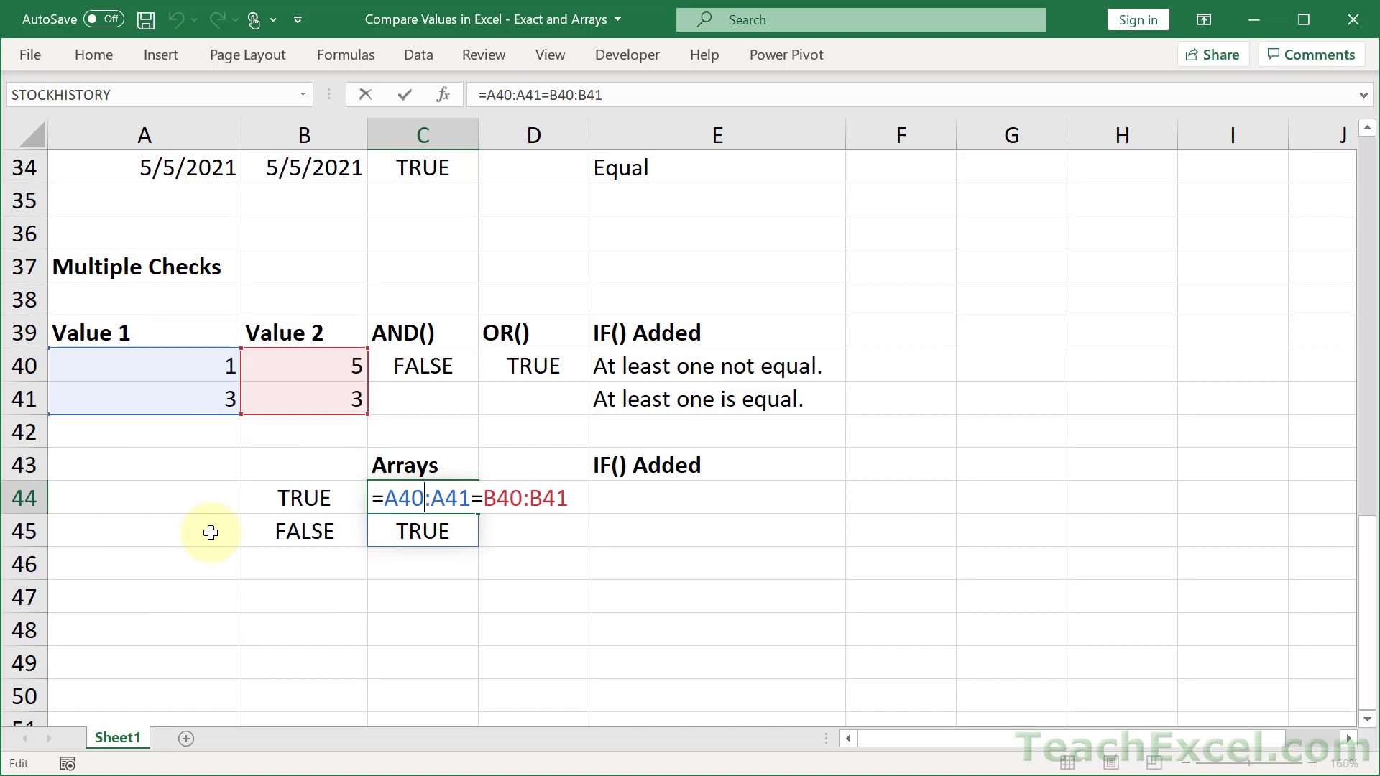
pyautogui.moveTo(474, 589)
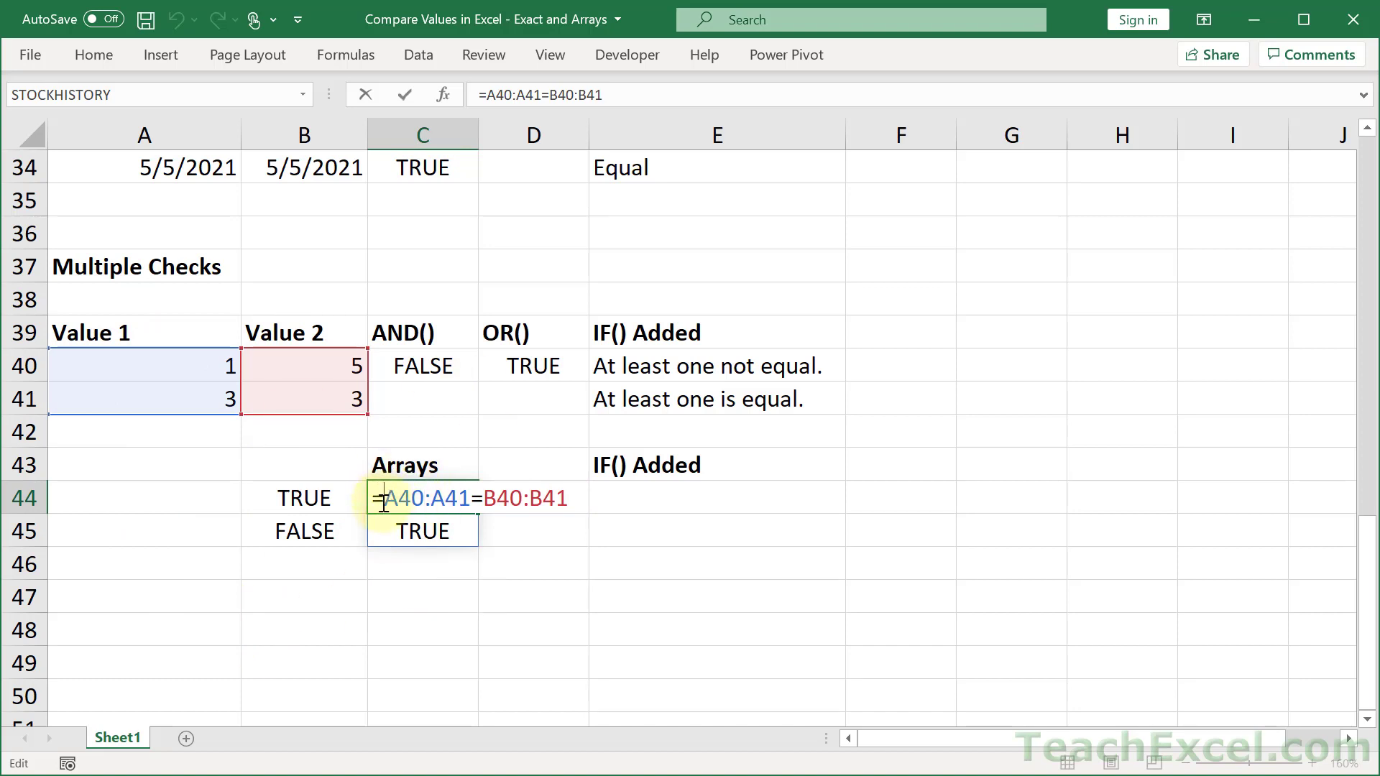
pyautogui.write('(')
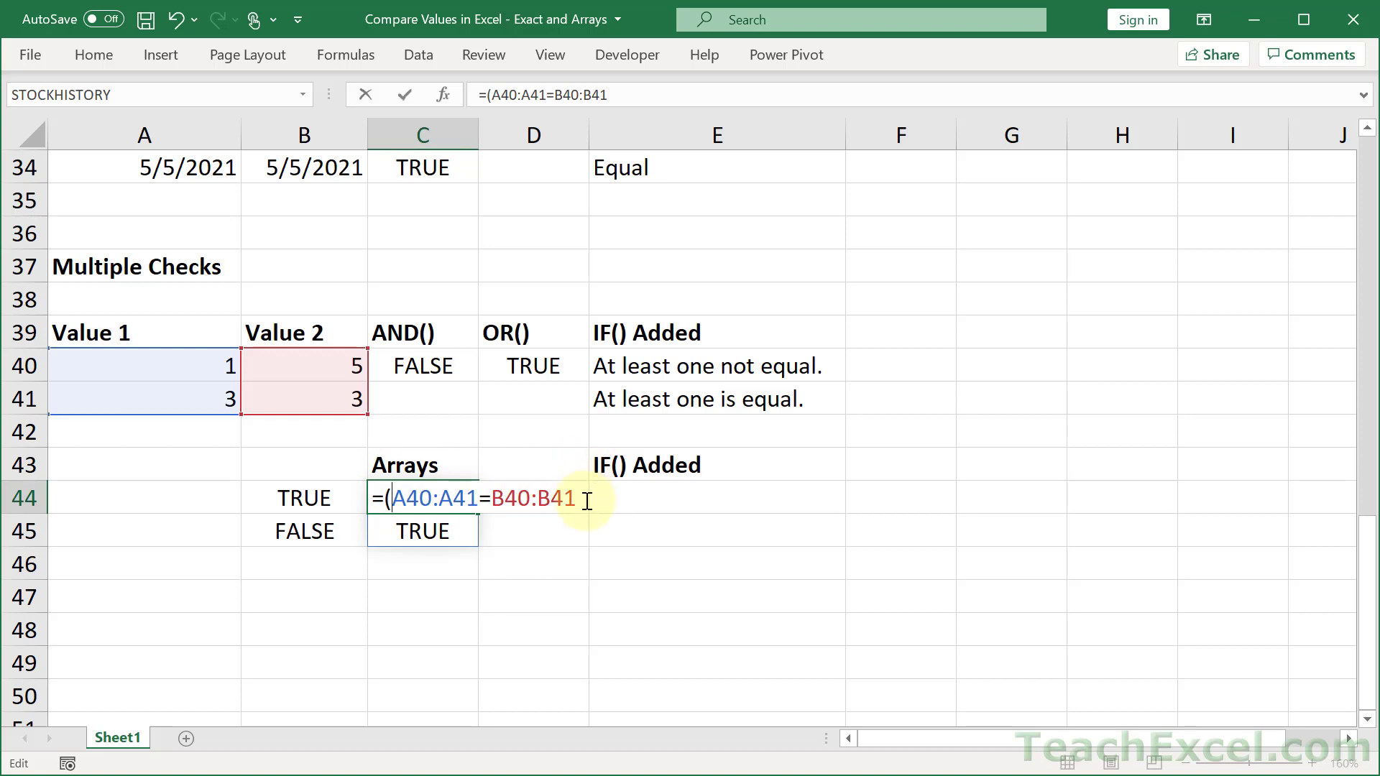
pyautogui.write(')')
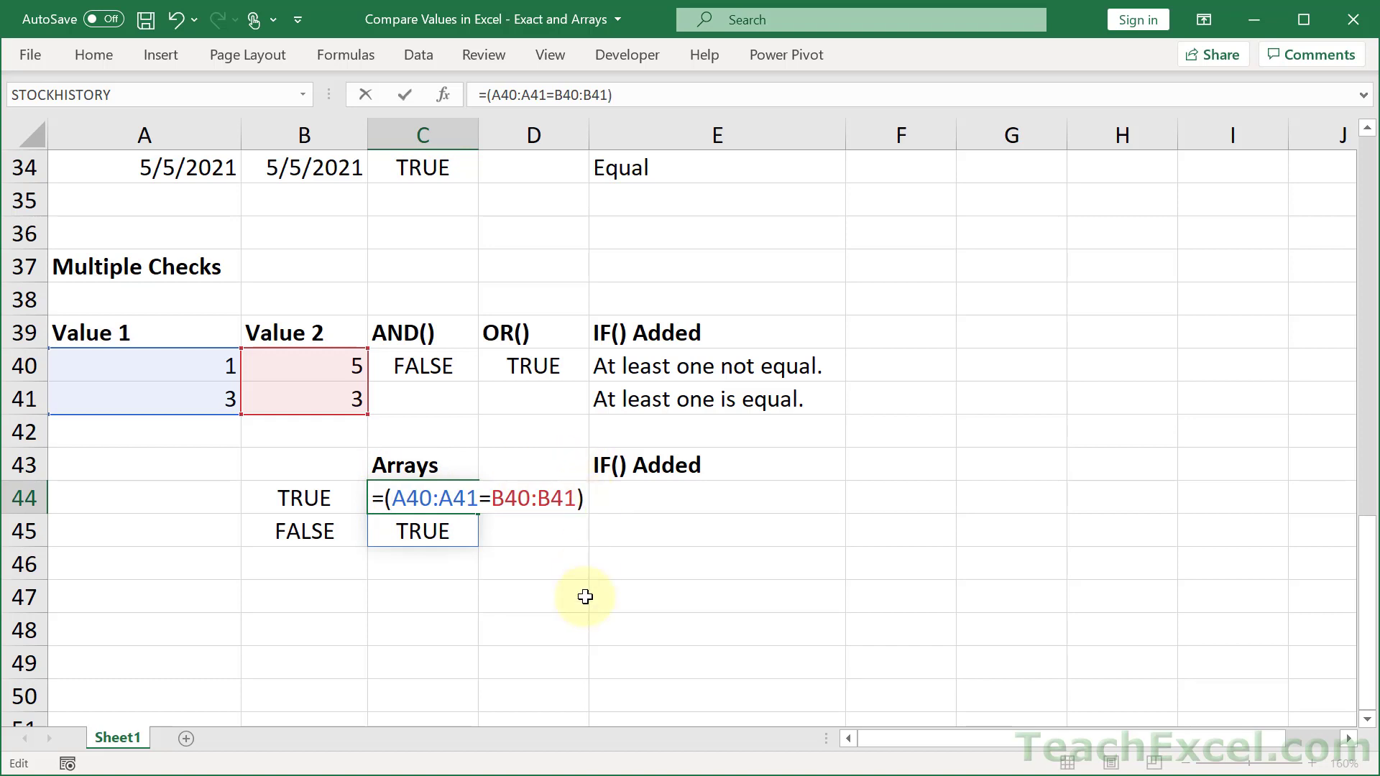
pyautogui.write('*')
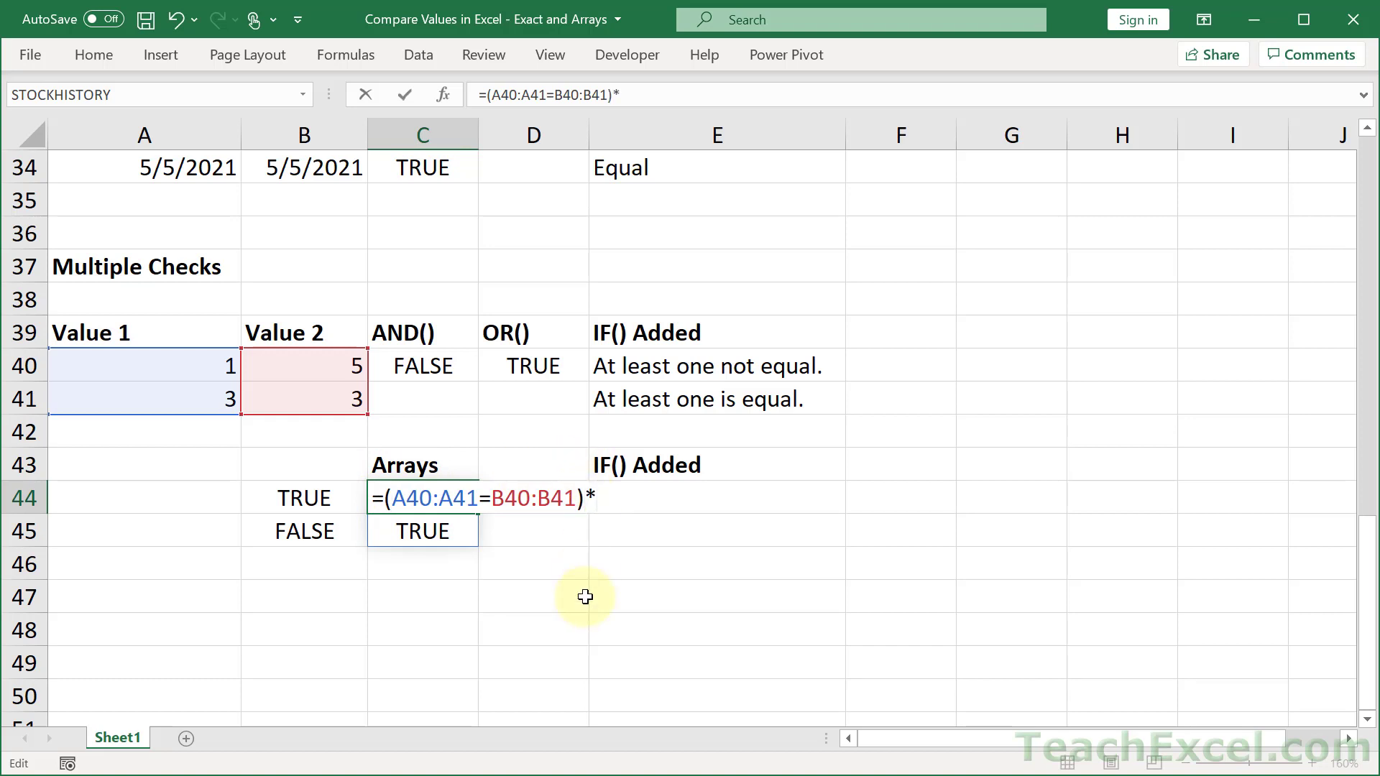
pyautogui.write('(A40:A41=1)')
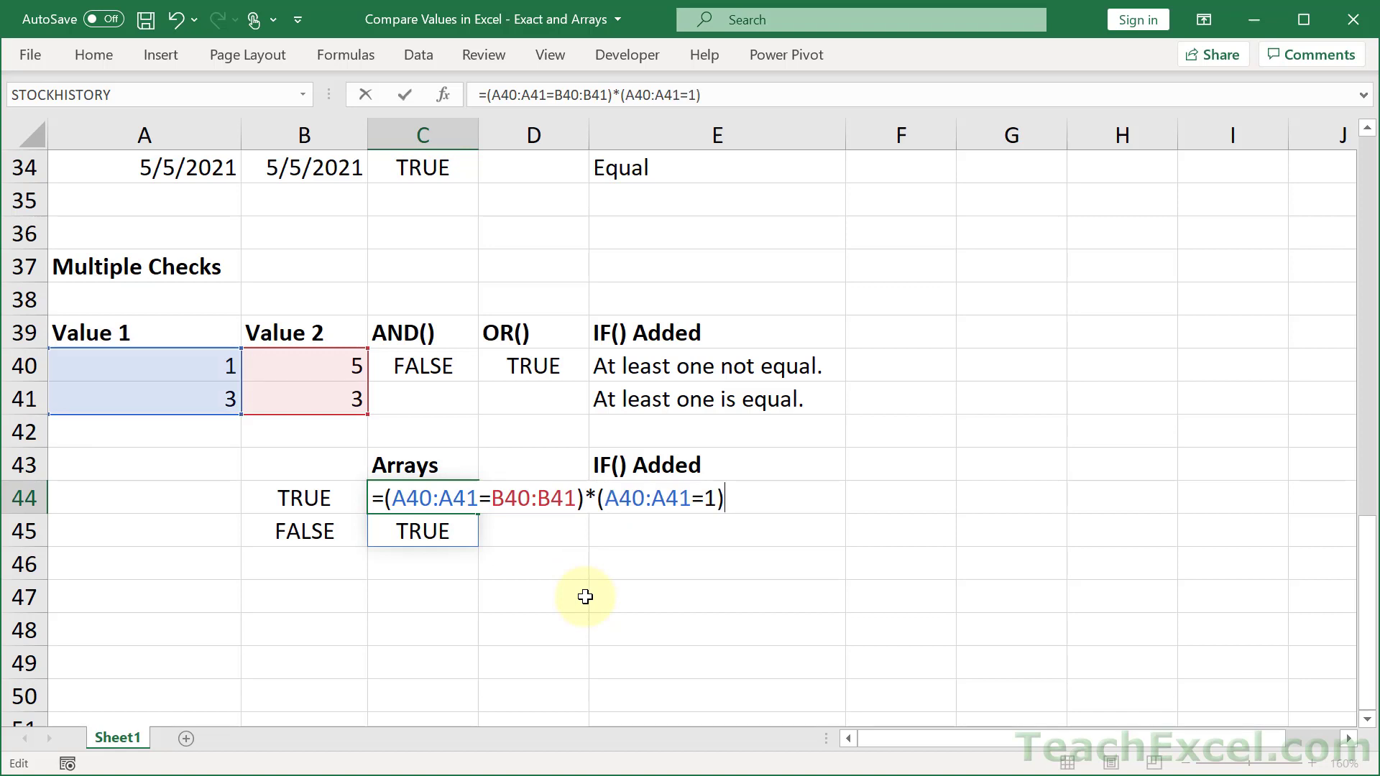
pyautogui.moveTo(545, 642)
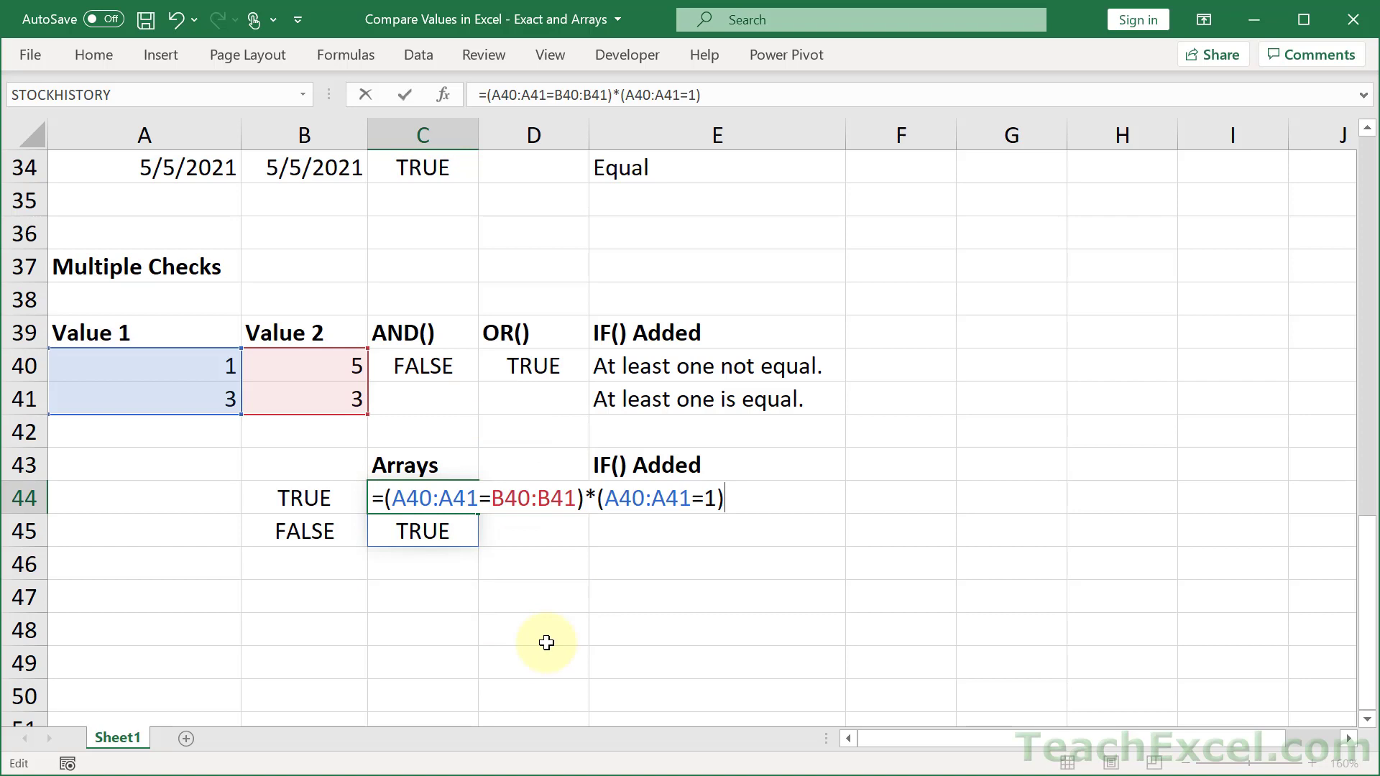
pyautogui.moveTo(369, 548)
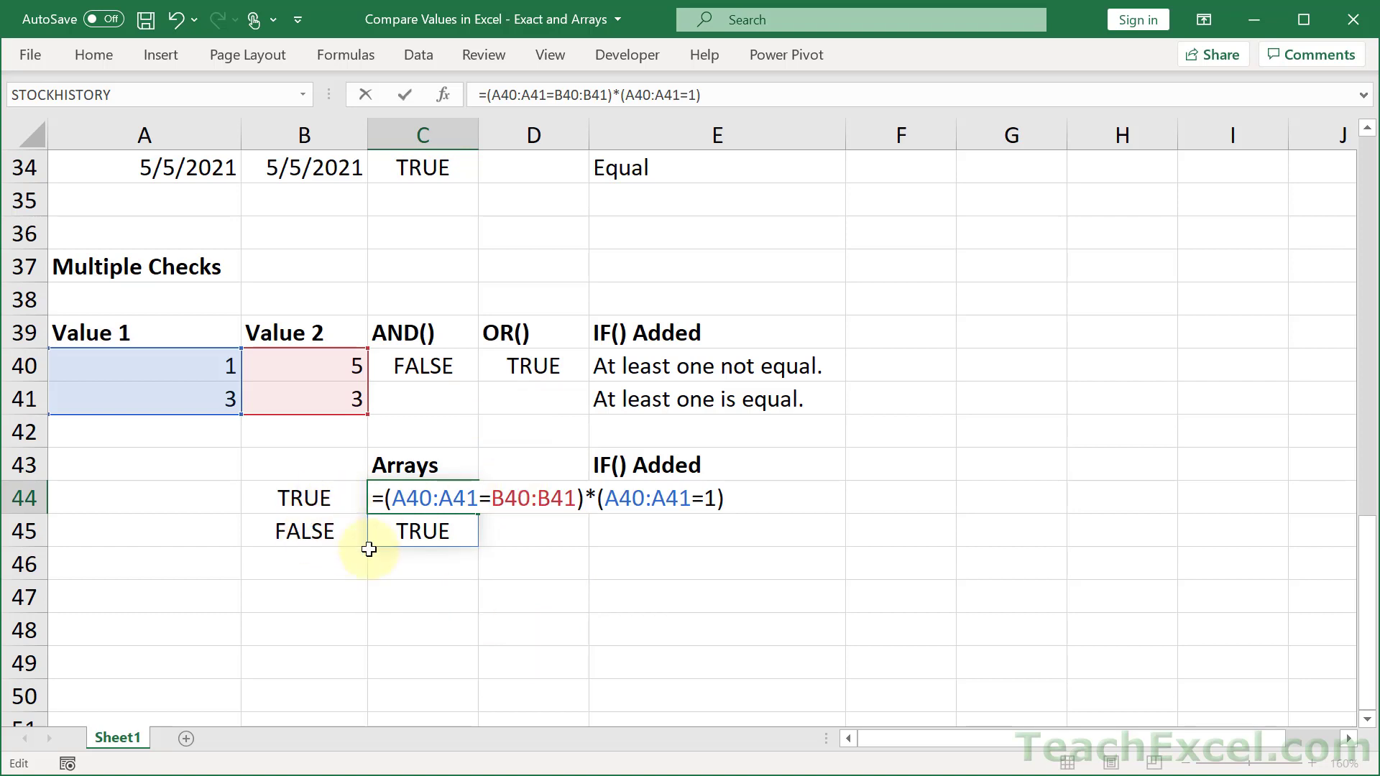
pyautogui.moveTo(487, 560)
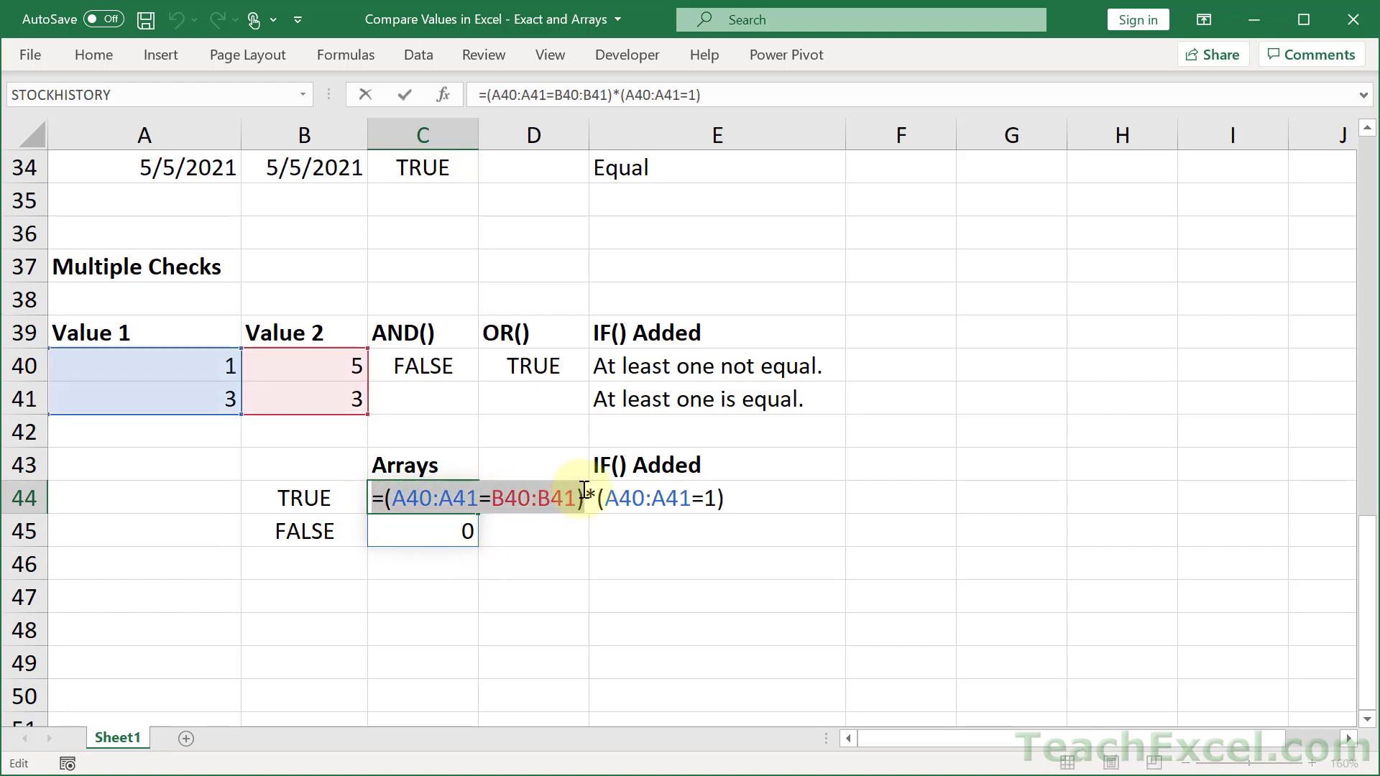
pyautogui.press('Enter')
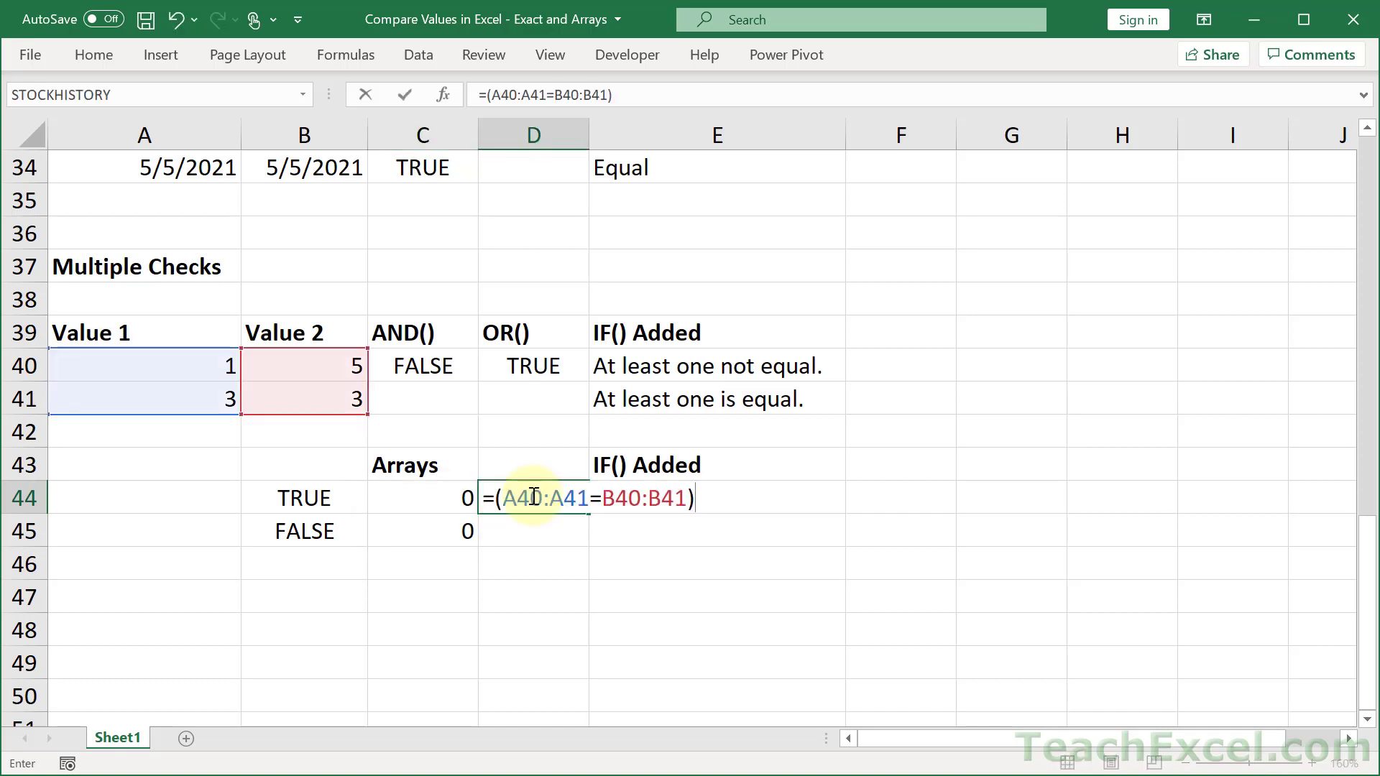
pyautogui.moveTo(190, 439)
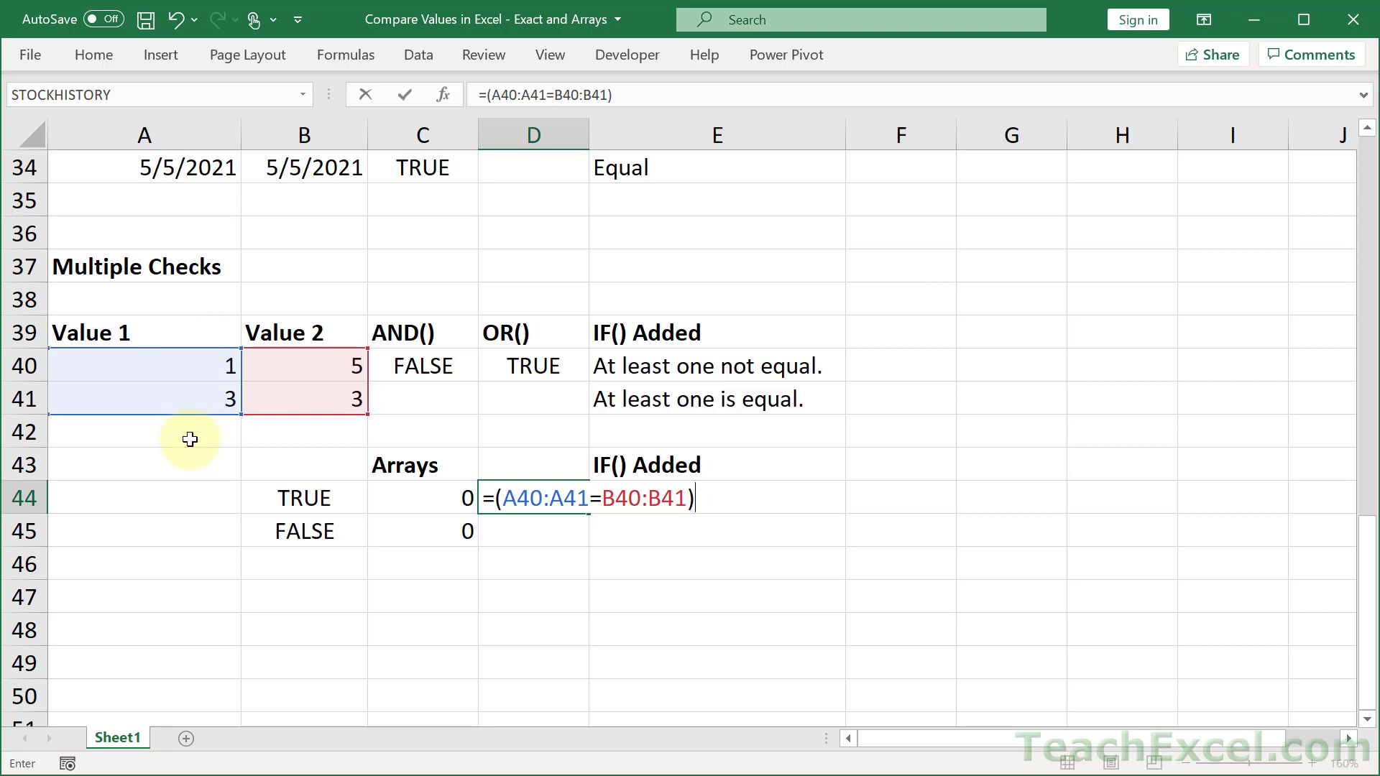
pyautogui.moveTo(190, 365)
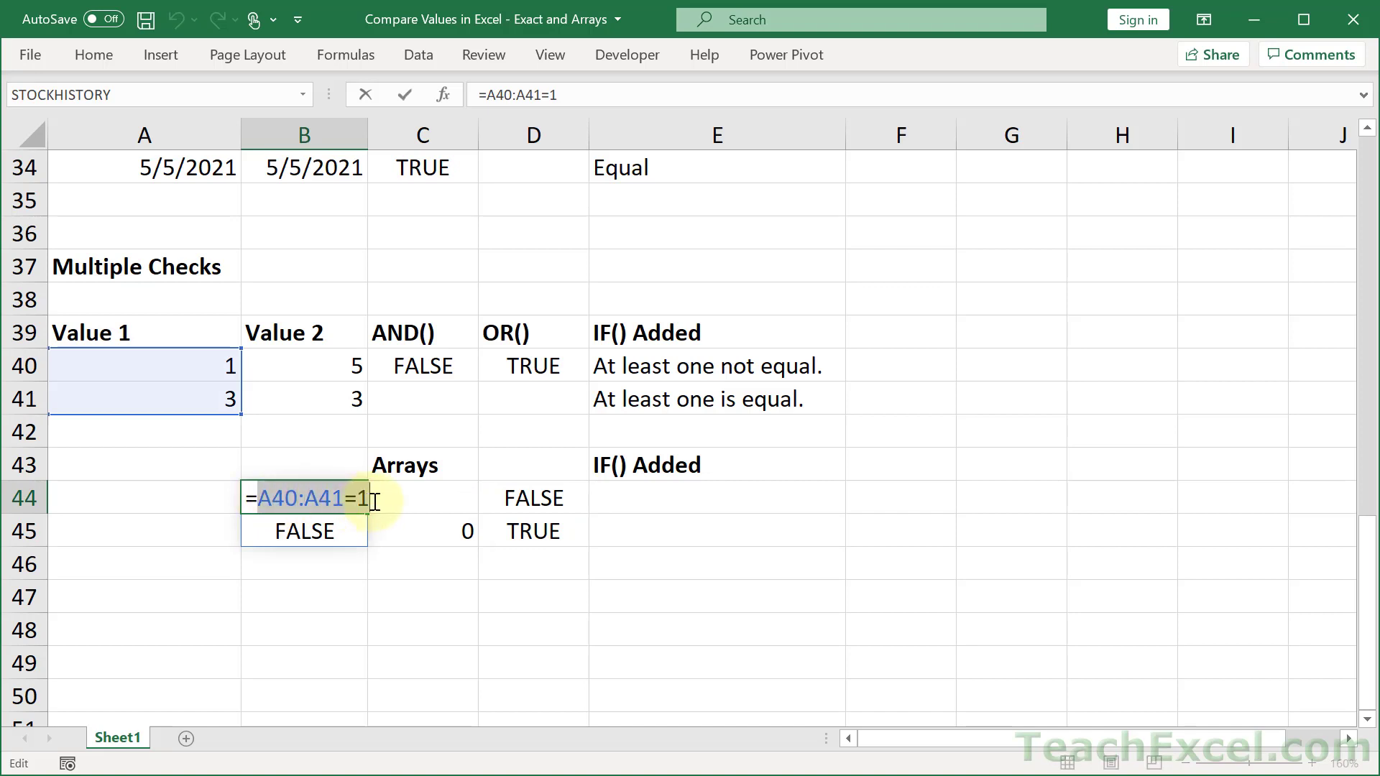
# - Change D44 to =(A40:A41=B40:B41)+(A40:A41=1), spilling 1 and 1
pyautogui.press('enter')
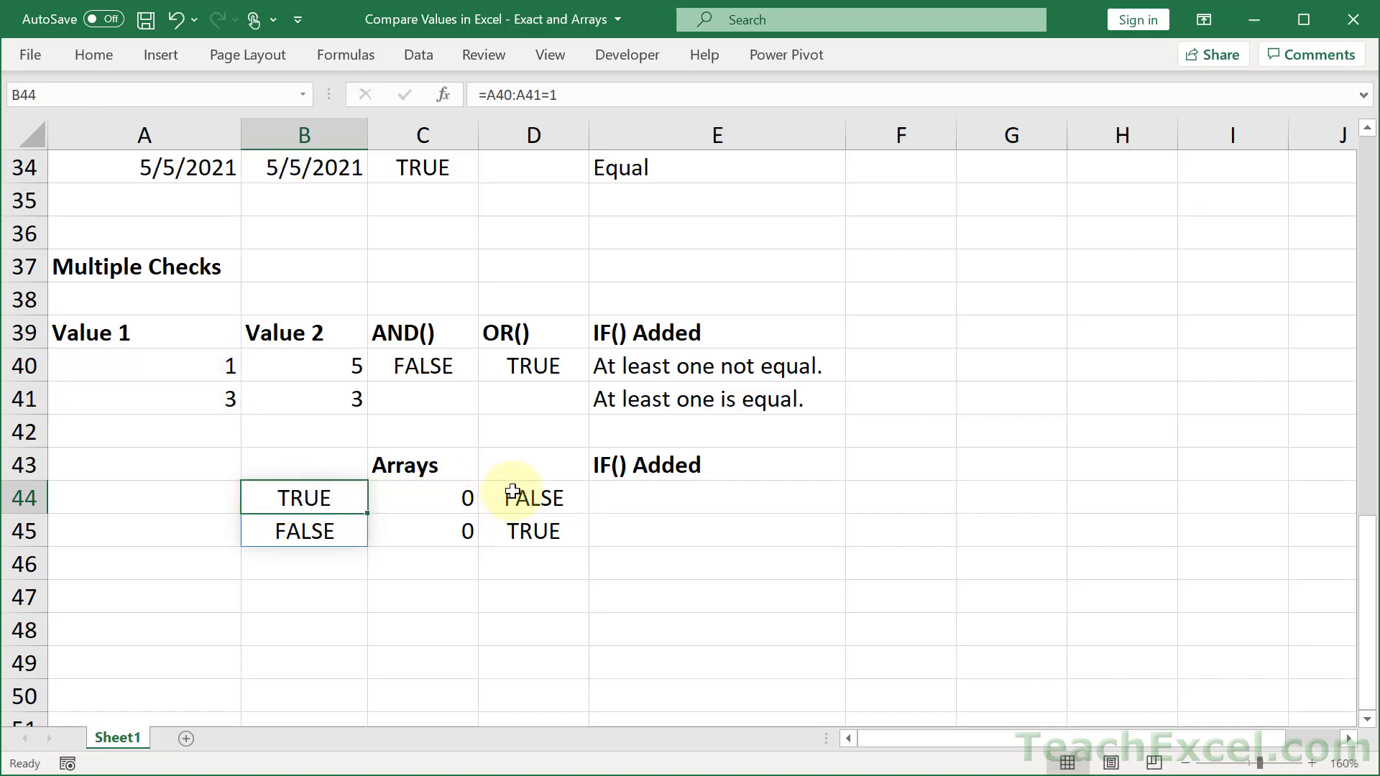
pyautogui.doubleClick(533, 498)
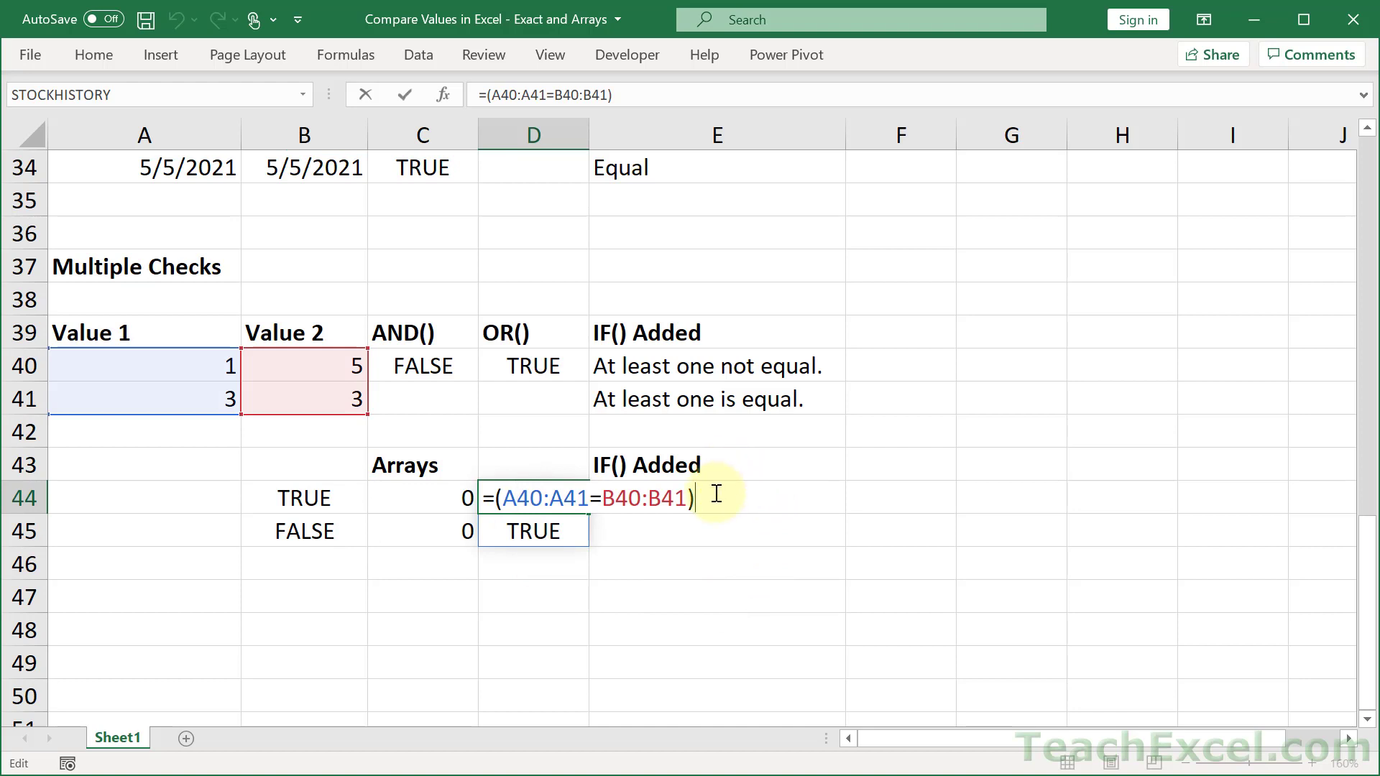
pyautogui.write('+')
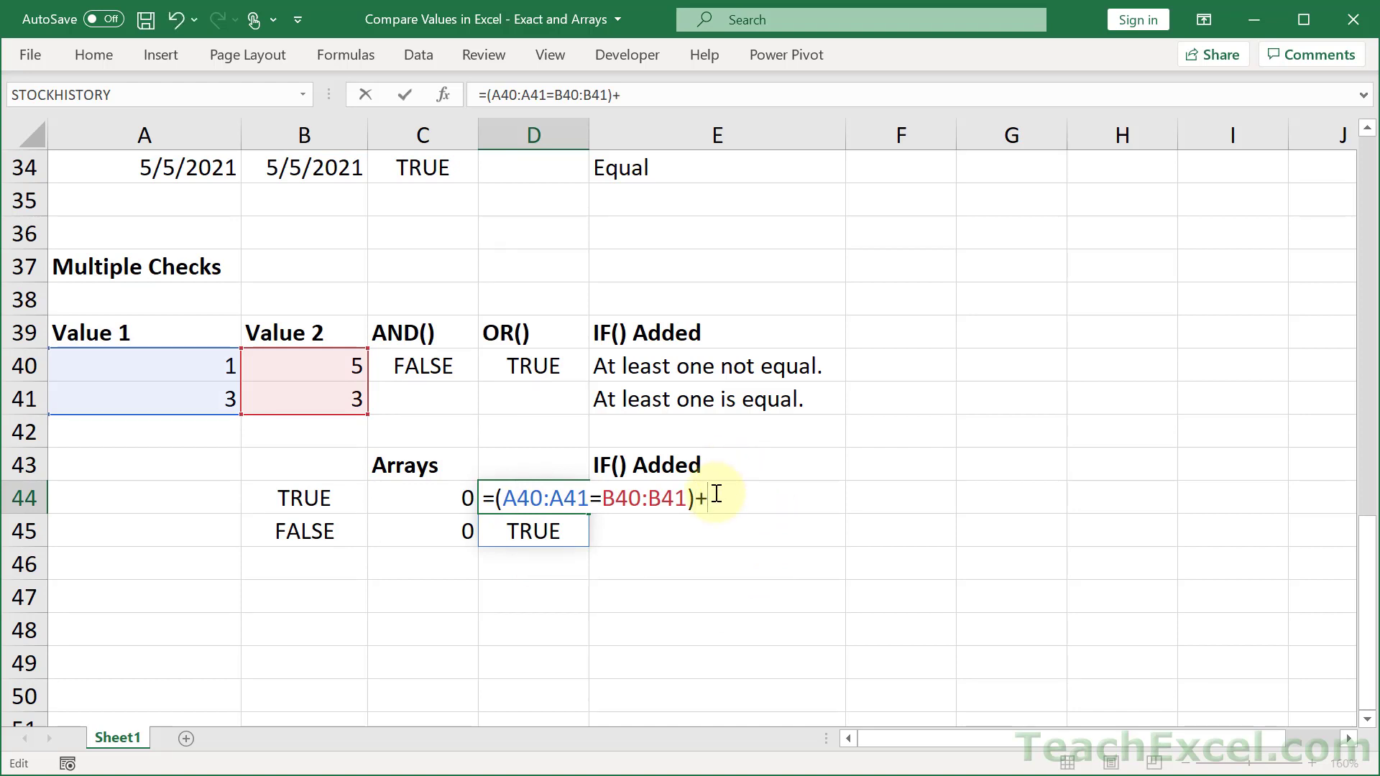
pyautogui.write('(A40:A41=1)')
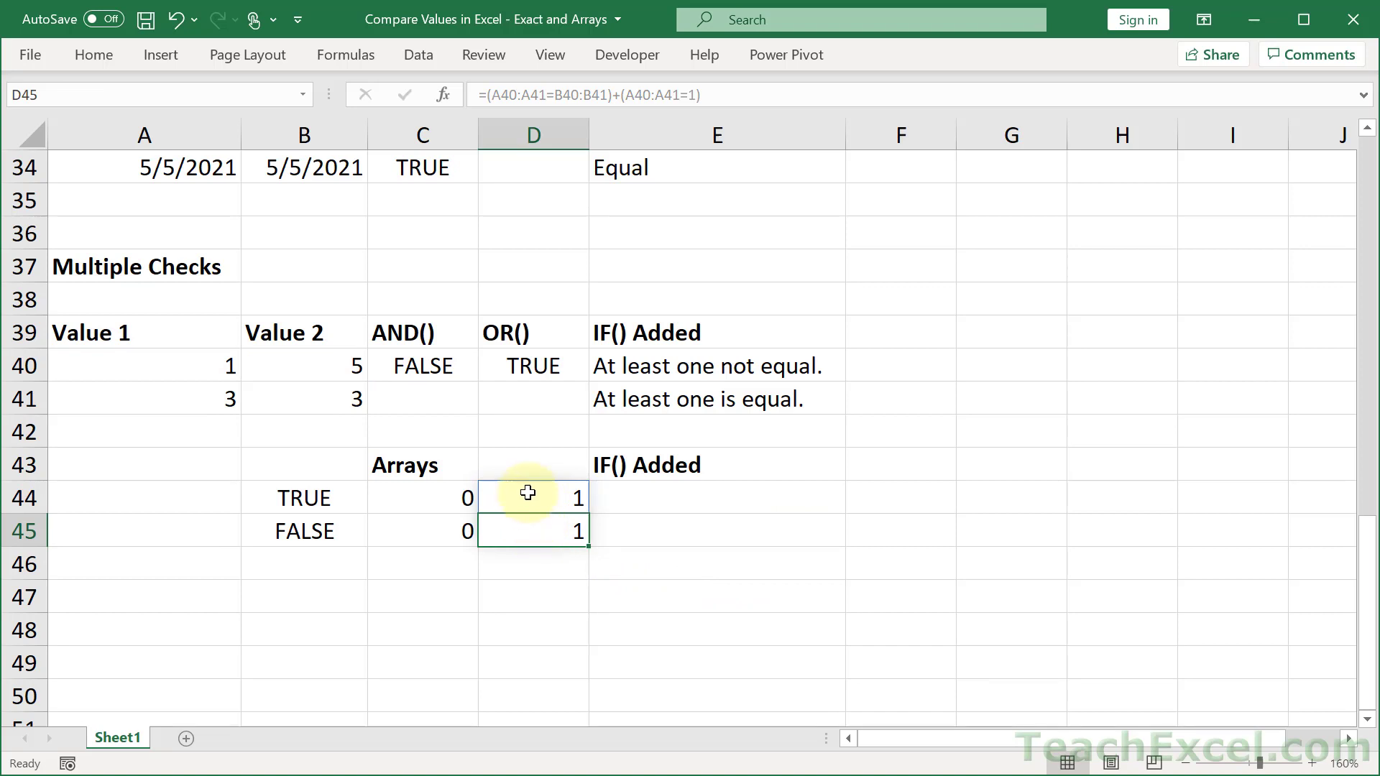
pyautogui.click(421, 497)
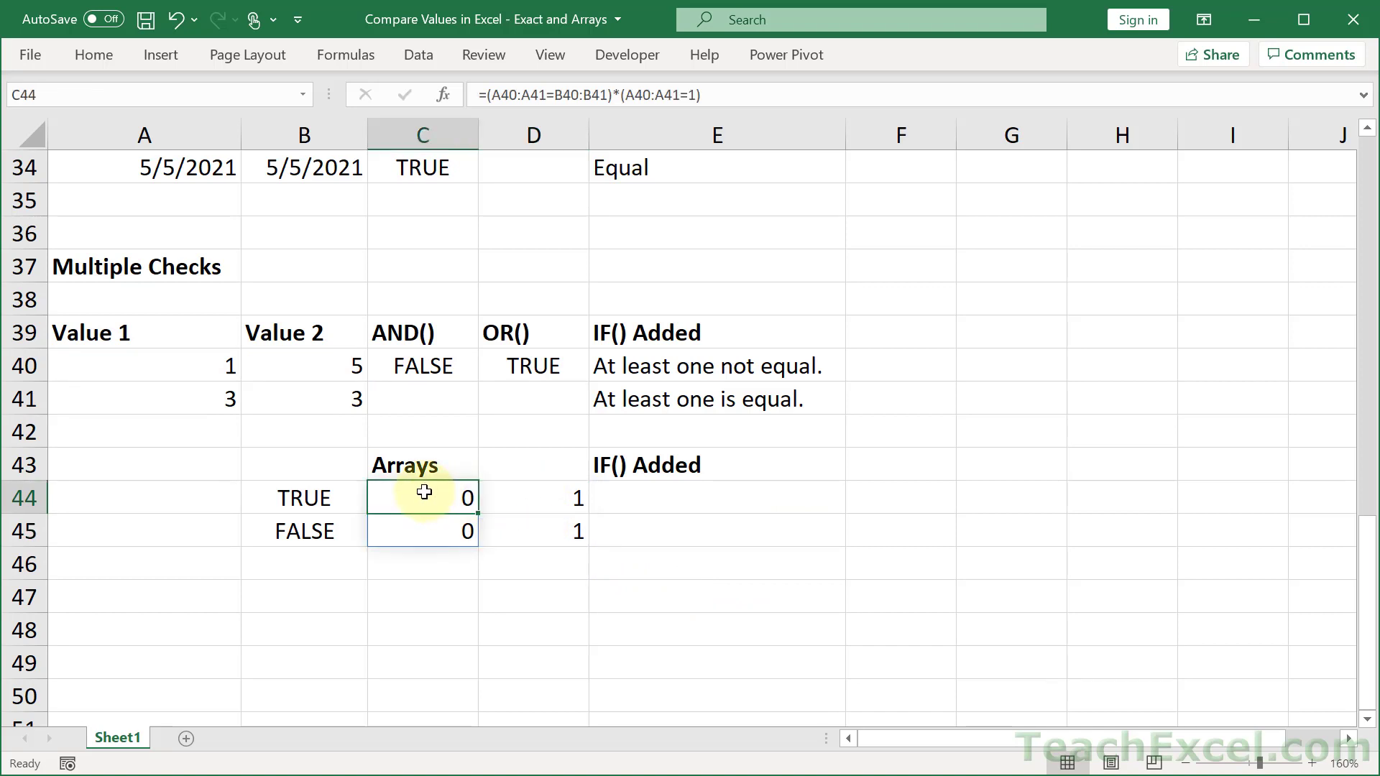
pyautogui.moveTo(416, 546)
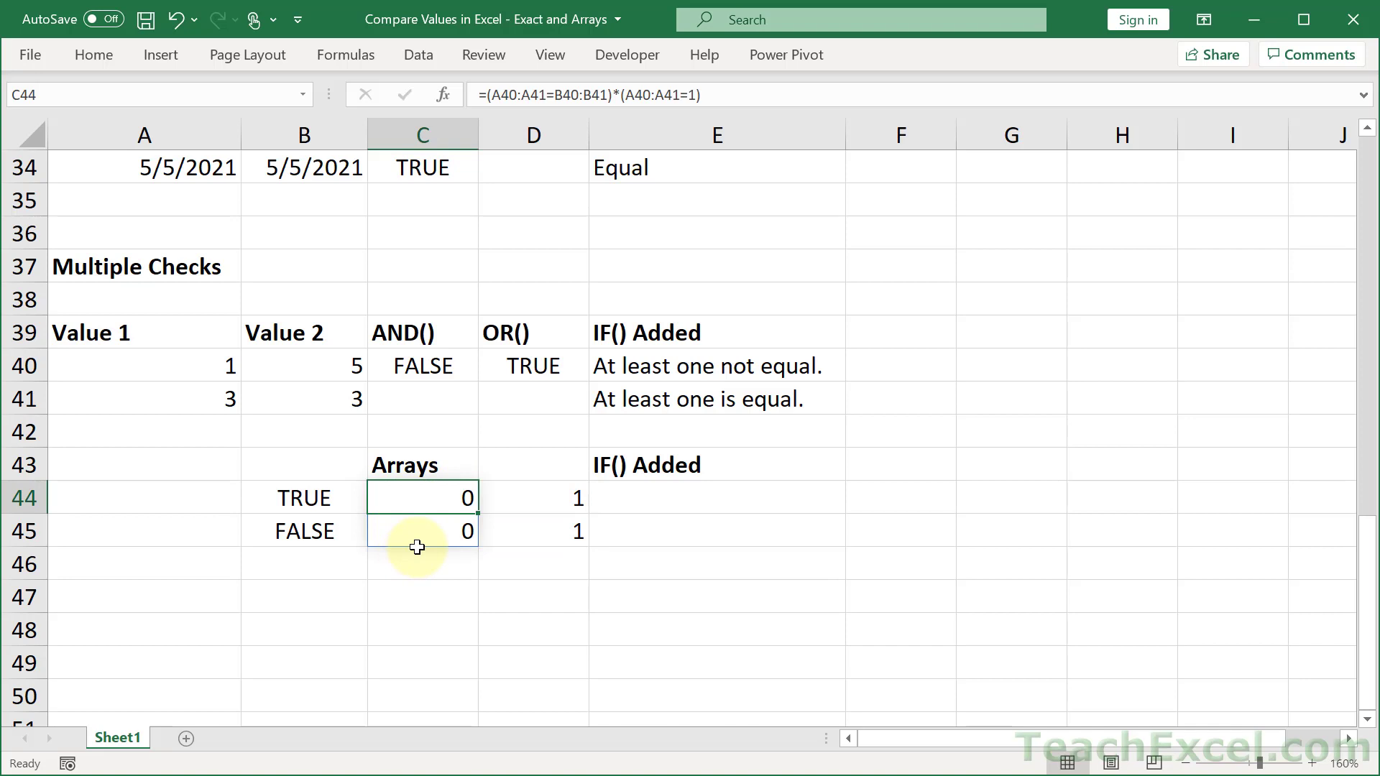
pyautogui.moveTo(431, 489)
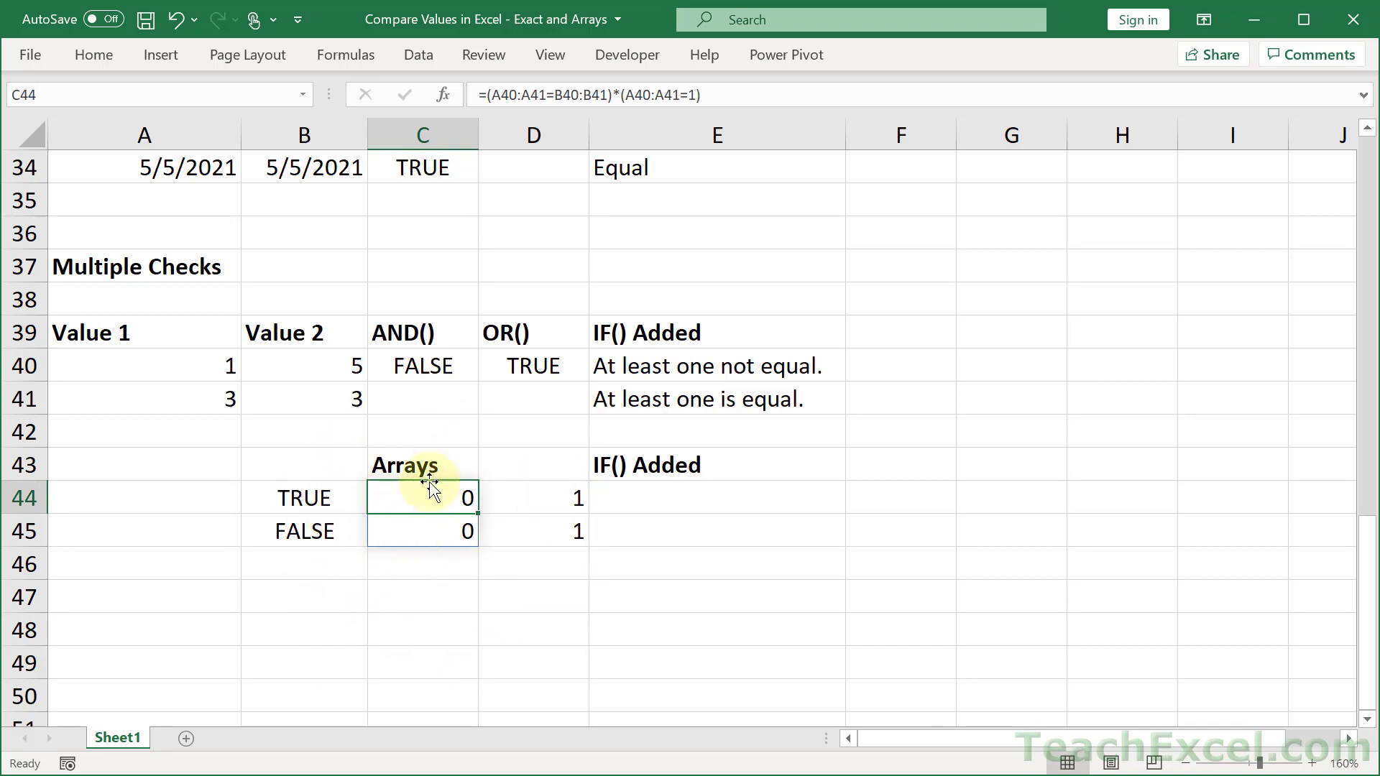
pyautogui.moveTo(438, 659)
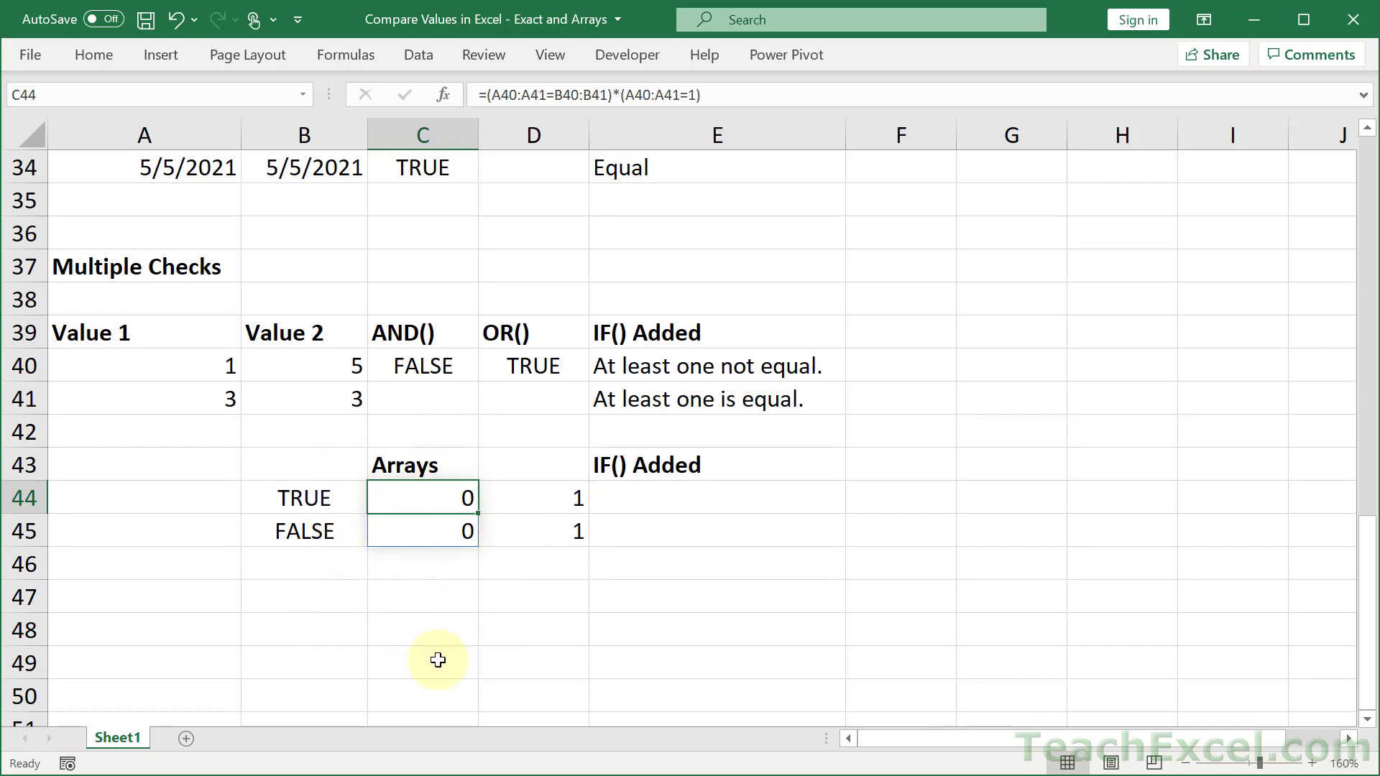
pyautogui.moveTo(266, 495)
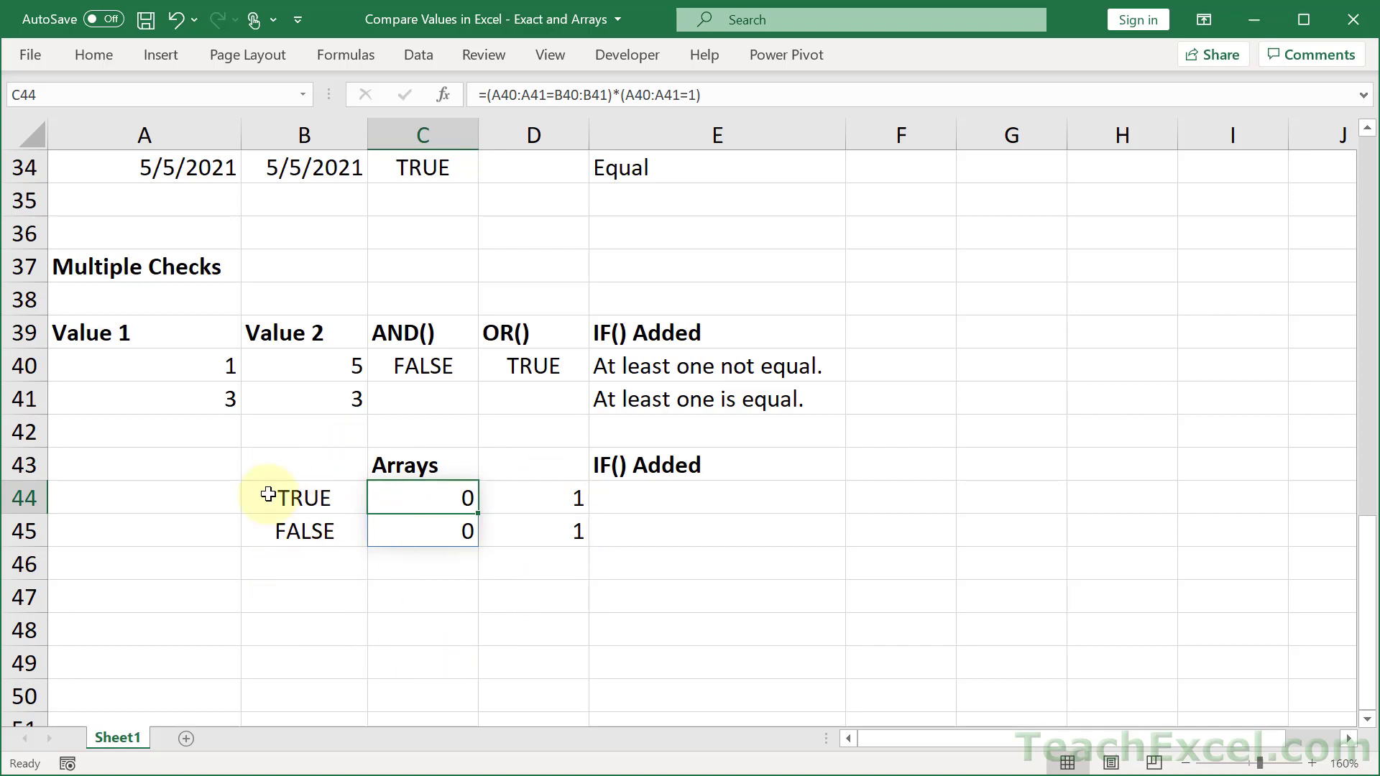
pyautogui.moveTo(256, 497)
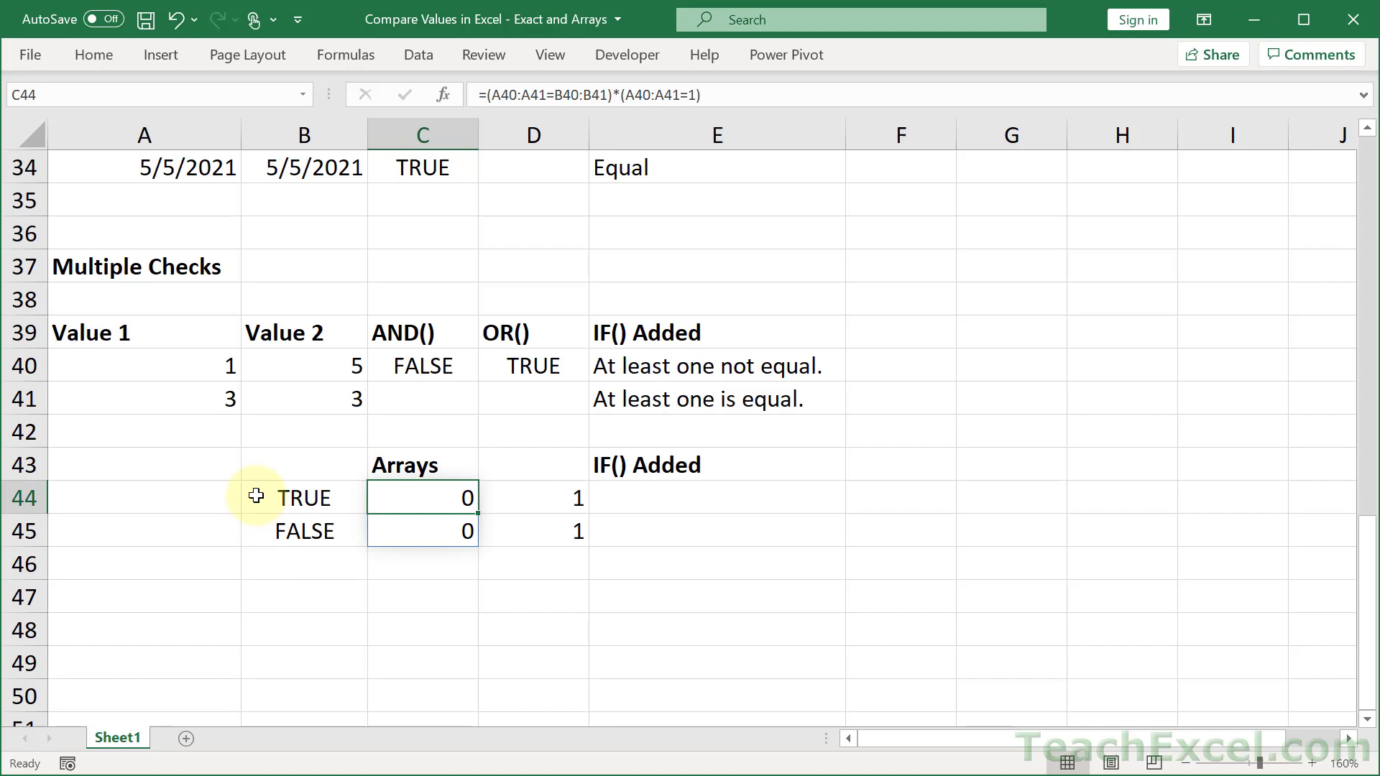
pyautogui.moveTo(434, 584)
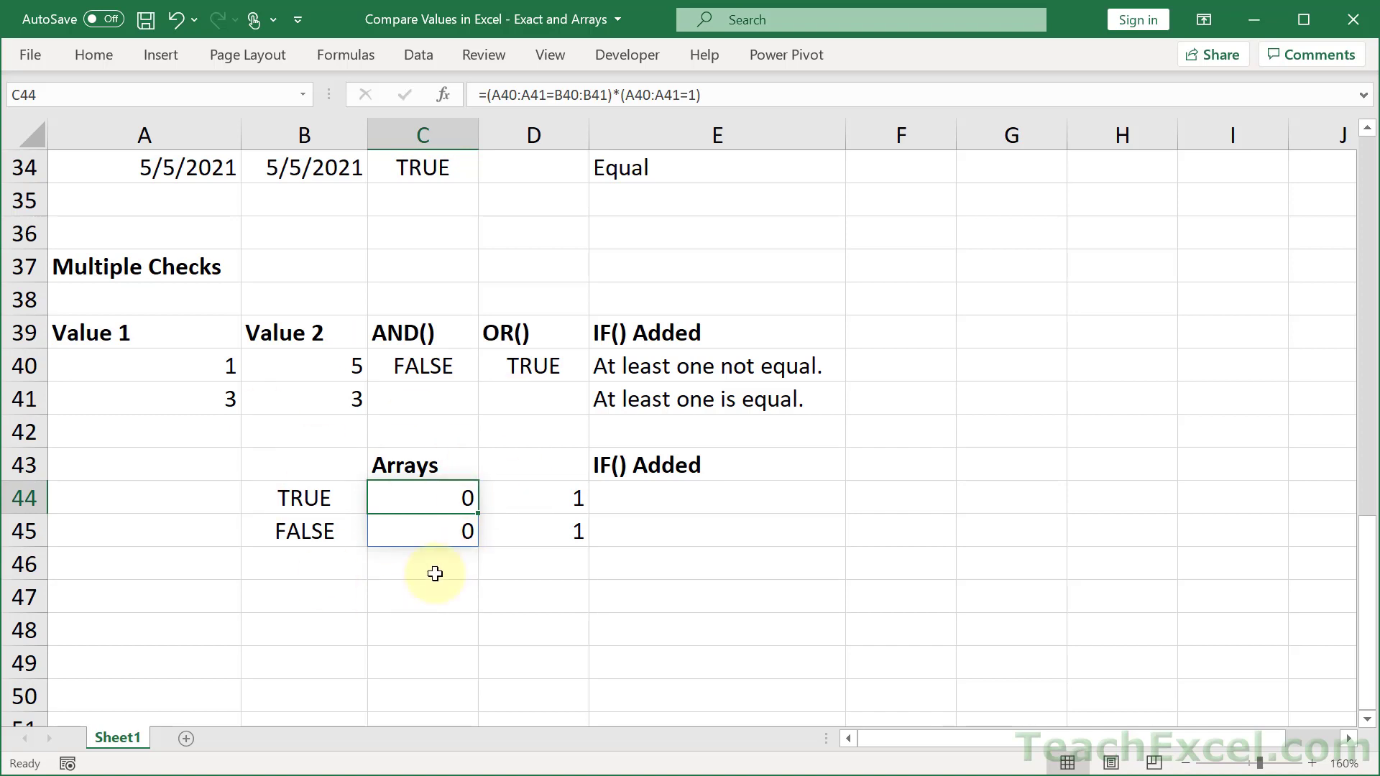
pyautogui.moveTo(629, 364)
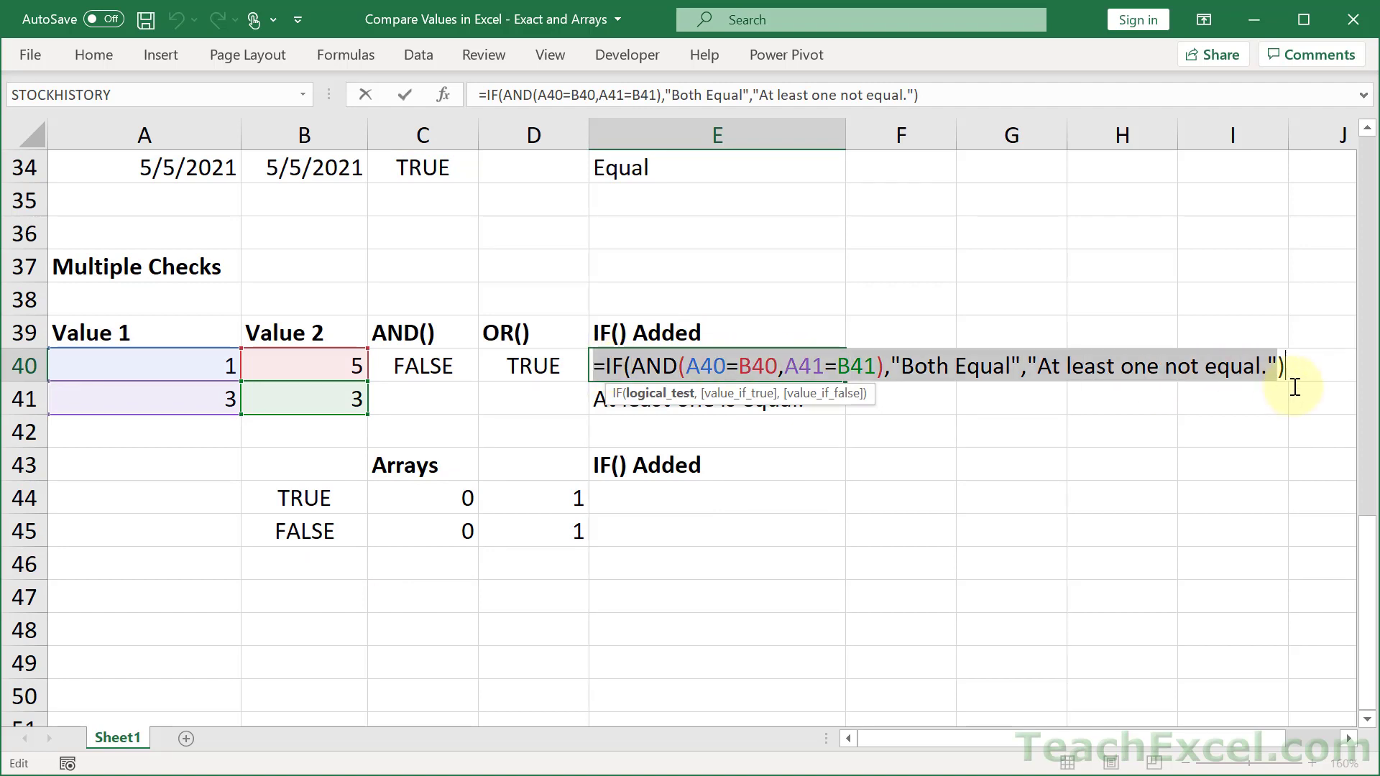
# - Reuse E40's IF formula in E44 with test (A40:A41=B40:B41)*(A40:A41=1)
pyautogui.press('Return')
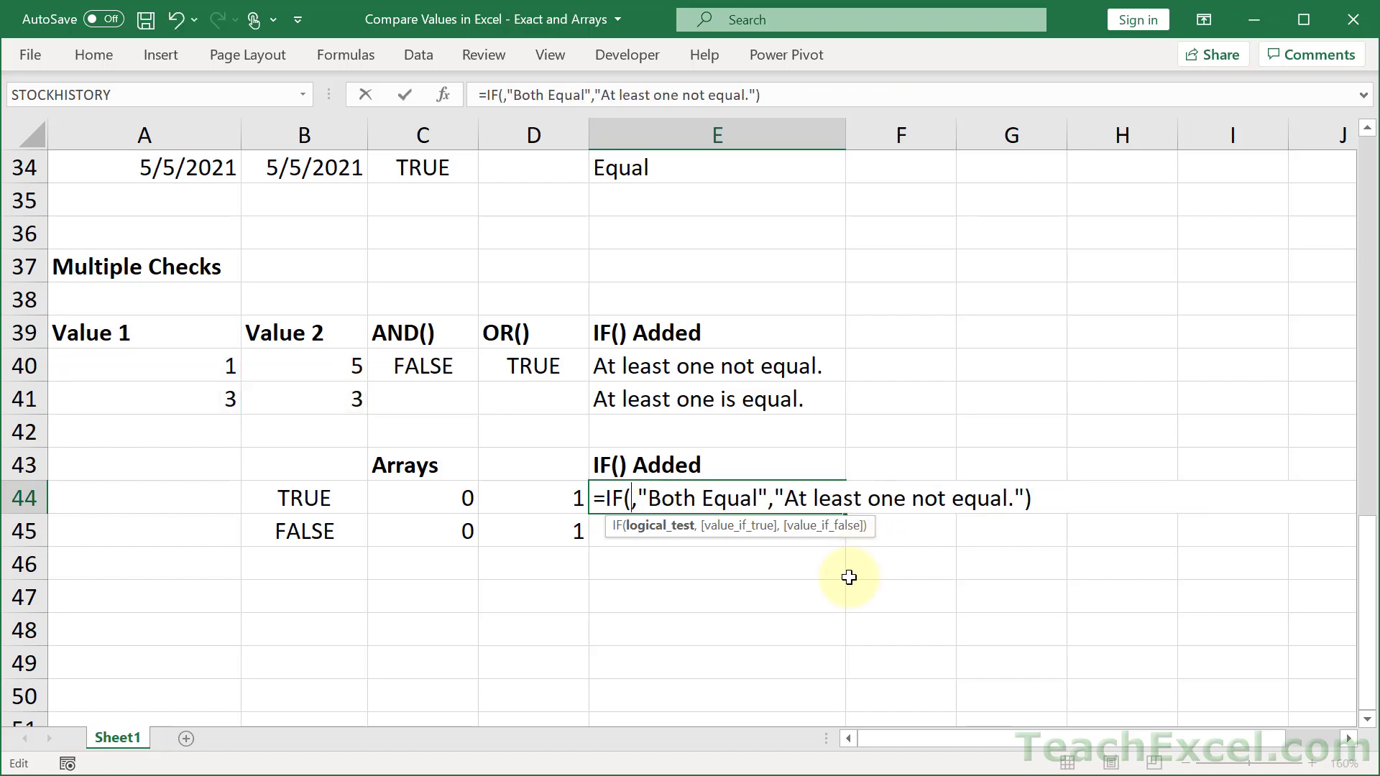
pyautogui.write('(A40:A41=B40:B41)*(A40:A41=1)')
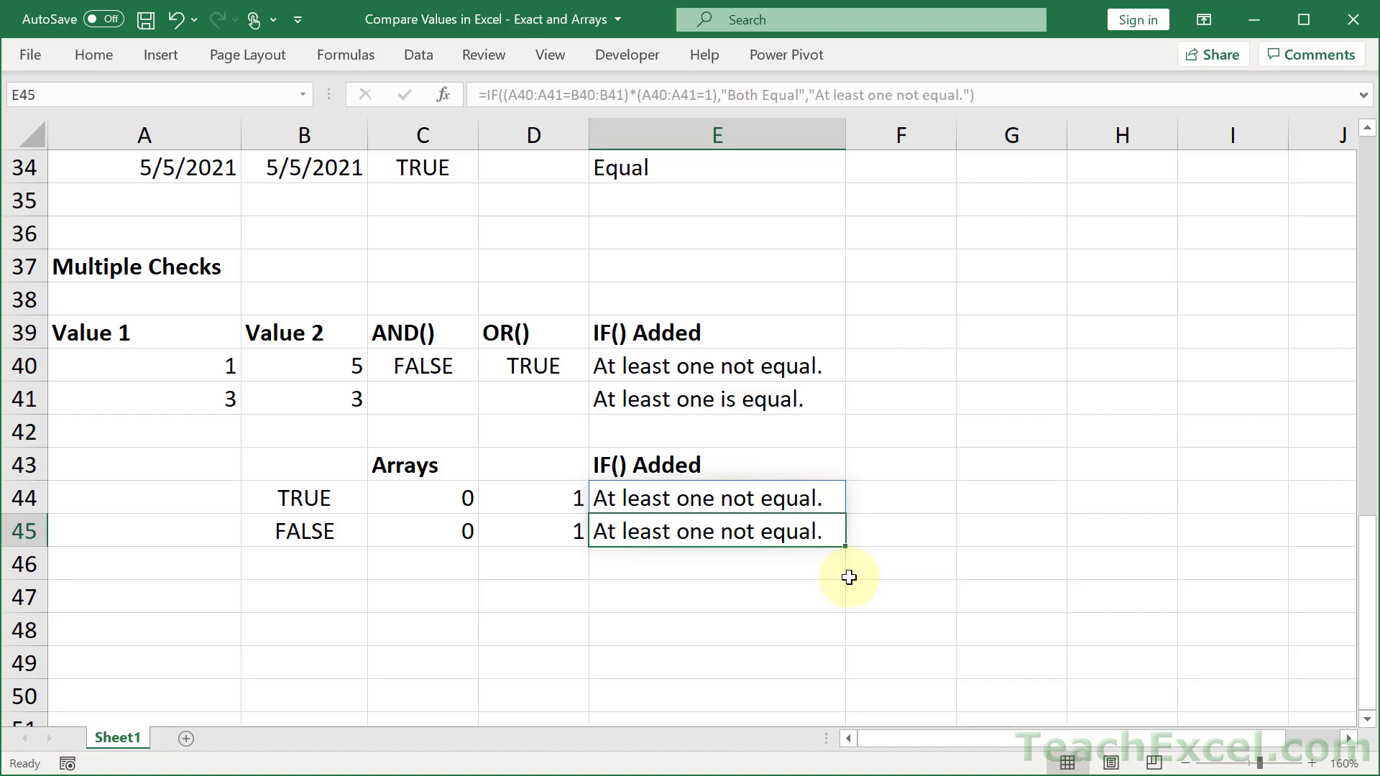
pyautogui.doubleClick(717, 398)
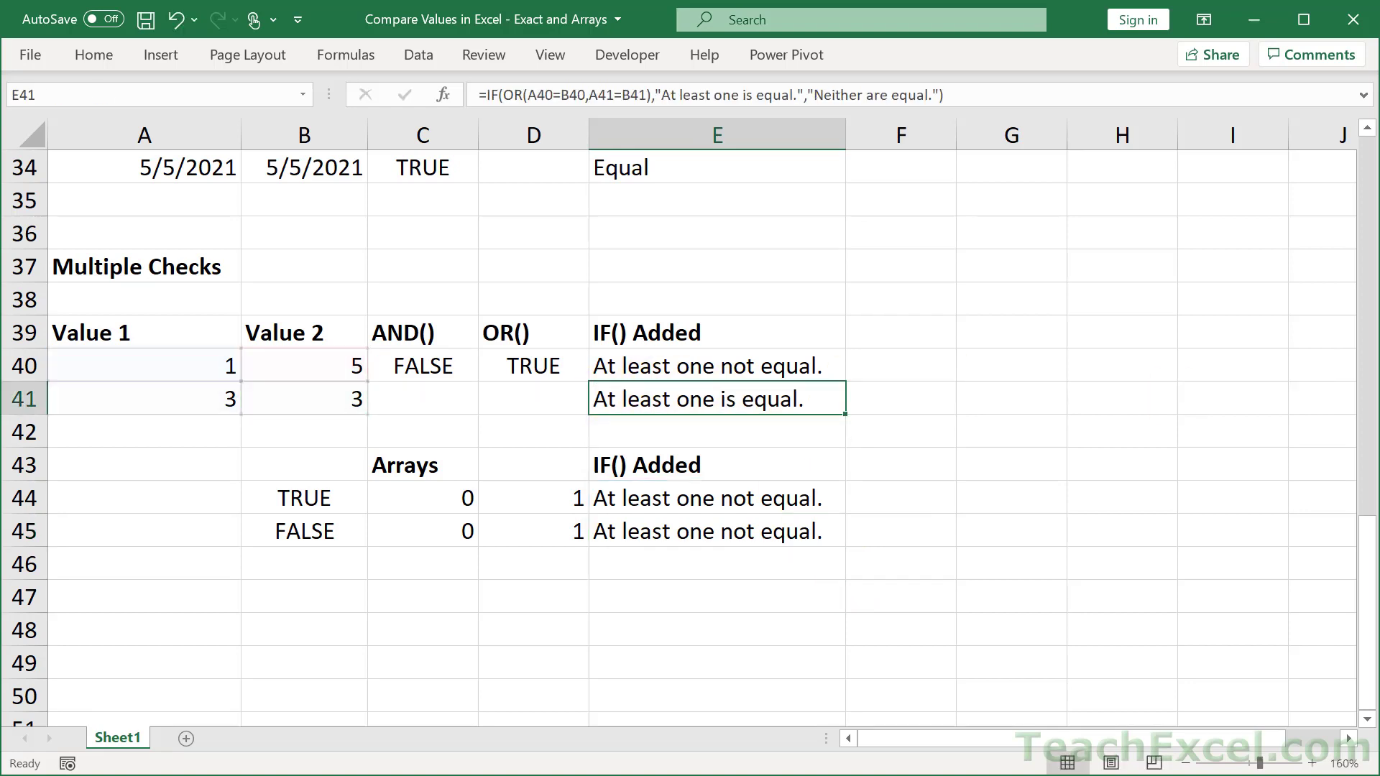
# - Reuse E41's IF formula in F44 with test (A40:A41=B40:B41)+(A40:A41=1)
pyautogui.click(897, 497)
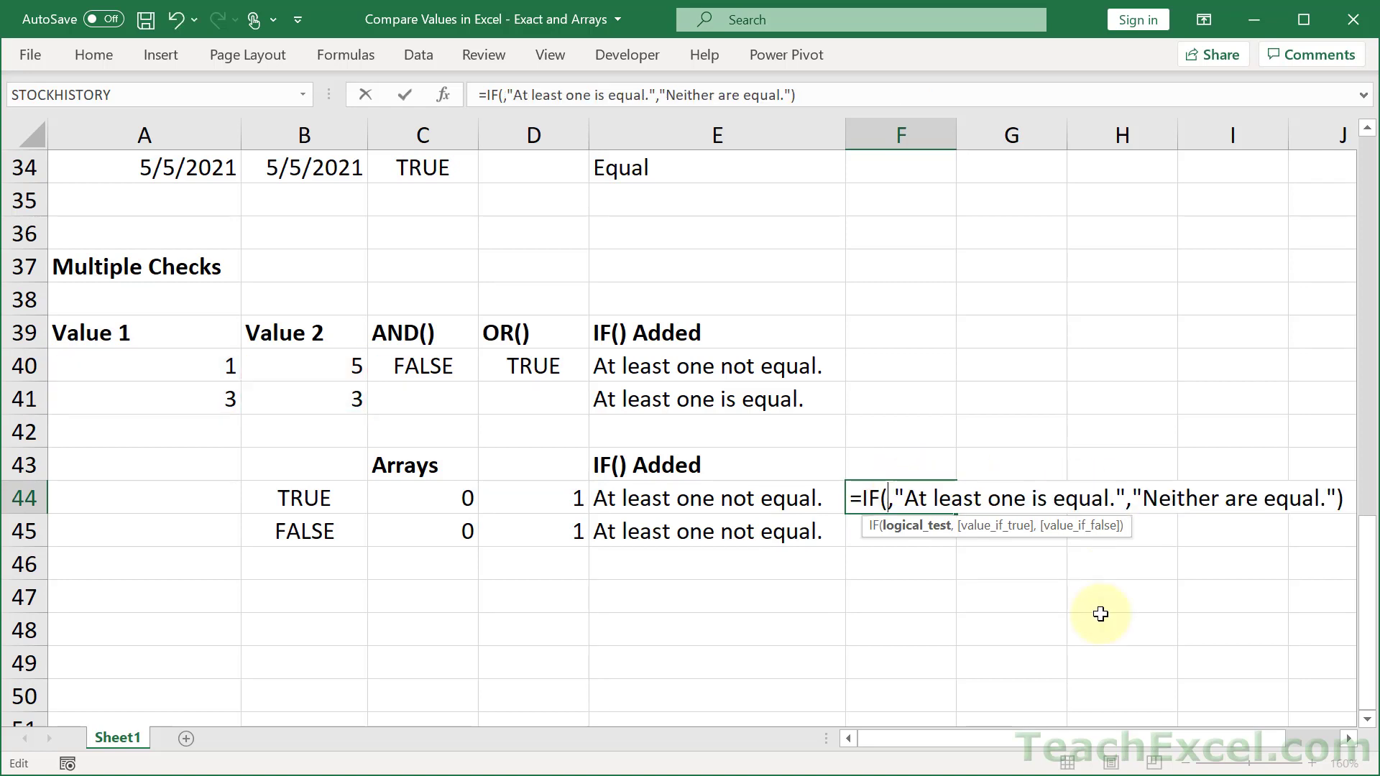
pyautogui.write('(A40:A41=B40:B41)+(A40:A41=1)')
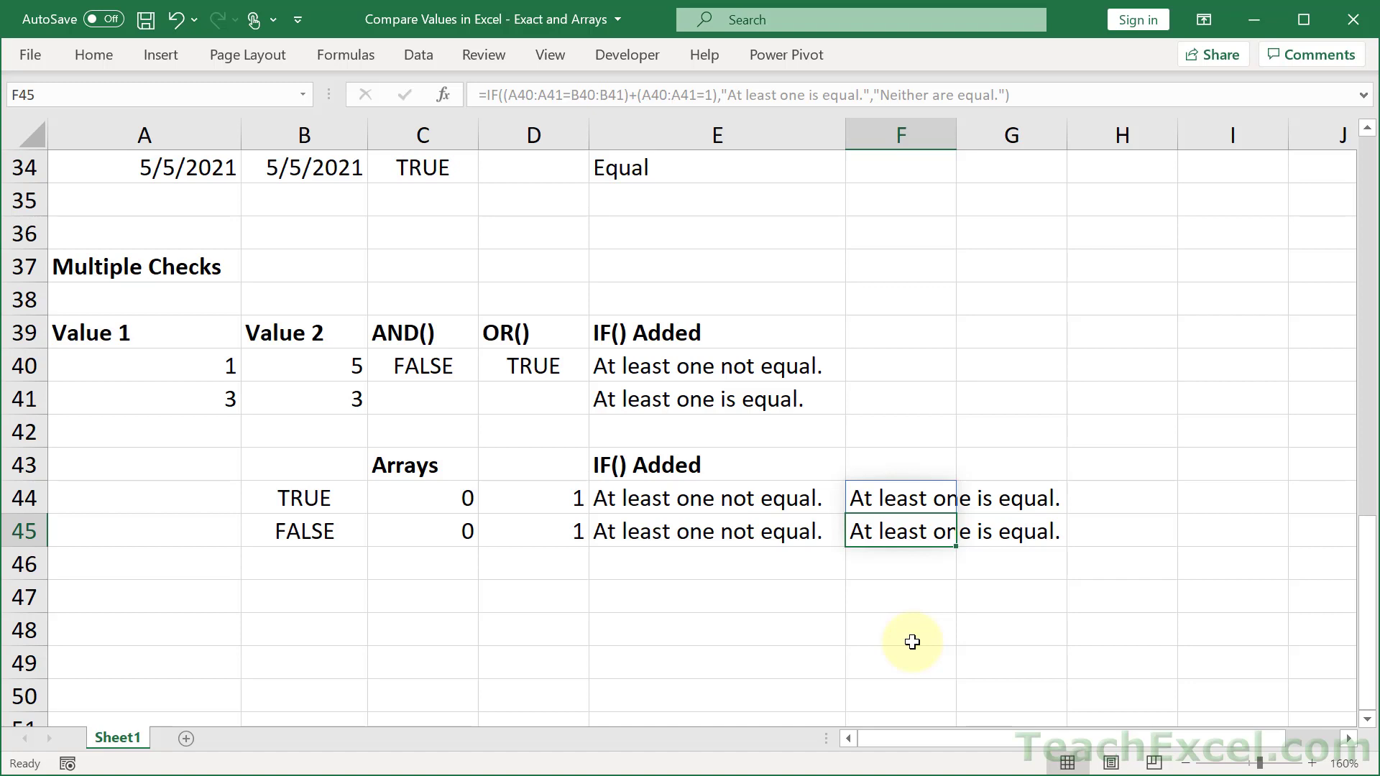
pyautogui.moveTo(818, 462)
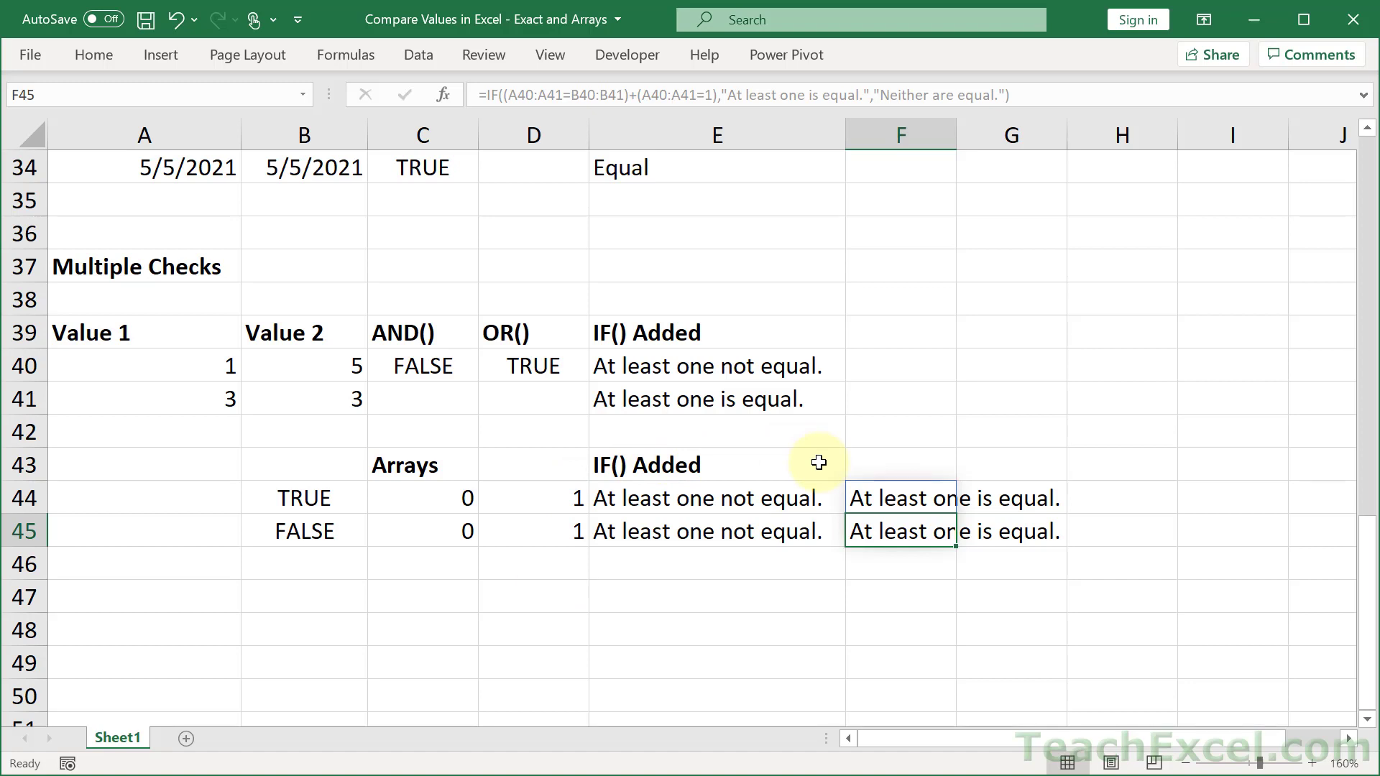
pyautogui.moveTo(818, 447)
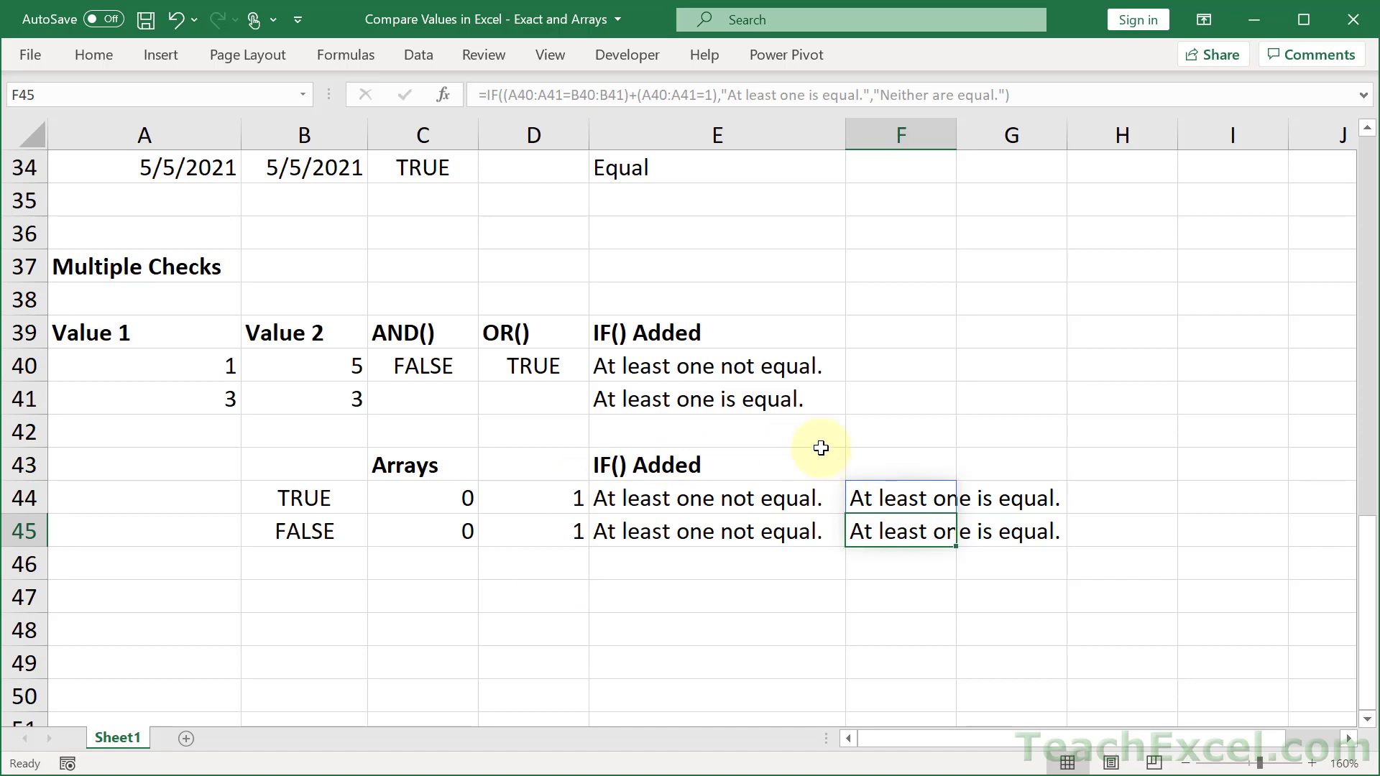